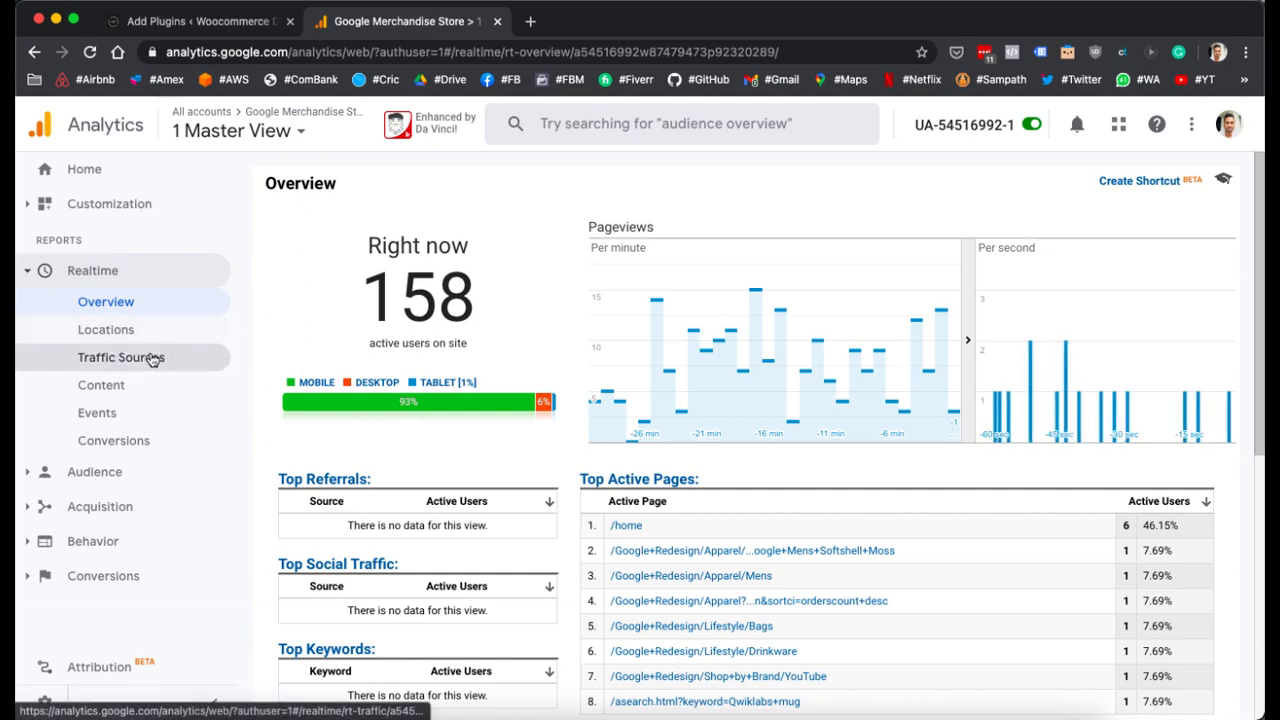
# View the realtime Traffic Sources report with pageviews over the last 30 minutes, then the Content report
pyautogui.click(120, 356)
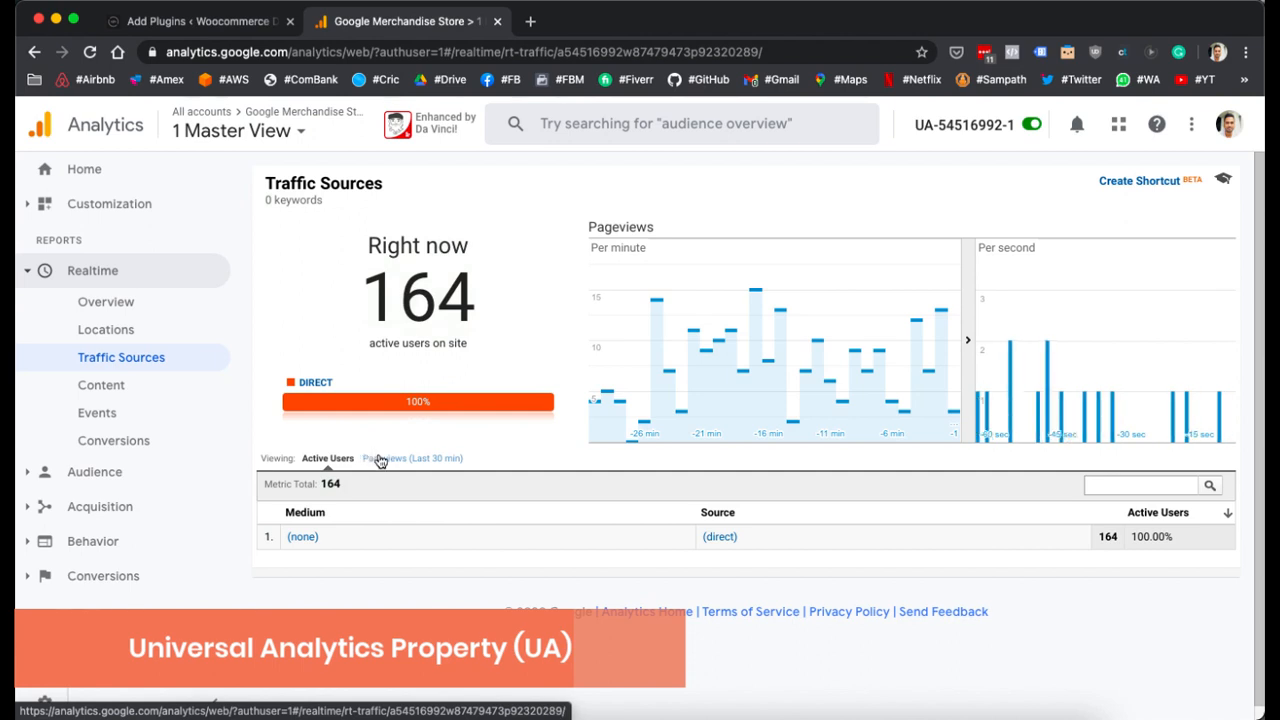
pyautogui.click(412, 458)
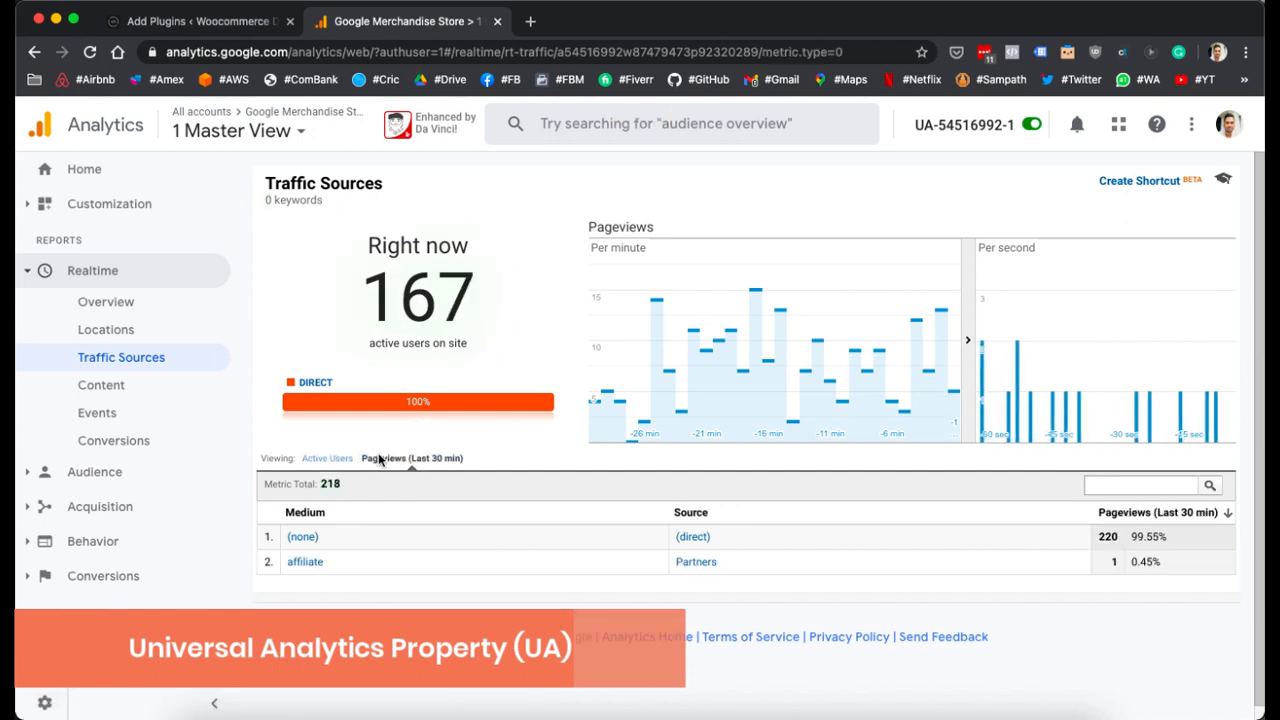
pyautogui.moveTo(100, 412)
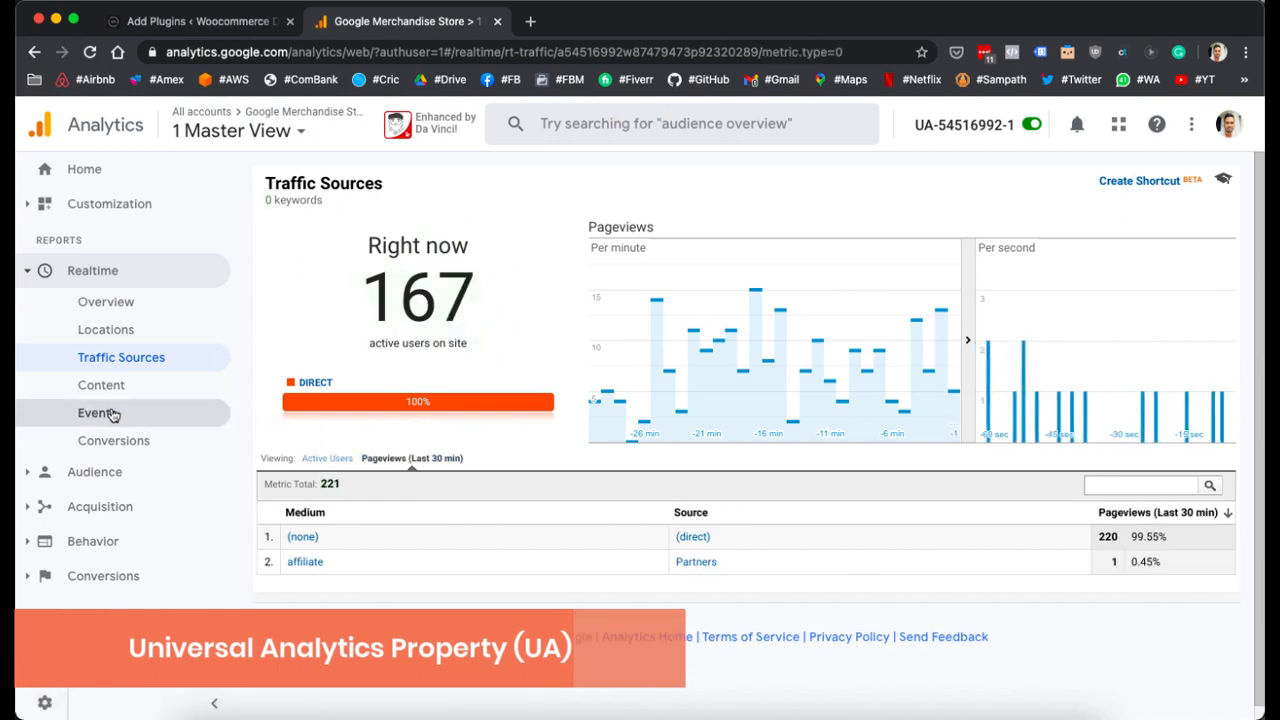
pyautogui.click(100, 384)
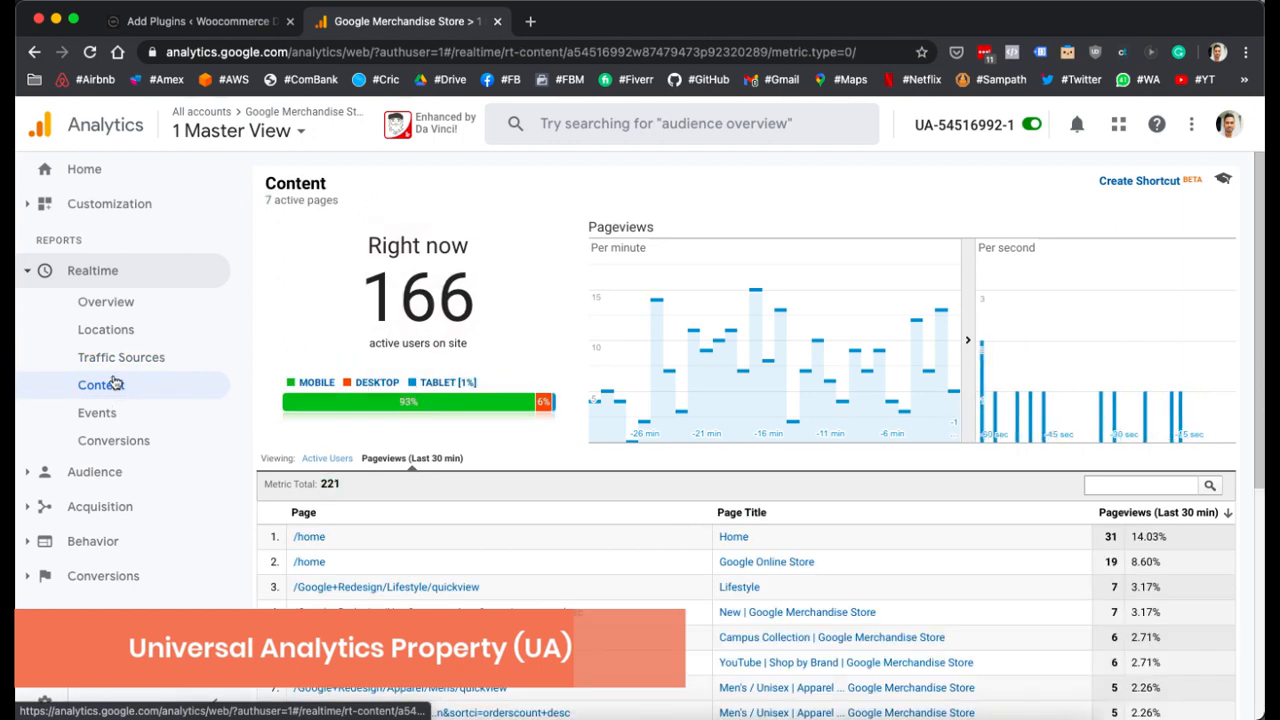
# View the realtime Locations report showing pageviews by country led by the United States
pyautogui.click(106, 328)
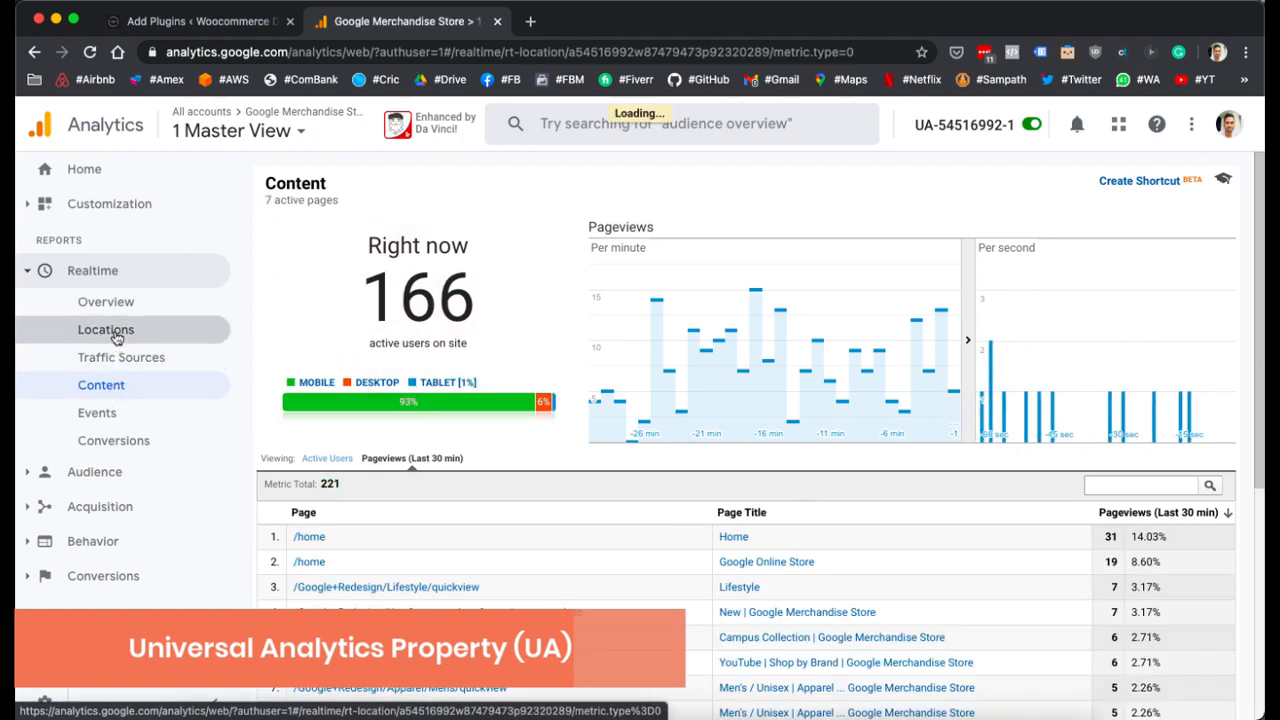
pyautogui.click(104, 328)
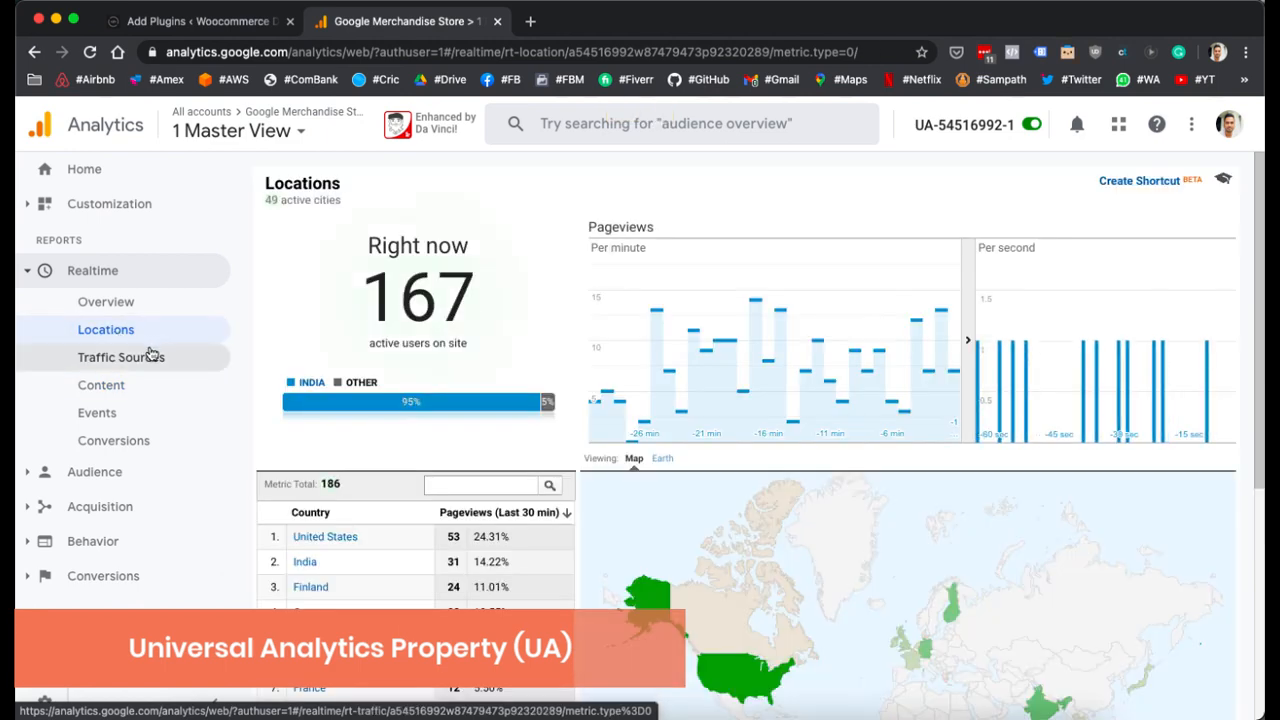
pyautogui.scroll(-3)
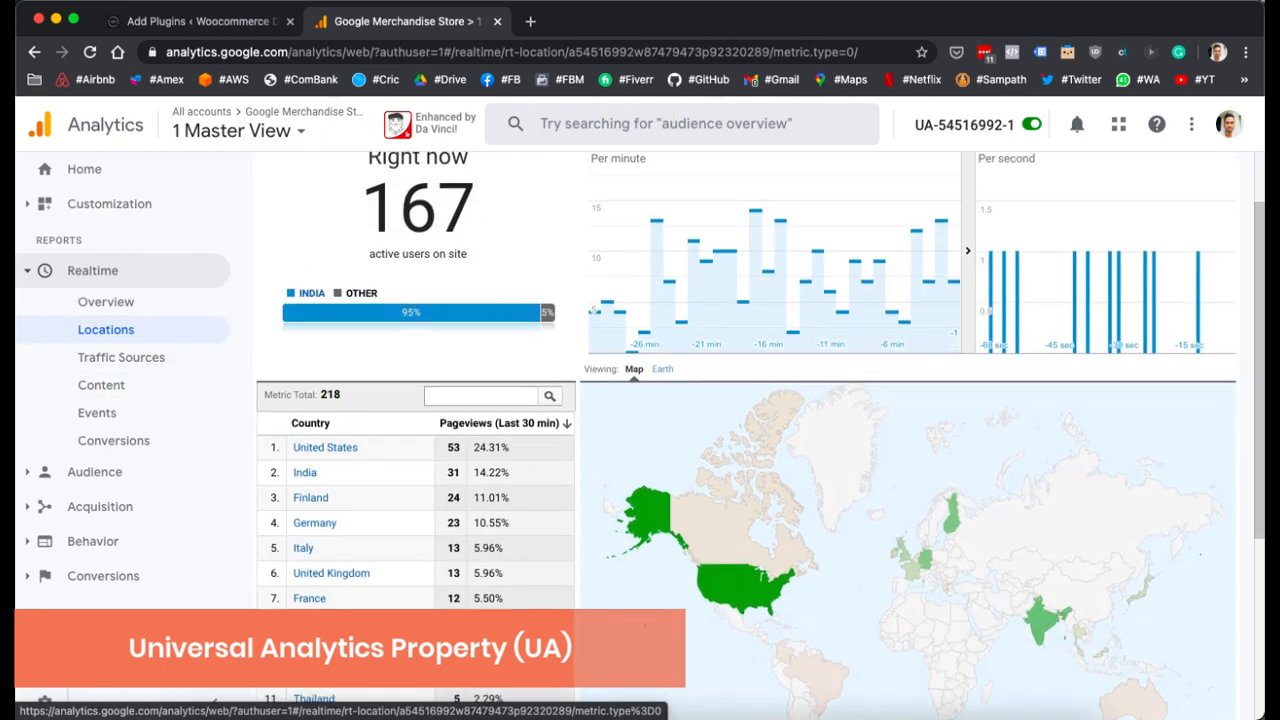
pyautogui.scroll(-3)
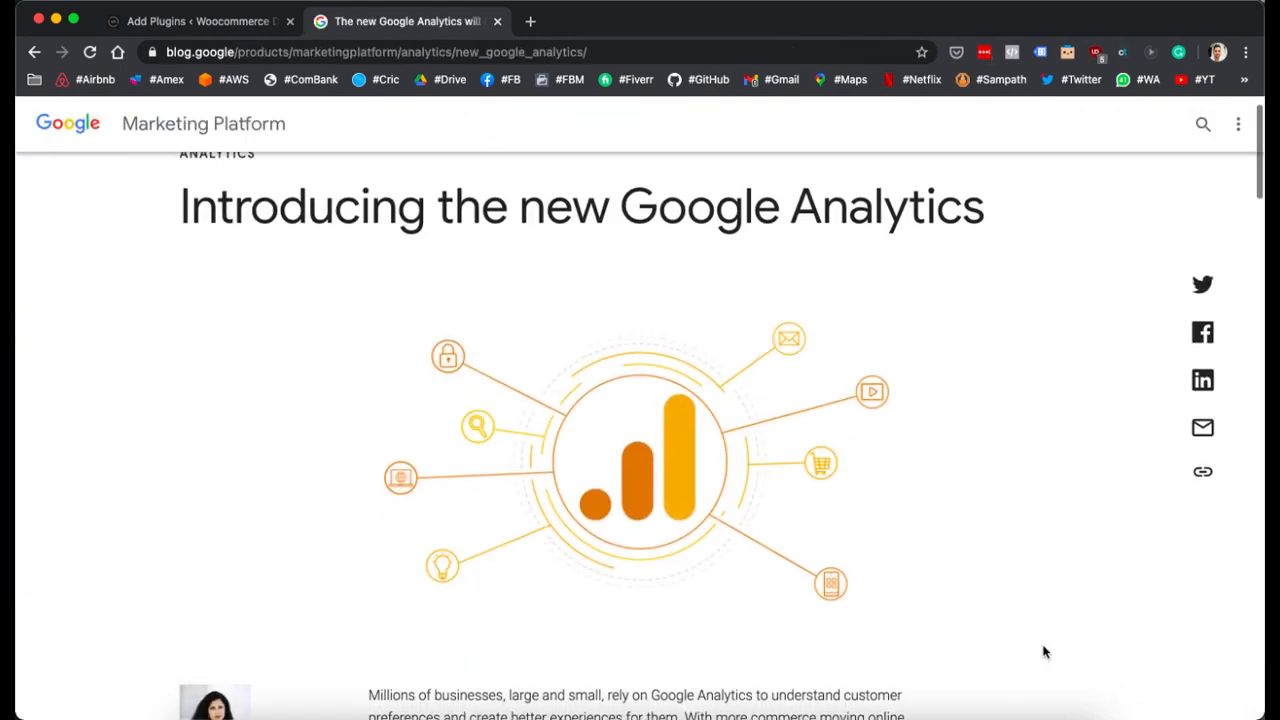
pyautogui.scroll(-3)
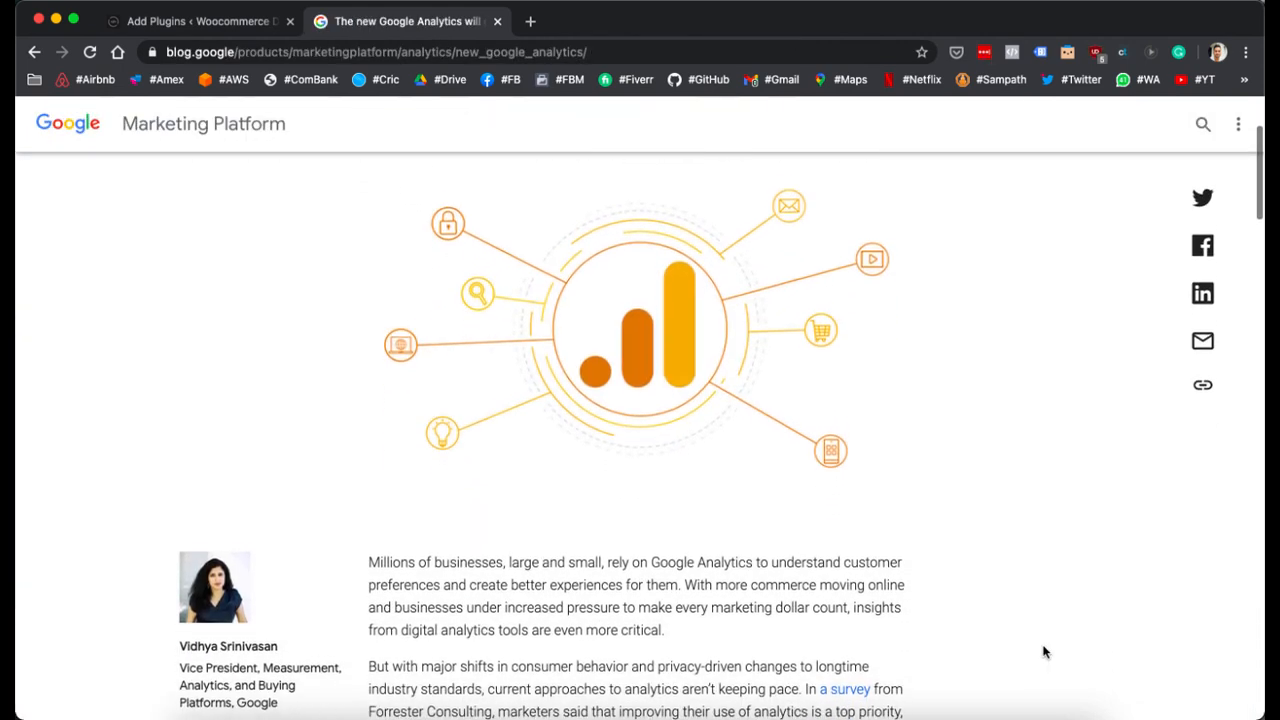
pyautogui.scroll(-3)
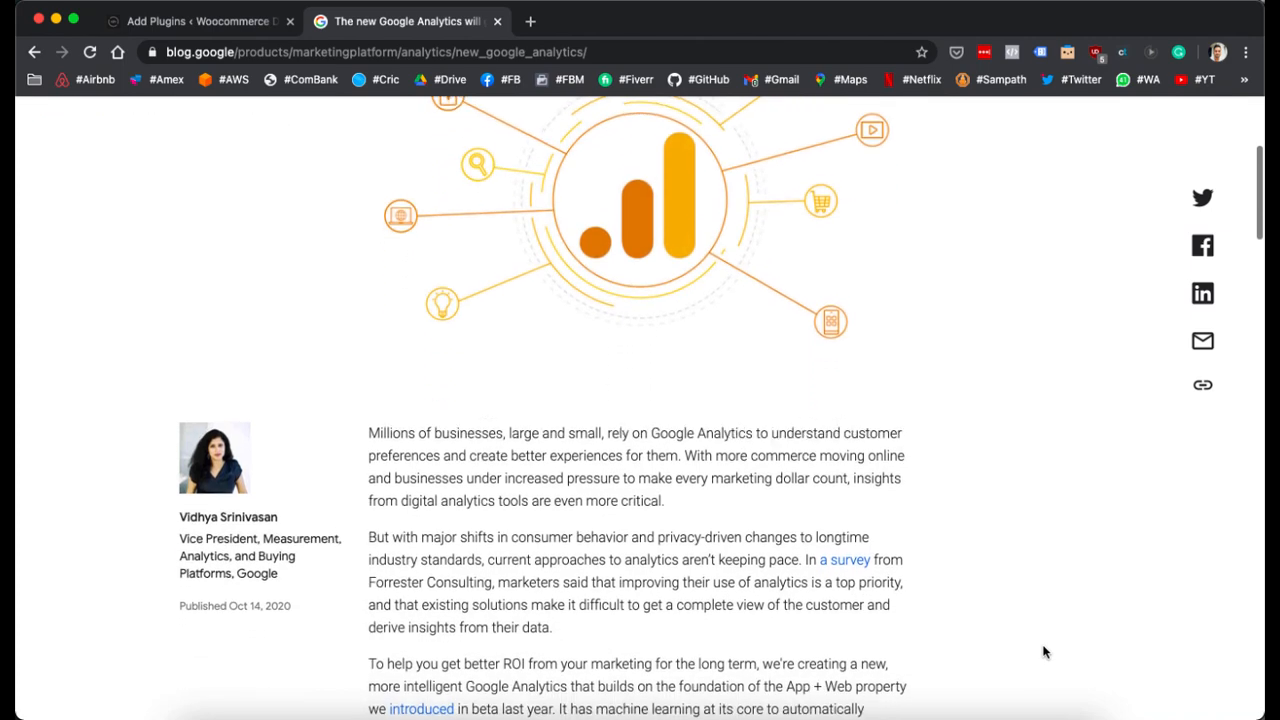
pyautogui.scroll(-3)
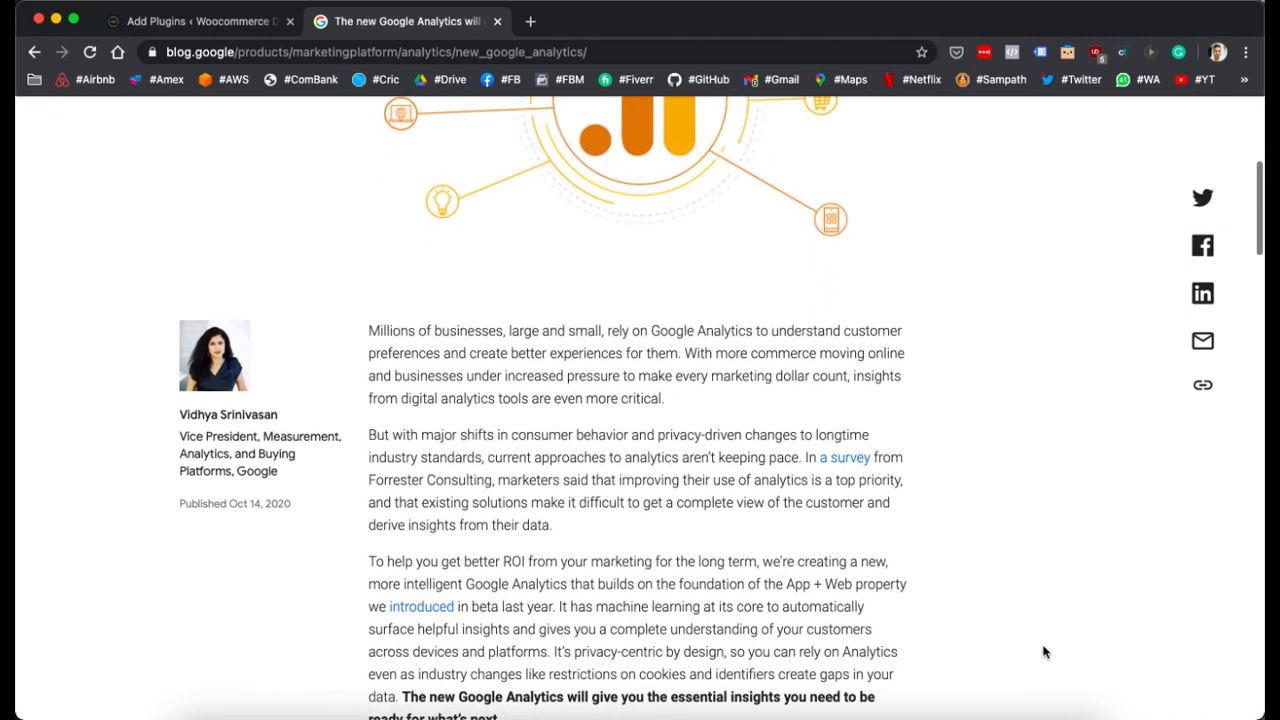
pyautogui.scroll(-3)
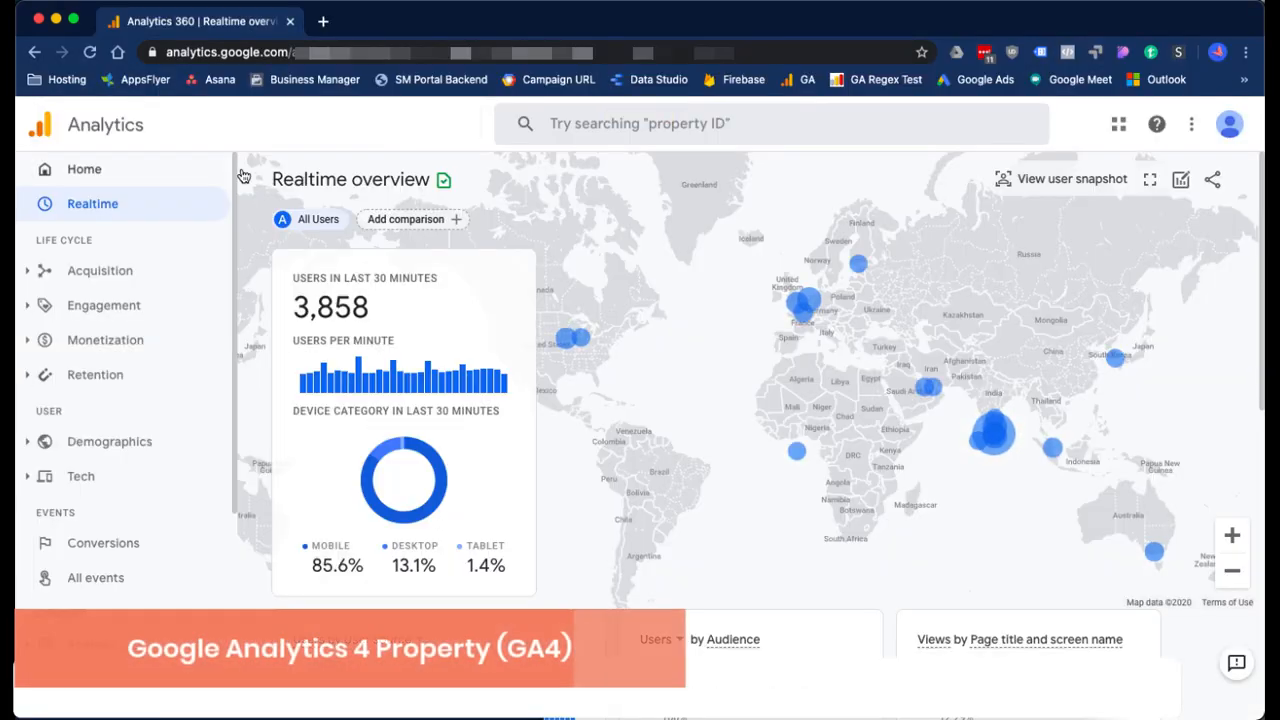
pyautogui.moveTo(124, 174)
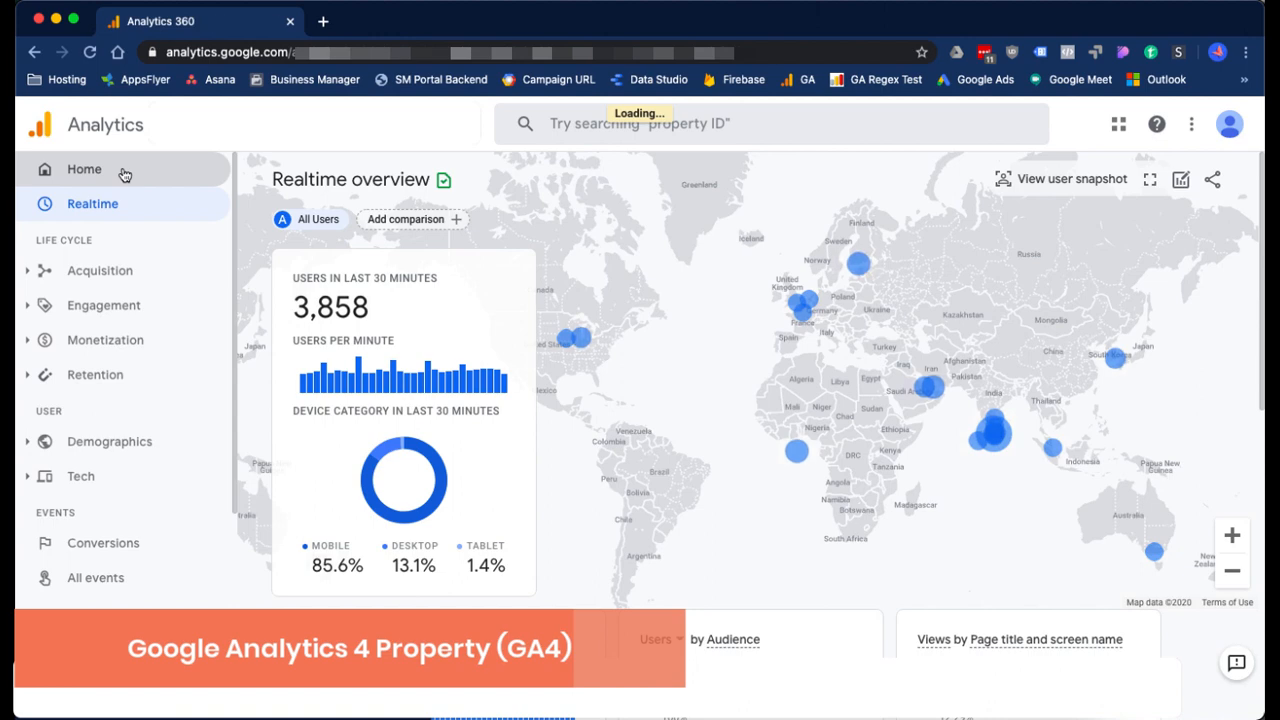
pyautogui.click(84, 168)
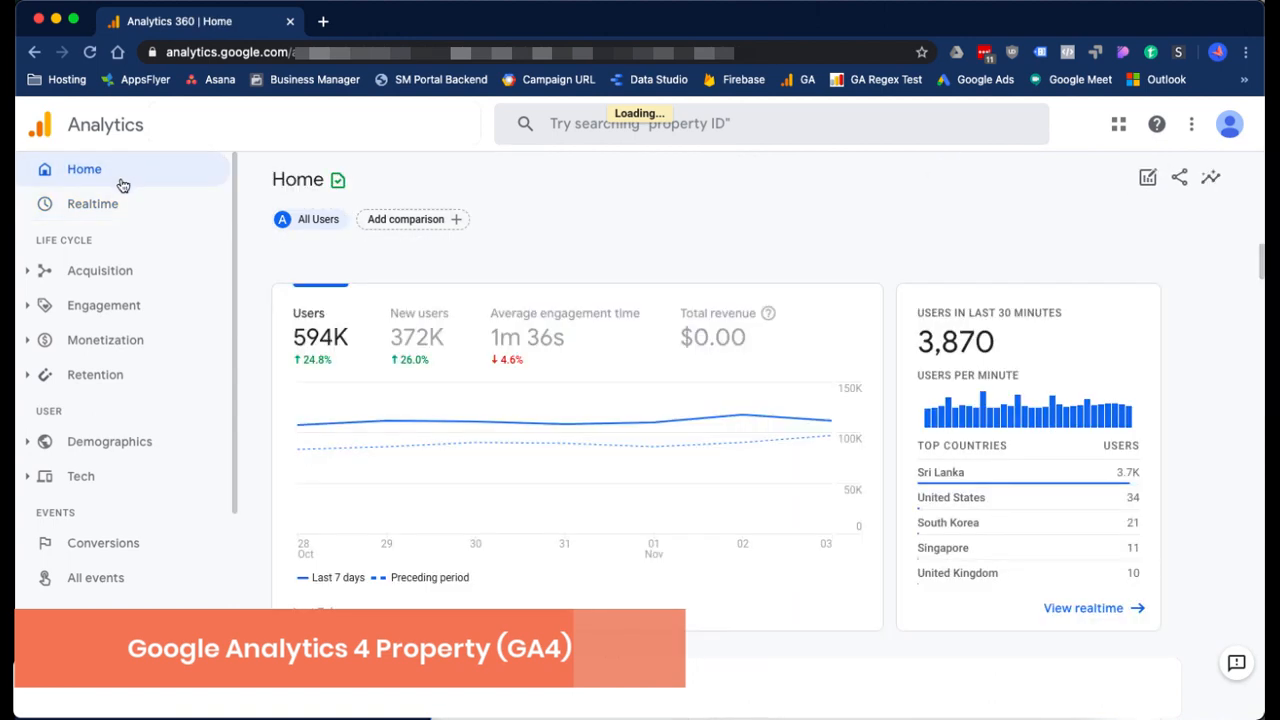
pyautogui.click(92, 204)
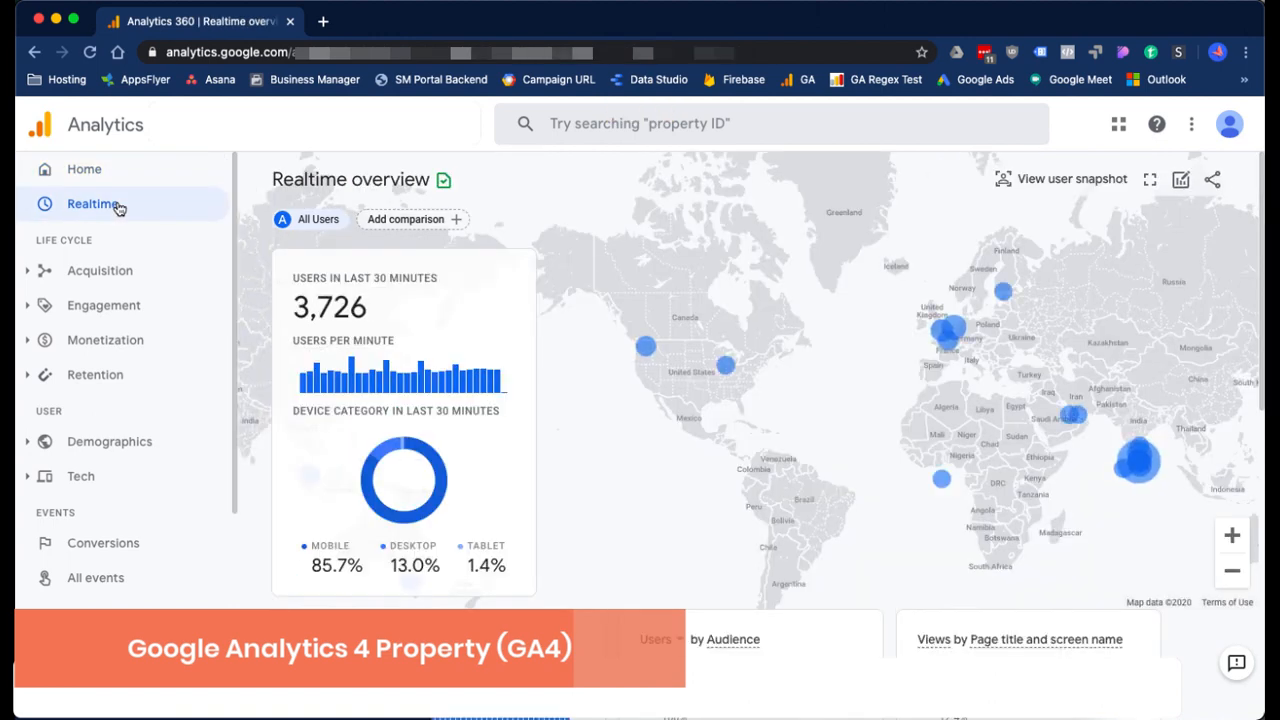
pyautogui.click(108, 442)
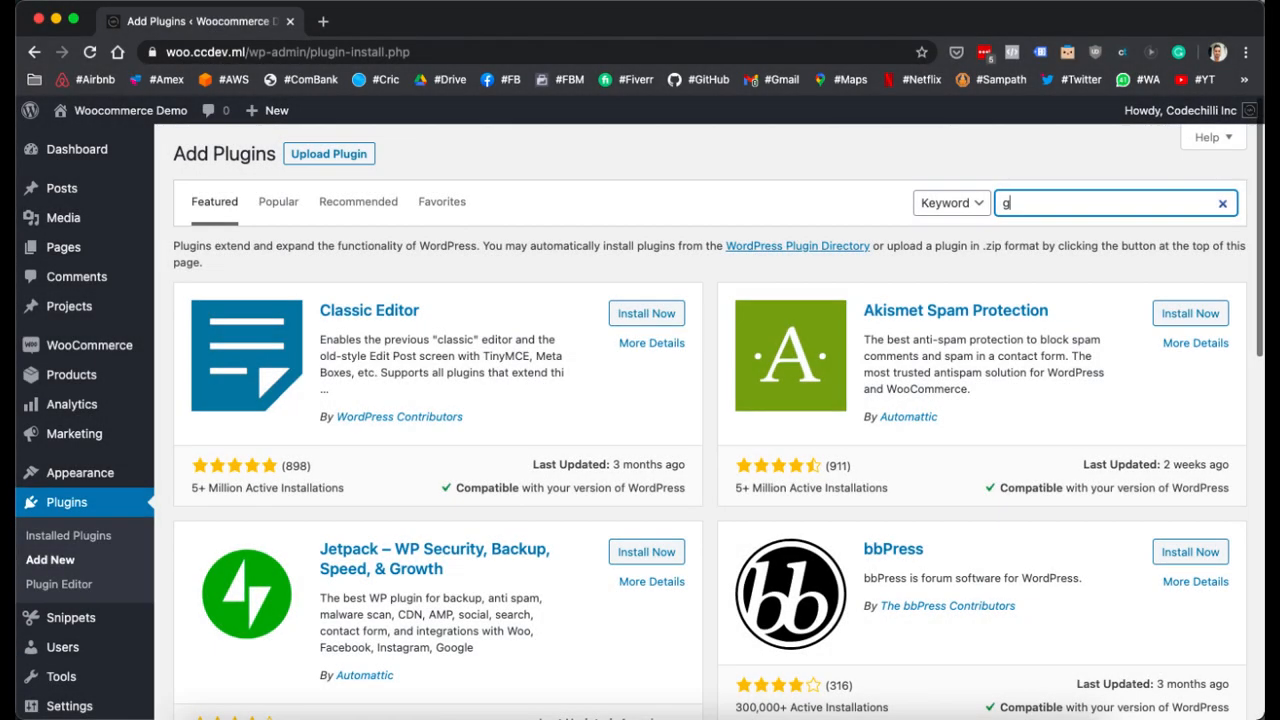
# Search the Add Plugins page for 'google analytics' and browse the 1,731 results
pyautogui.write('google analytics')
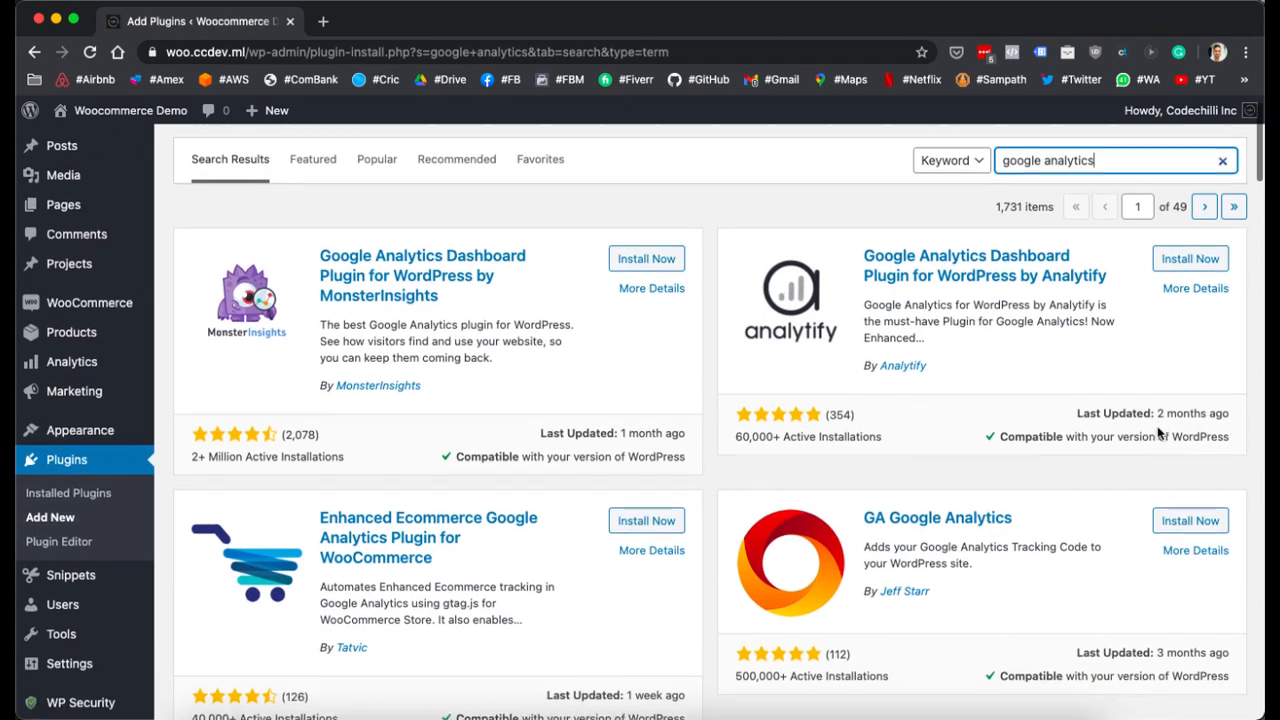
pyautogui.scroll(-3)
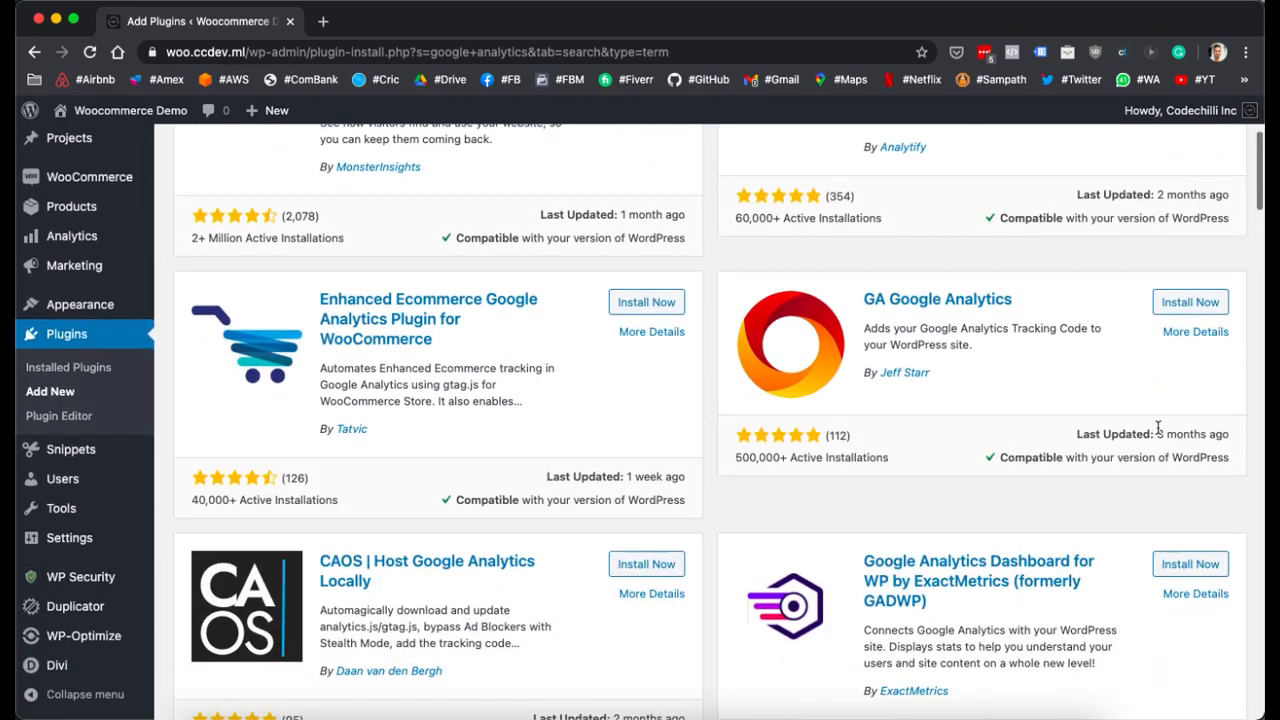
pyautogui.scroll(-3)
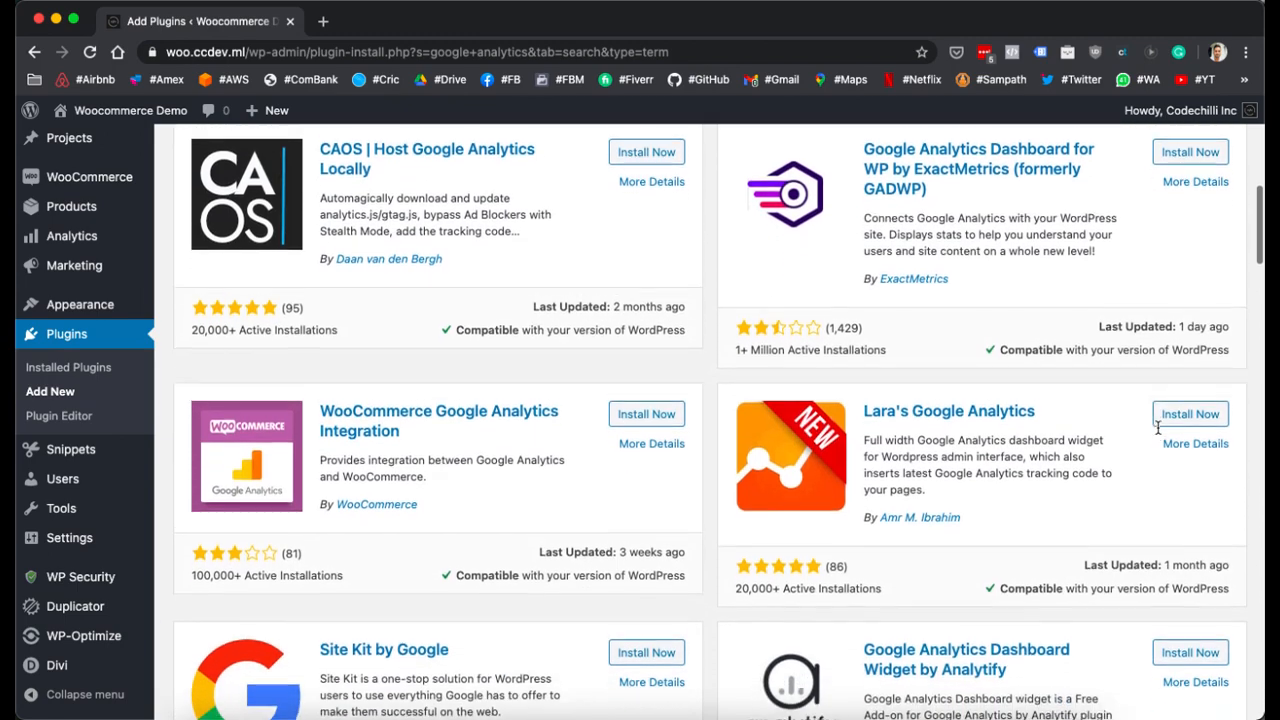
pyautogui.scroll(-3)
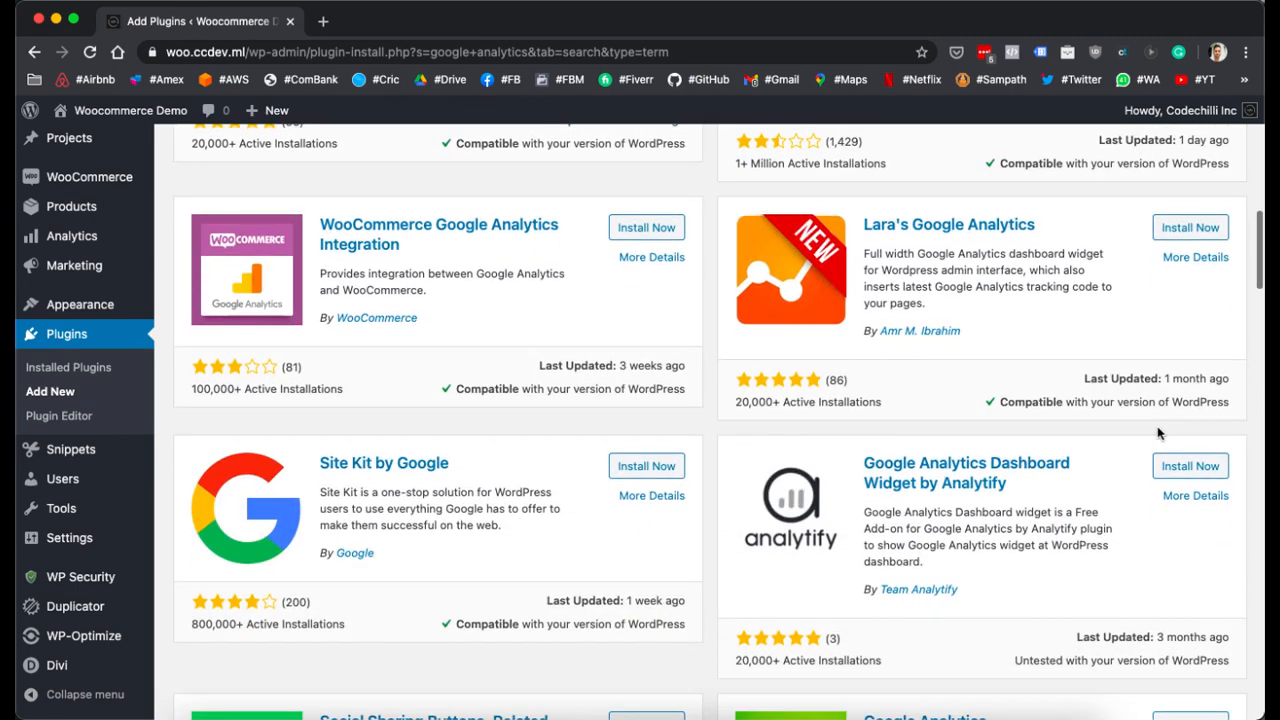
pyautogui.scroll(-3)
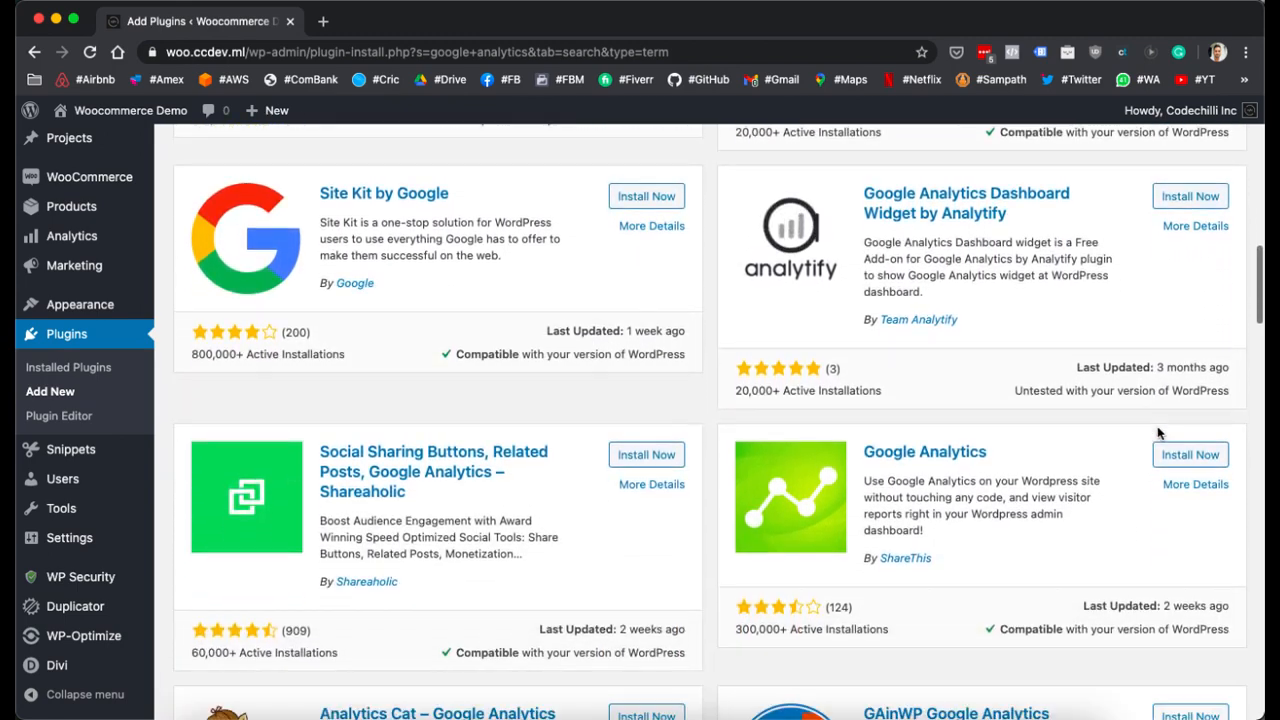
pyautogui.scroll(-3)
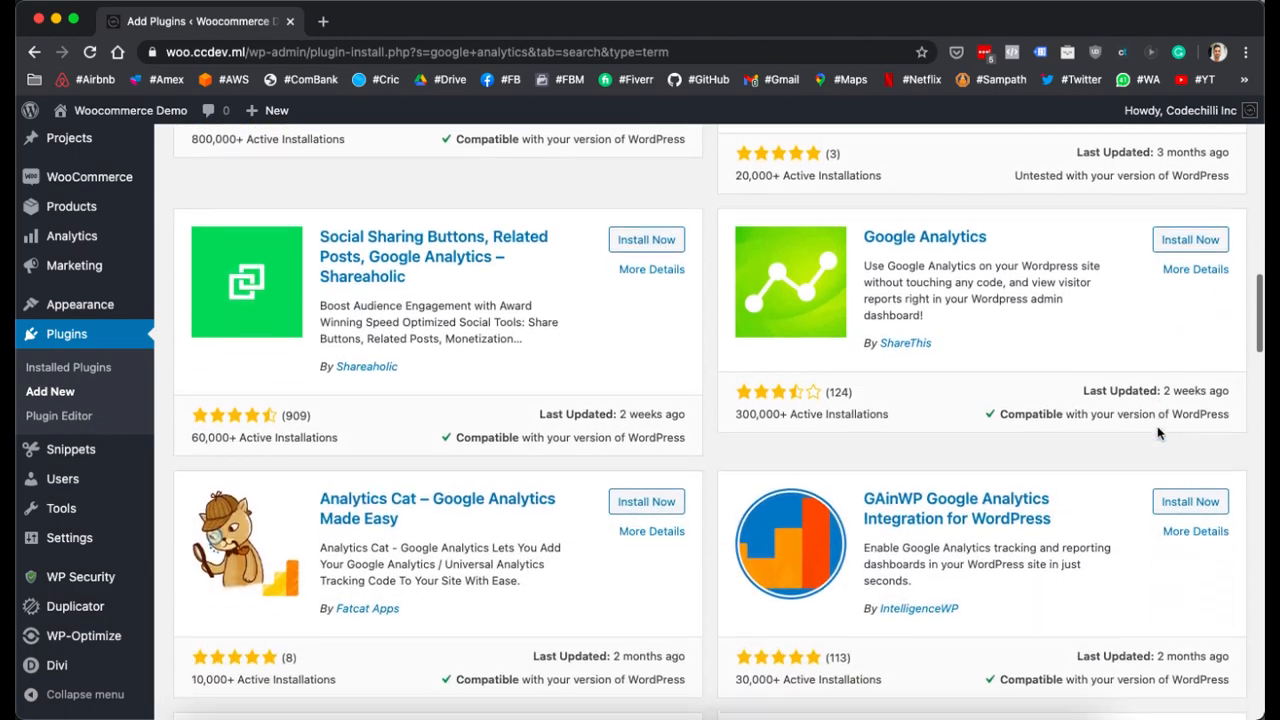
pyautogui.scroll(-3)
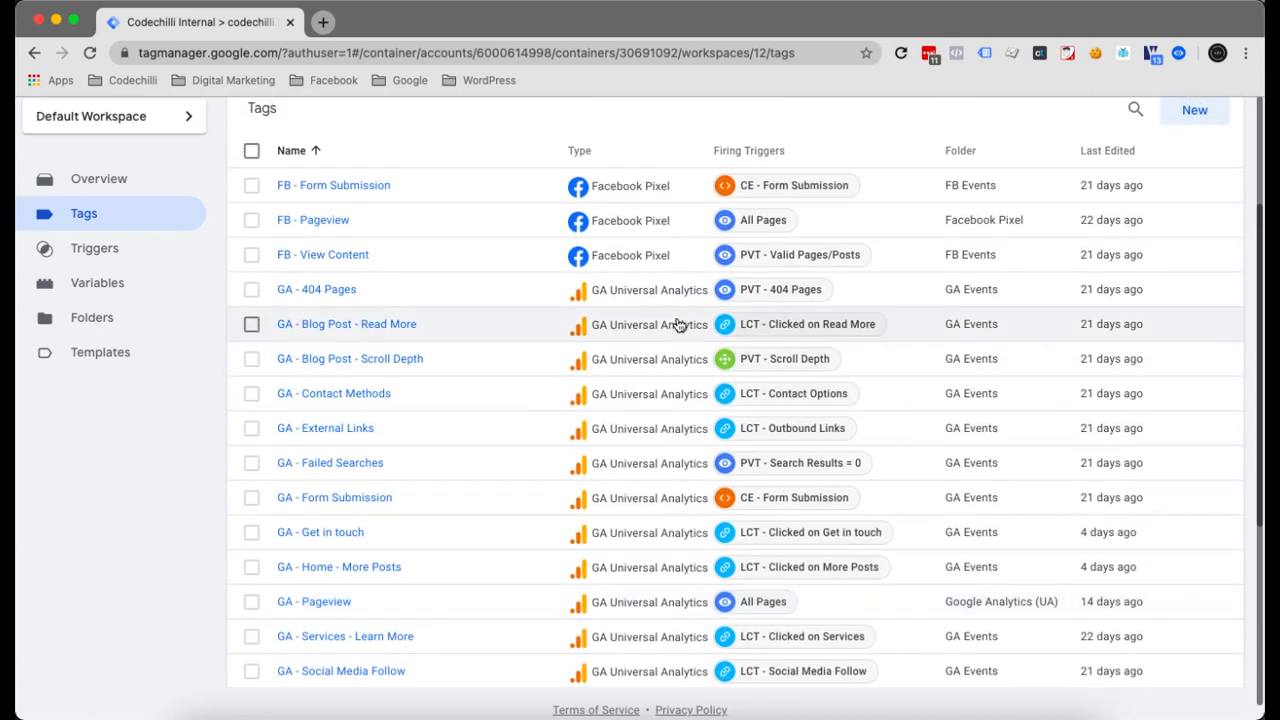
# Inspect the FB - Form Submission tag and its CE - Form Submission firing trigger
pyautogui.click(332, 184)
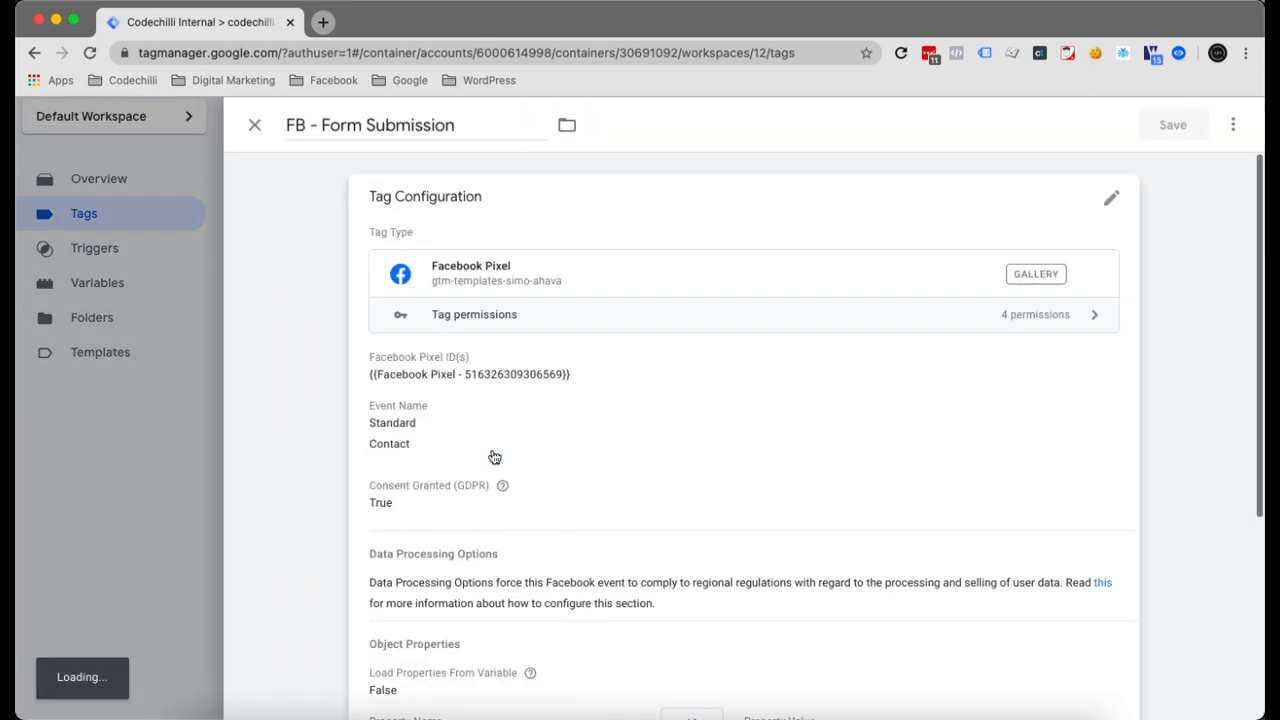
pyautogui.scroll(-3)
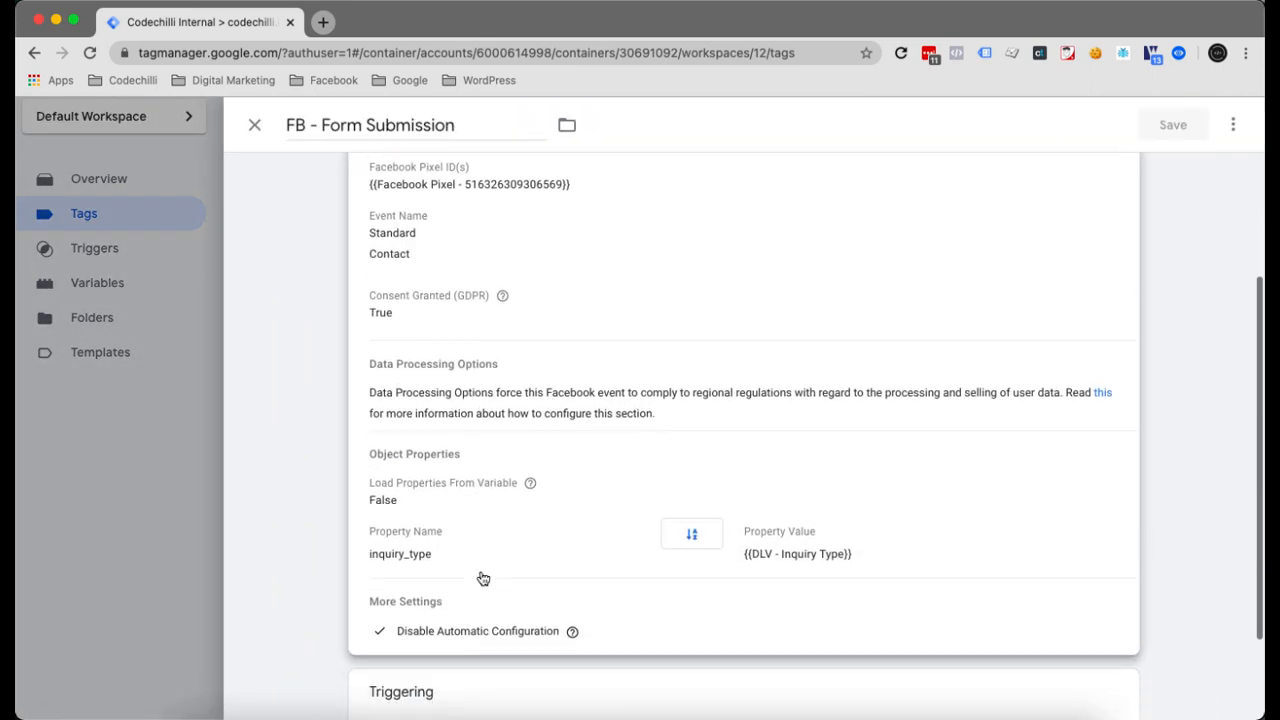
pyautogui.scroll(-3)
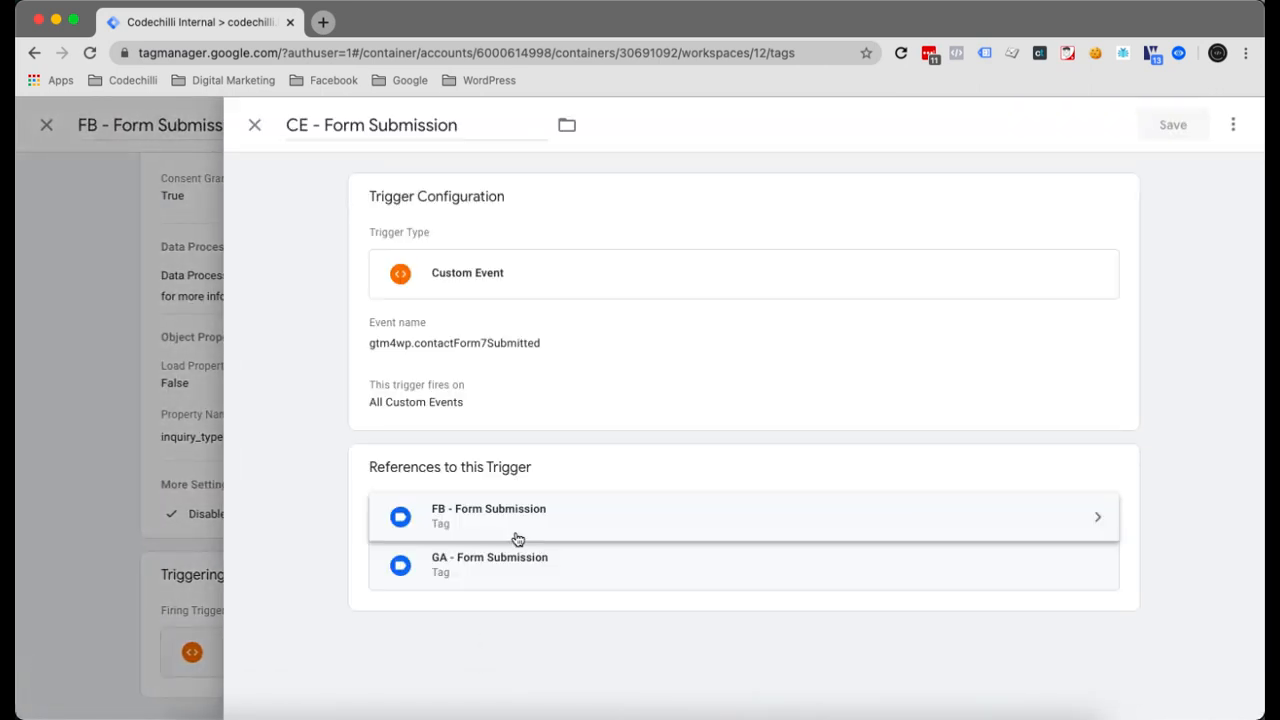
pyautogui.click(408, 22)
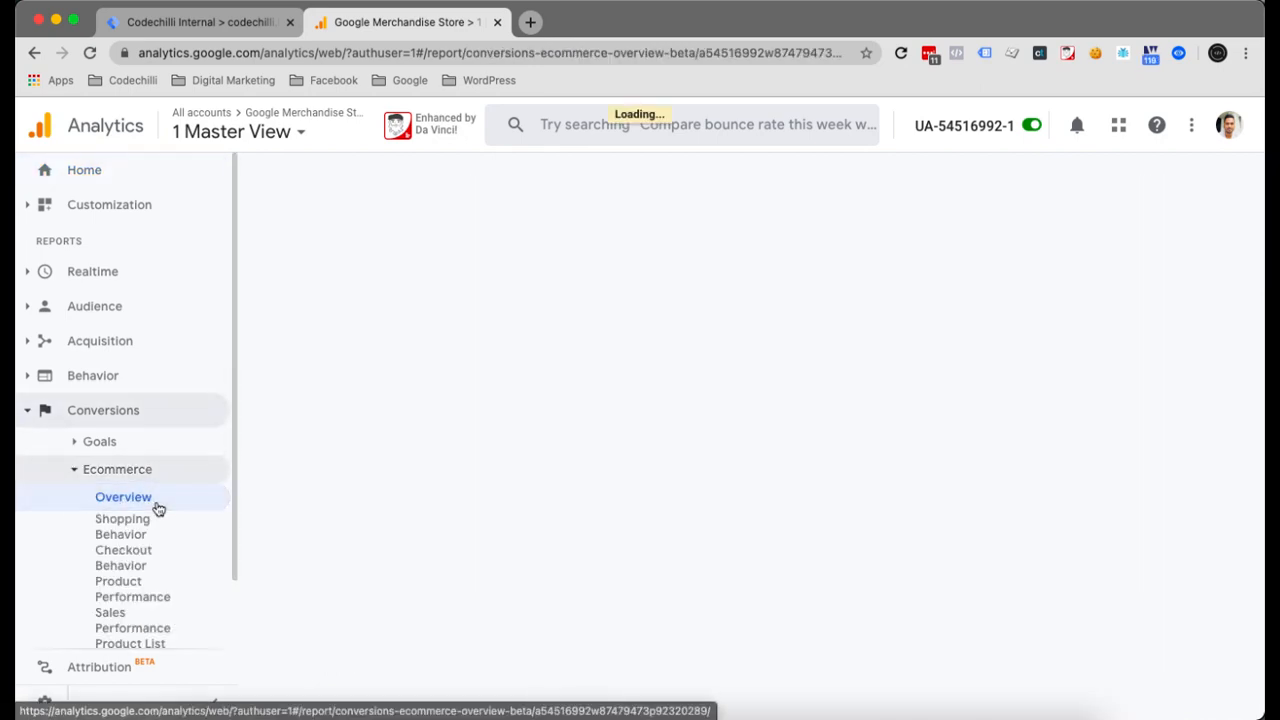
# Review the demo store's Ecommerce Overview report
pyautogui.click(124, 496)
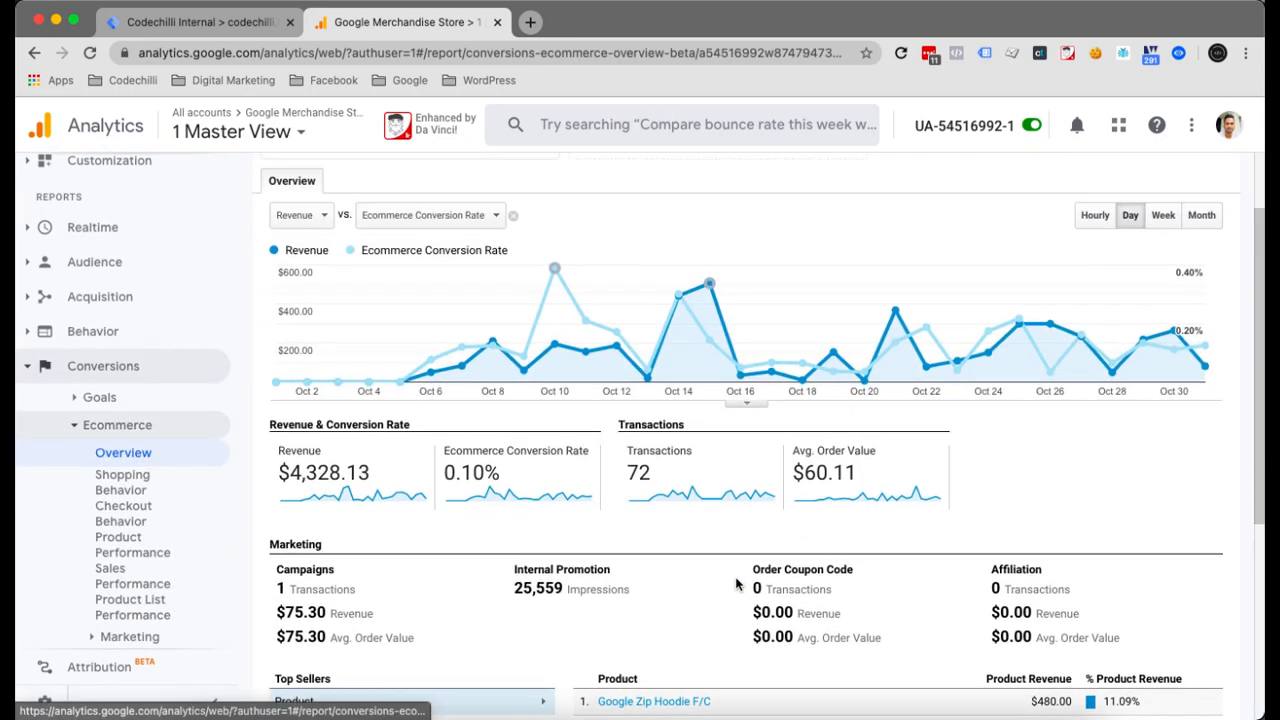
pyautogui.scroll(-3)
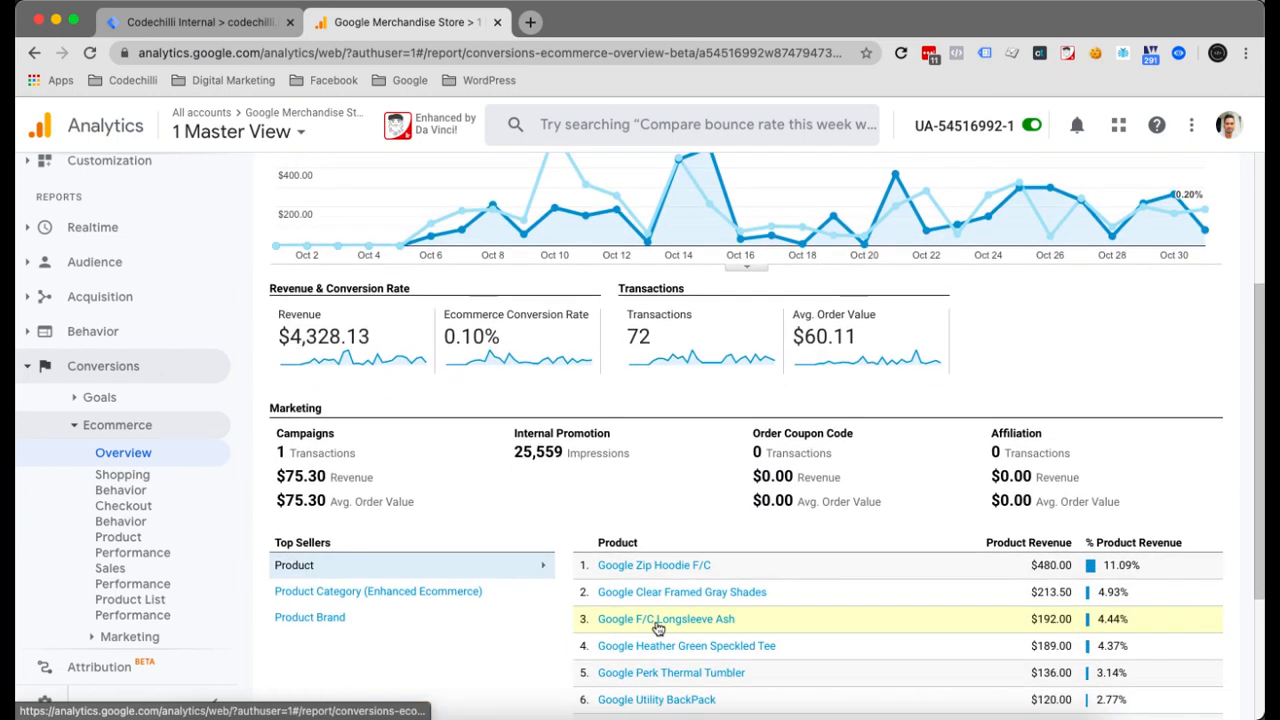
pyautogui.scroll(-3)
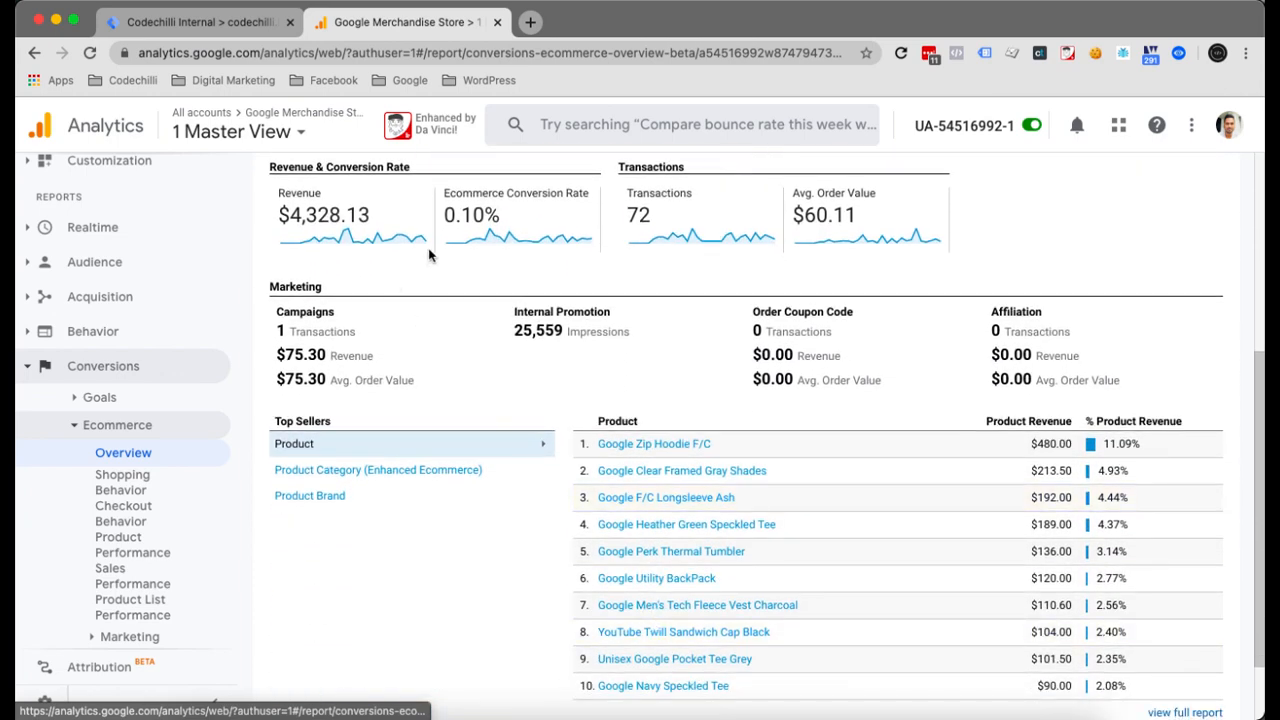
pyautogui.moveTo(654, 444)
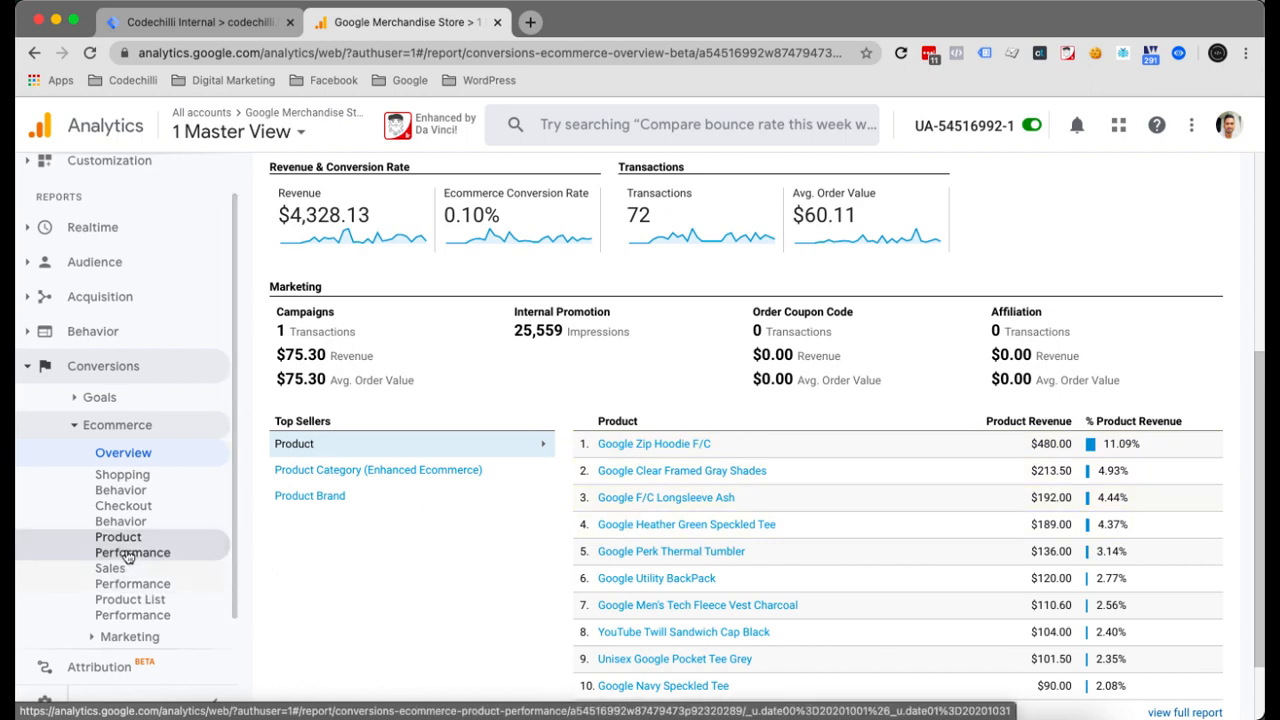
# View the Product Performance, Sales Performance and Checkout Behavior funnel reports
pyautogui.click(132, 544)
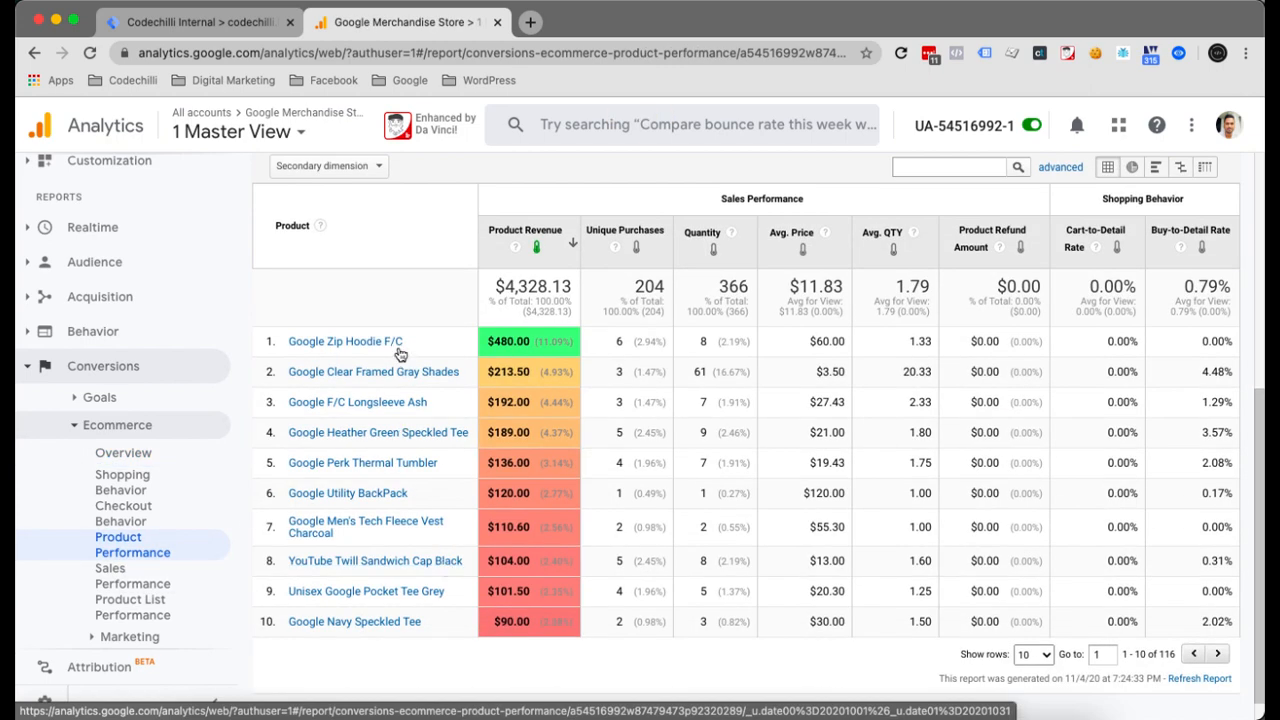
pyautogui.click(132, 576)
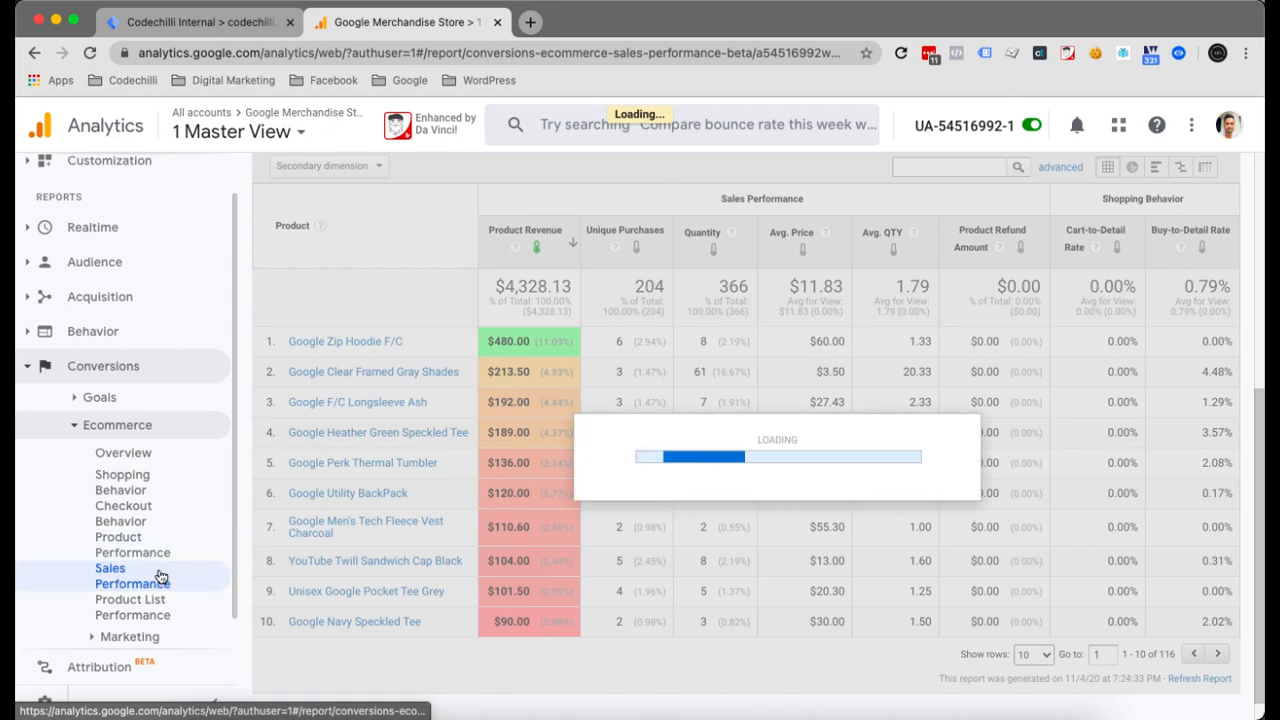
pyautogui.click(120, 512)
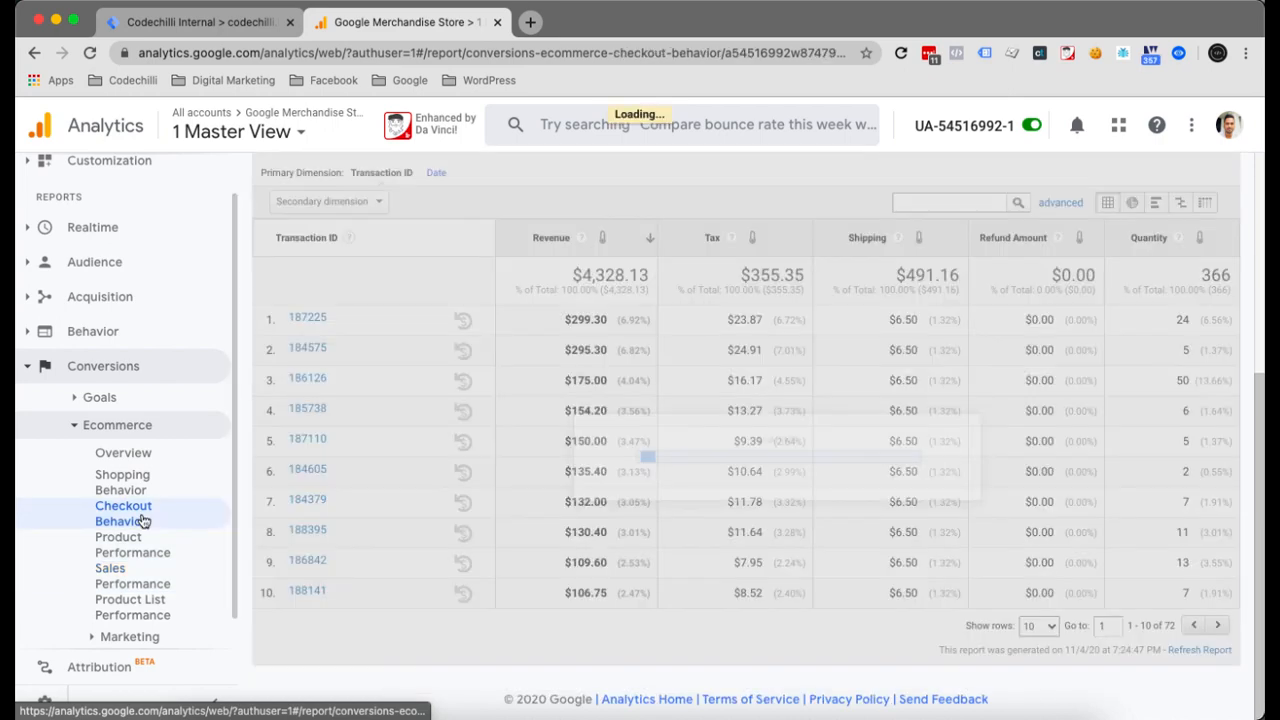
pyautogui.click(120, 512)
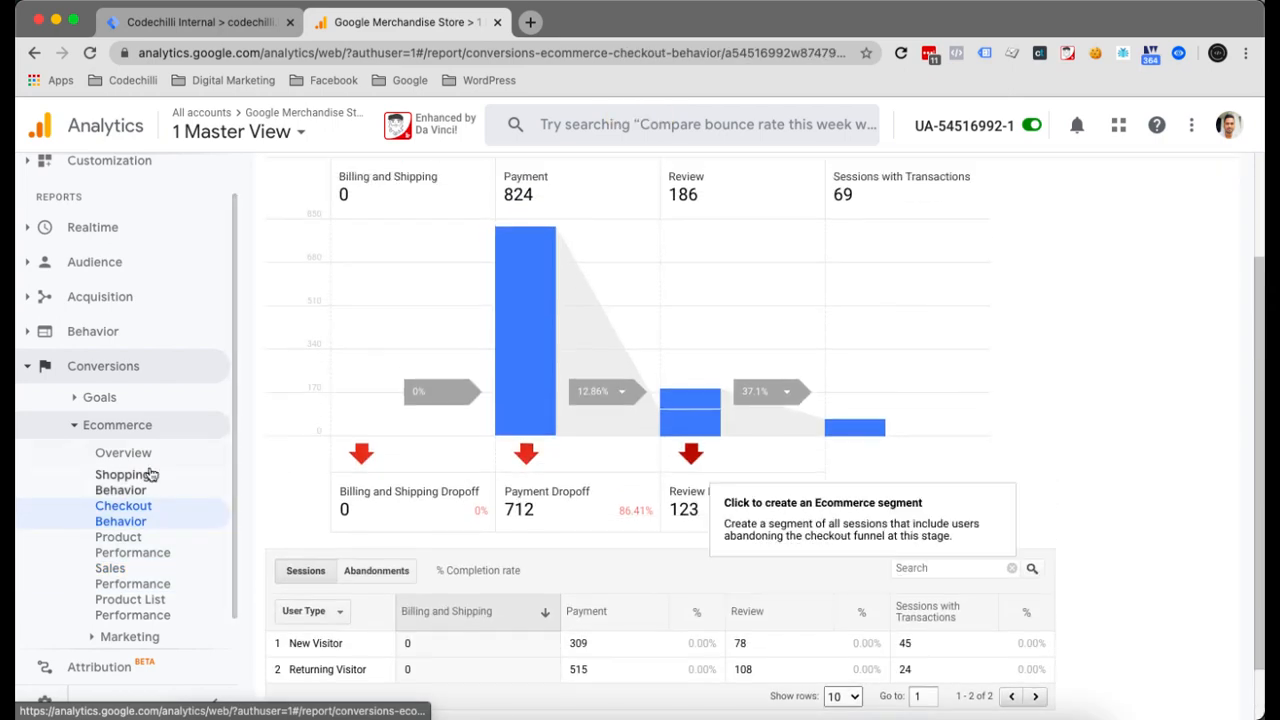
pyautogui.click(396, 20)
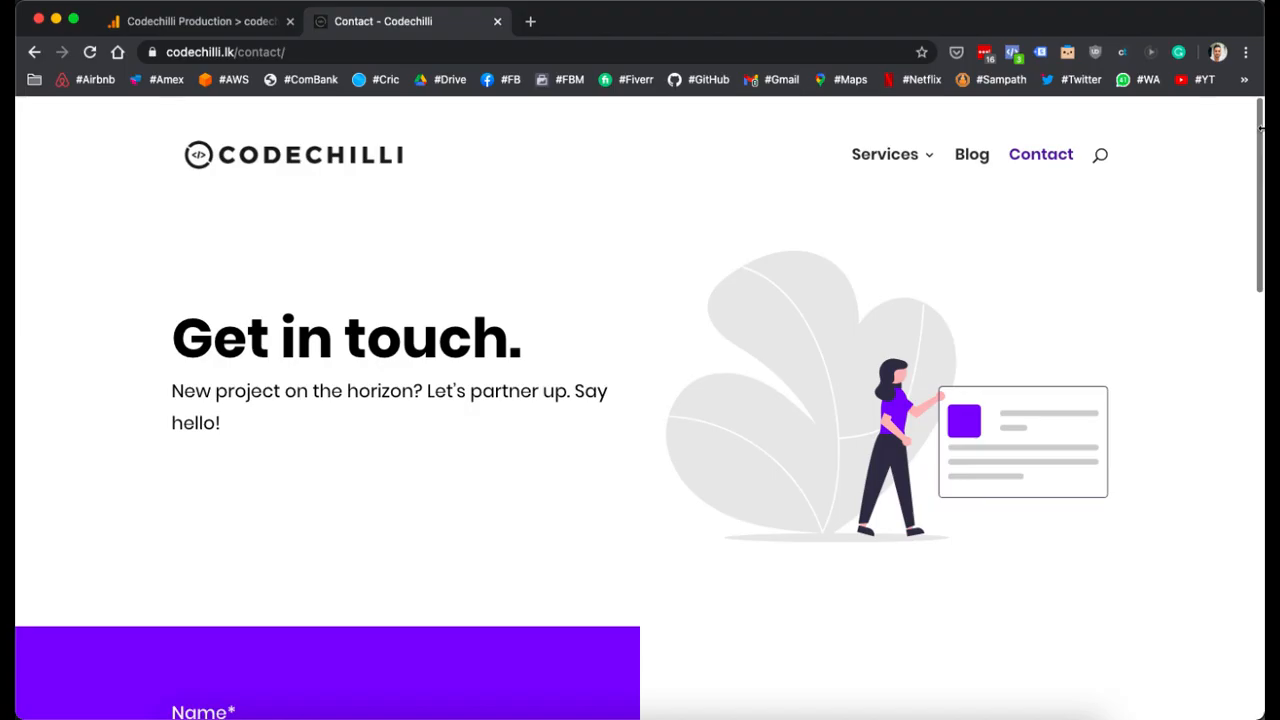
pyautogui.scroll(-3)
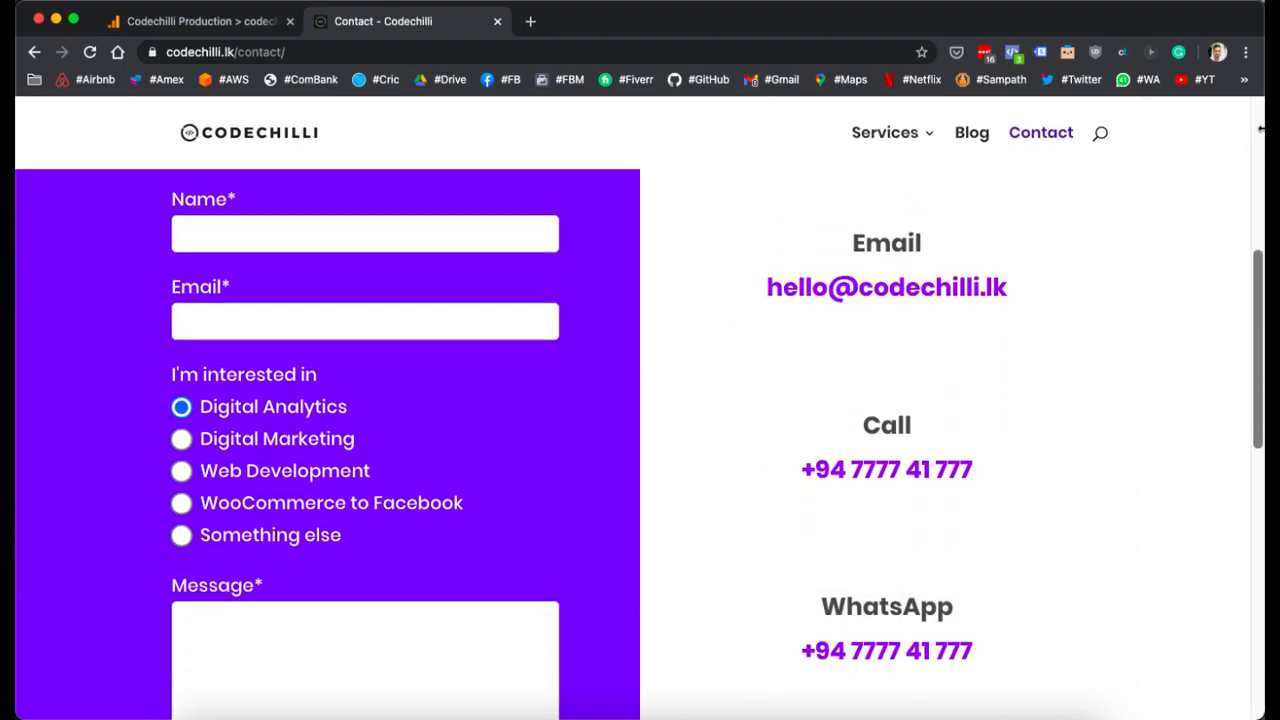
pyautogui.scroll(-3)
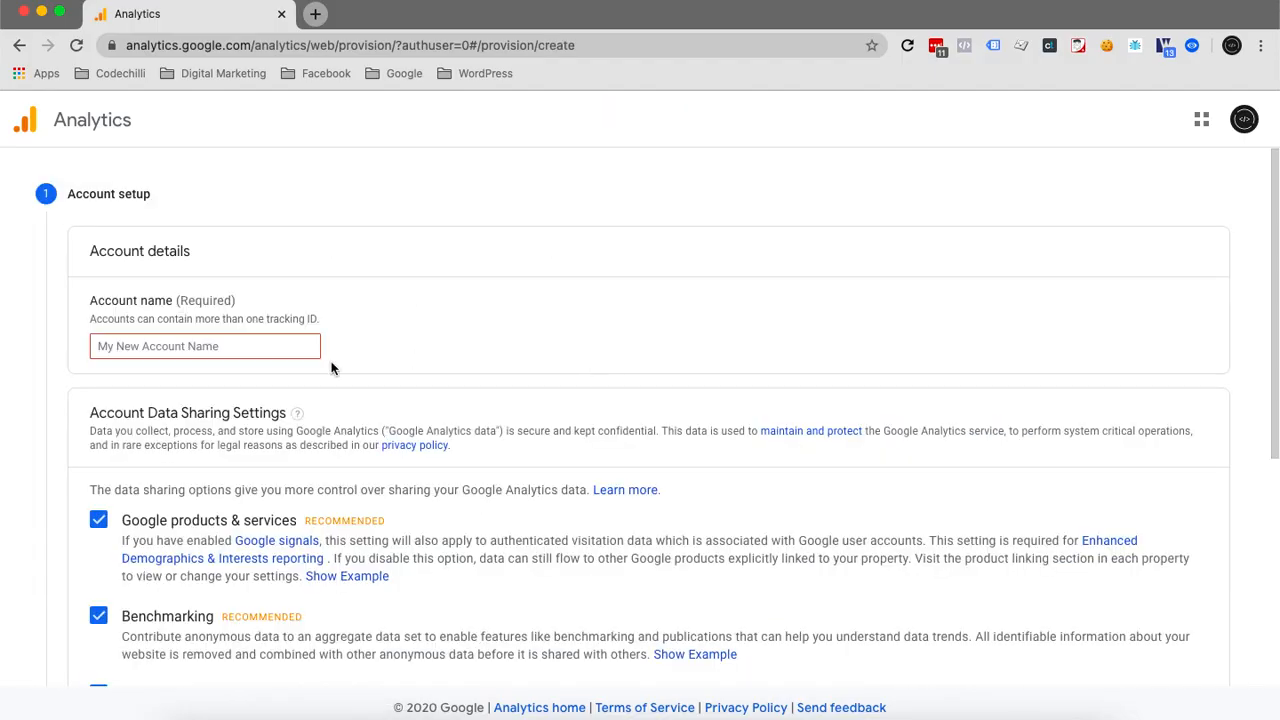
# Name the new account Codechilli, keep all data-sharing options ticked and continue to property setup
pyautogui.write('Codechilli')
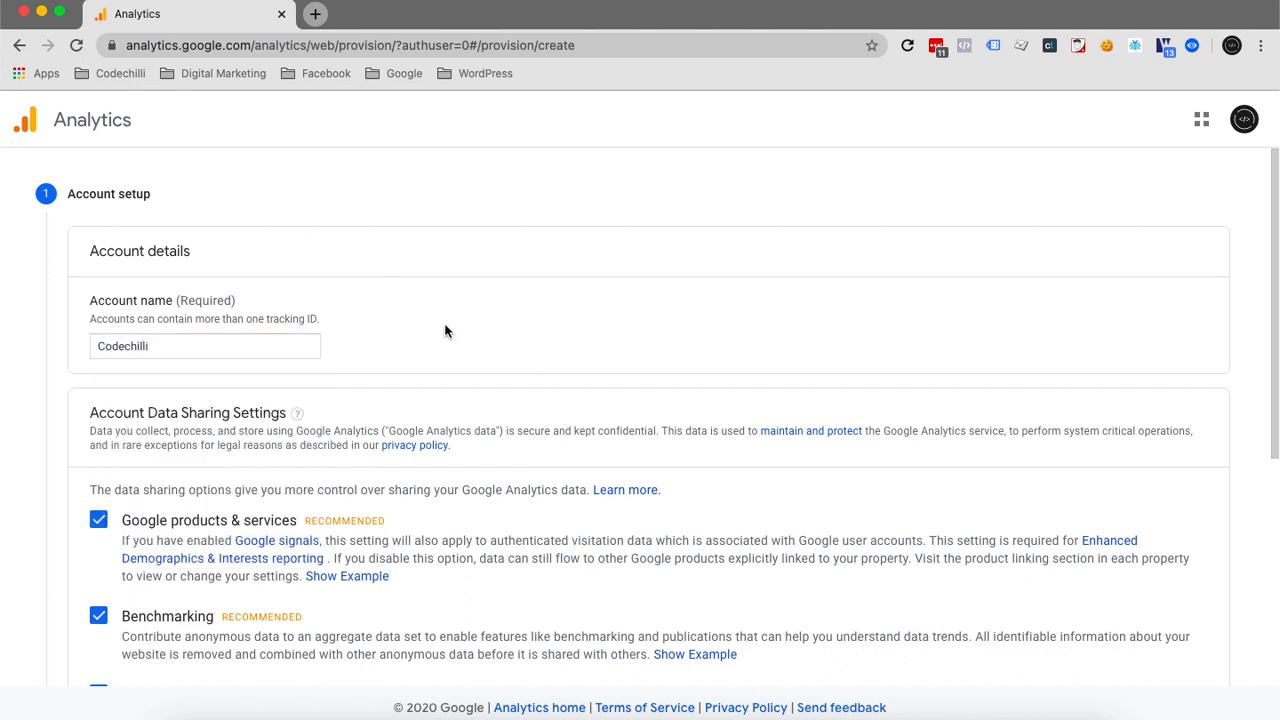
pyautogui.scroll(-3)
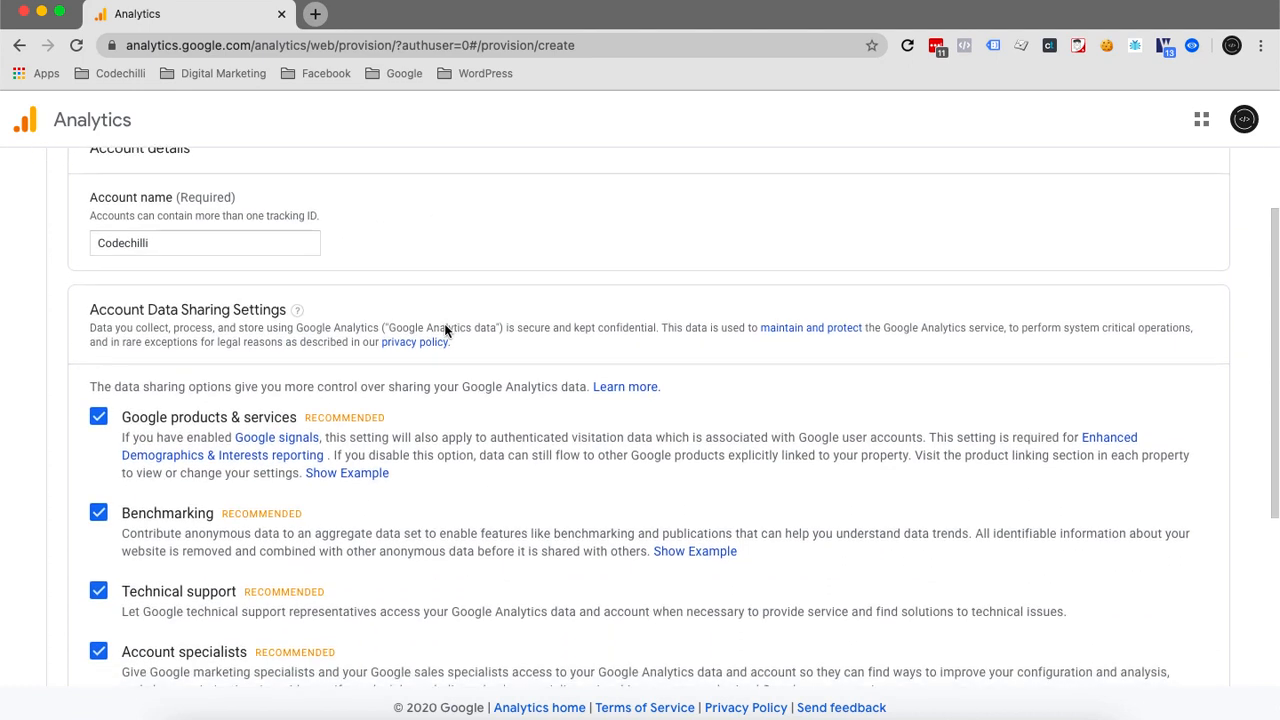
pyautogui.scroll(-3)
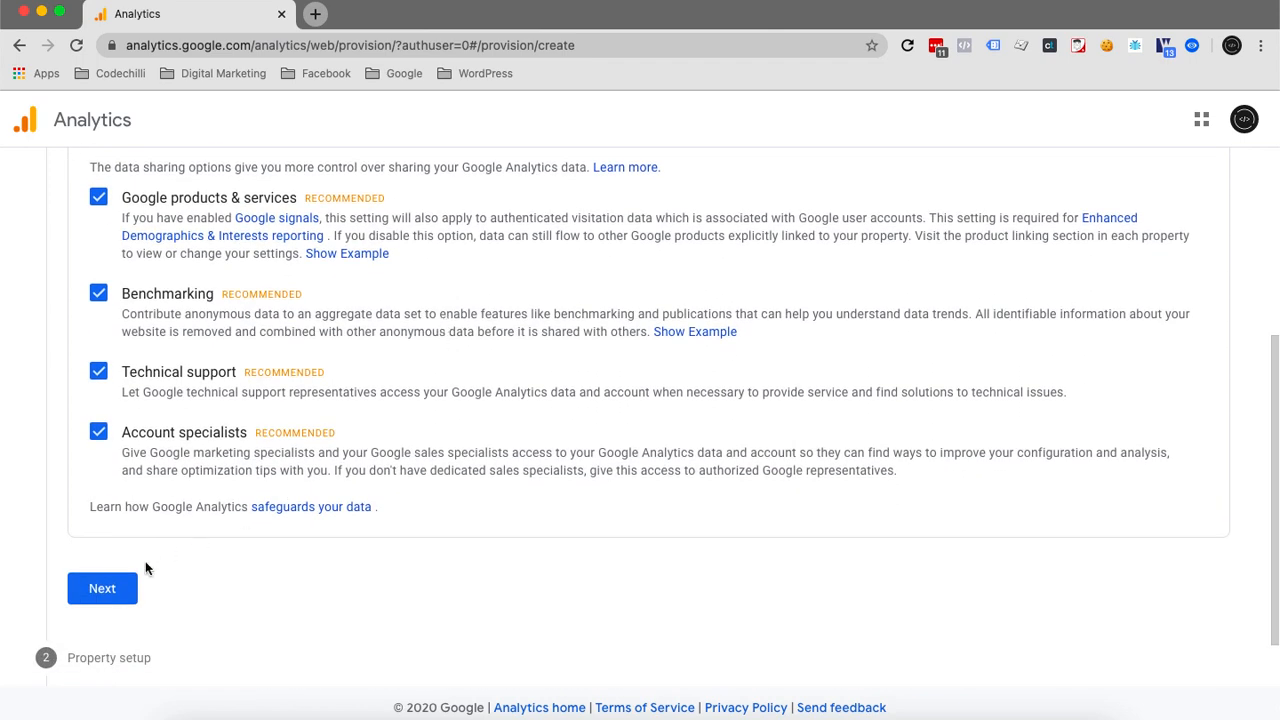
pyautogui.click(102, 588)
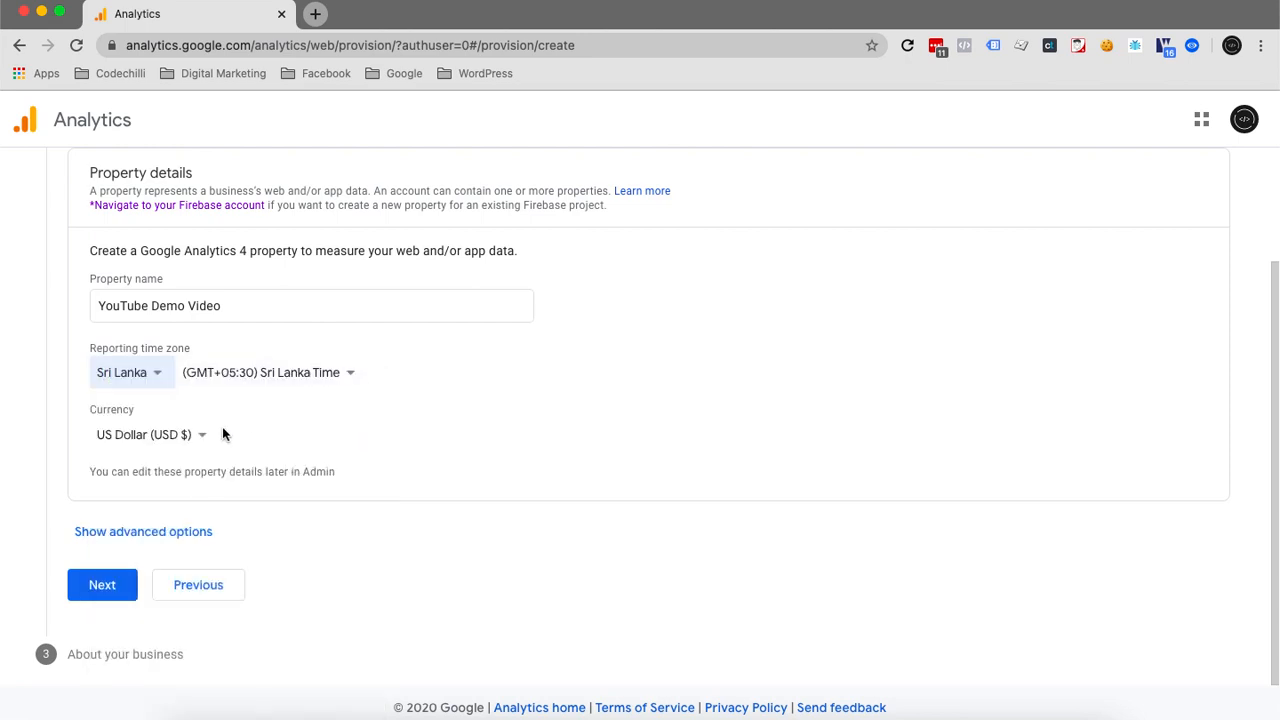
pyautogui.moveTo(144, 532)
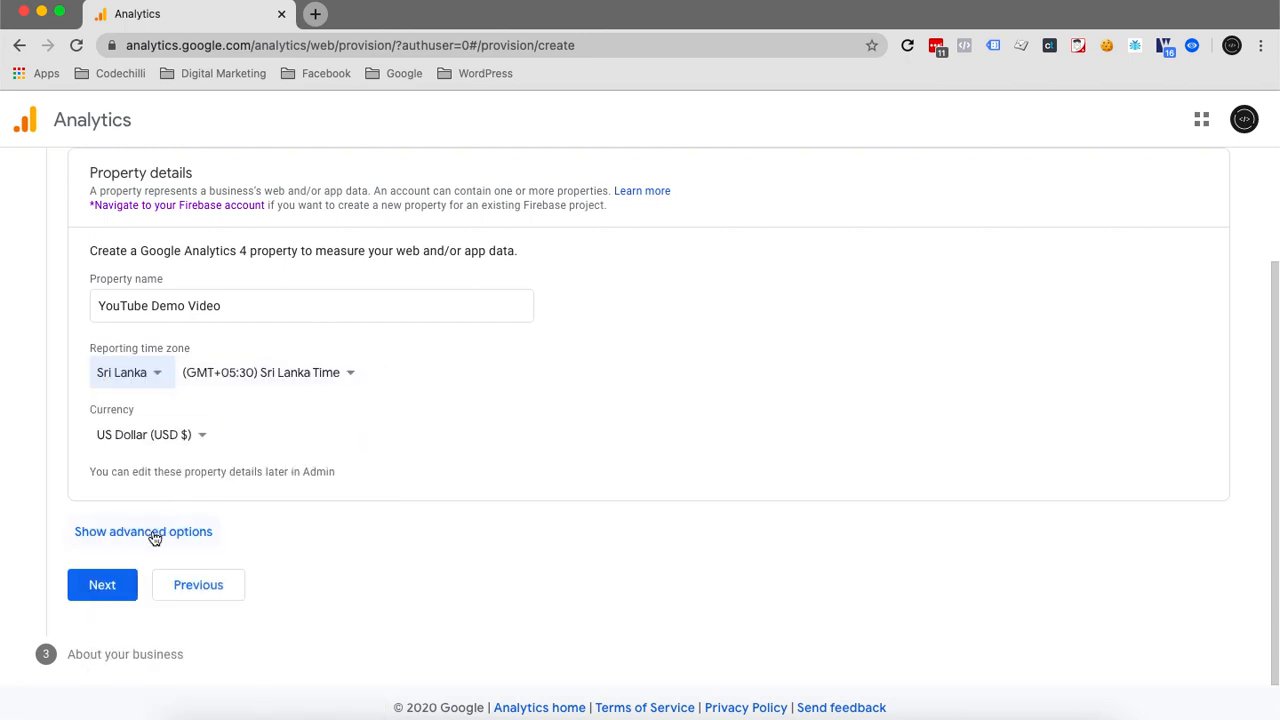
# Enable a Universal Analytics property for woo.codechilli.lk in advanced options and continue to business info
pyautogui.click(144, 532)
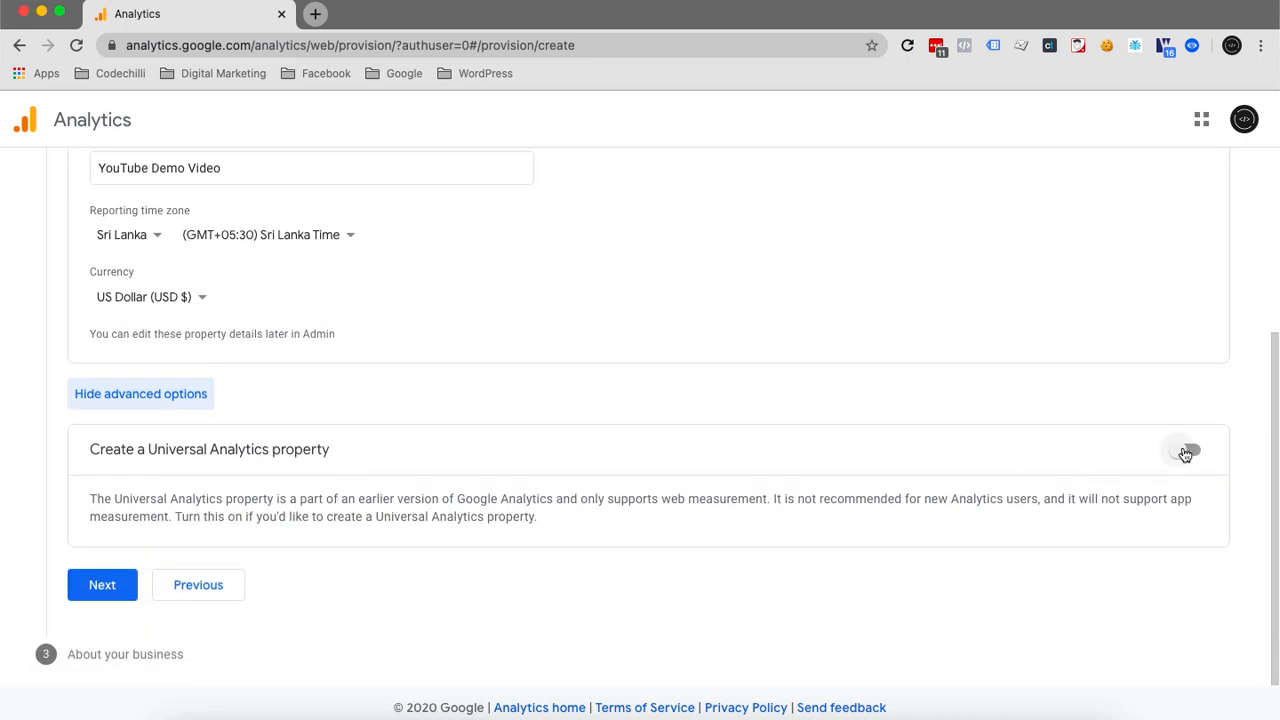
pyautogui.click(1184, 448)
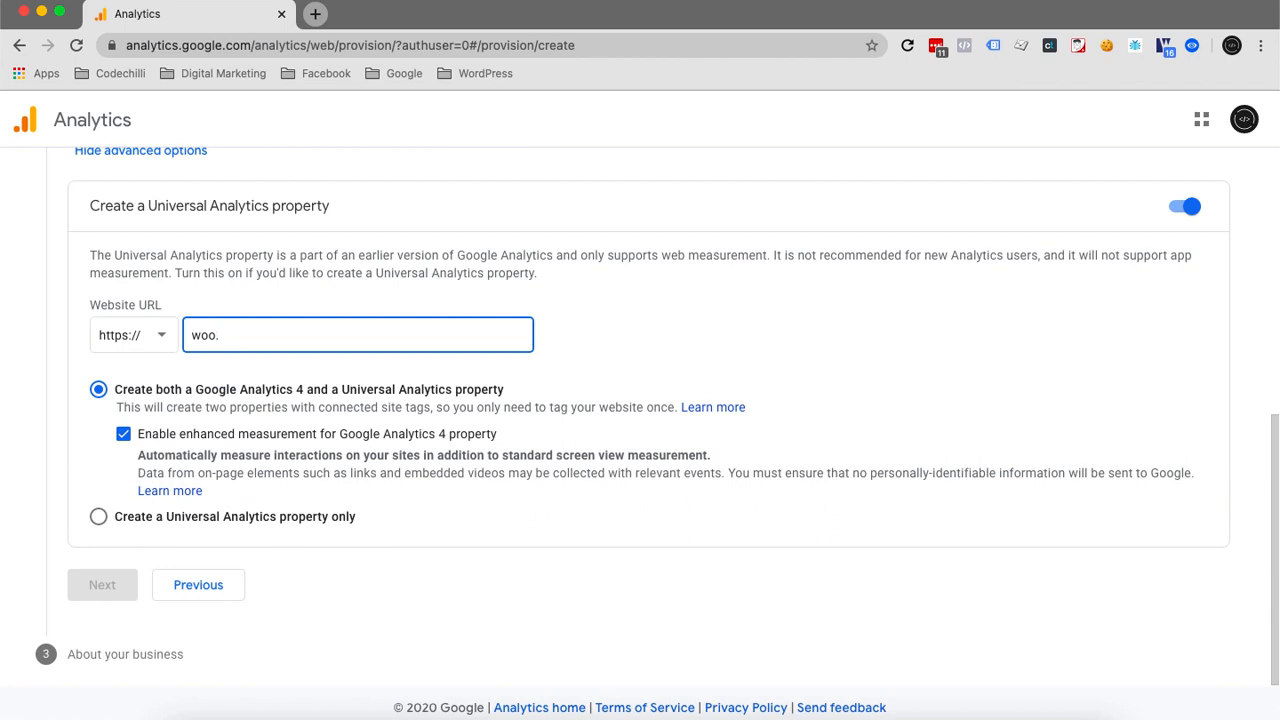
pyautogui.write('codechili')
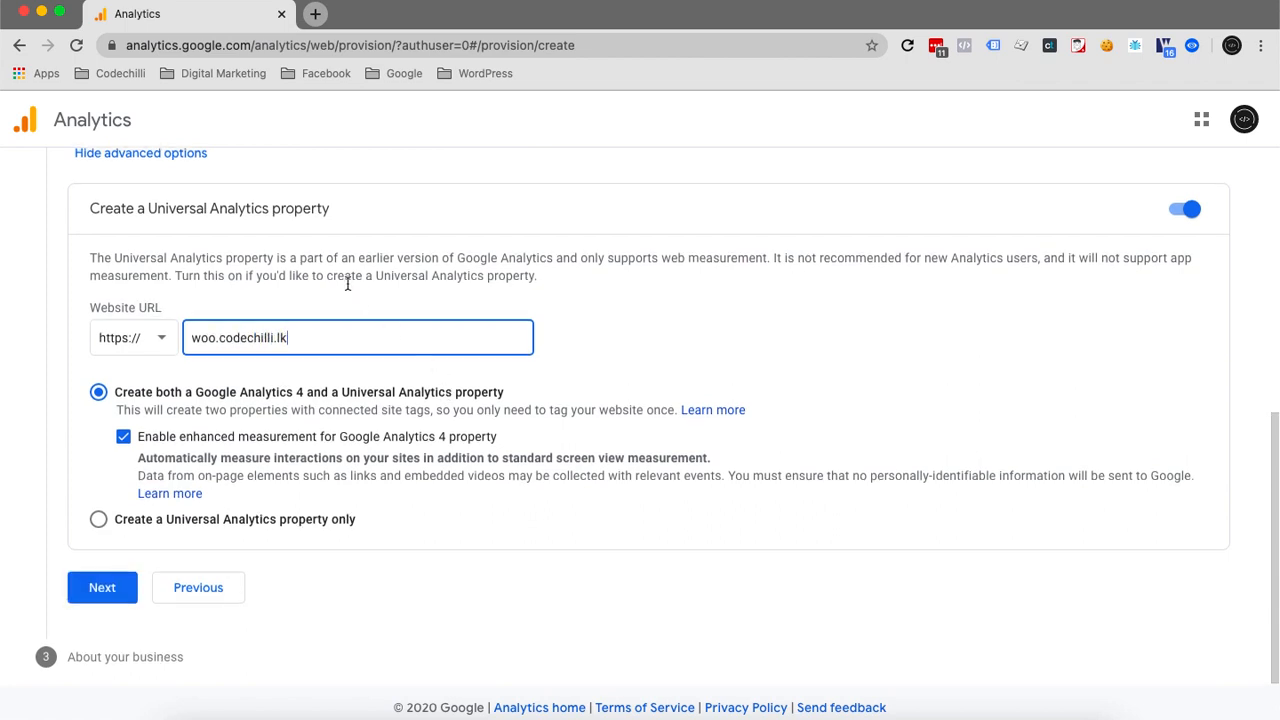
pyautogui.click(102, 588)
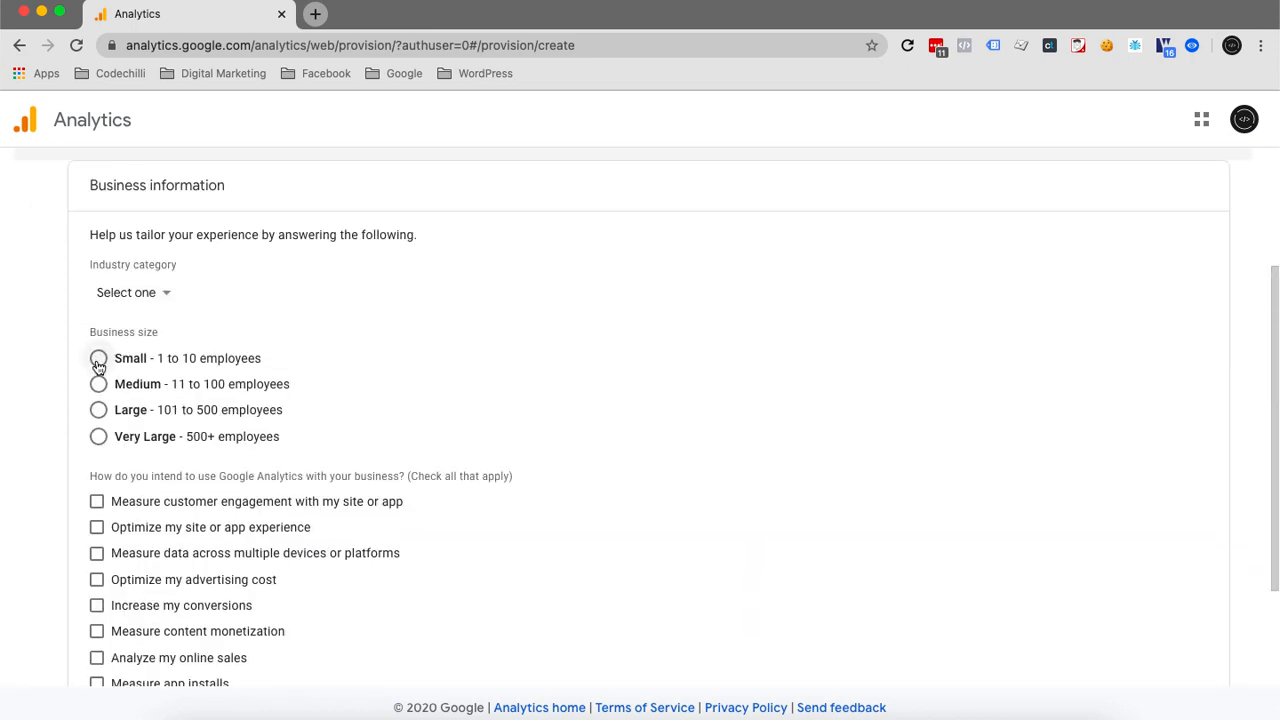
# Submit business details as Small with usage goals ticked to create the account
pyautogui.click(98, 358)
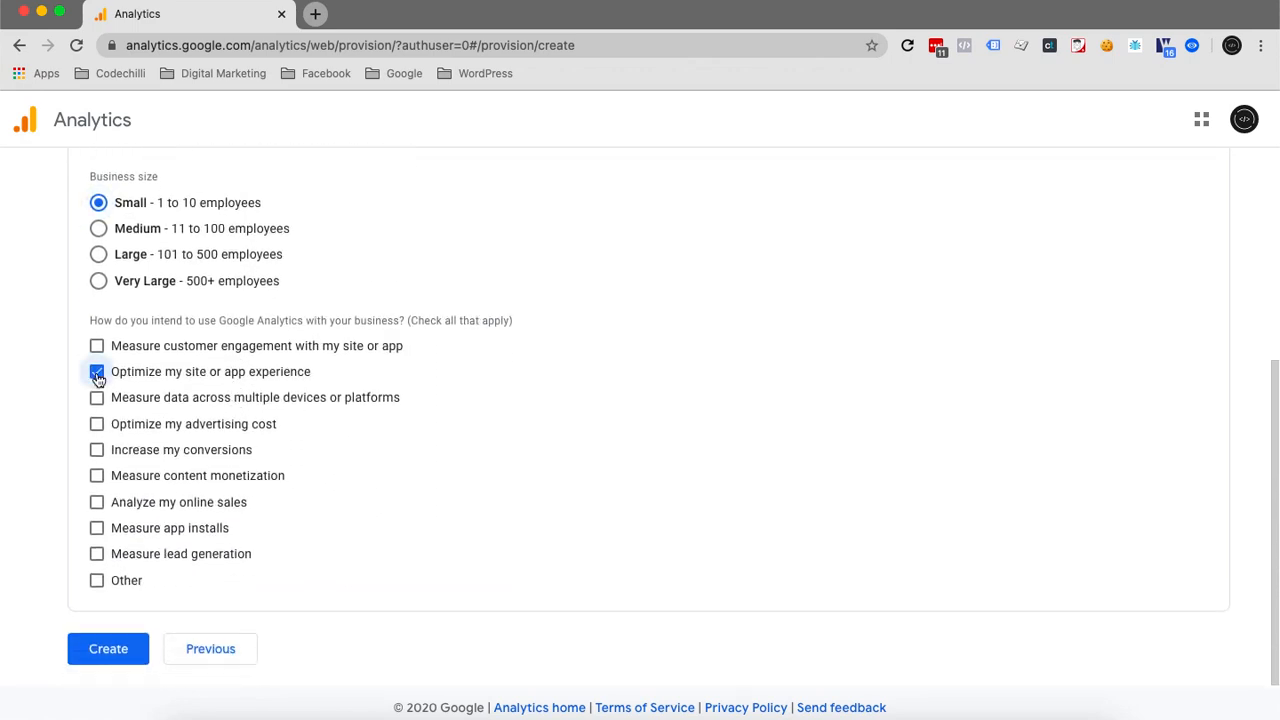
pyautogui.click(96, 344)
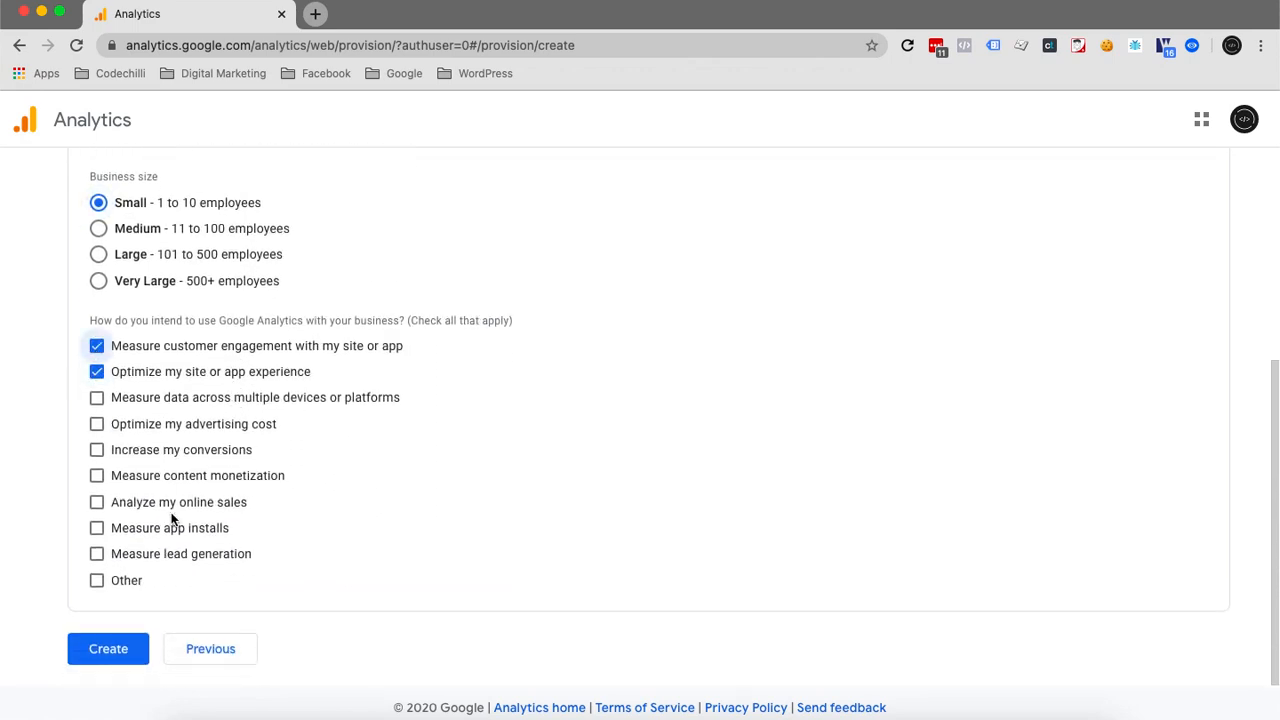
pyautogui.click(108, 648)
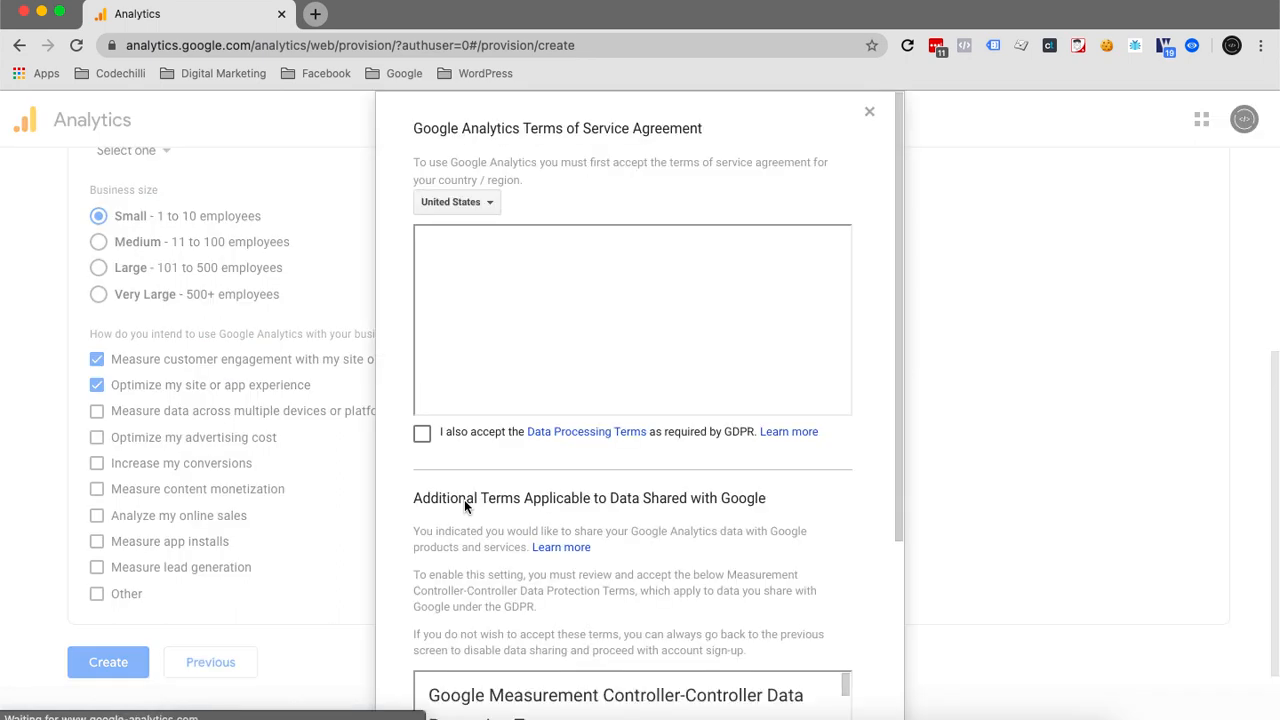
# Accept the terms of service for Sri Lanka with the GDPR boxes ticked
pyautogui.write('sri')
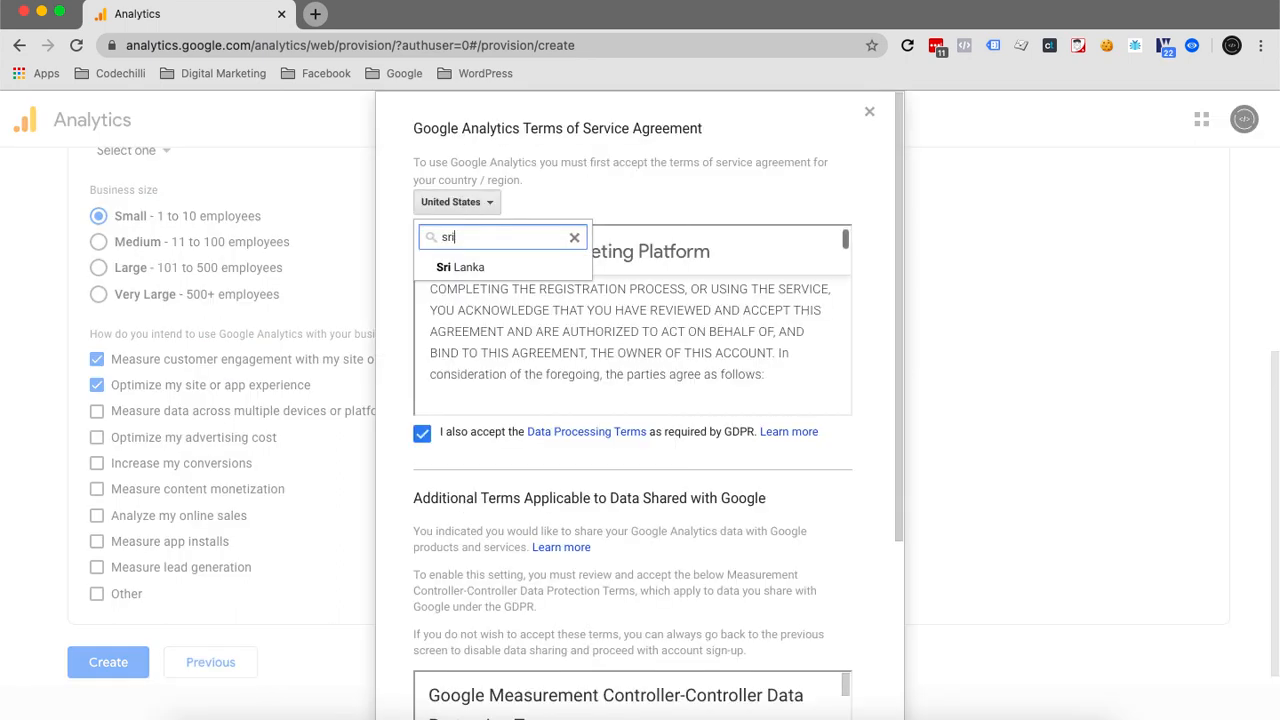
pyautogui.click(460, 268)
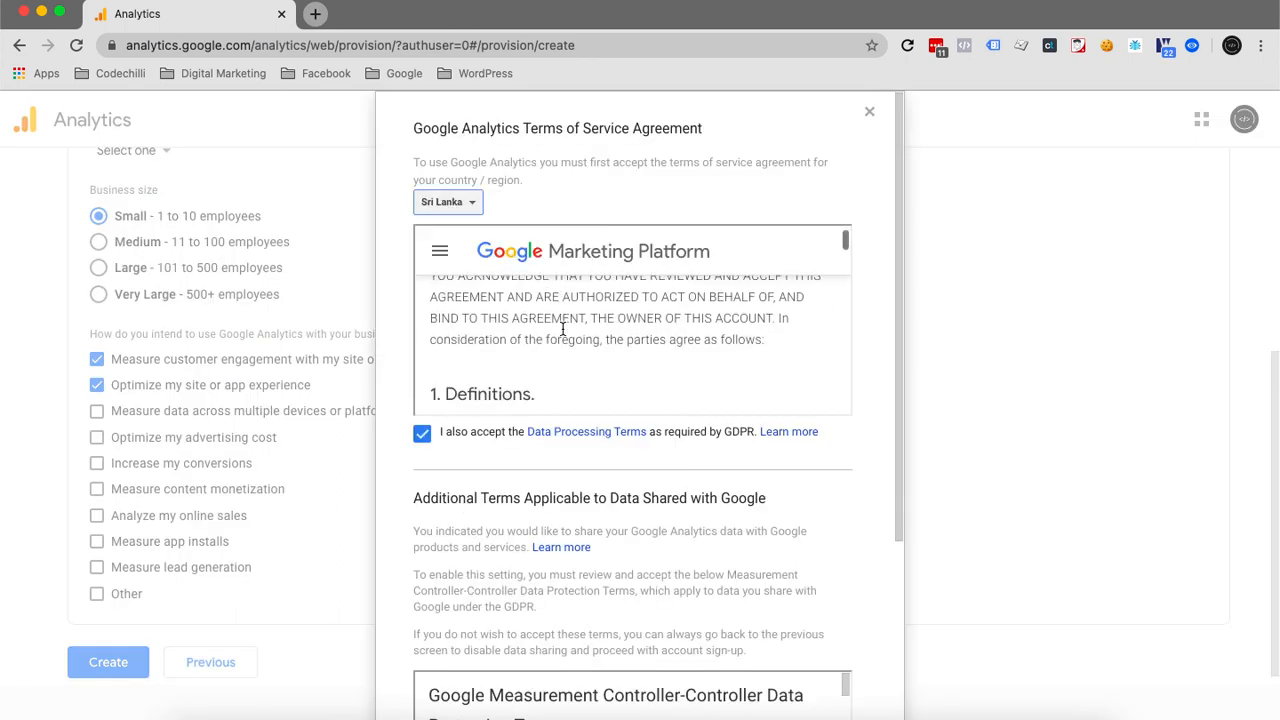
pyautogui.scroll(-3)
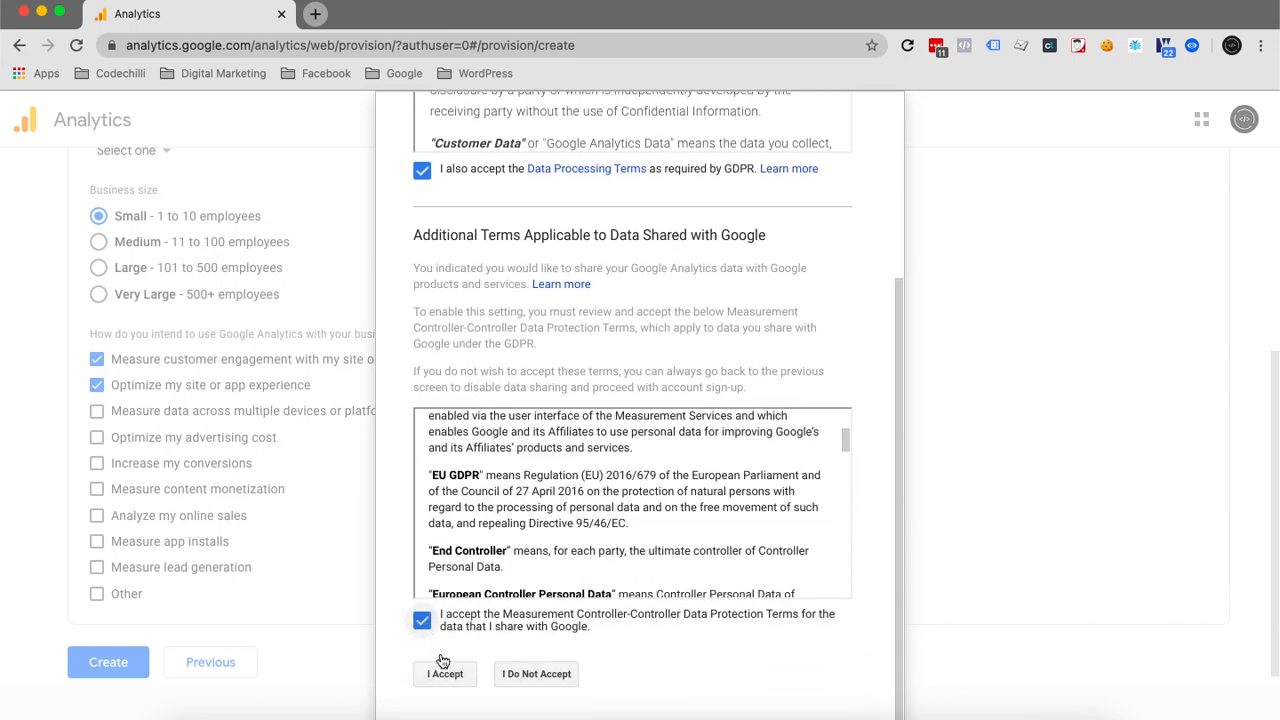
pyautogui.click(444, 672)
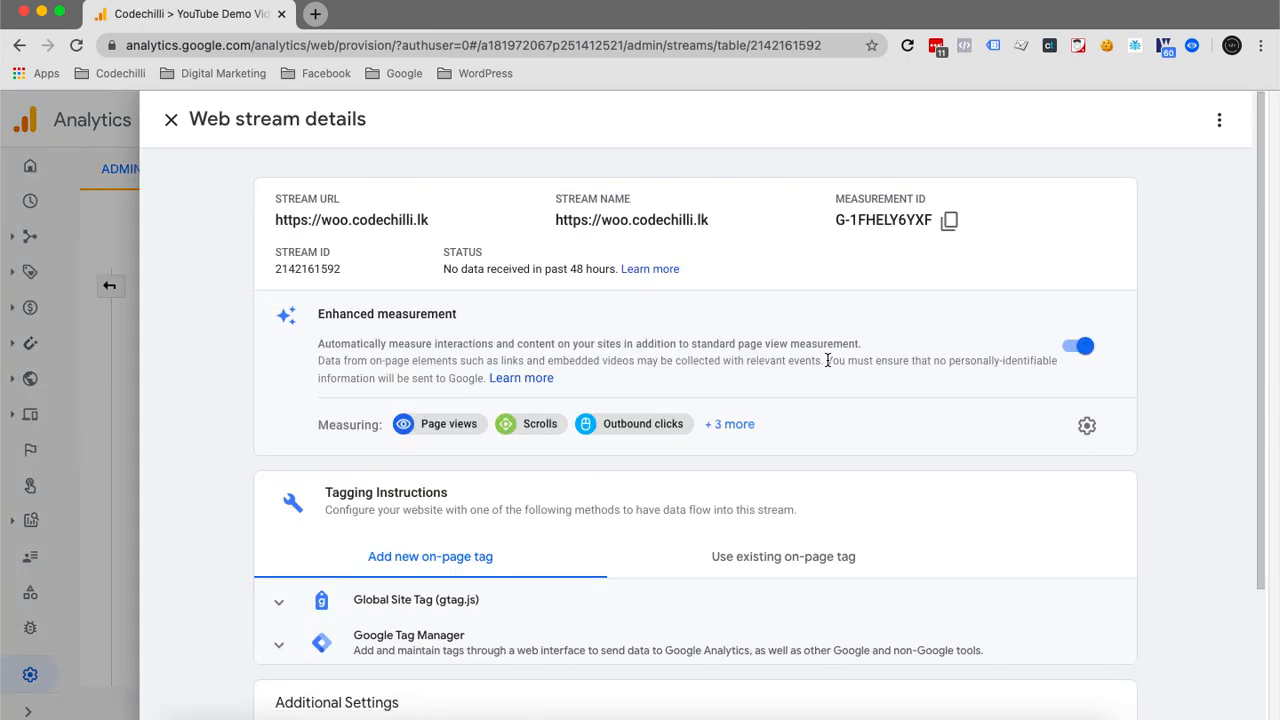
# Reopen the woo.codechilli.lk web stream details from the property's data streams list
pyautogui.click(172, 120)
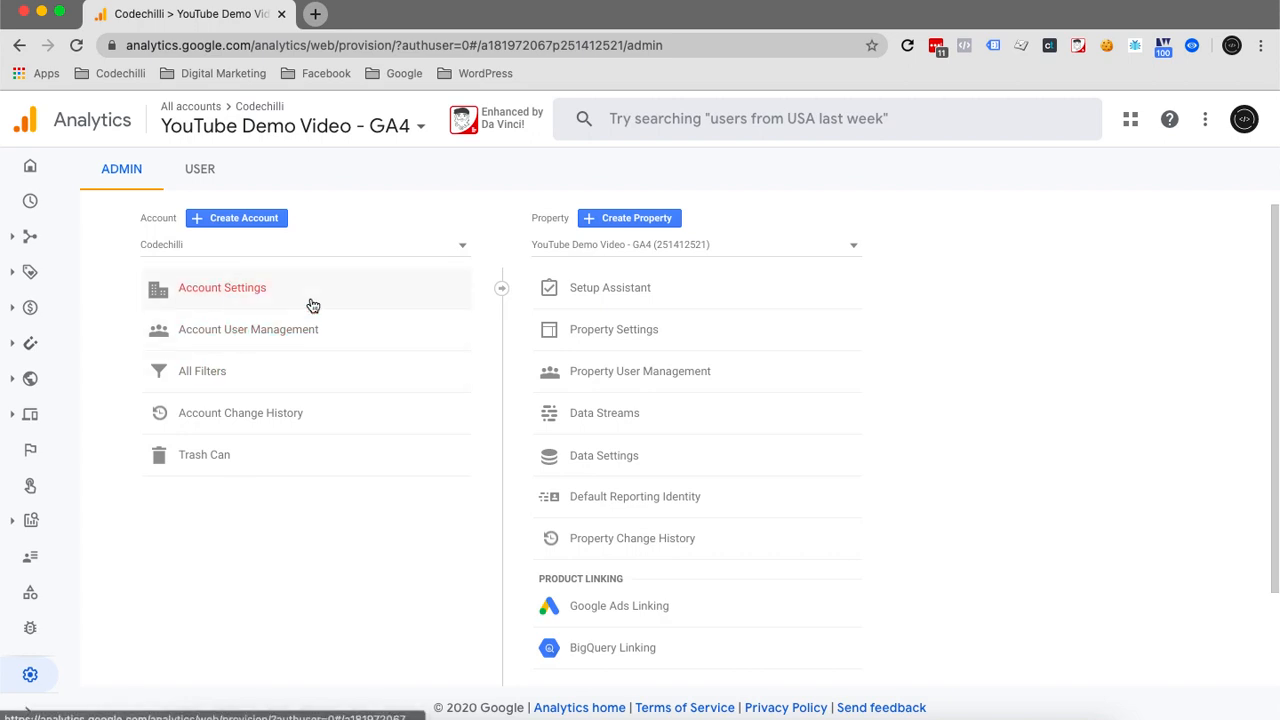
pyautogui.click(604, 412)
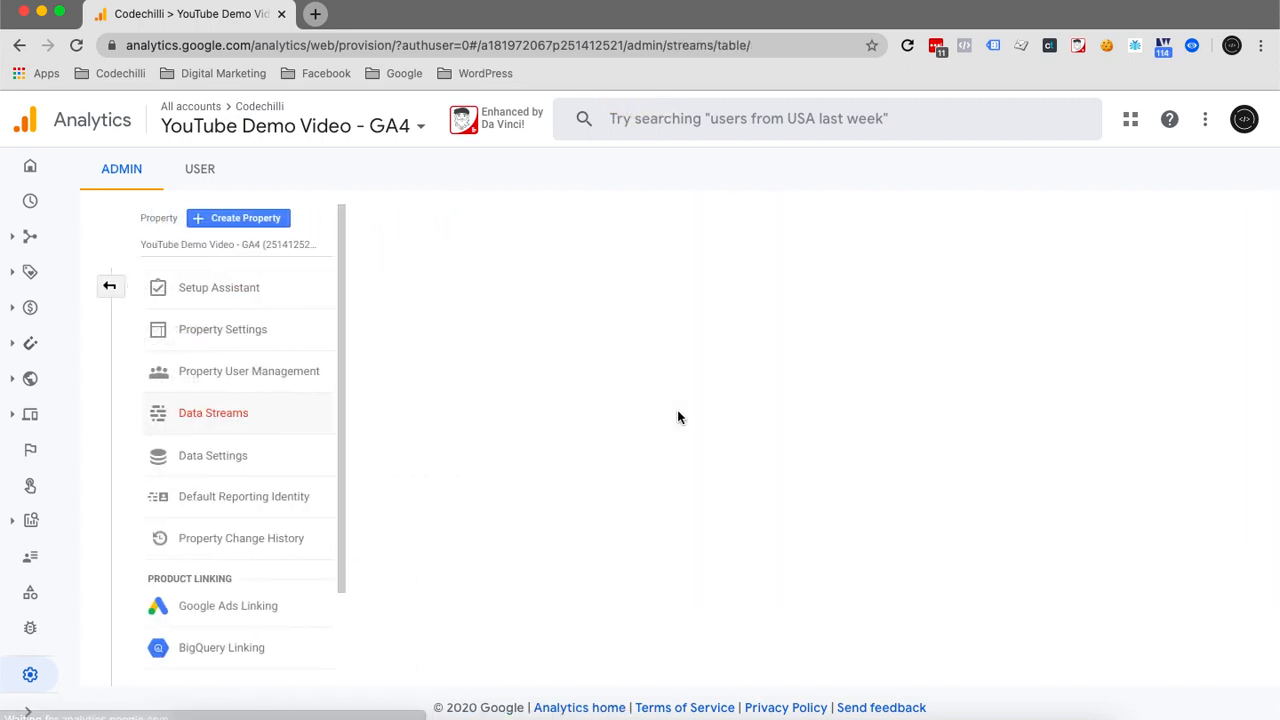
pyautogui.click(212, 412)
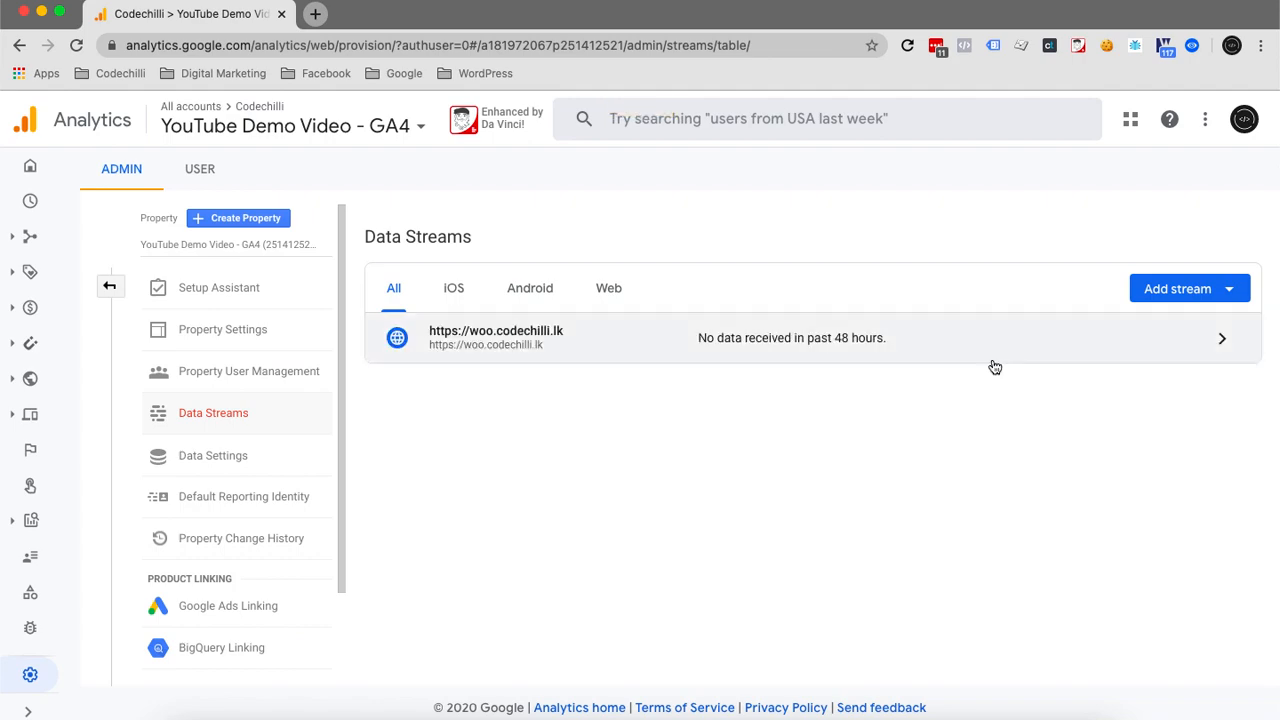
pyautogui.click(790, 336)
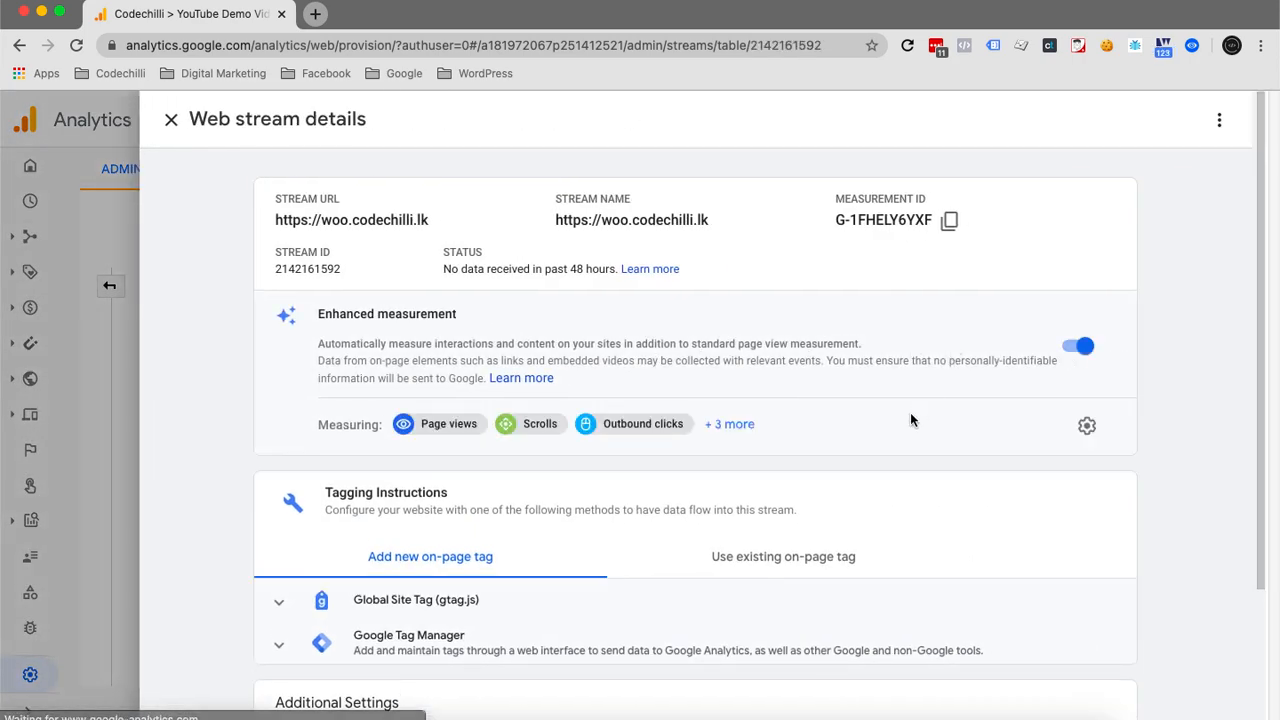
pyautogui.scroll(-3)
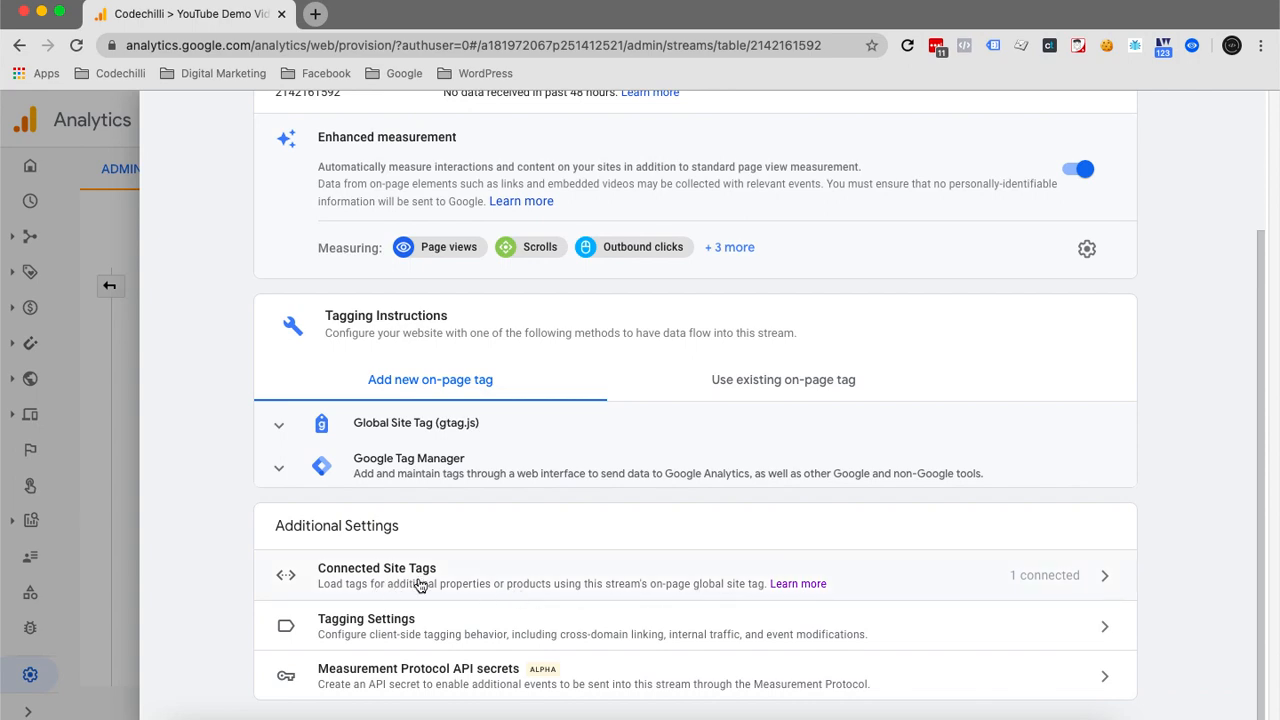
pyautogui.click(376, 576)
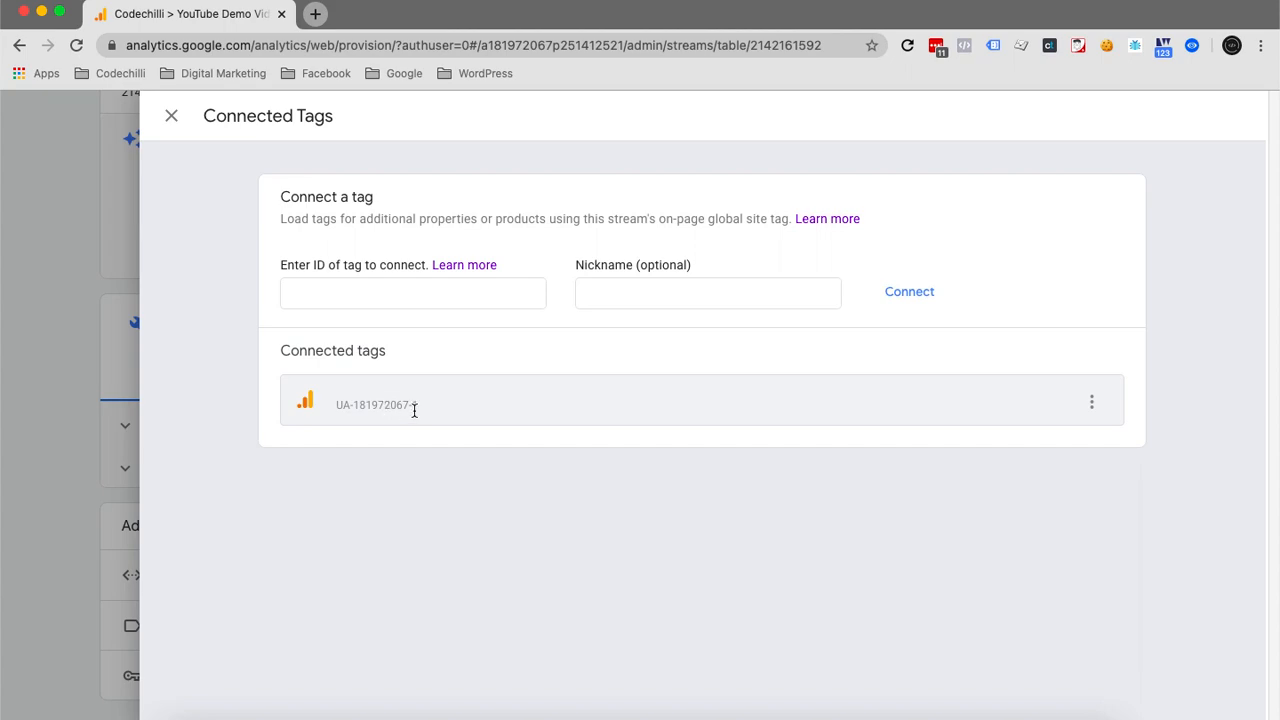
pyautogui.moveTo(348, 344)
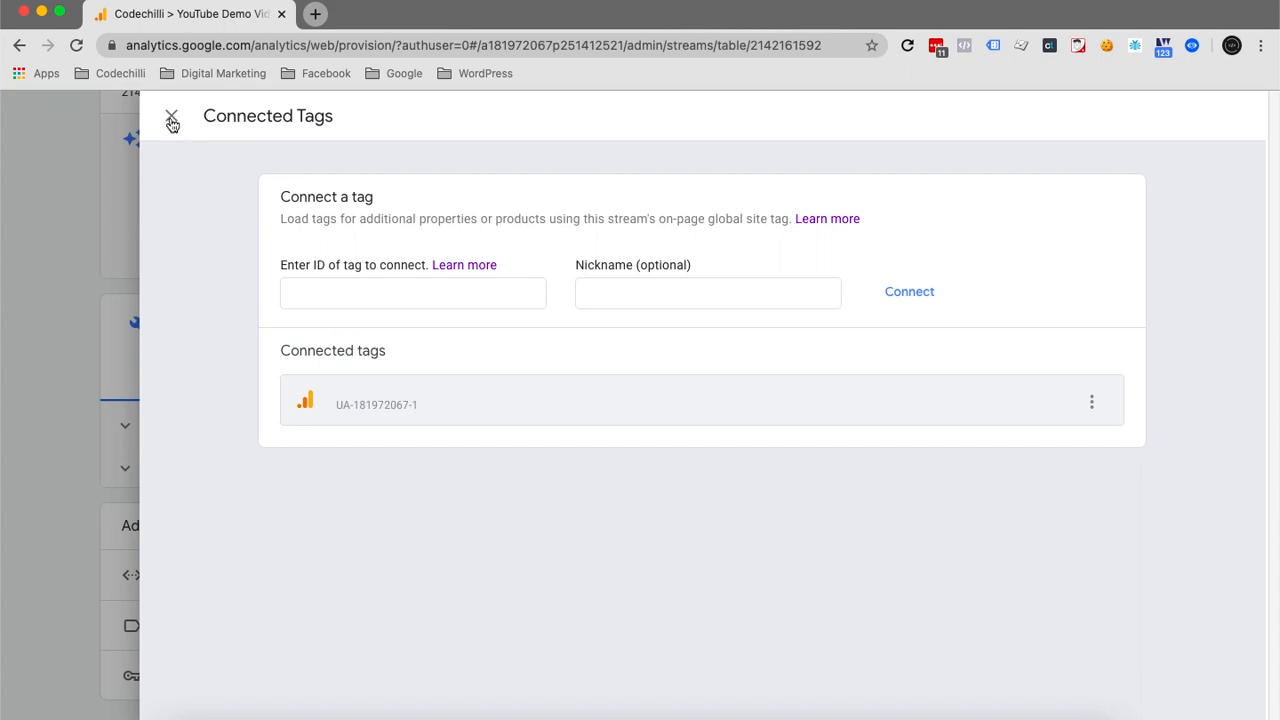
pyautogui.click(170, 116)
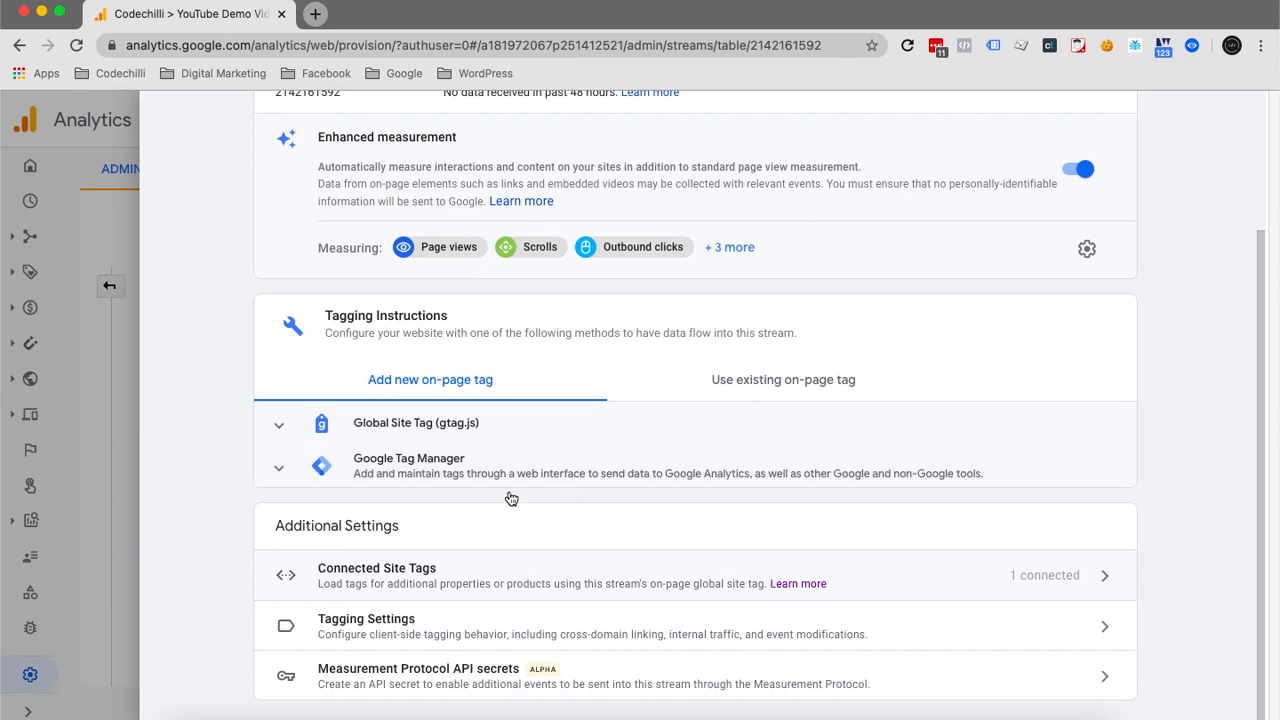
# Reveal the stream's Global Site Tag (gtag.js) code snippet under Tagging Instructions
pyautogui.click(416, 422)
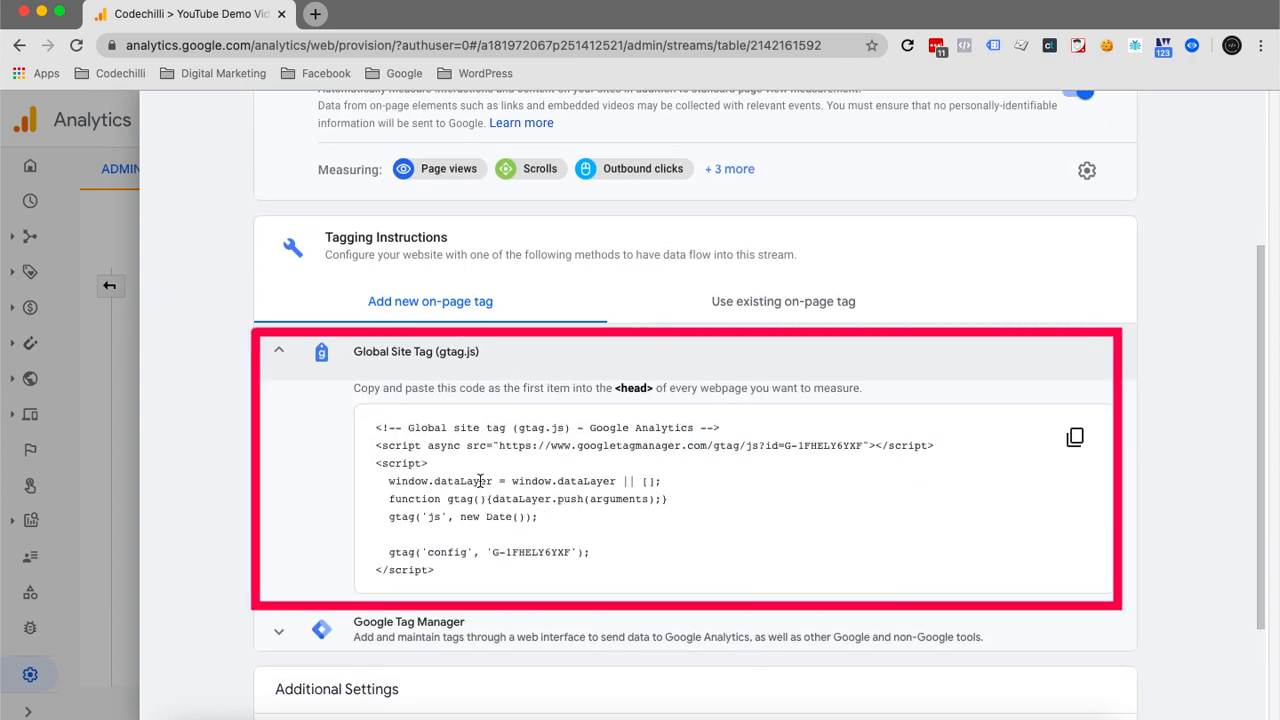
pyautogui.scroll(-3)
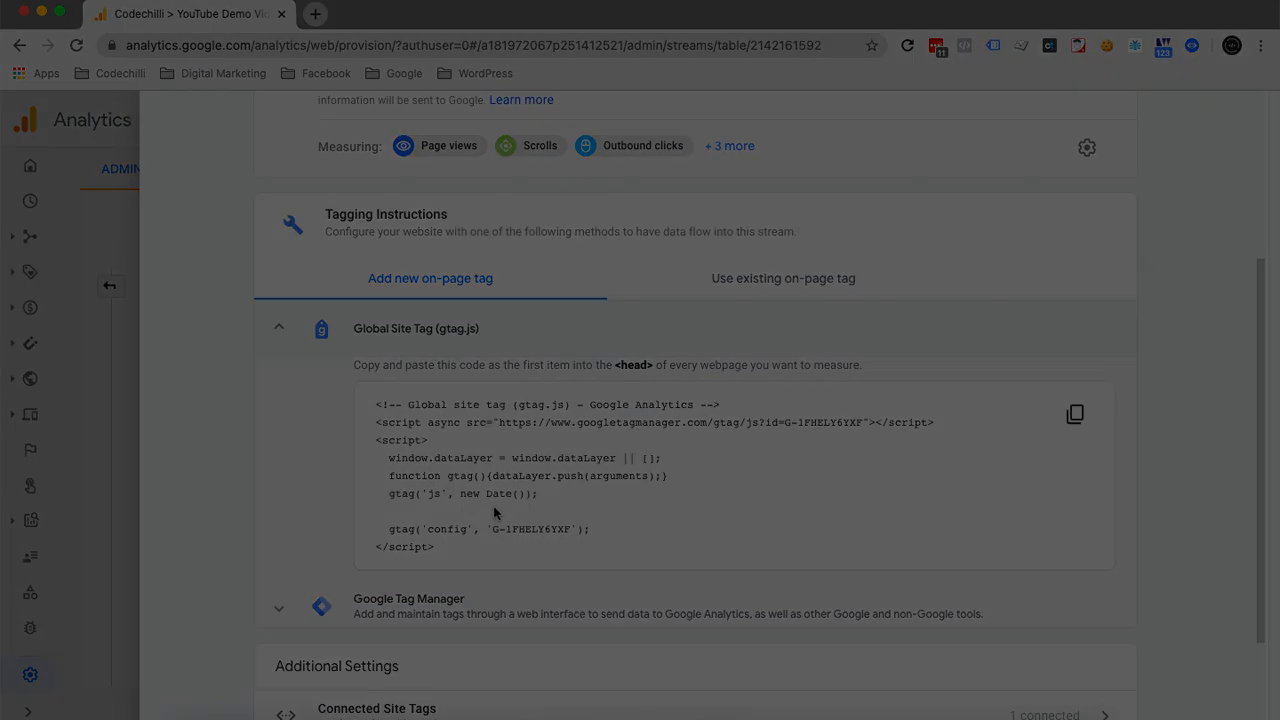
pyautogui.click(396, 14)
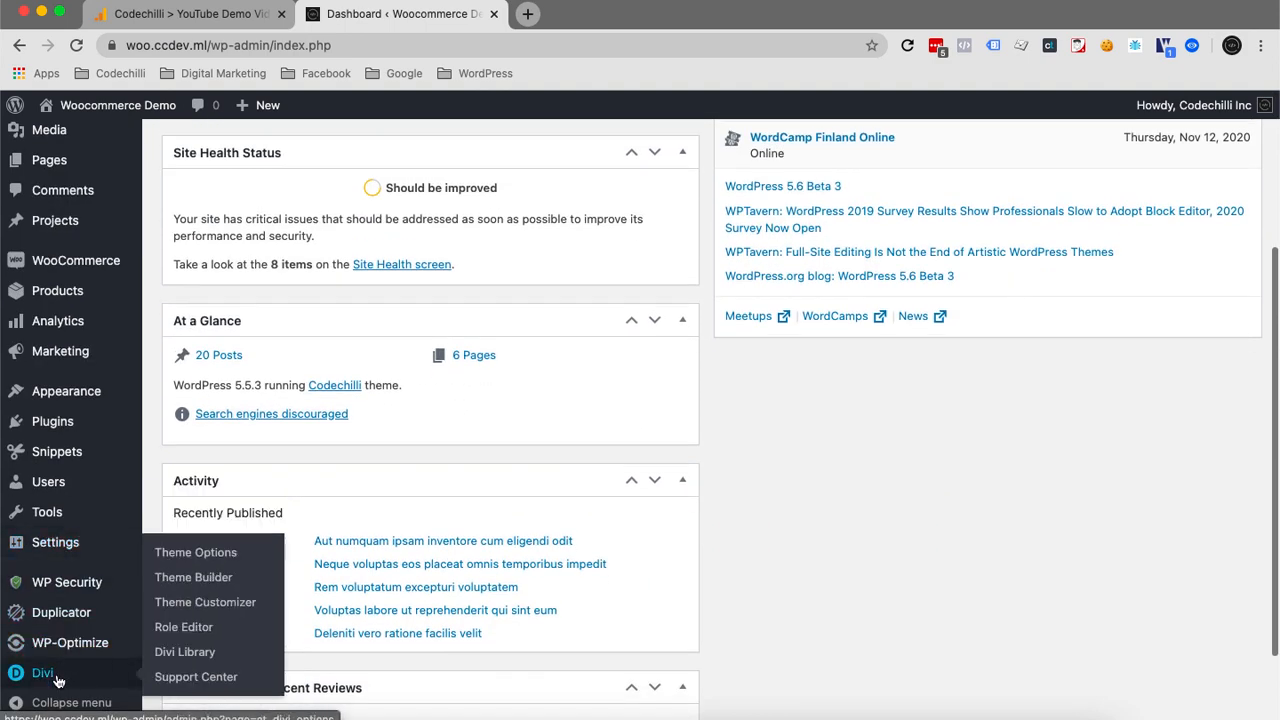
pyautogui.moveTo(196, 552)
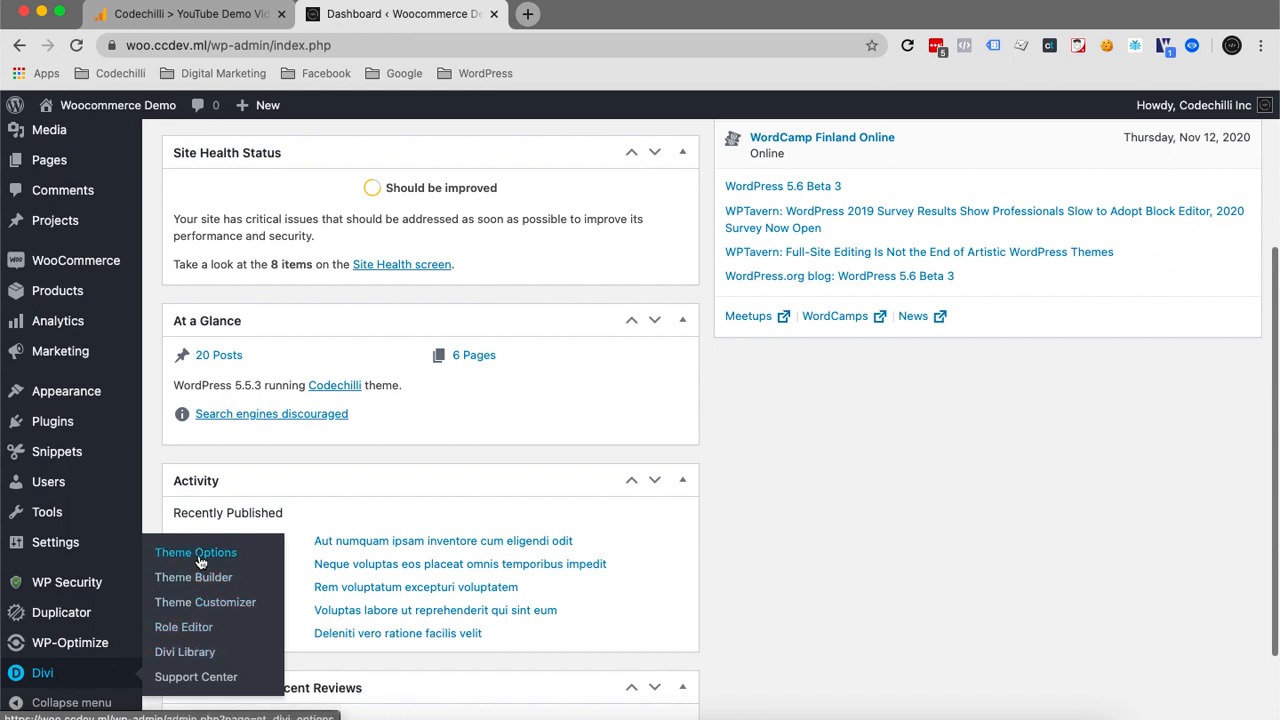
# Go to the Divi Theme Options Integration settings in WordPress
pyautogui.click(196, 552)
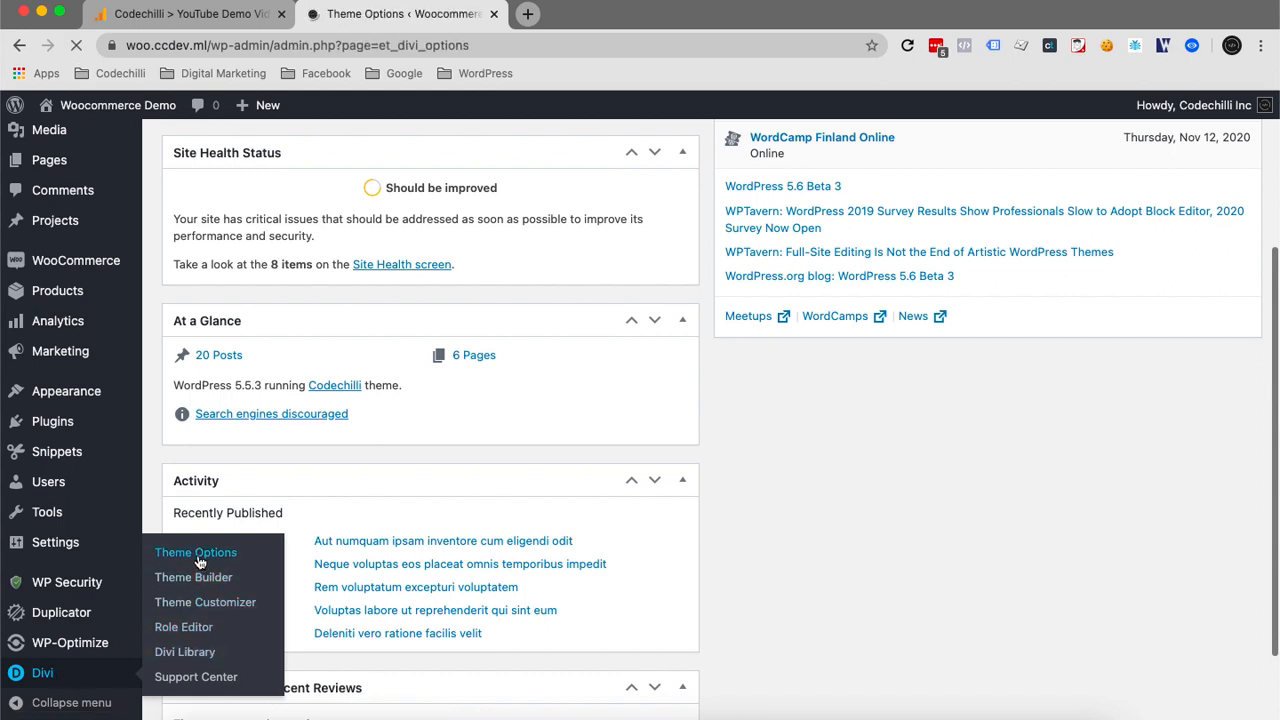
pyautogui.click(196, 552)
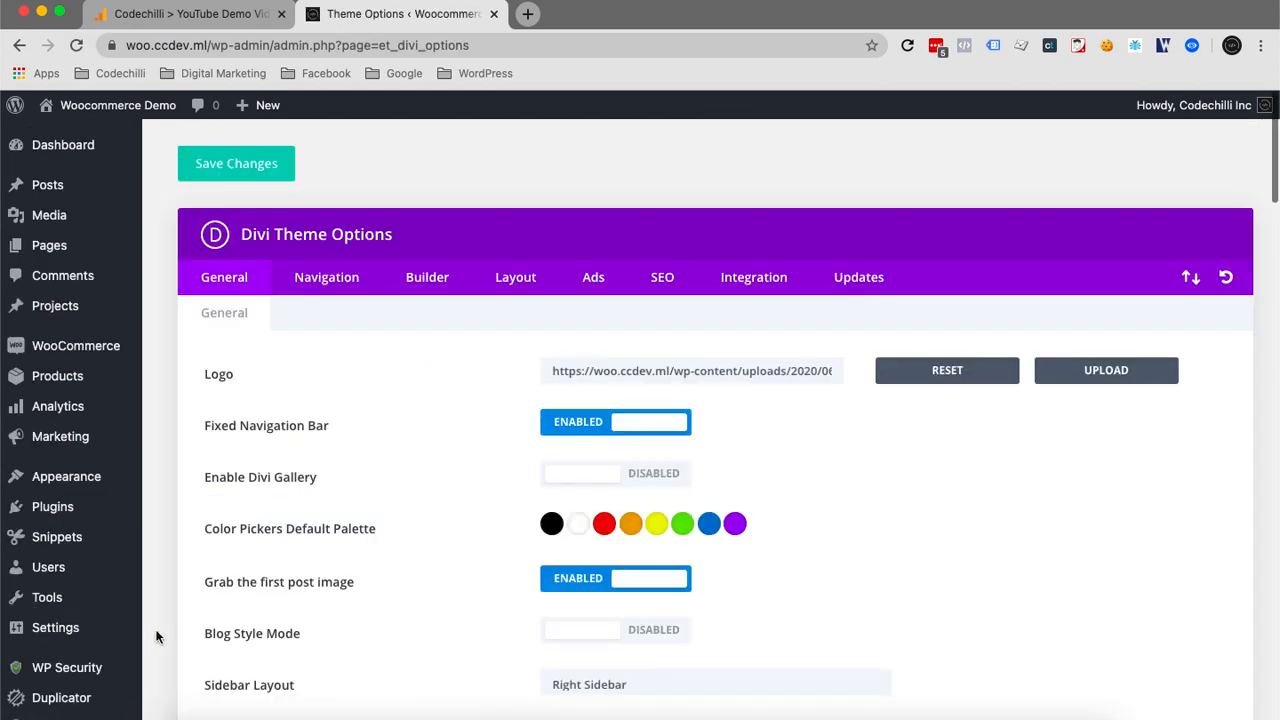
pyautogui.click(752, 276)
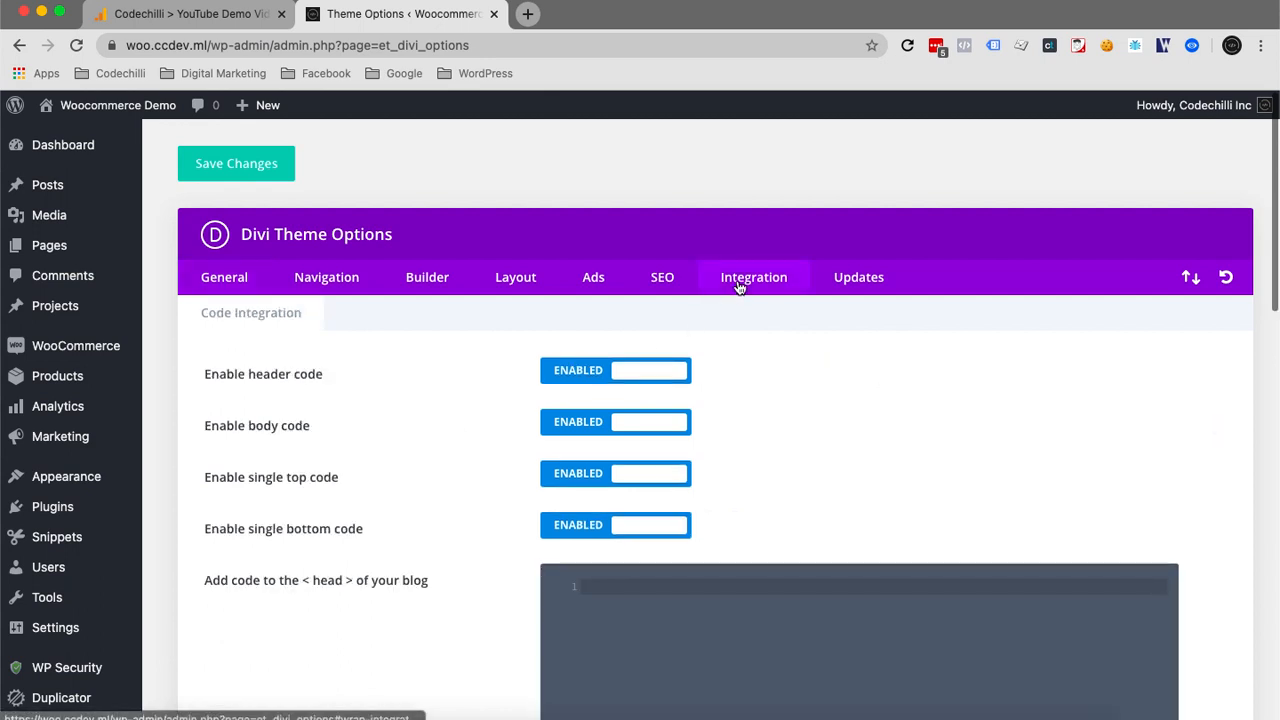
pyautogui.scroll(-3)
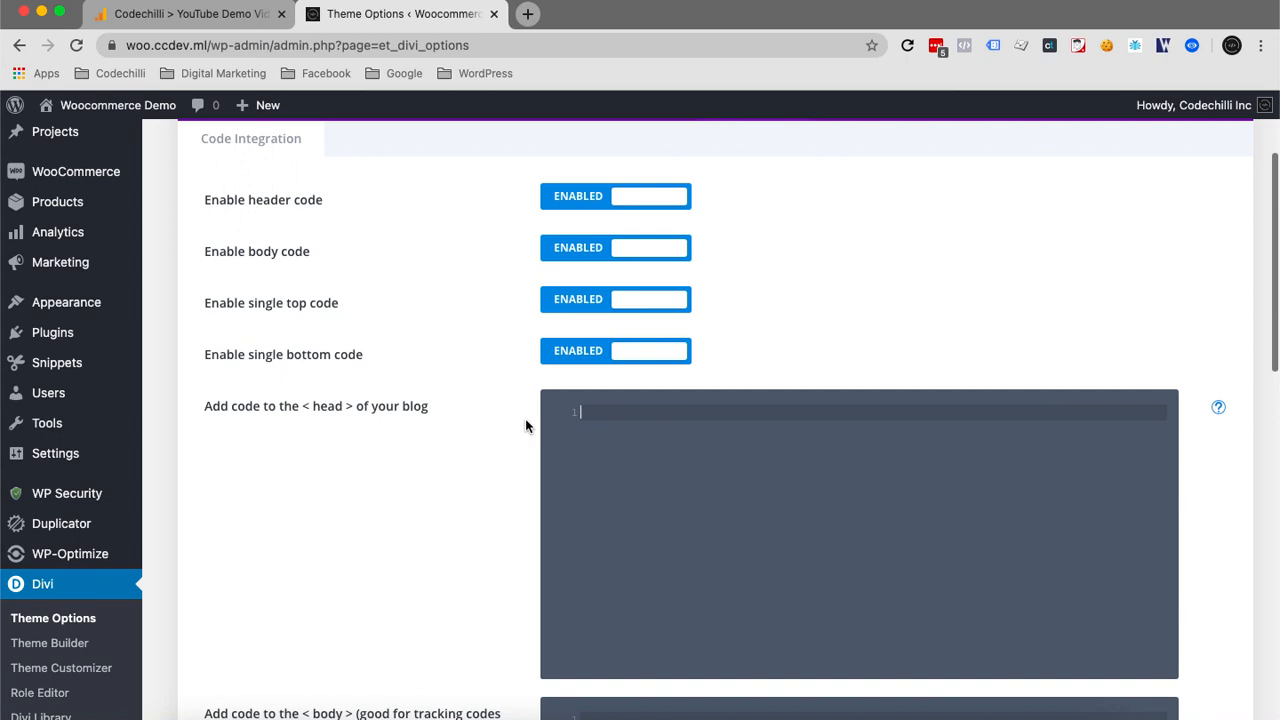
pyautogui.moveTo(640, 460)
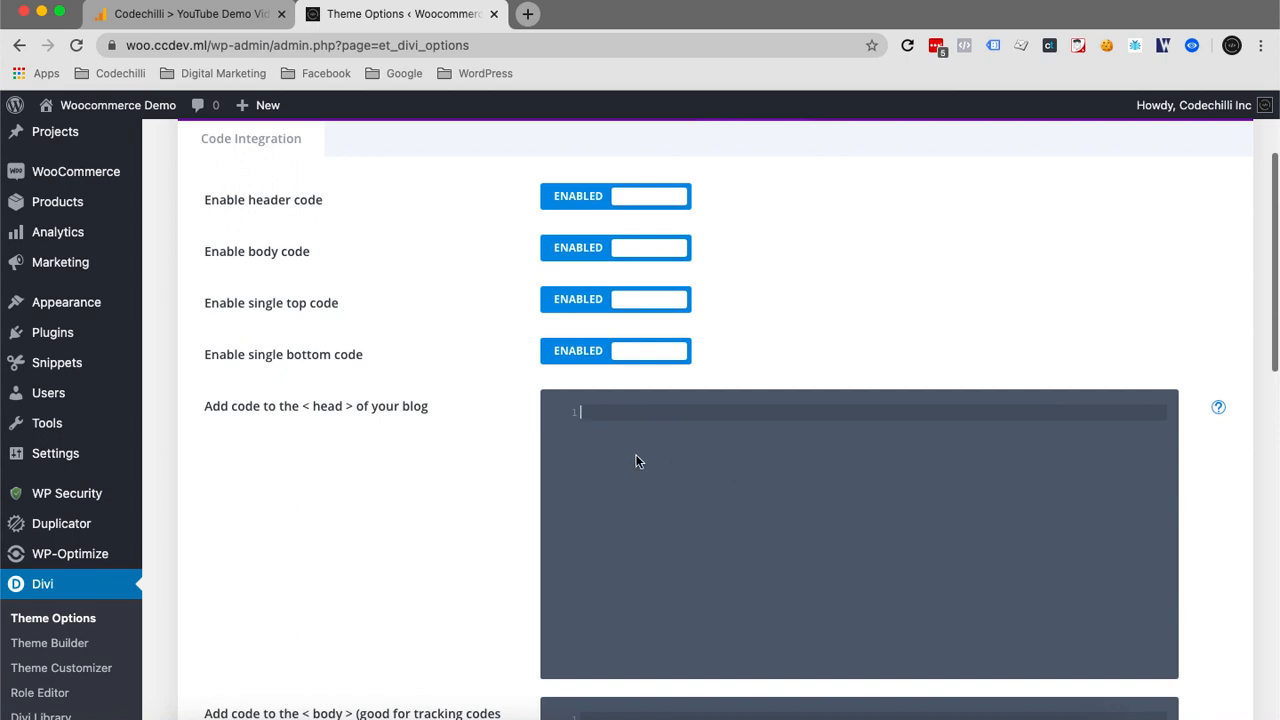
# Paste the gtag.js snippet into the head code field and save the theme options
pyautogui.click(184, 14)
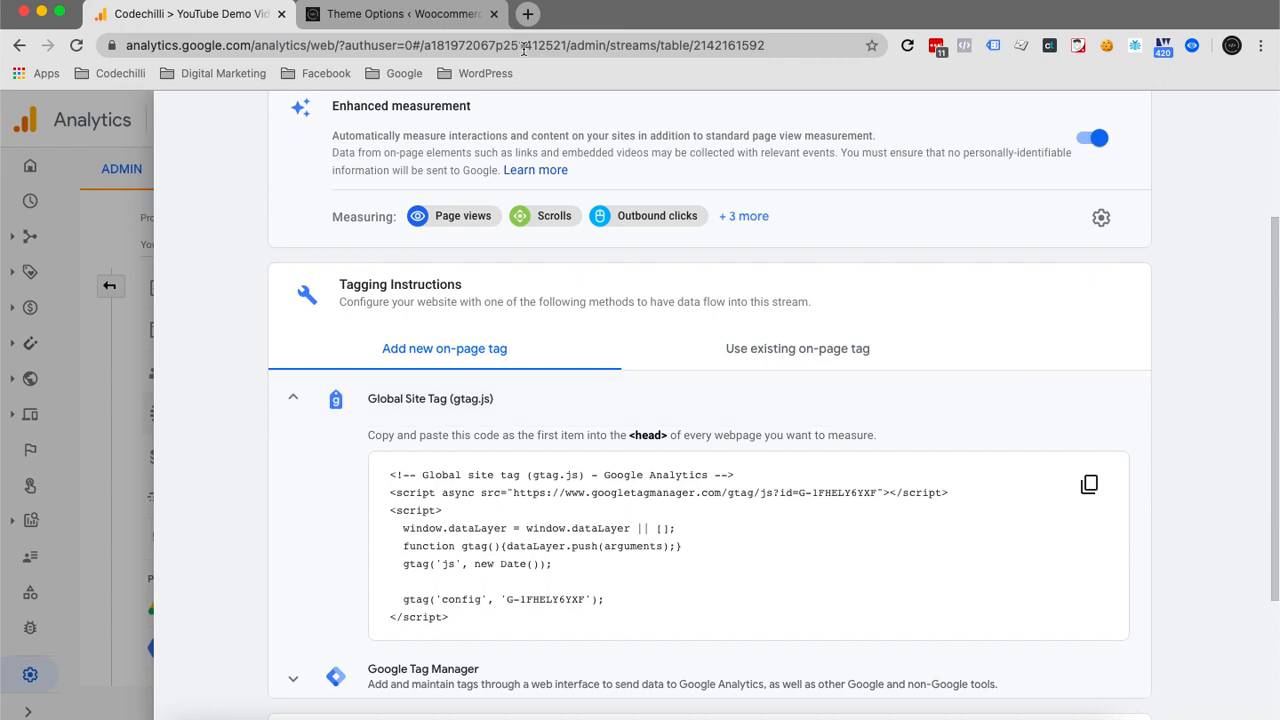
pyautogui.click(400, 14)
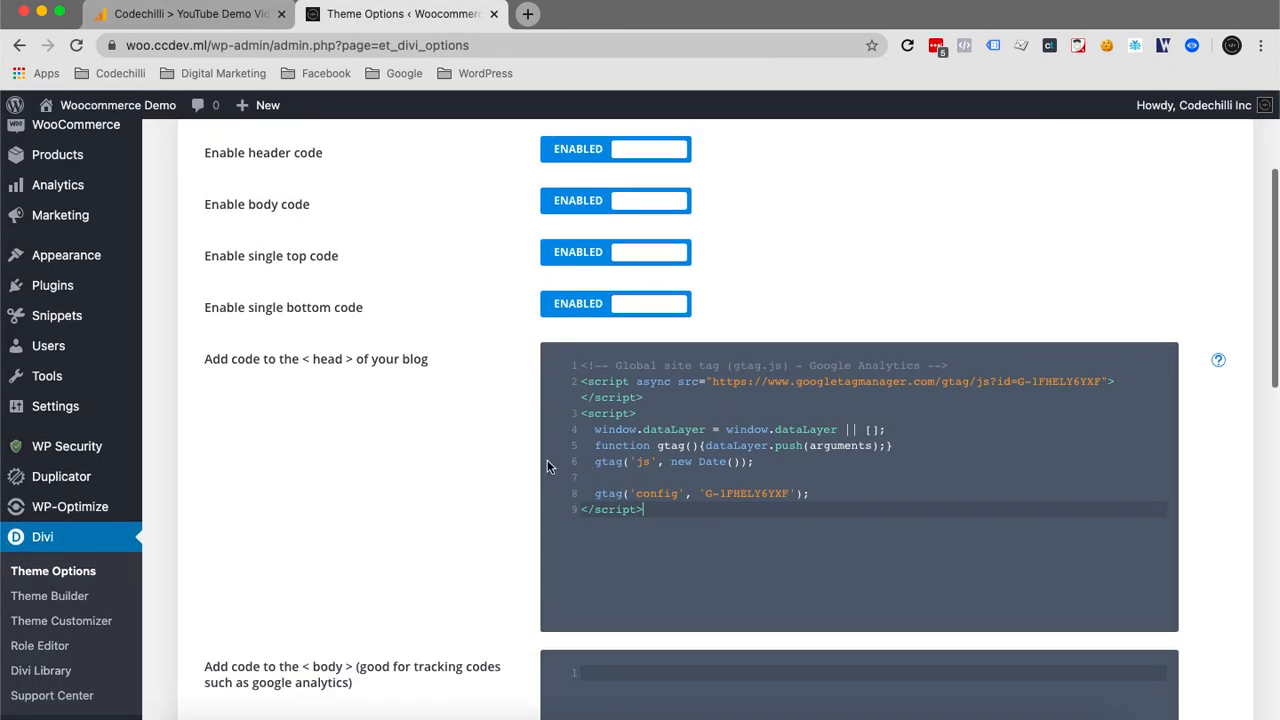
pyautogui.scroll(-3)
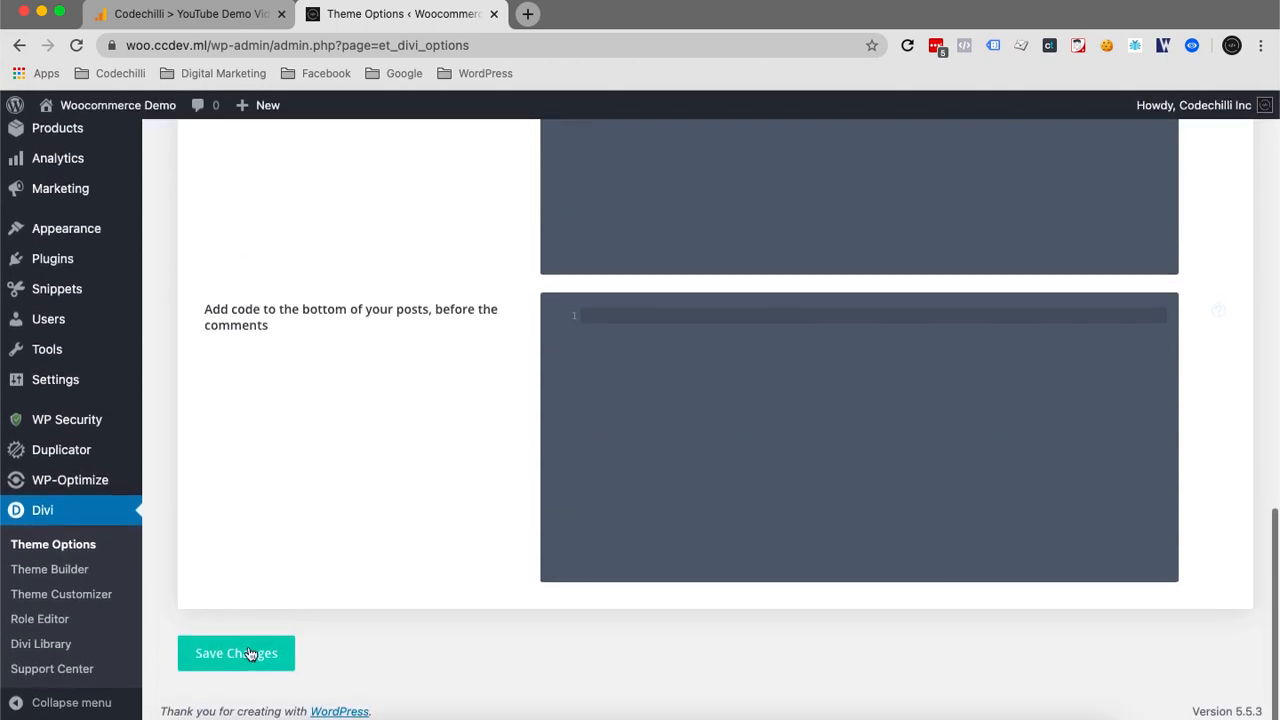
pyautogui.click(236, 652)
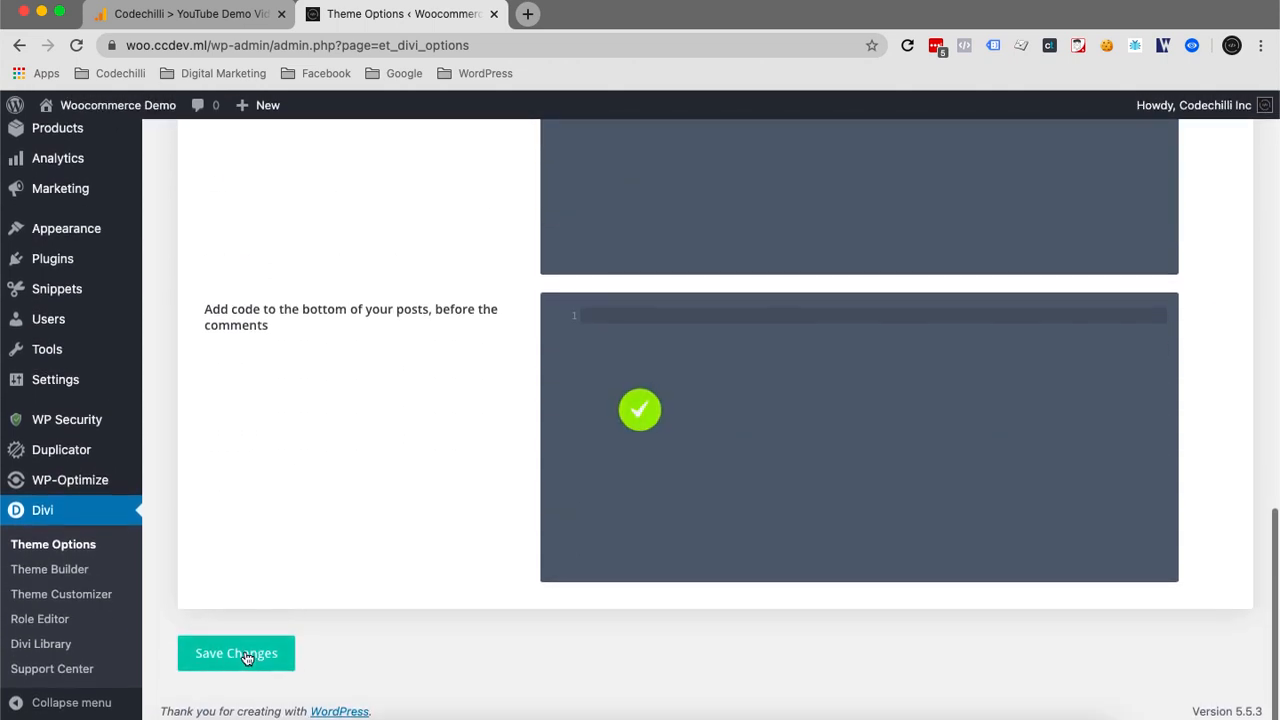
pyautogui.click(236, 652)
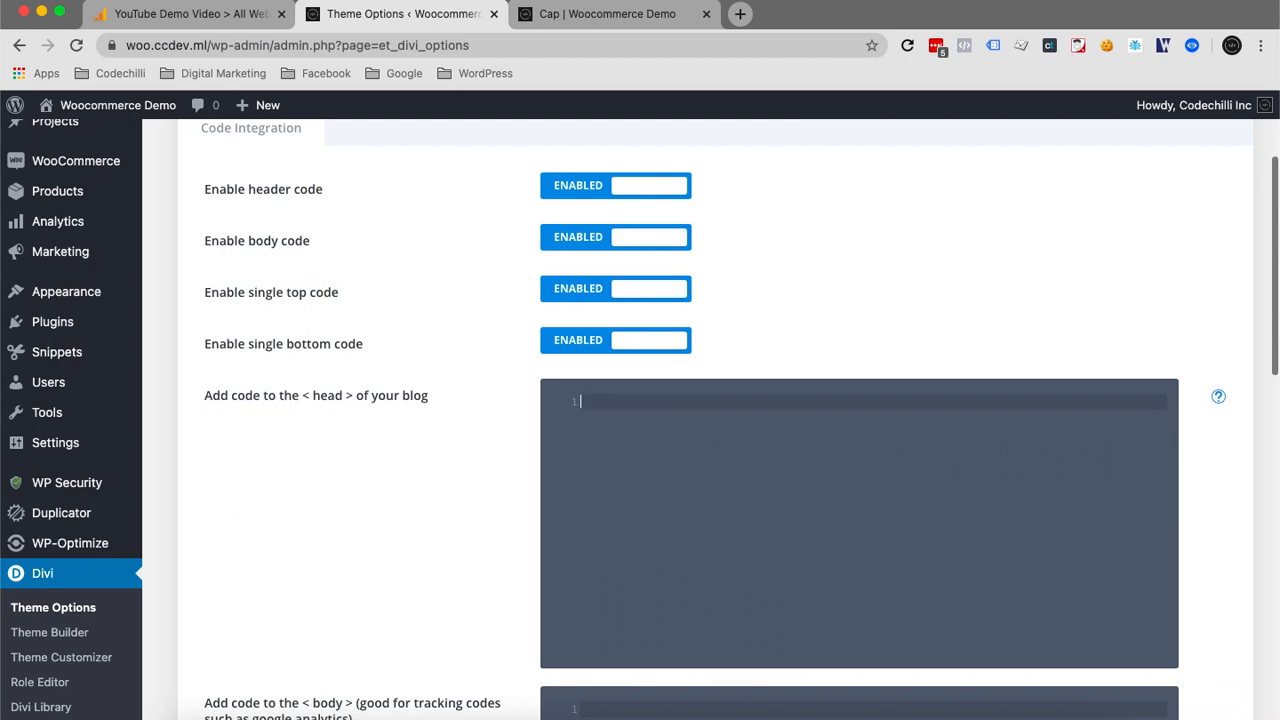
# Scroll down the Divi Theme Options page to the head code area
pyautogui.scroll(-3)
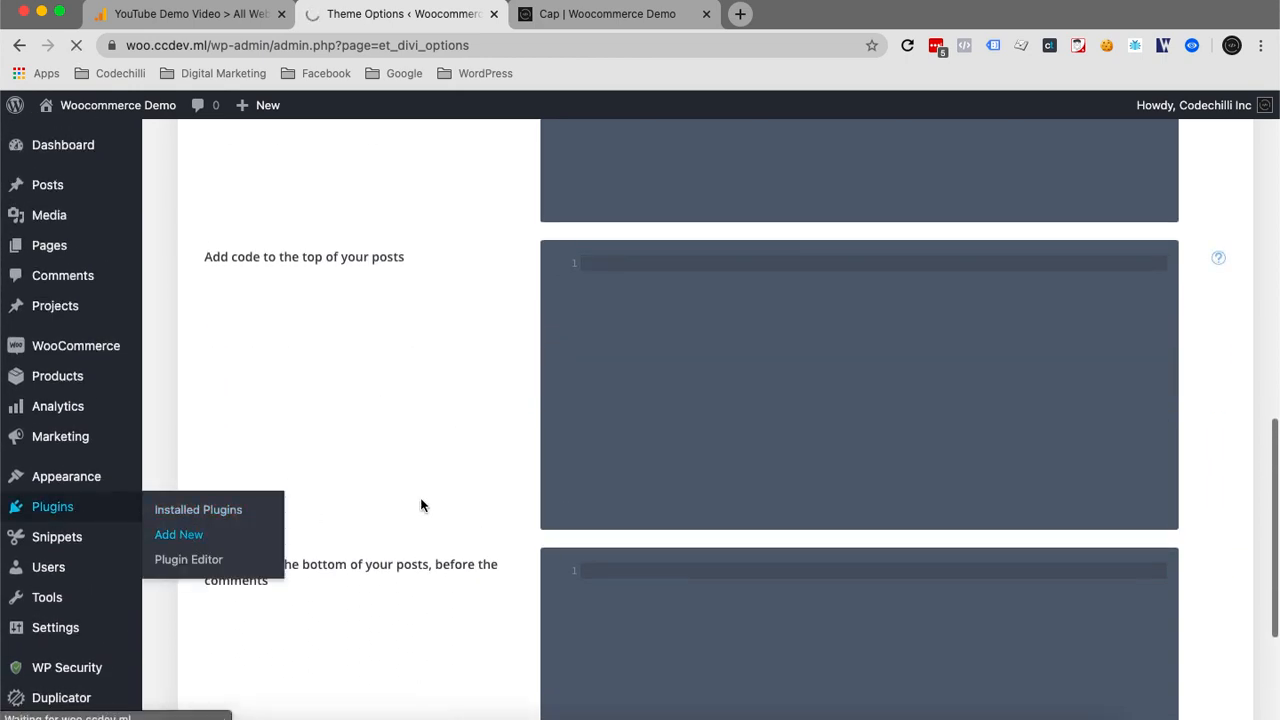
# Search Add New plugins for "header and footer" and install Insert Headers and Footers
pyautogui.click(178, 534)
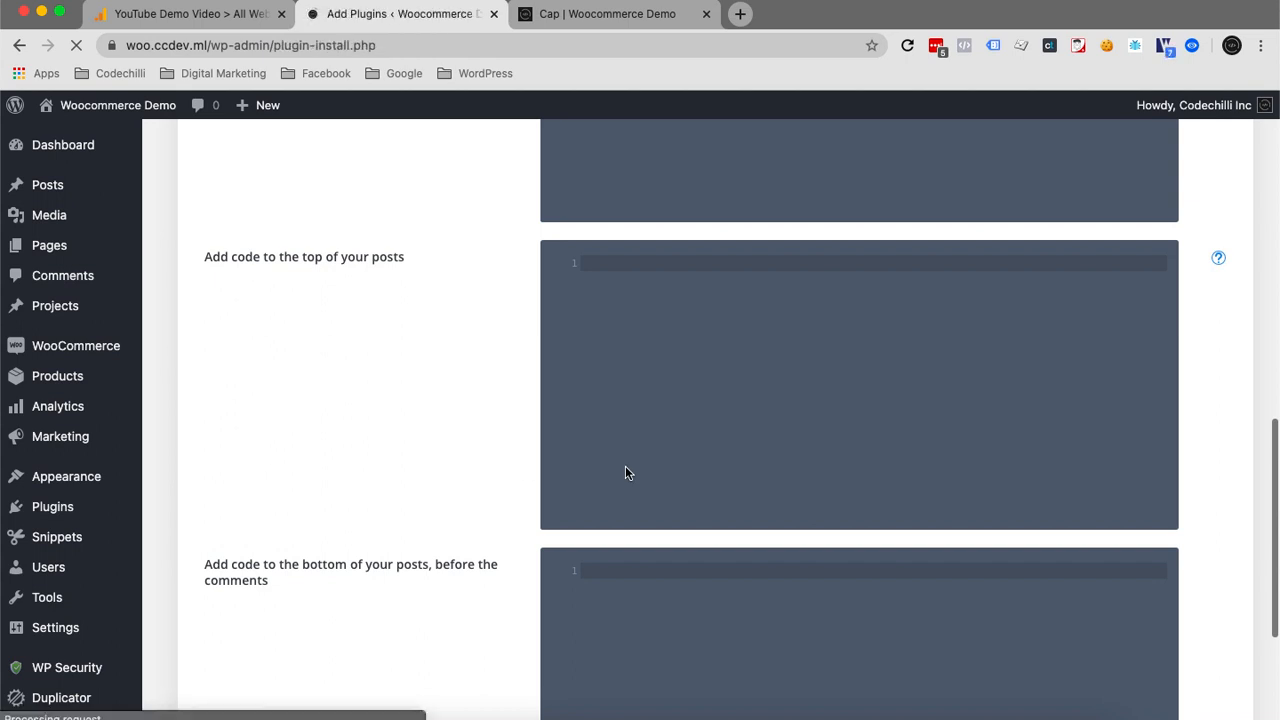
pyautogui.click(1128, 200)
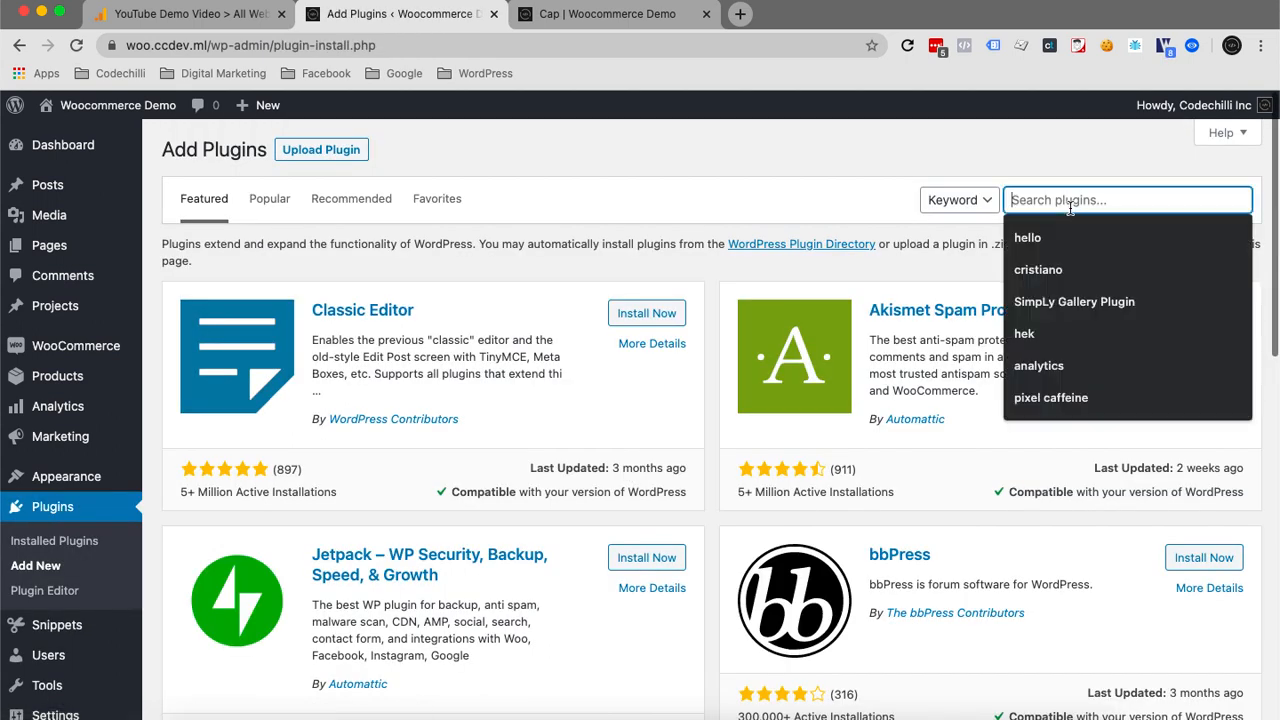
pyautogui.write('header and')
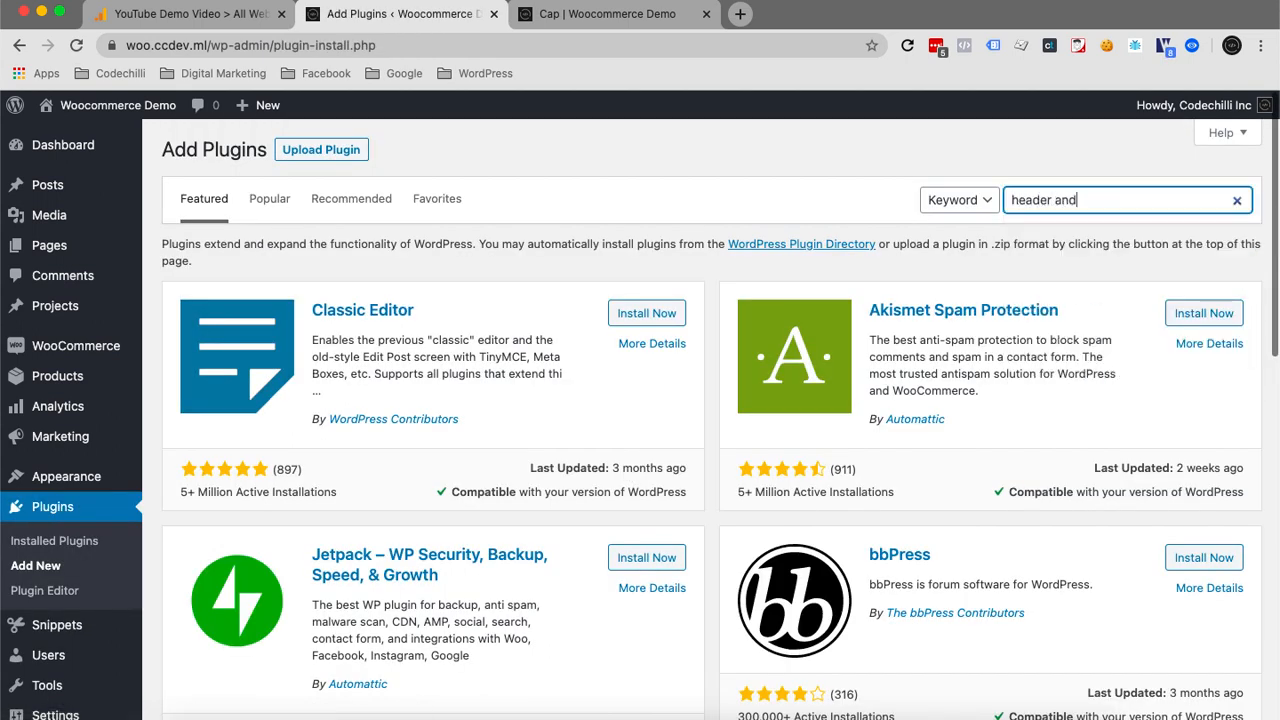
pyautogui.write('footer')
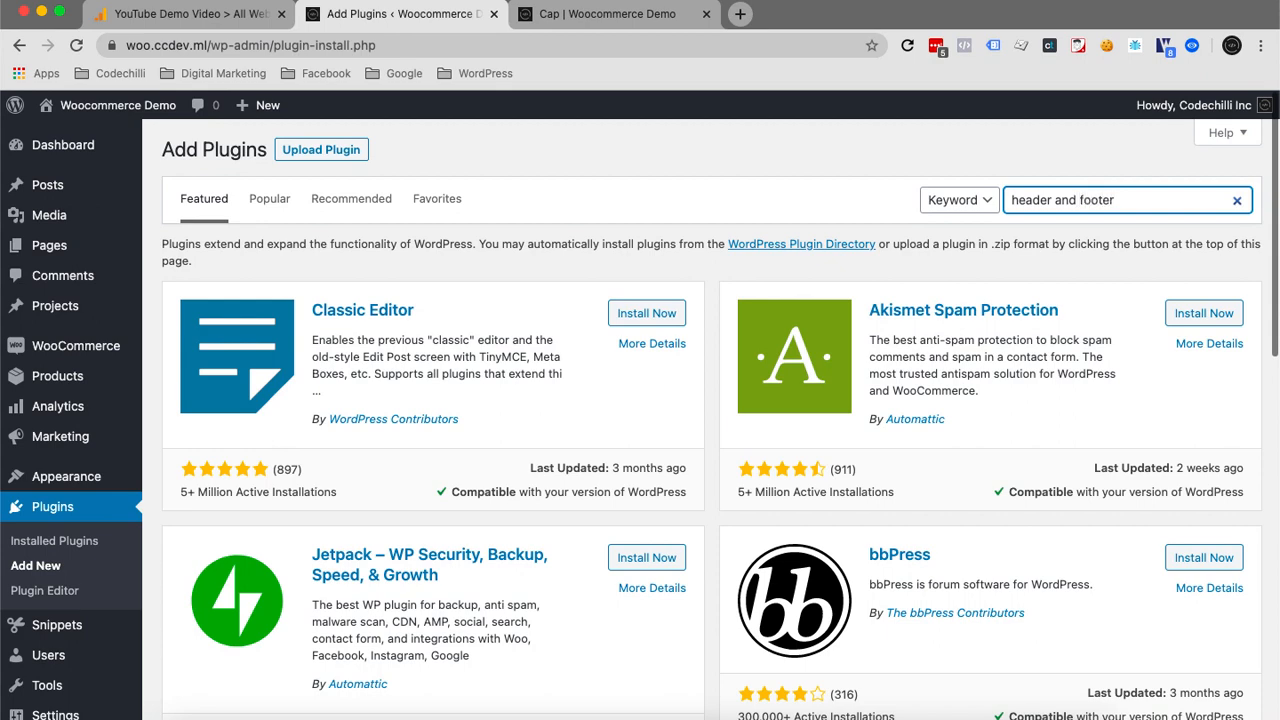
pyautogui.press('Enter')
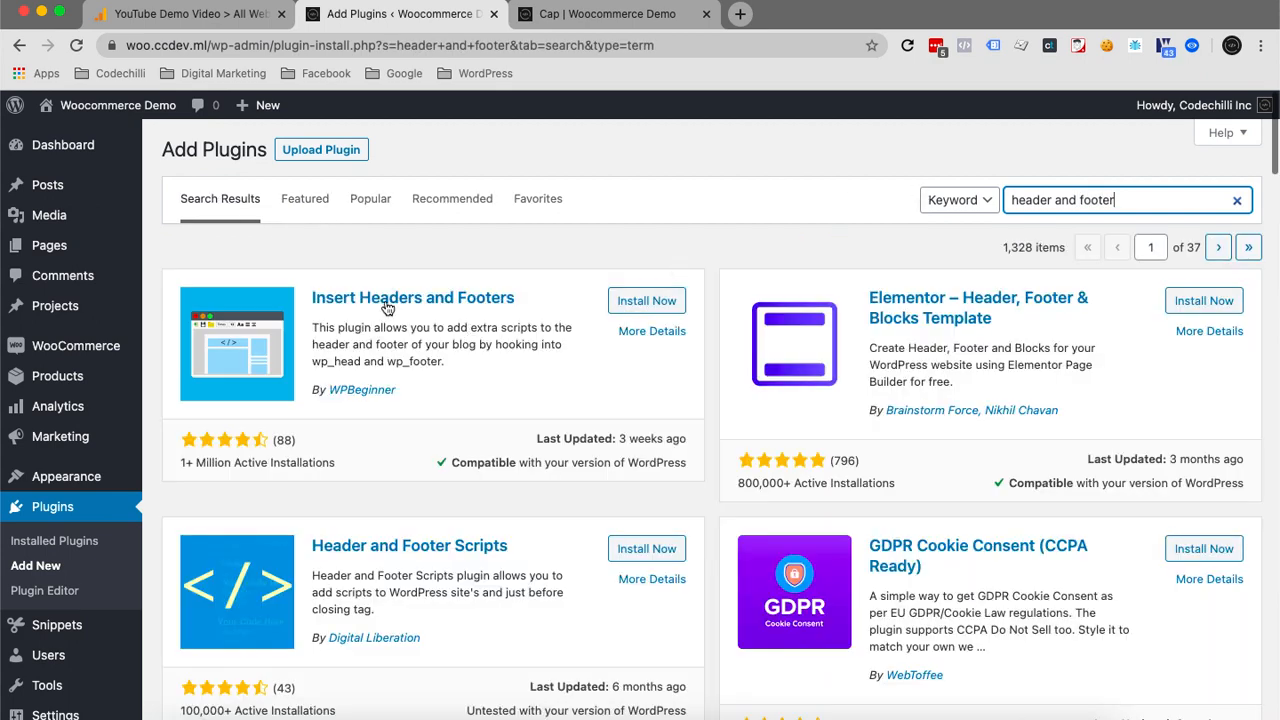
pyautogui.click(646, 300)
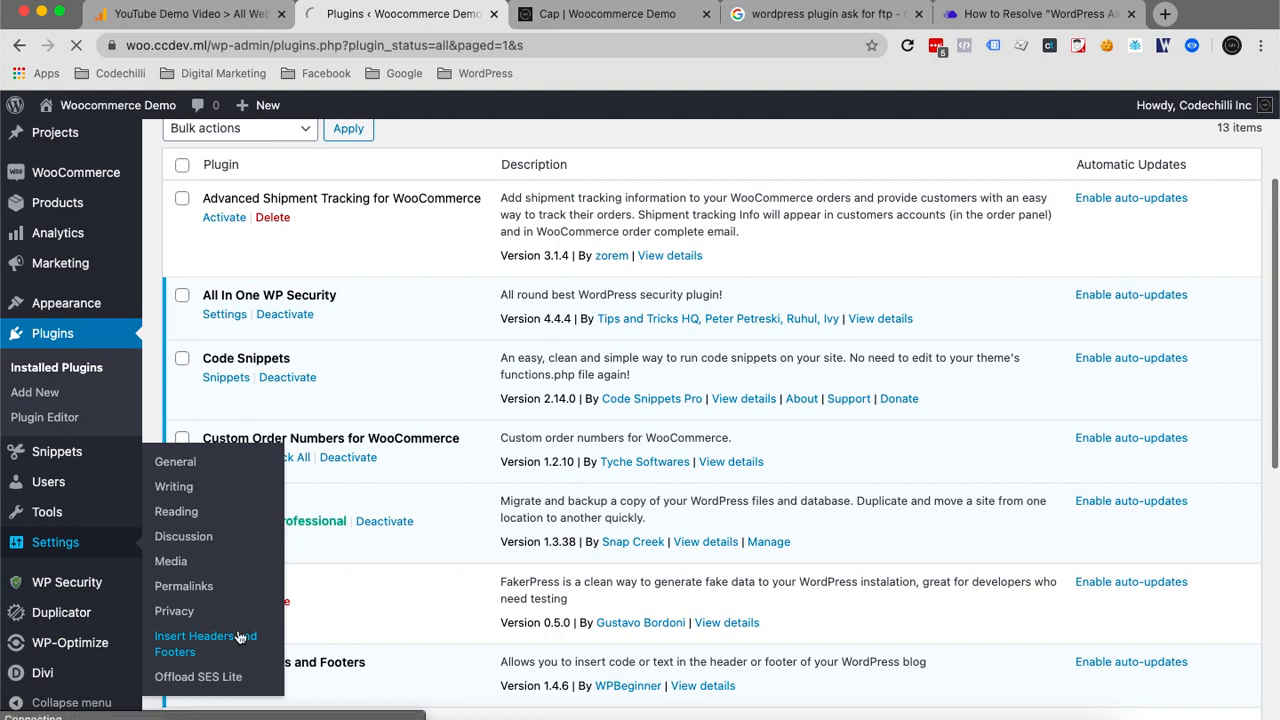
# Paste the G-1FHELY6YXF gtag snippet into Scripts in Header and save it
pyautogui.click(204, 644)
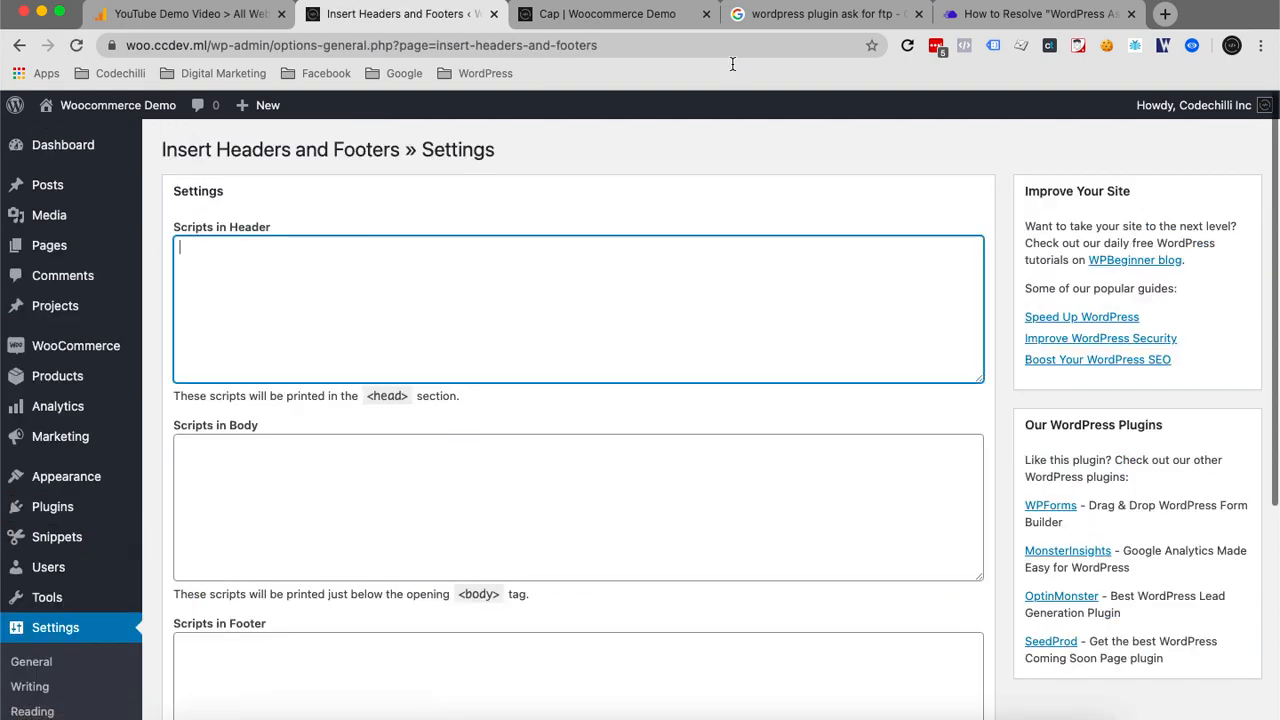
pyautogui.click(180, 14)
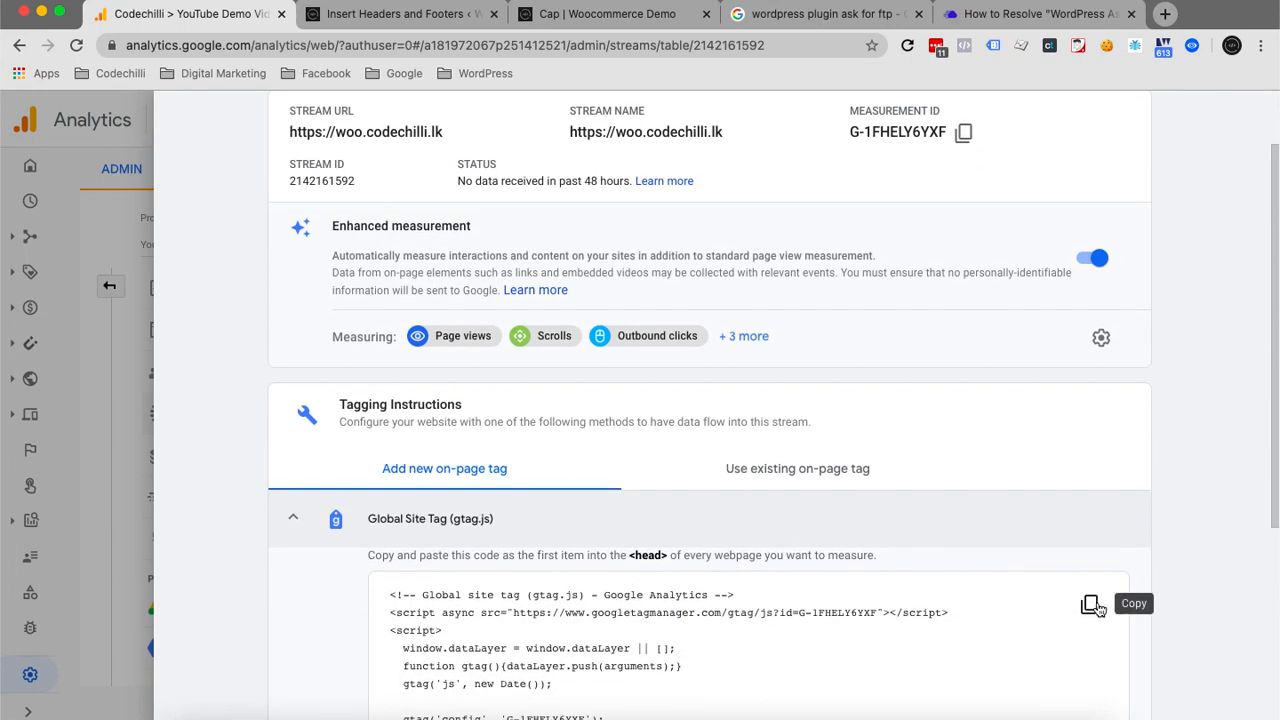
pyautogui.scroll(-3)
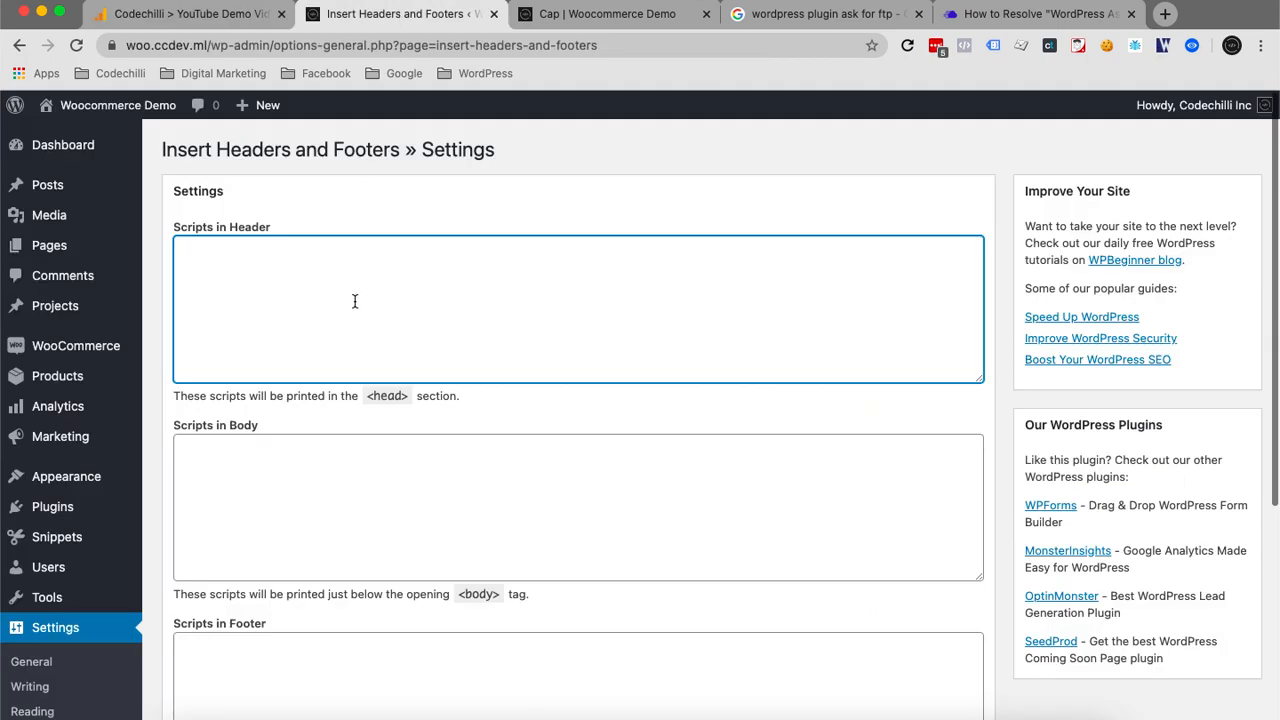
pyautogui.write('<script async src="https://www.googletagmanager.com/gtag/js?id=G-1FHELY6YXF"></script>')
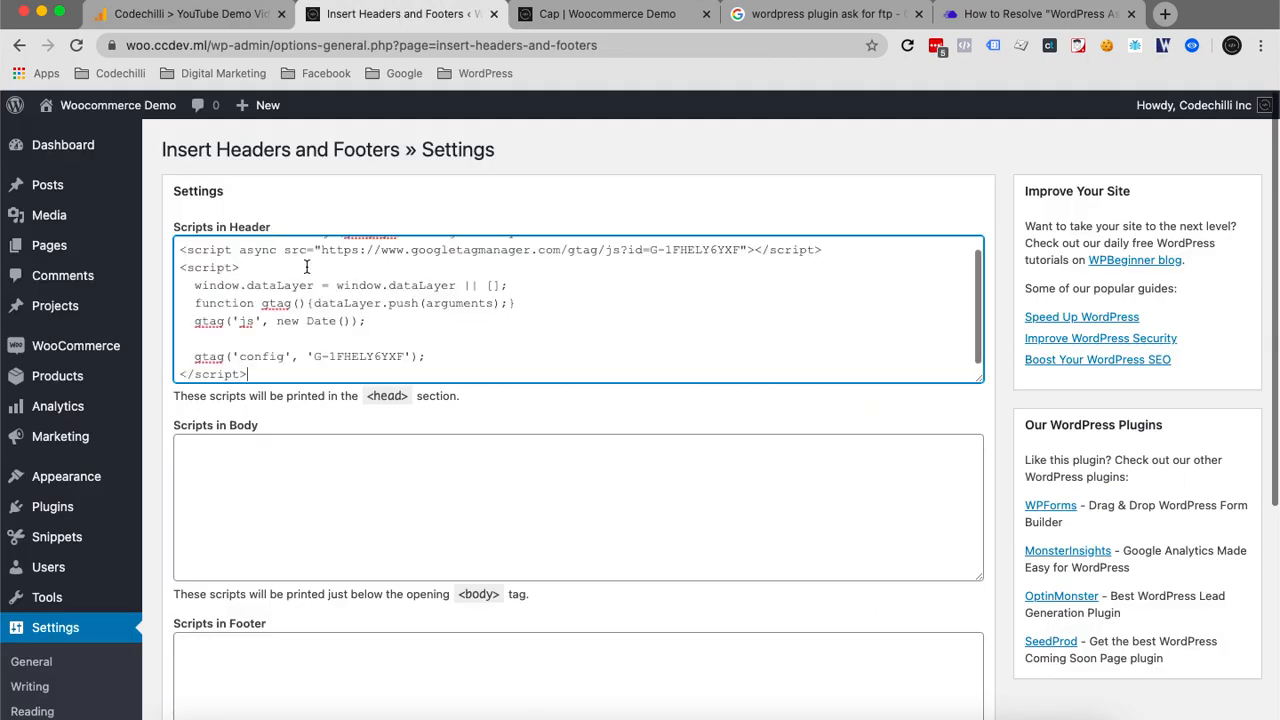
pyautogui.scroll(-3)
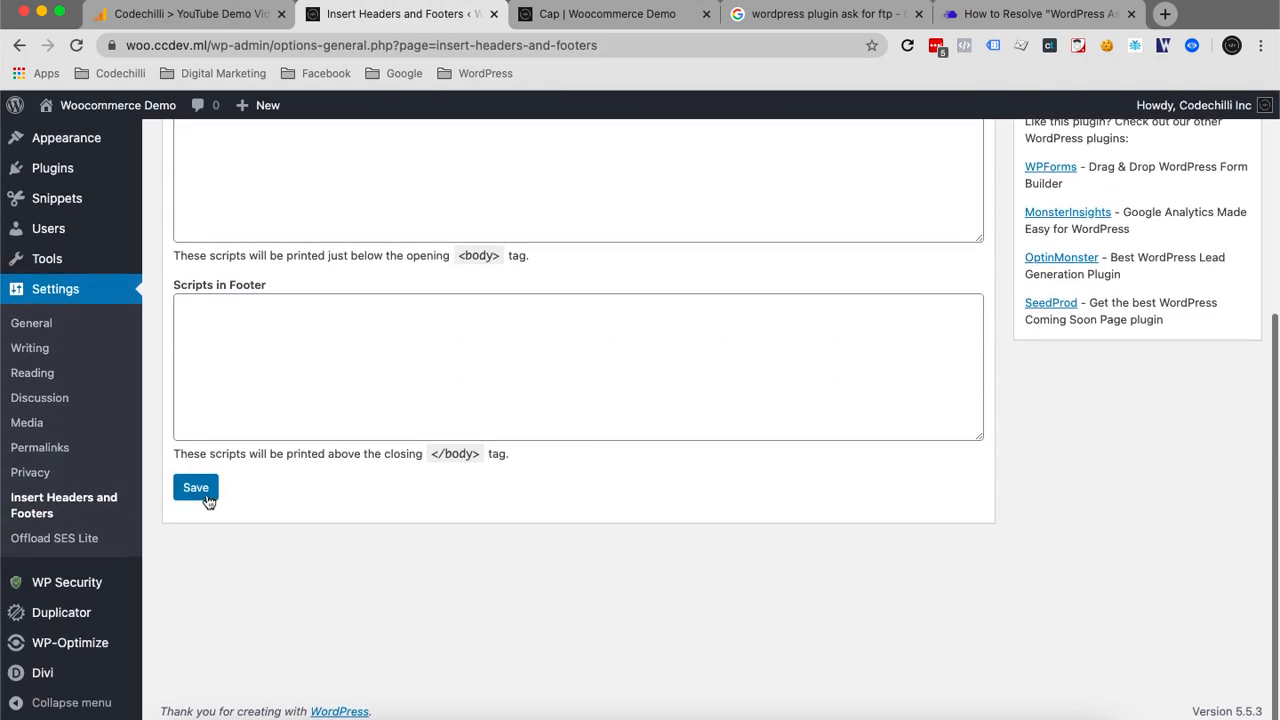
pyautogui.click(196, 488)
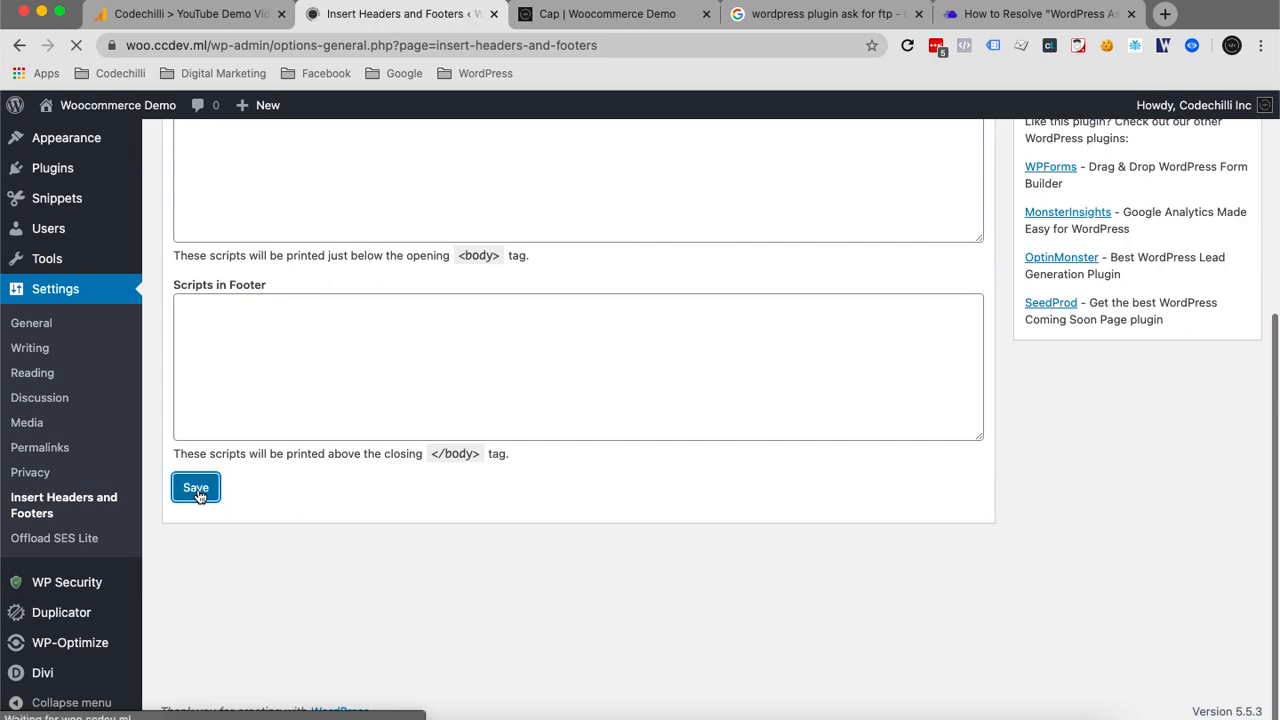
pyautogui.click(196, 488)
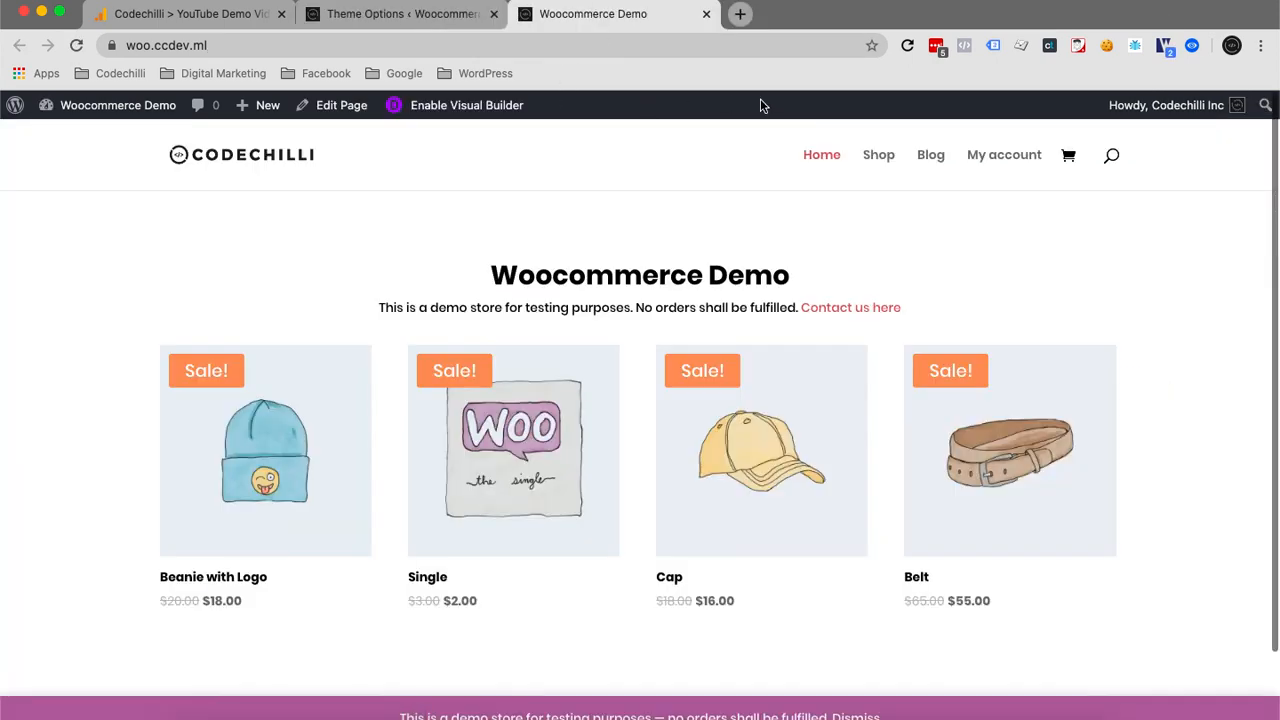
# Run Tag Assistant on the store page to see which gtag tags load
pyautogui.click(992, 46)
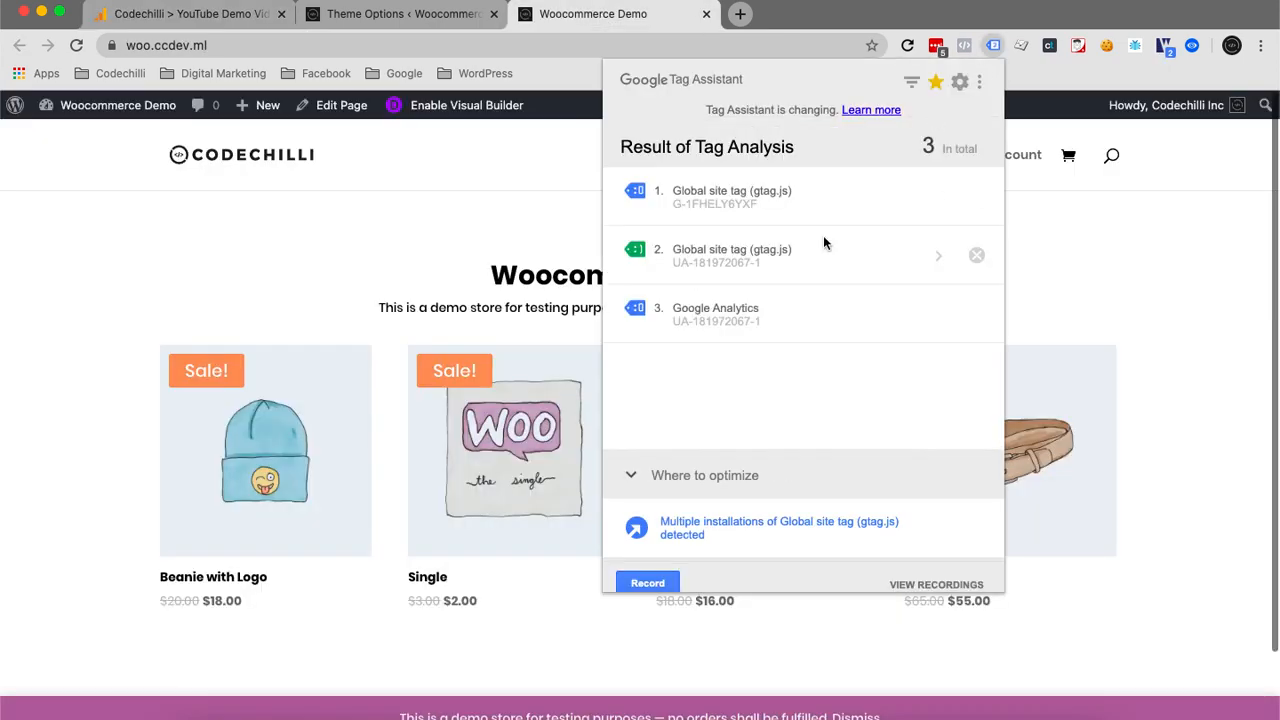
pyautogui.moveTo(768, 216)
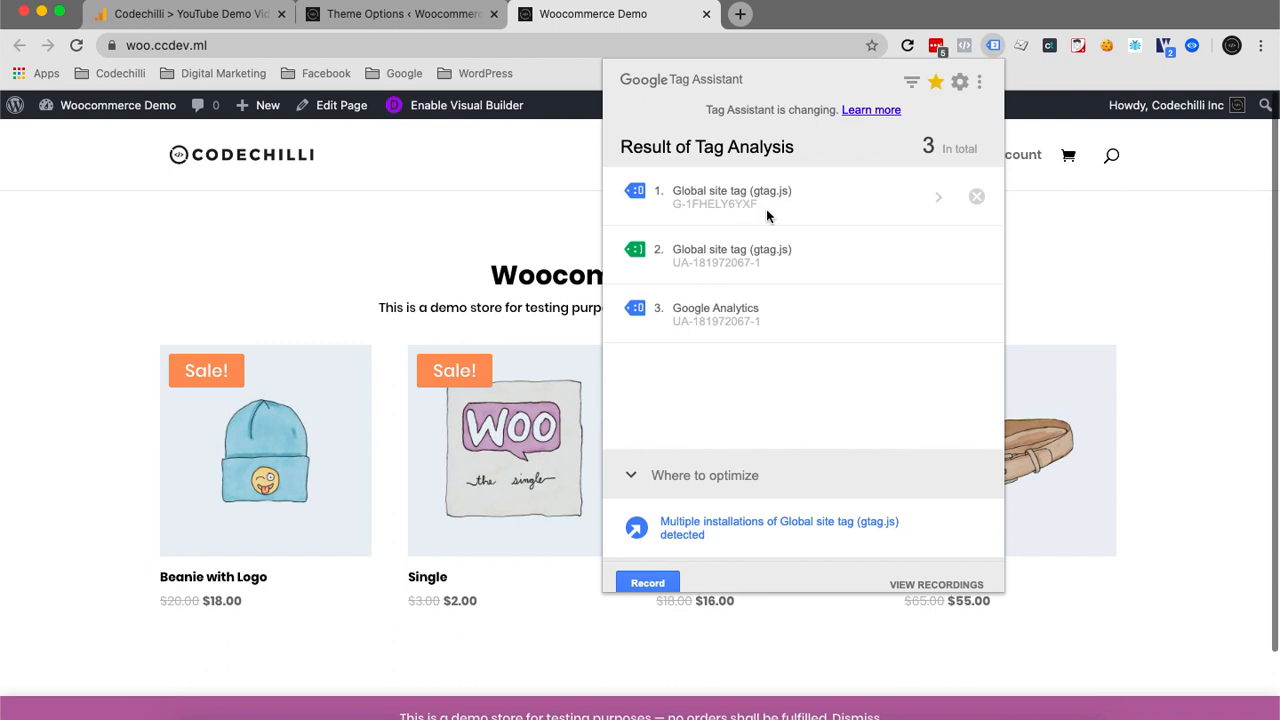
pyautogui.moveTo(692, 172)
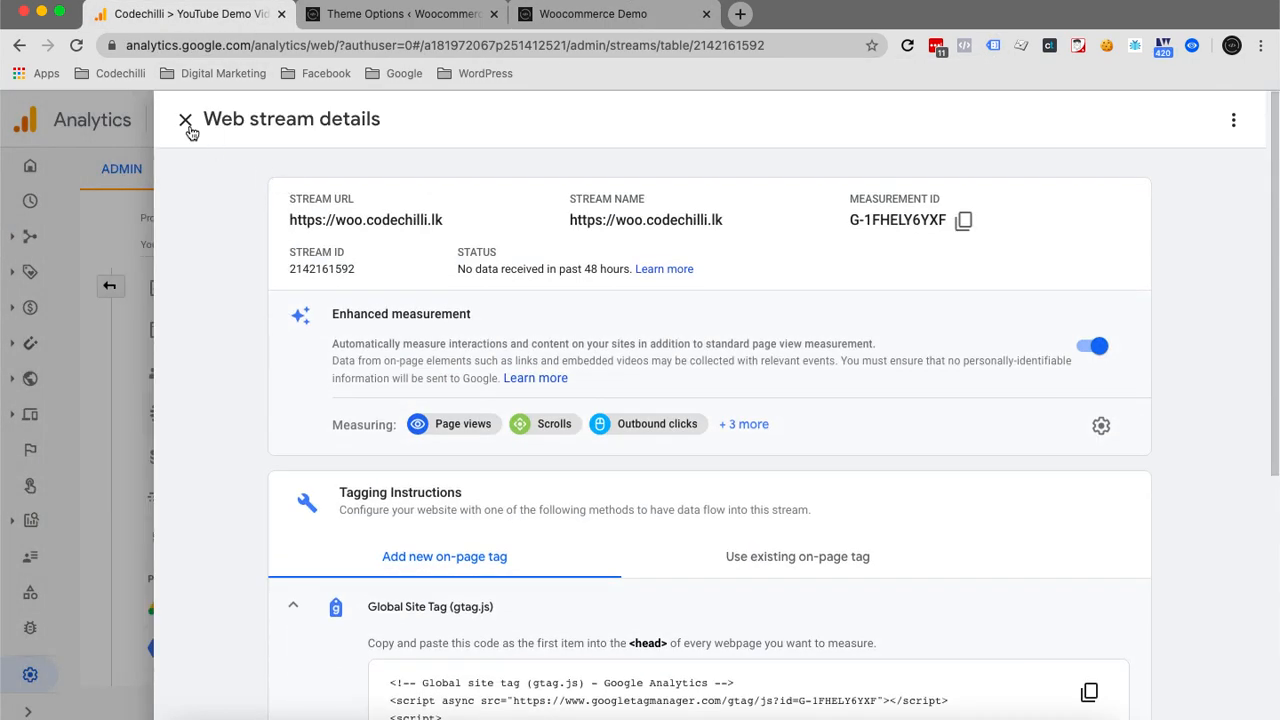
# Leave the web stream details and show the GA4 property's Realtime overview
pyautogui.click(184, 120)
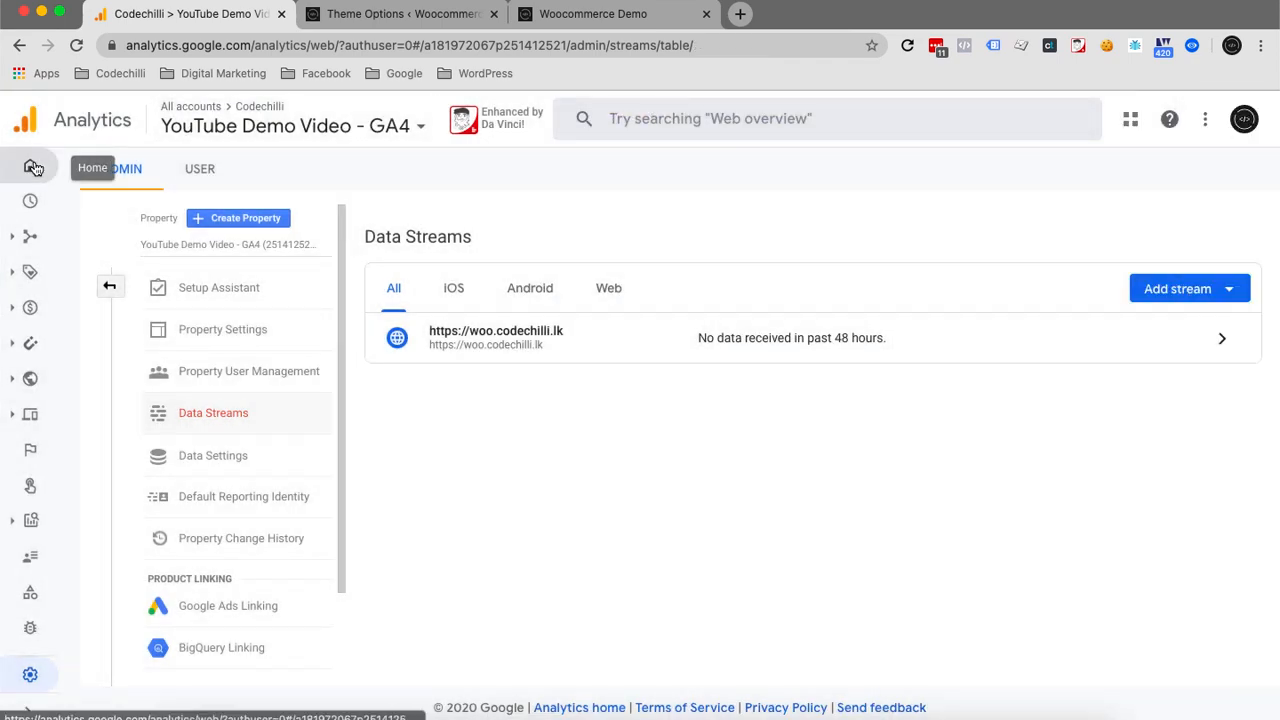
pyautogui.click(32, 168)
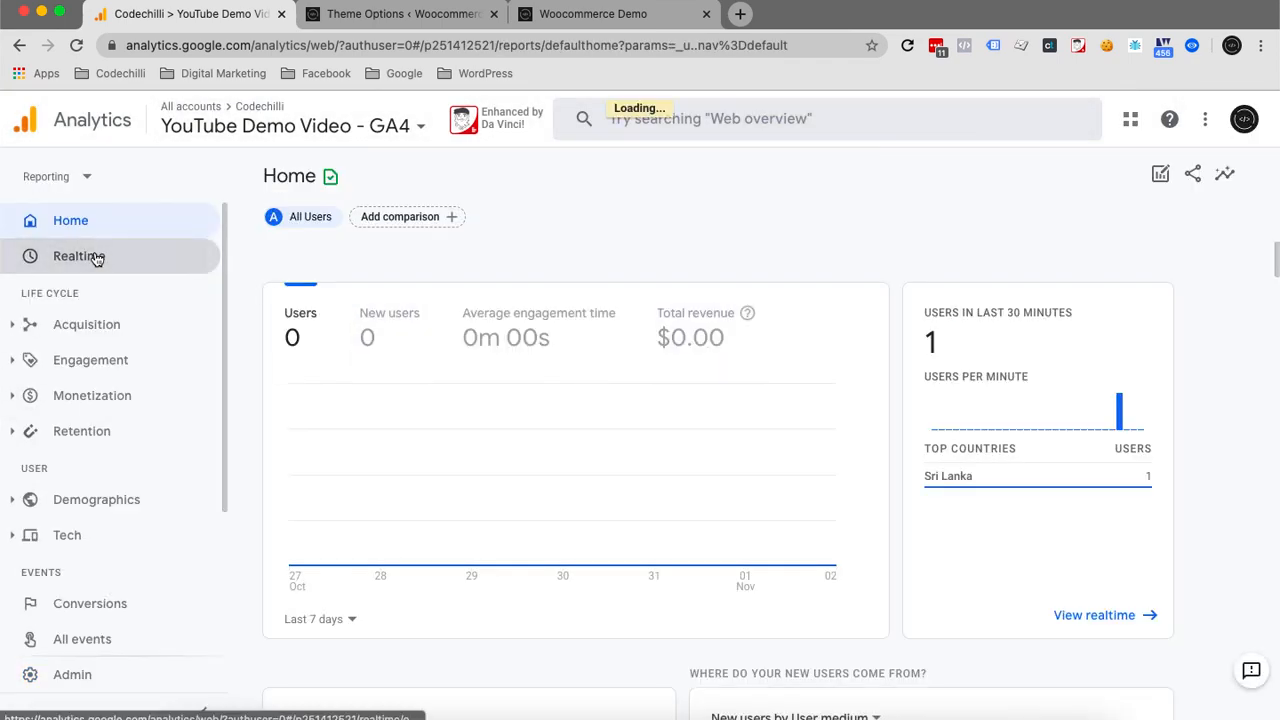
pyautogui.click(78, 256)
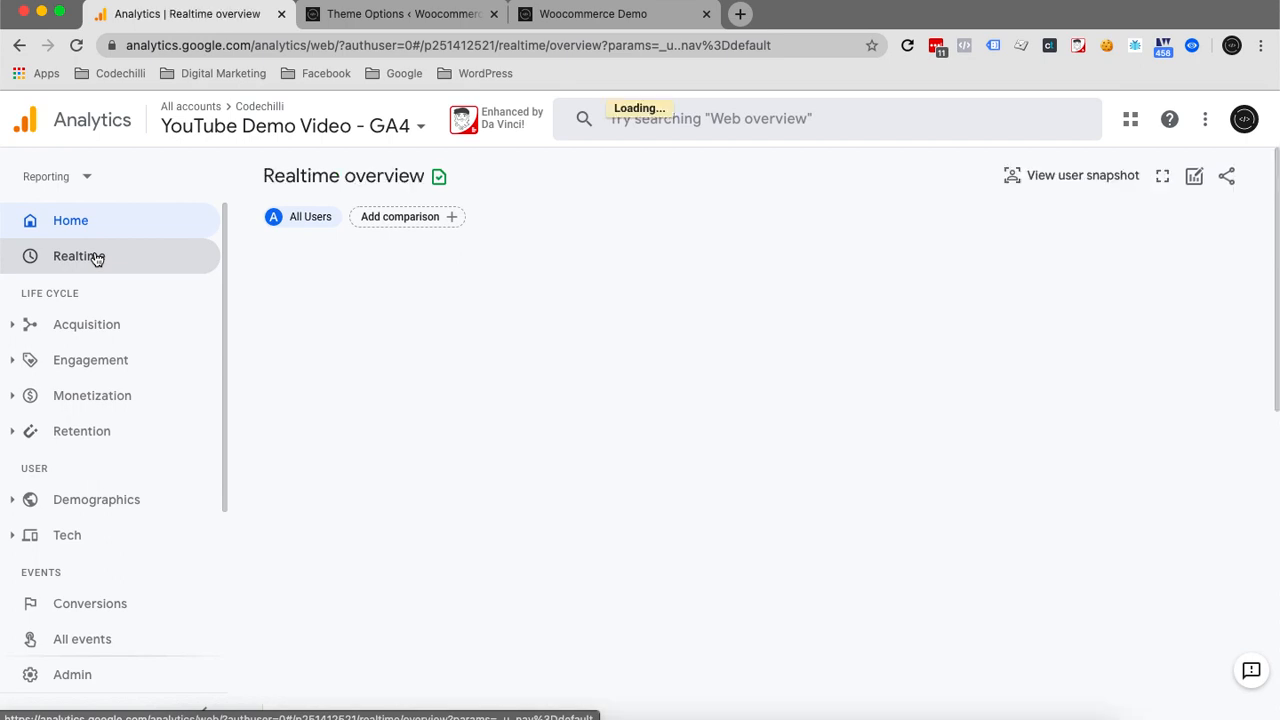
pyautogui.click(78, 256)
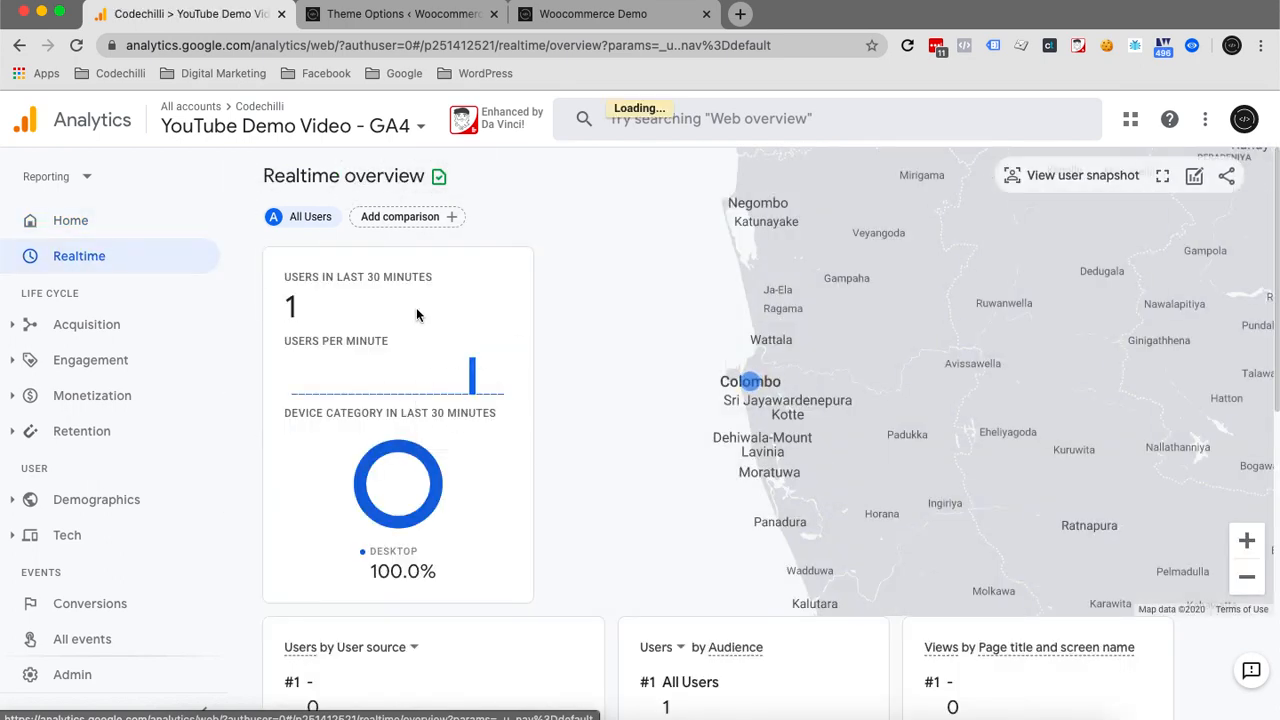
pyautogui.moveTo(748, 382)
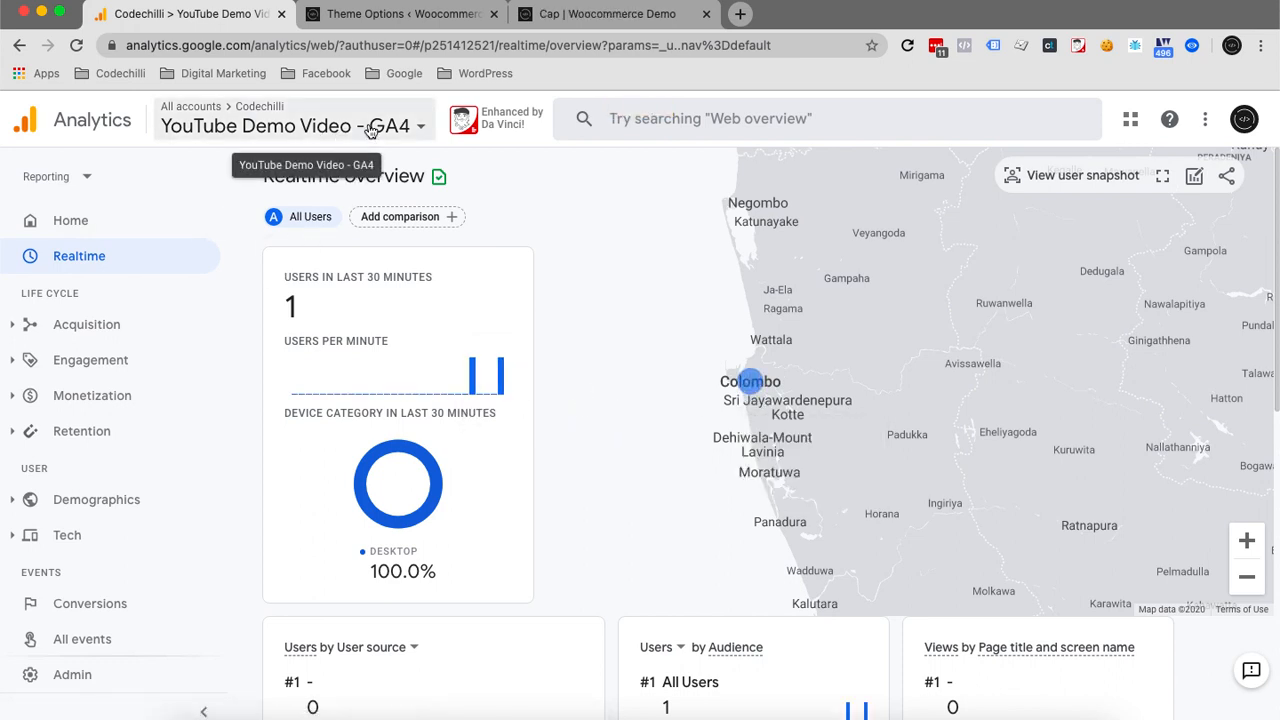
pyautogui.click(290, 124)
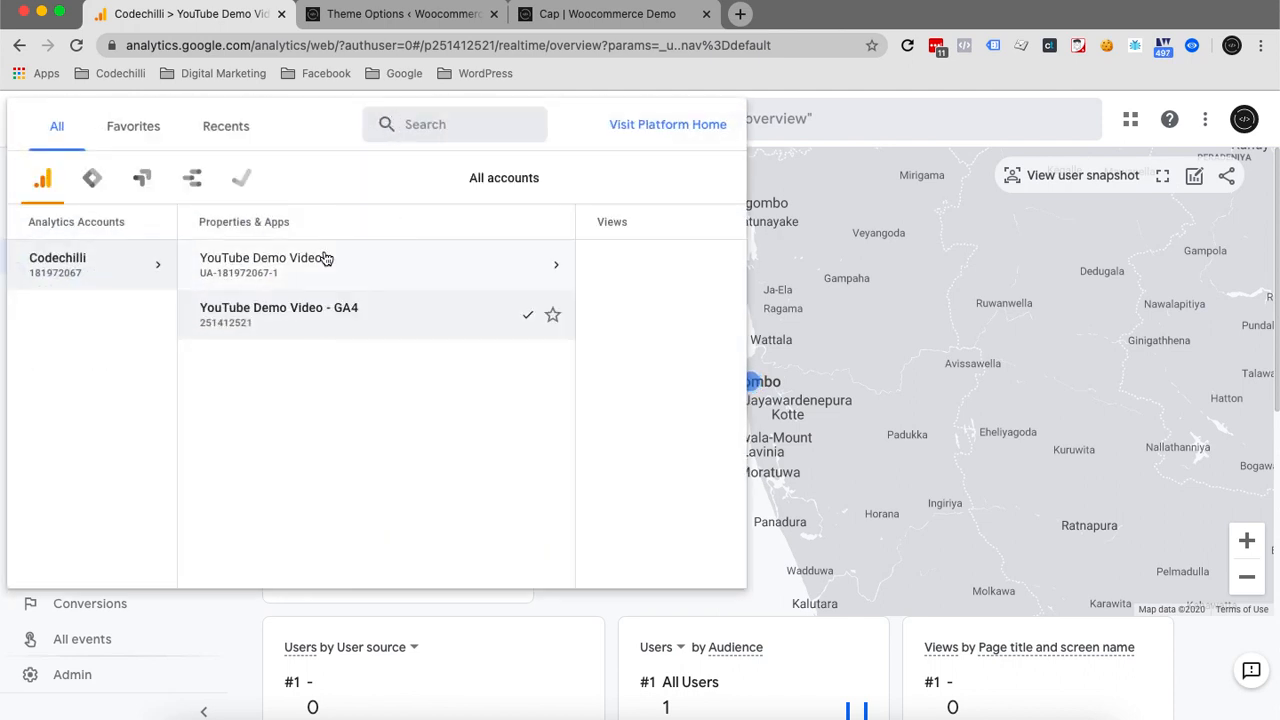
pyautogui.click(260, 264)
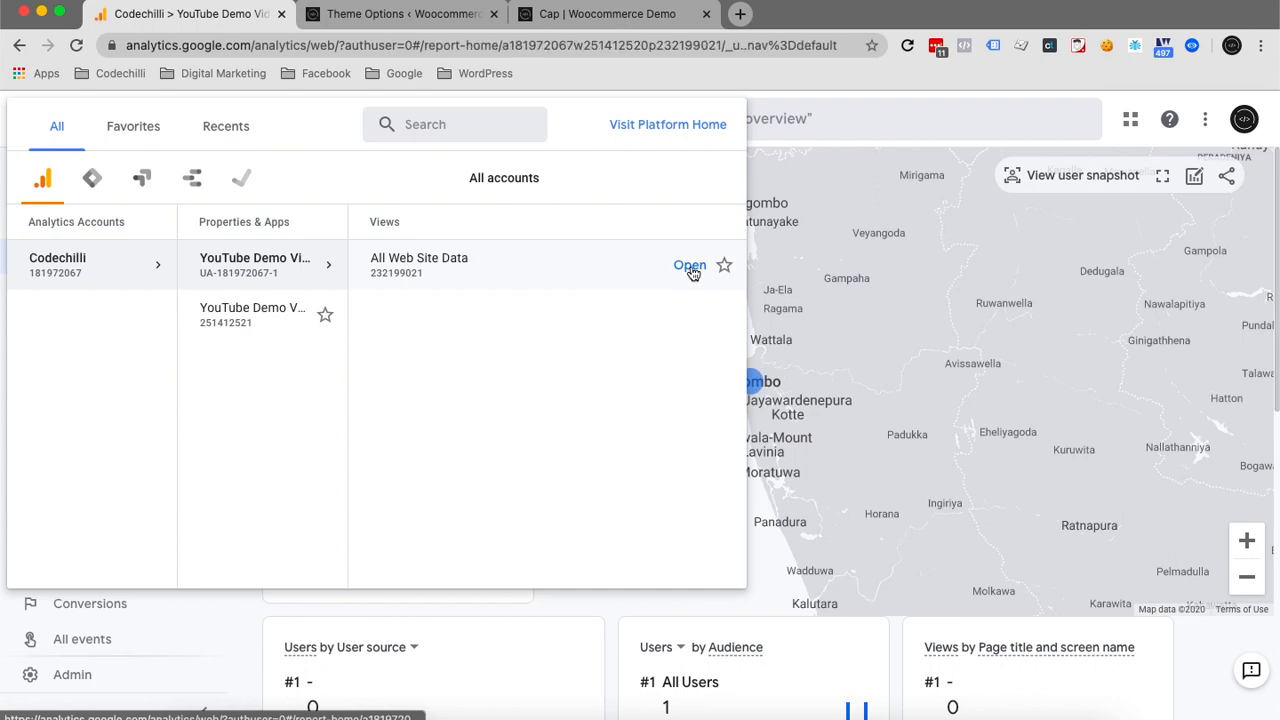
pyautogui.click(690, 264)
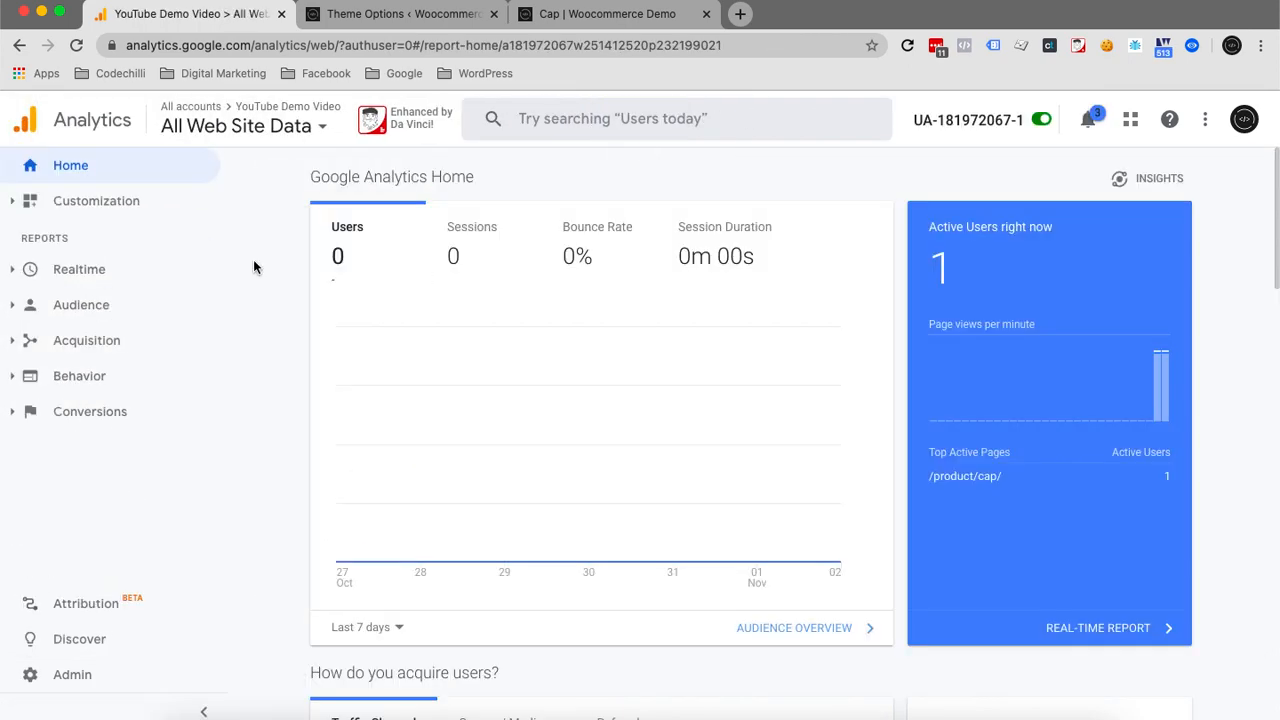
pyautogui.click(80, 268)
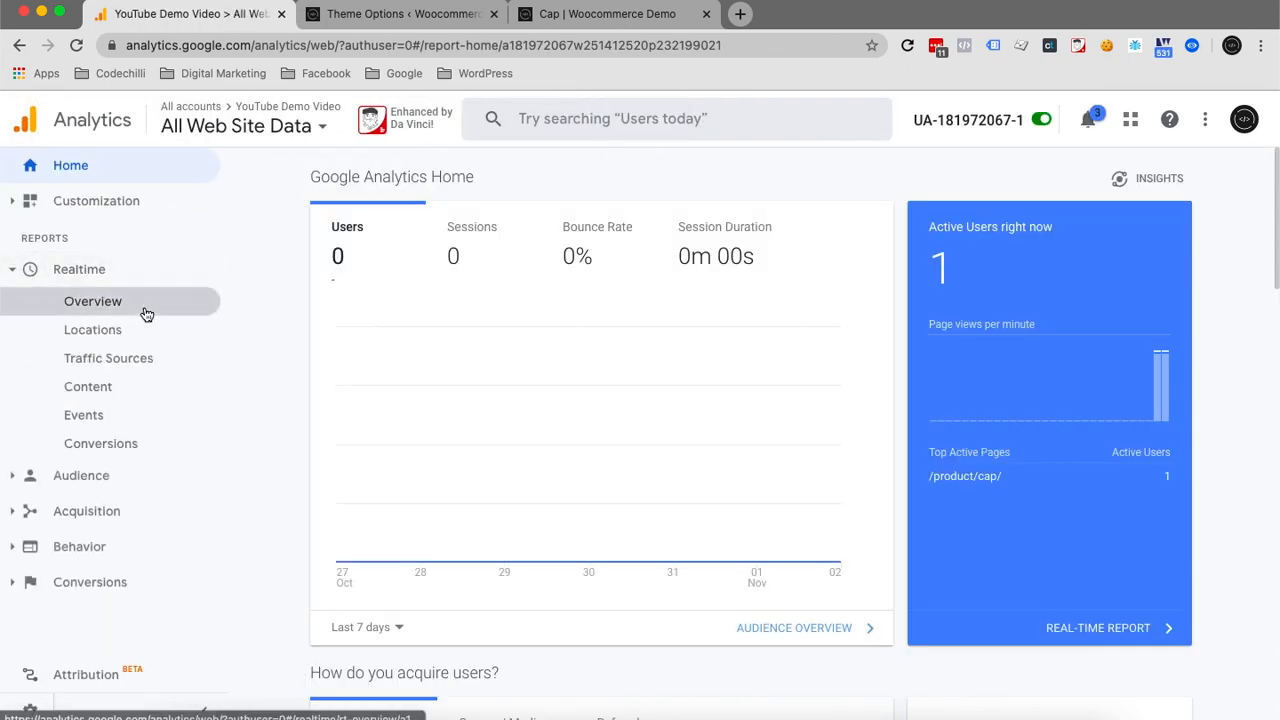
pyautogui.click(92, 300)
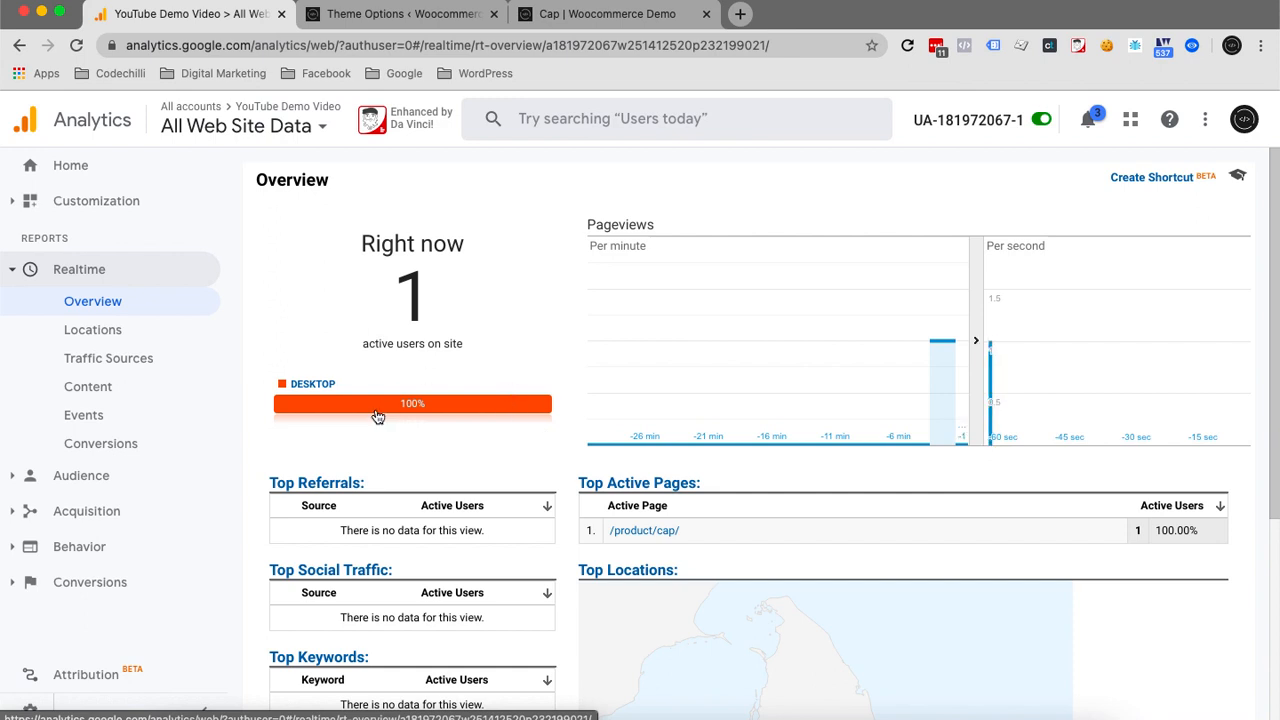
pyautogui.moveTo(84, 674)
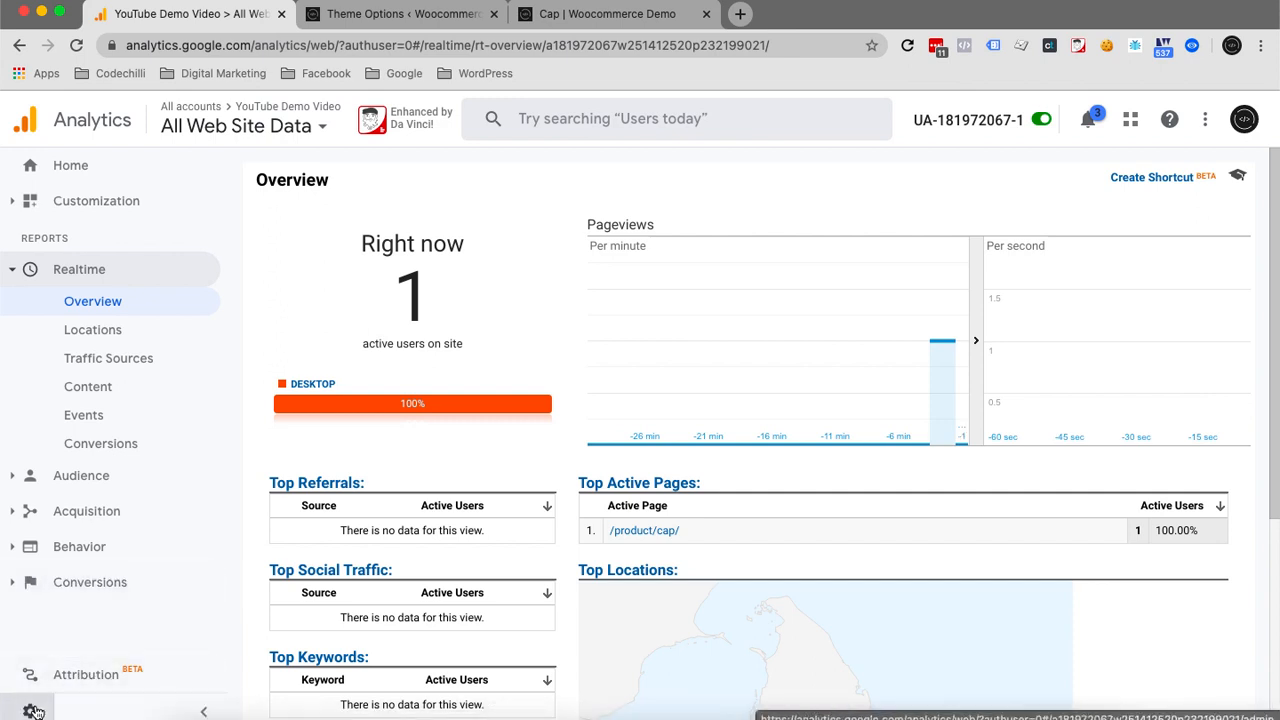
# In Admin, switch the property to YouTube Demo Video - GA4
pyautogui.click(28, 704)
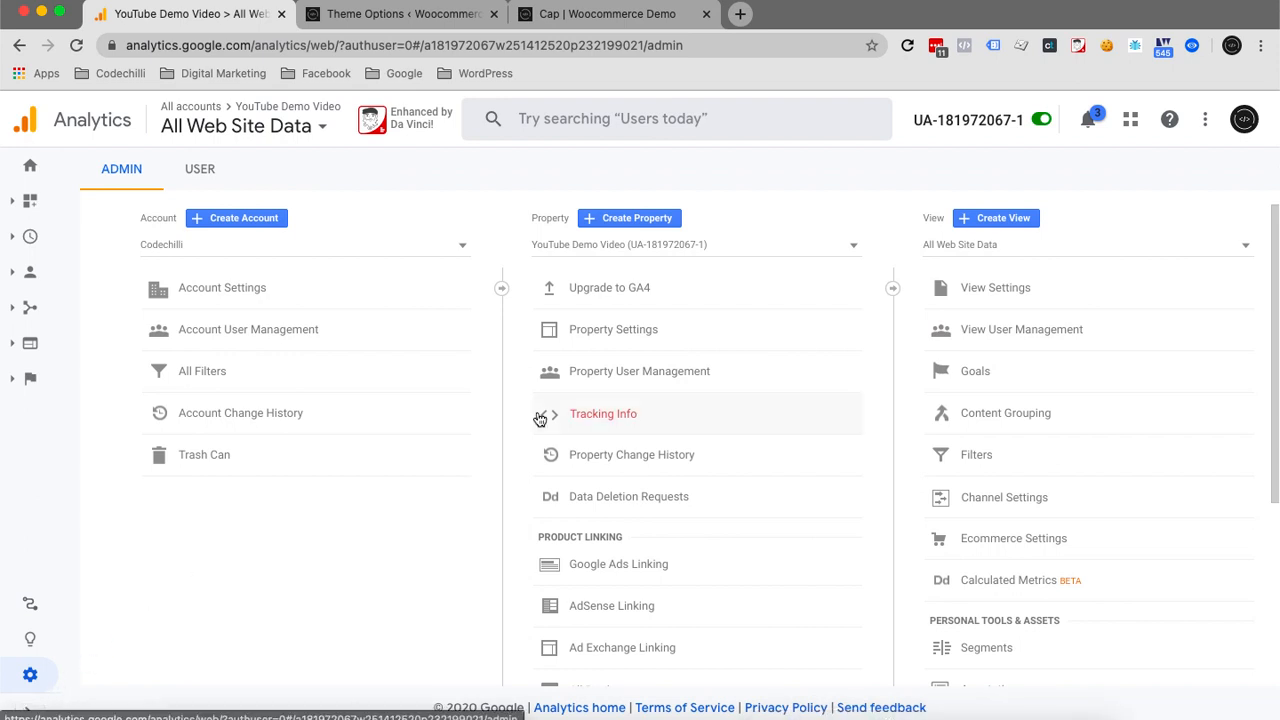
pyautogui.click(694, 244)
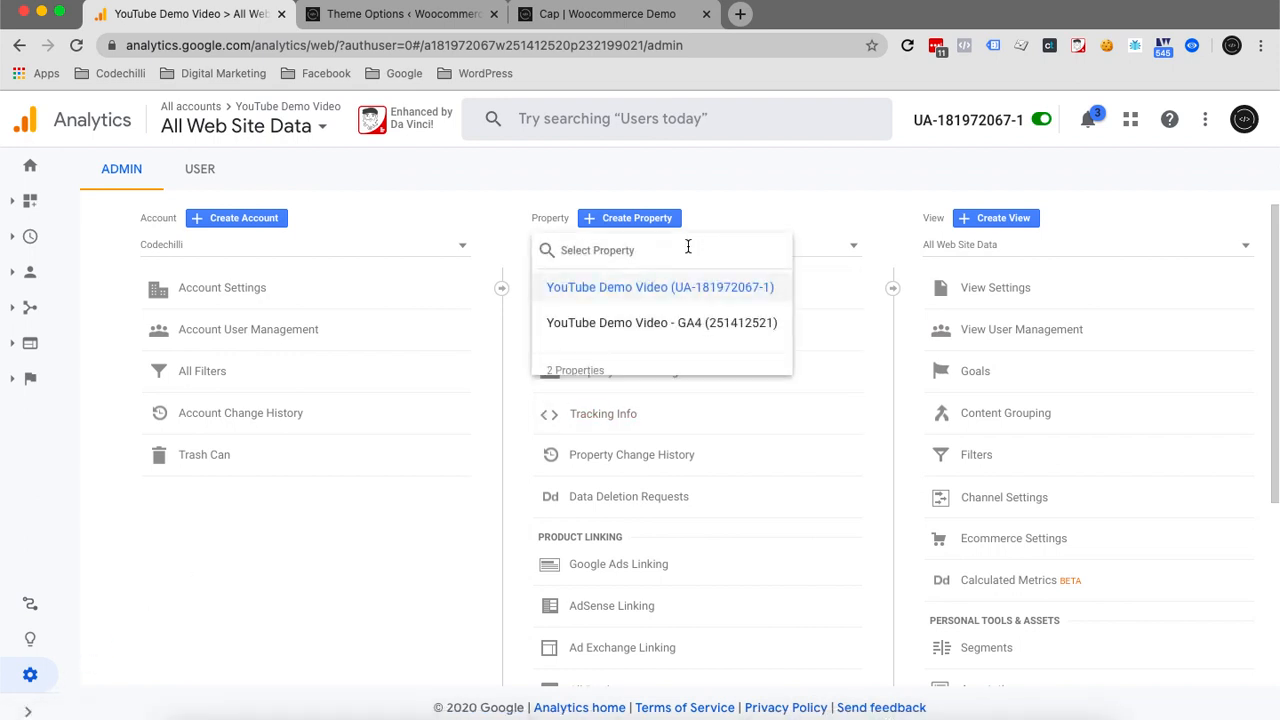
pyautogui.click(660, 288)
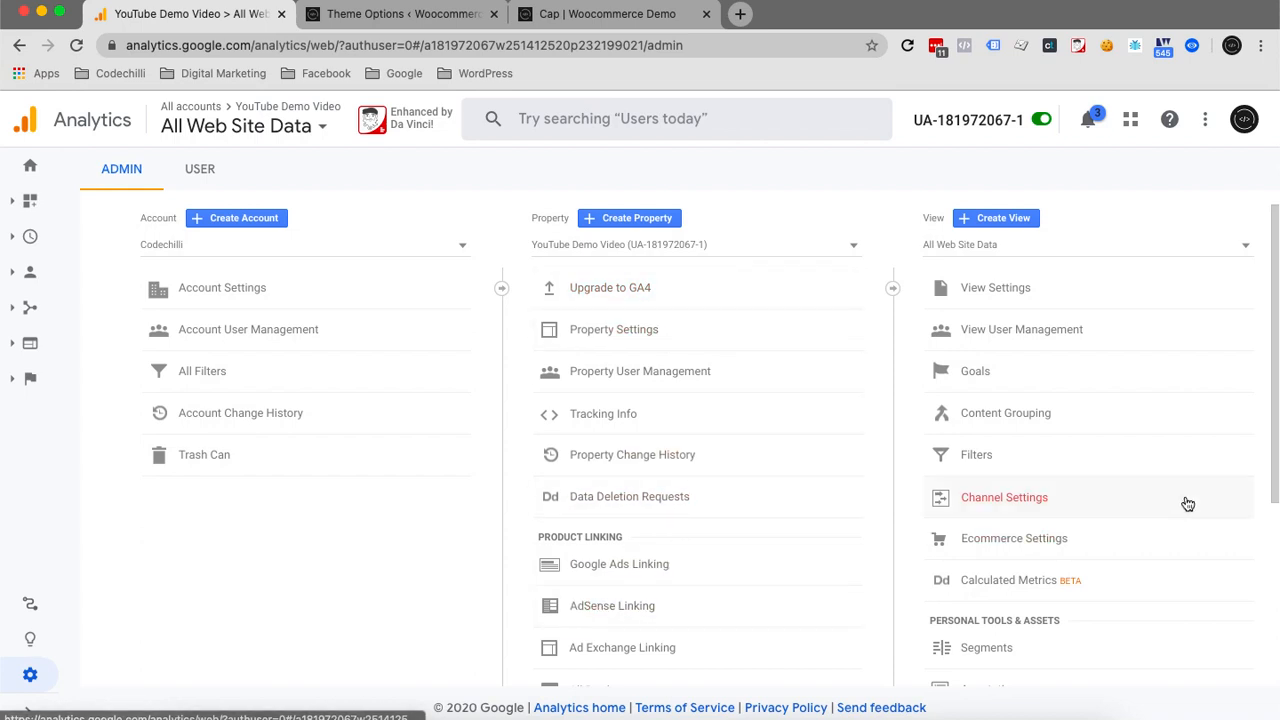
pyautogui.moveTo(1150, 260)
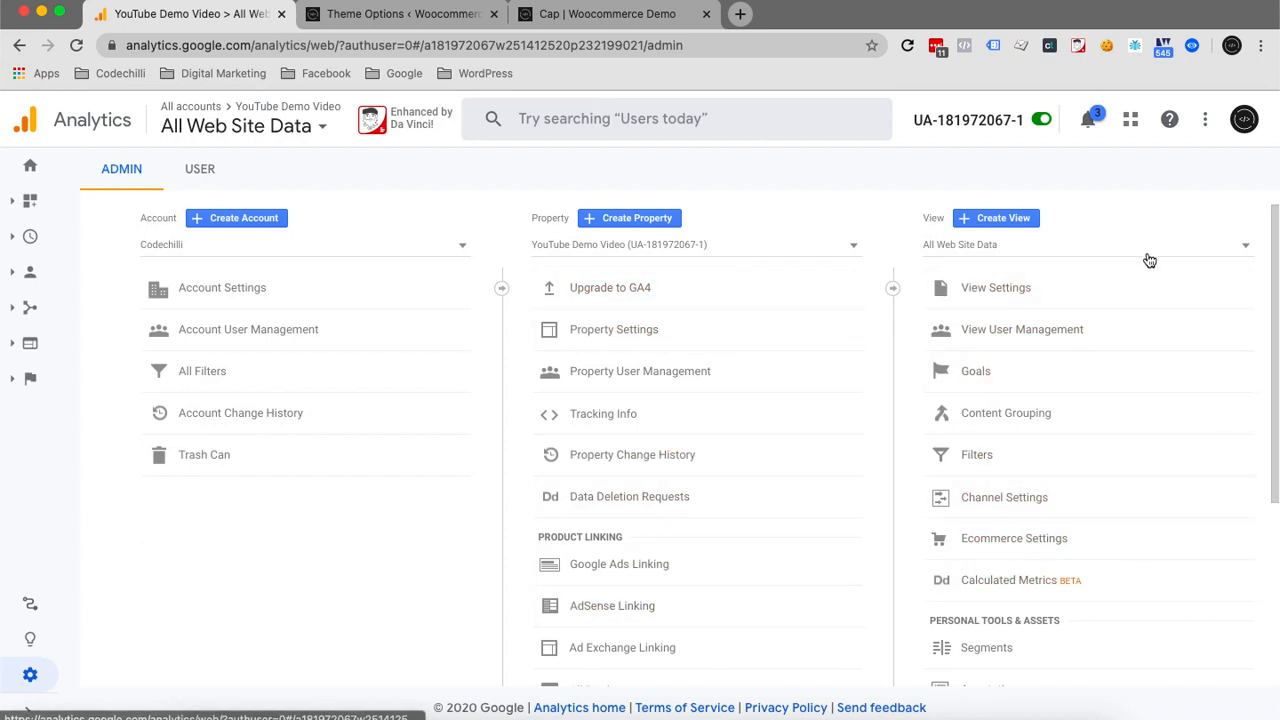
pyautogui.moveTo(996, 288)
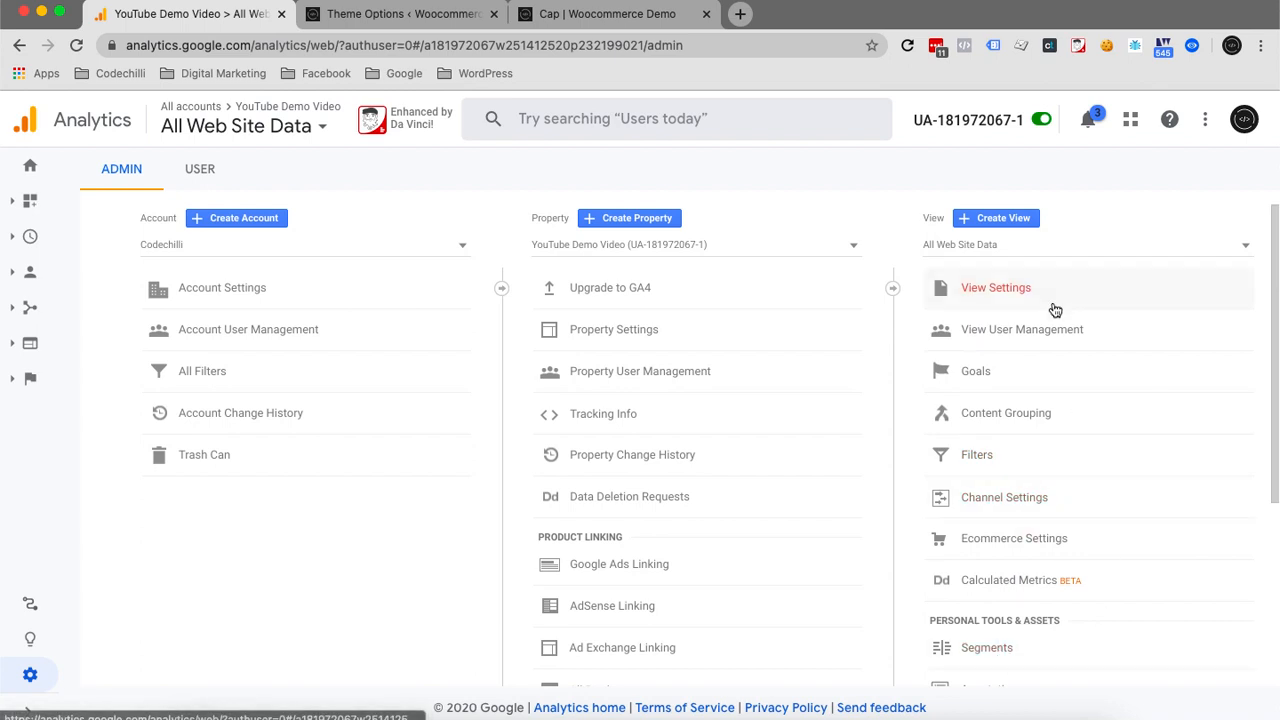
pyautogui.moveTo(972, 280)
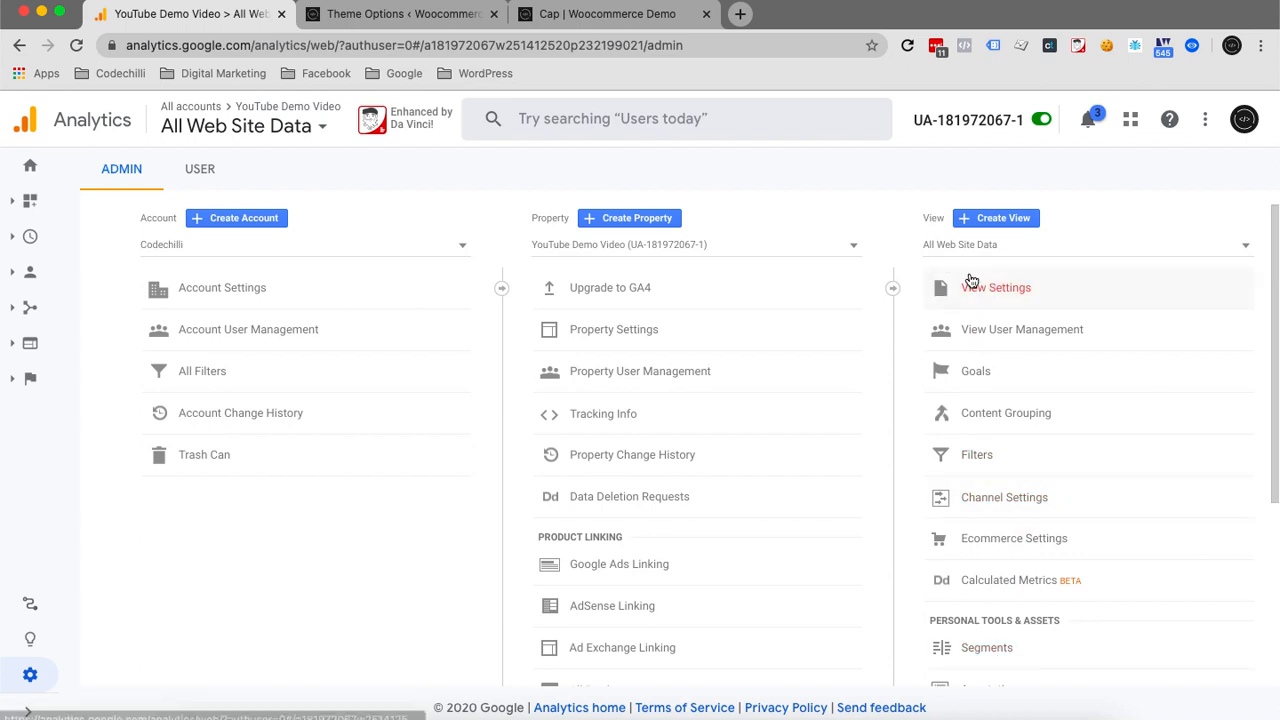
pyautogui.moveTo(1004, 412)
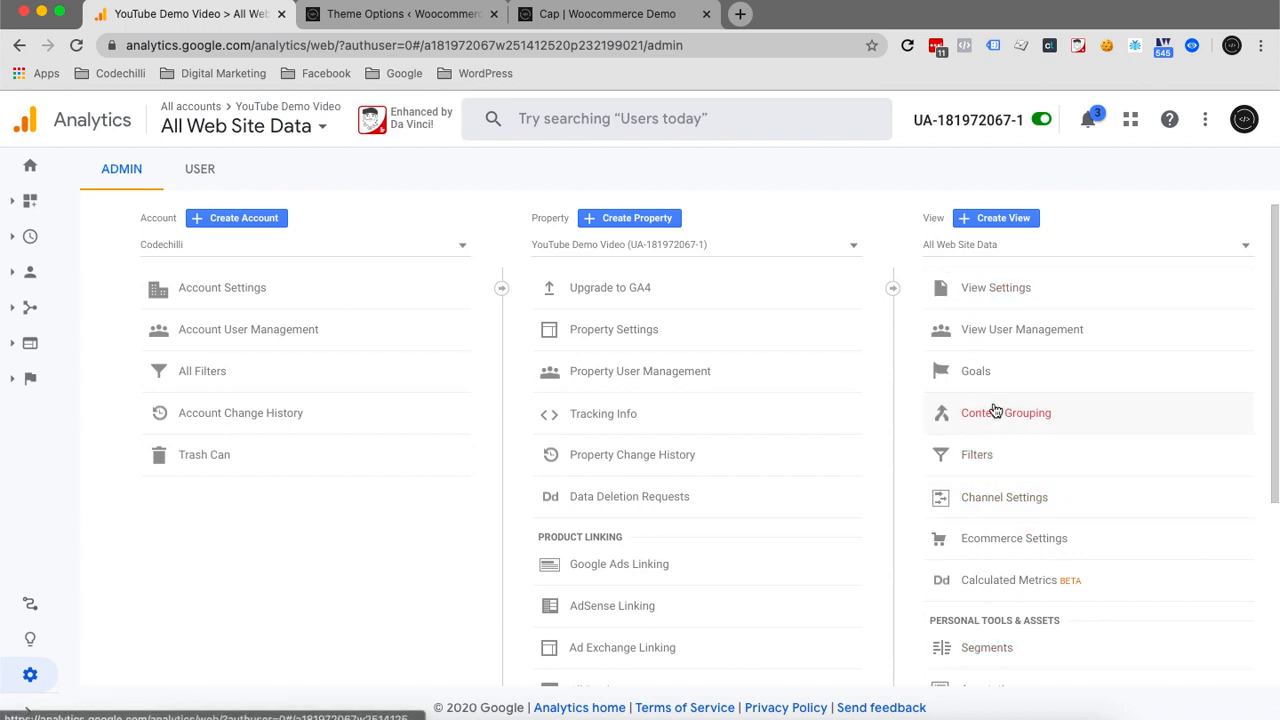
pyautogui.moveTo(808, 364)
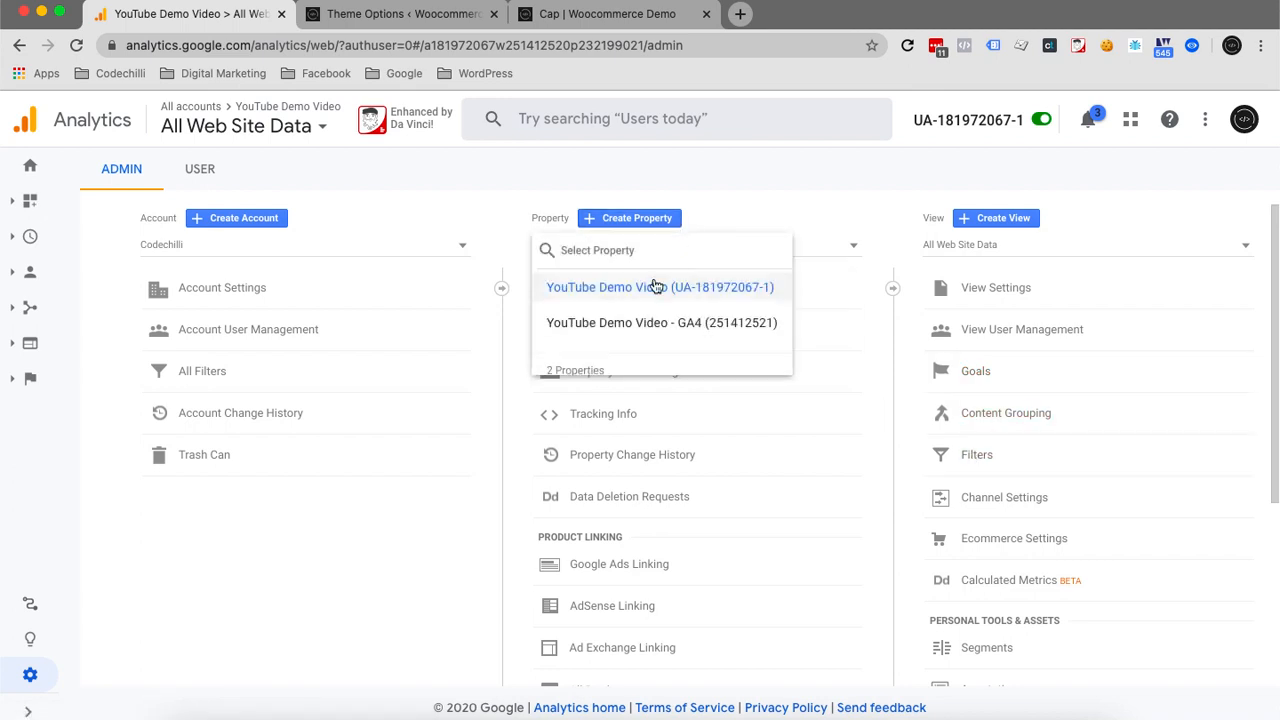
pyautogui.click(662, 322)
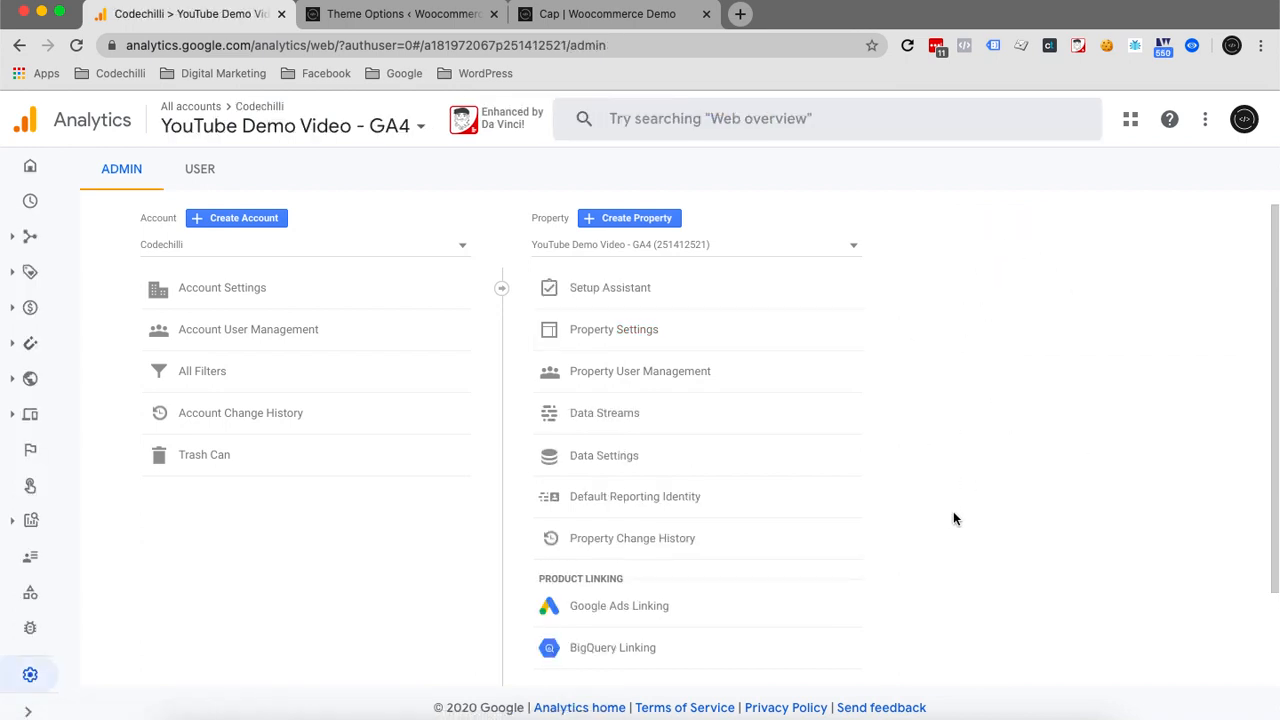
pyautogui.moveTo(978, 316)
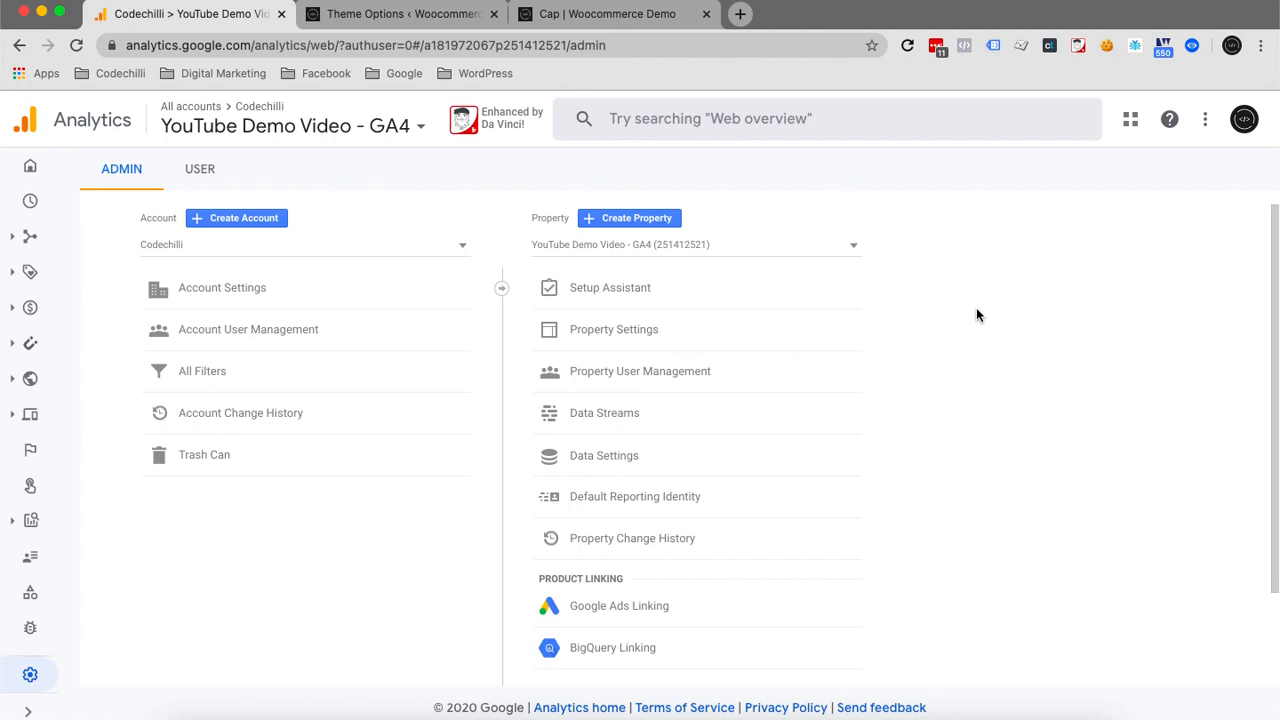
pyautogui.moveTo(856, 432)
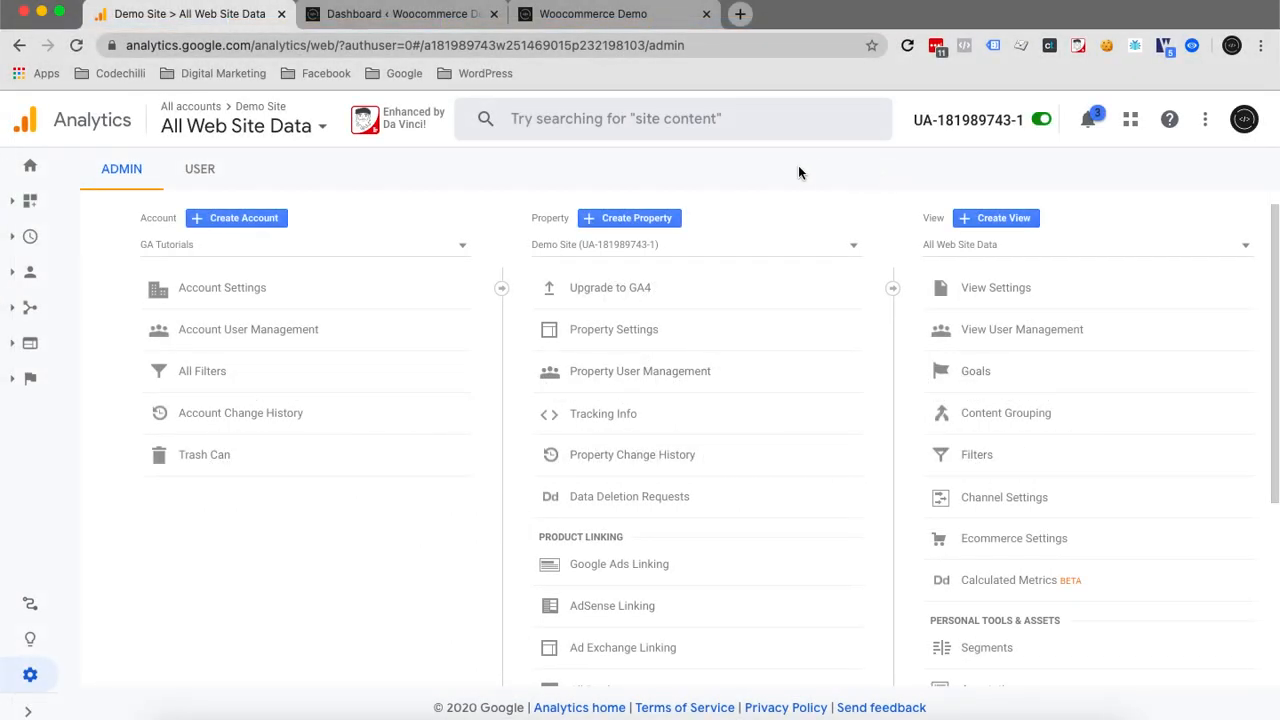
pyautogui.moveTo(684, 260)
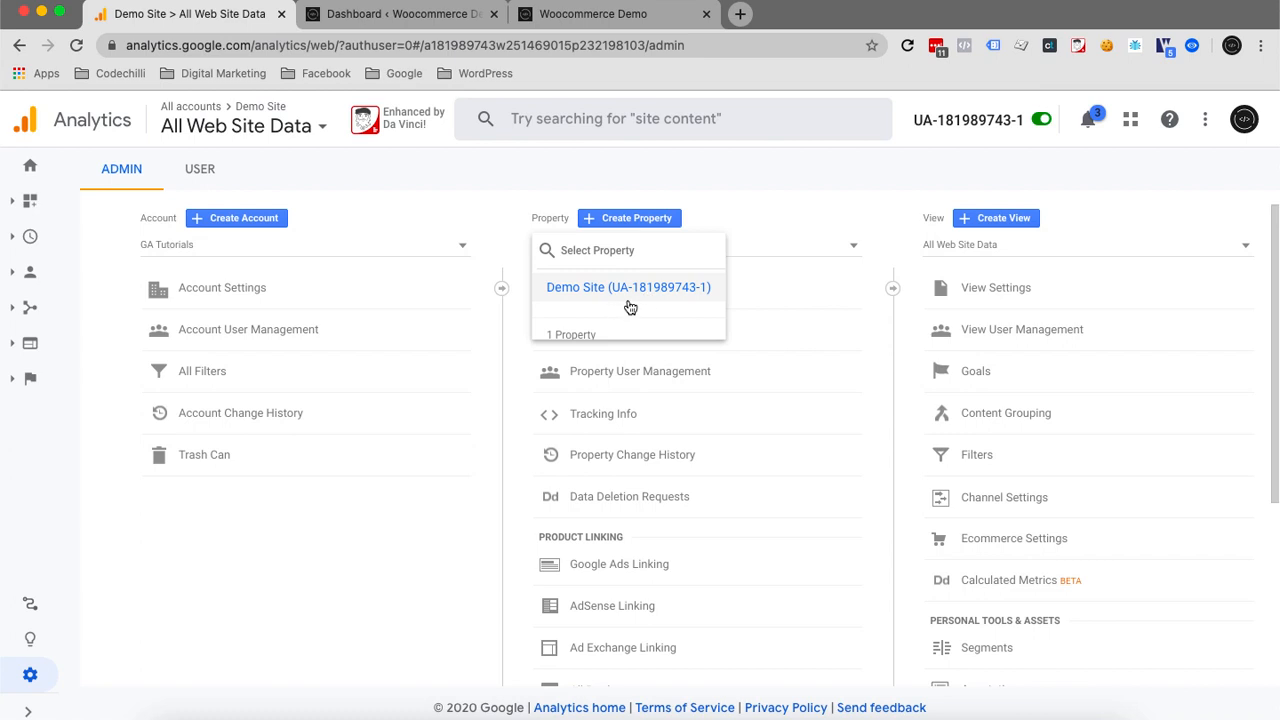
pyautogui.moveTo(788, 206)
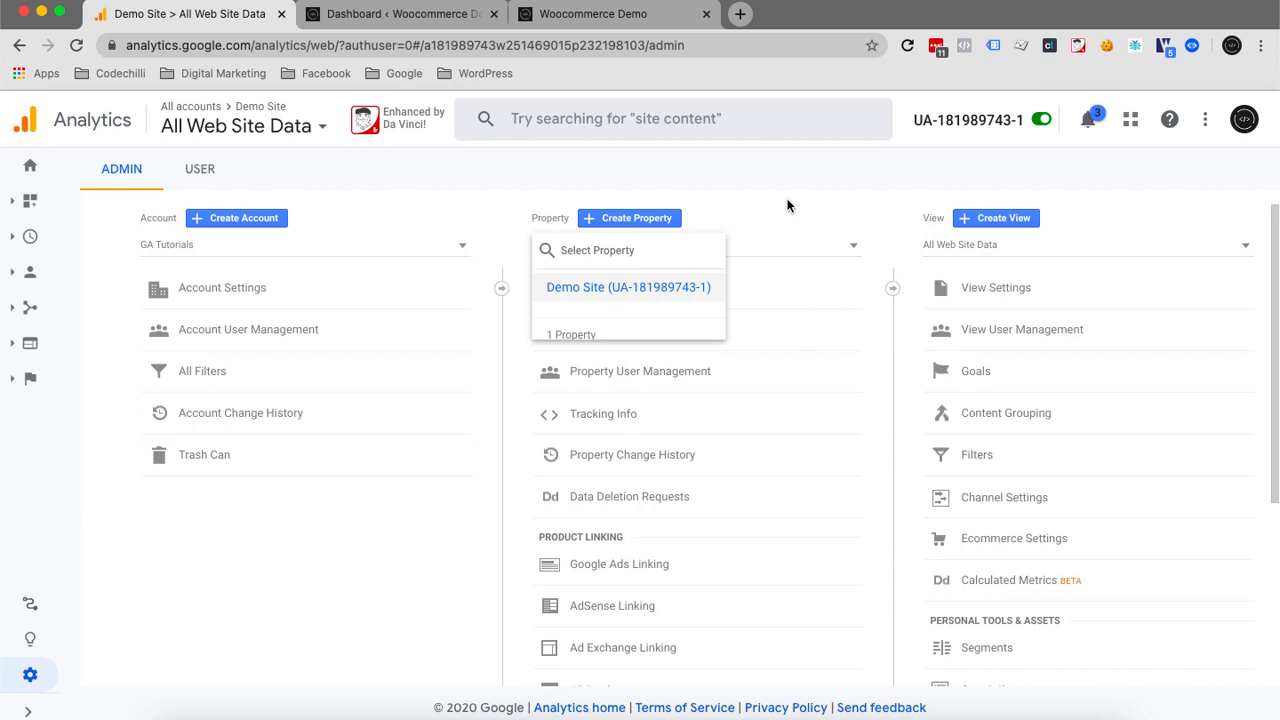
# Visit the store tab, then show the Demo Site property's Realtime Overview
pyautogui.click(592, 14)
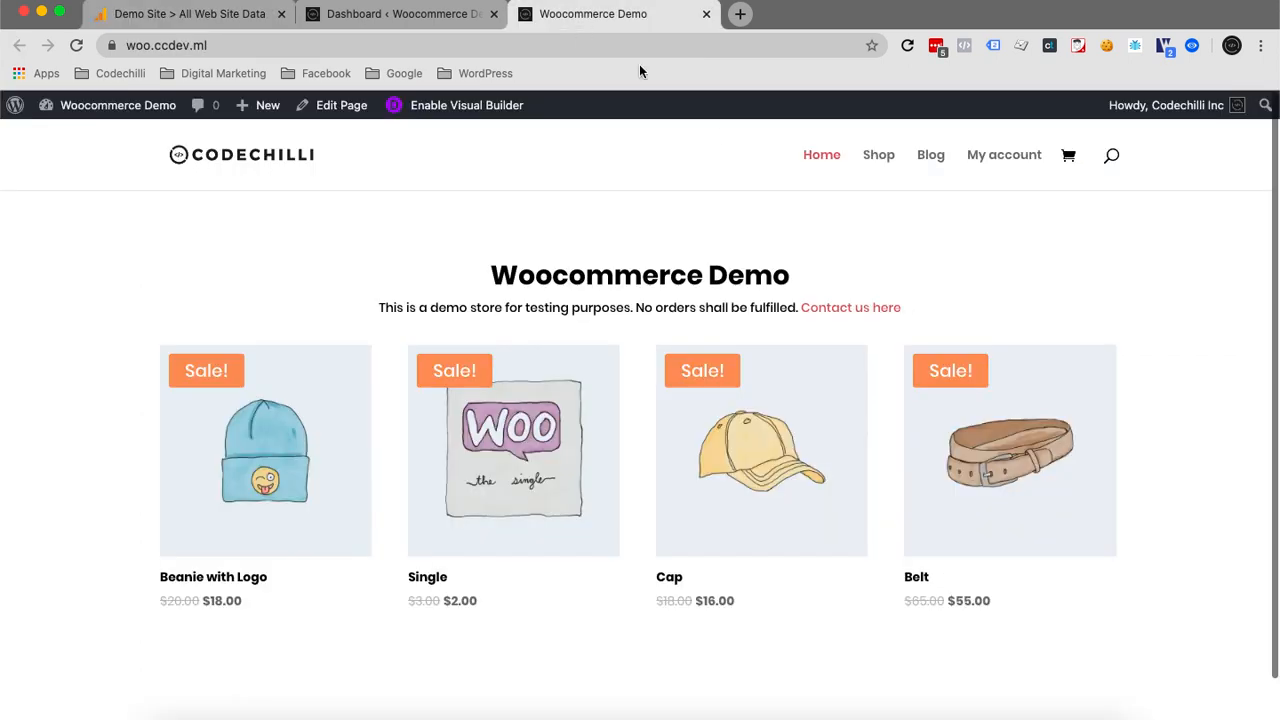
pyautogui.click(992, 44)
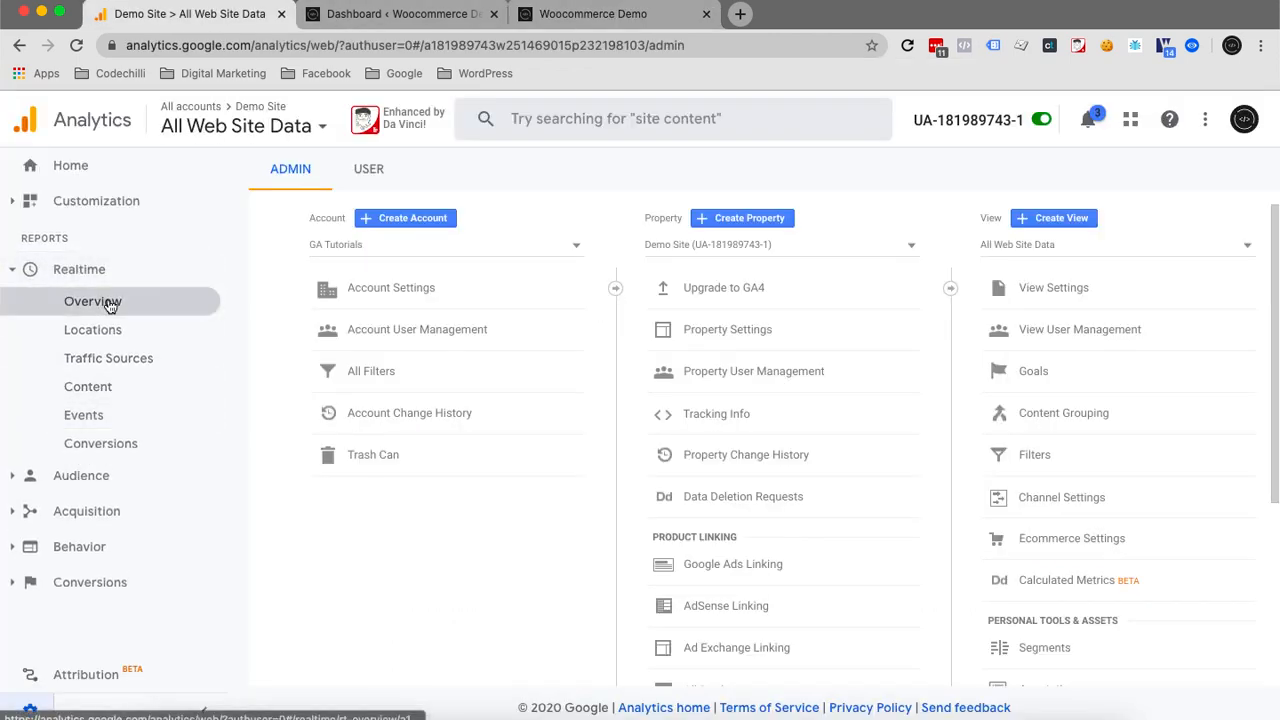
pyautogui.click(92, 300)
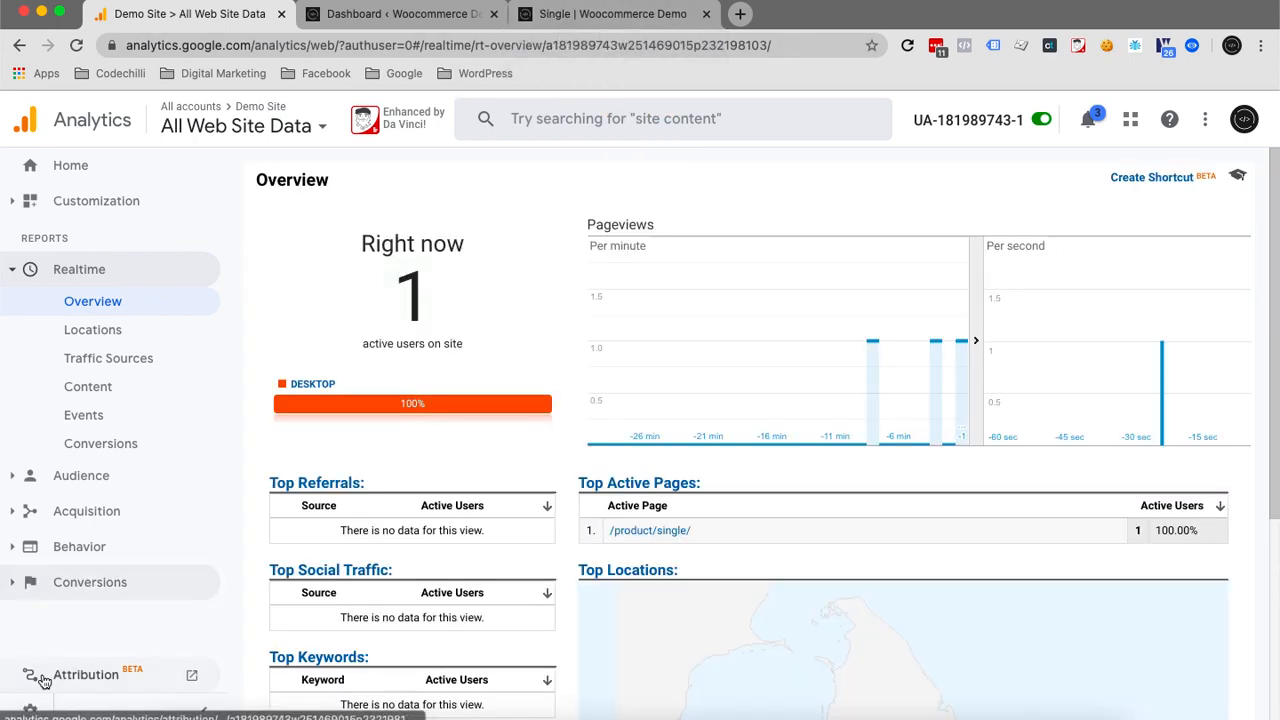
# From Admin, open the Upgrade to GA4 page for the Demo Site property
pyautogui.click(30, 674)
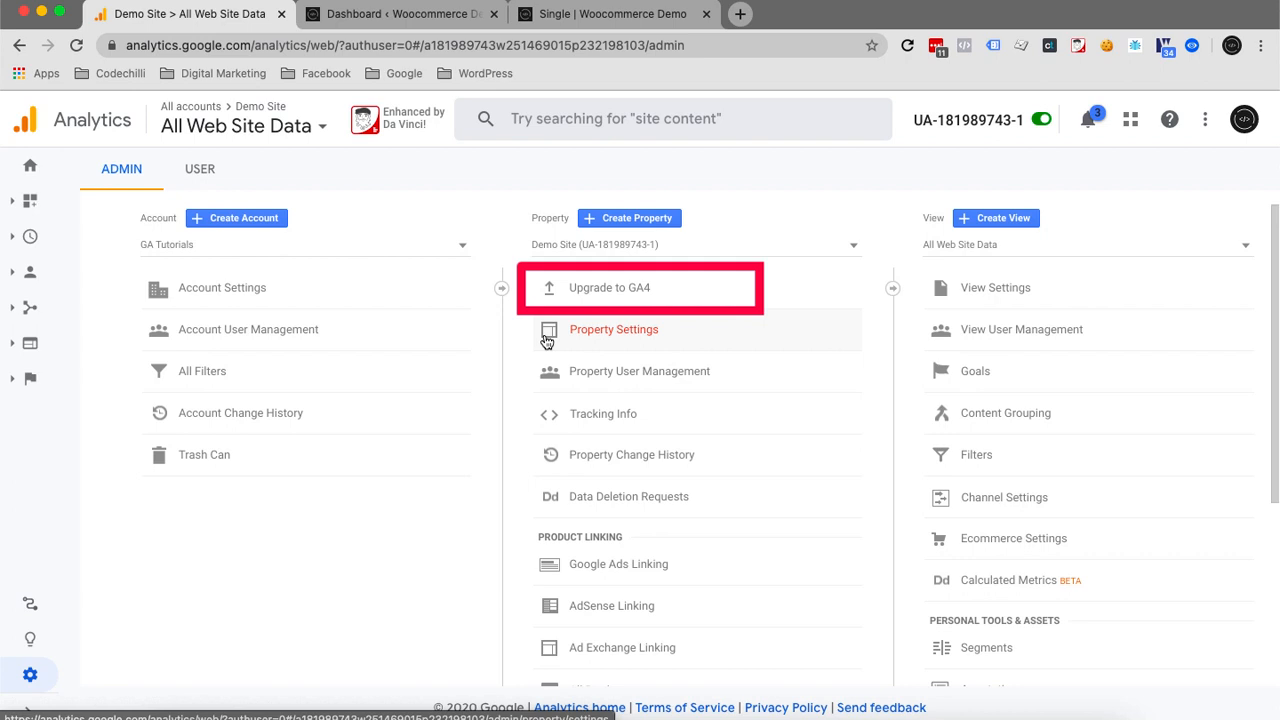
pyautogui.click(608, 288)
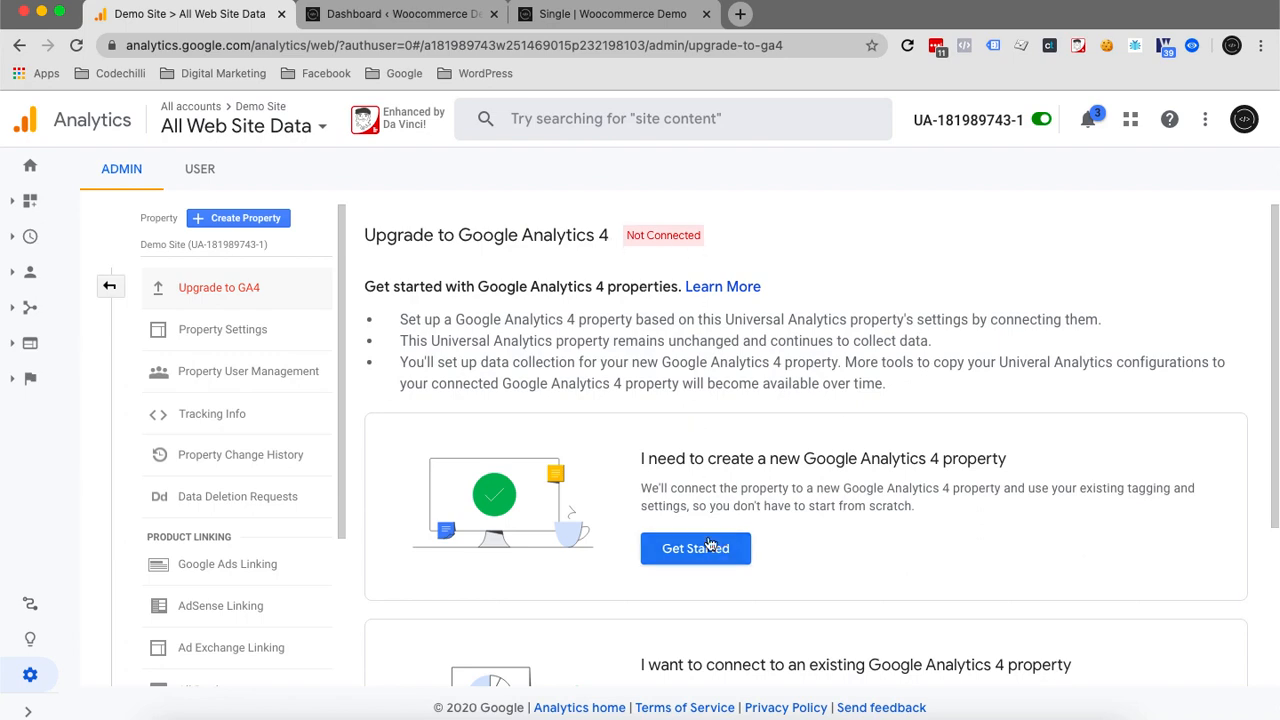
# Create a new GA4 property from the Demo Site property via Get Started and Create Property
pyautogui.click(696, 548)
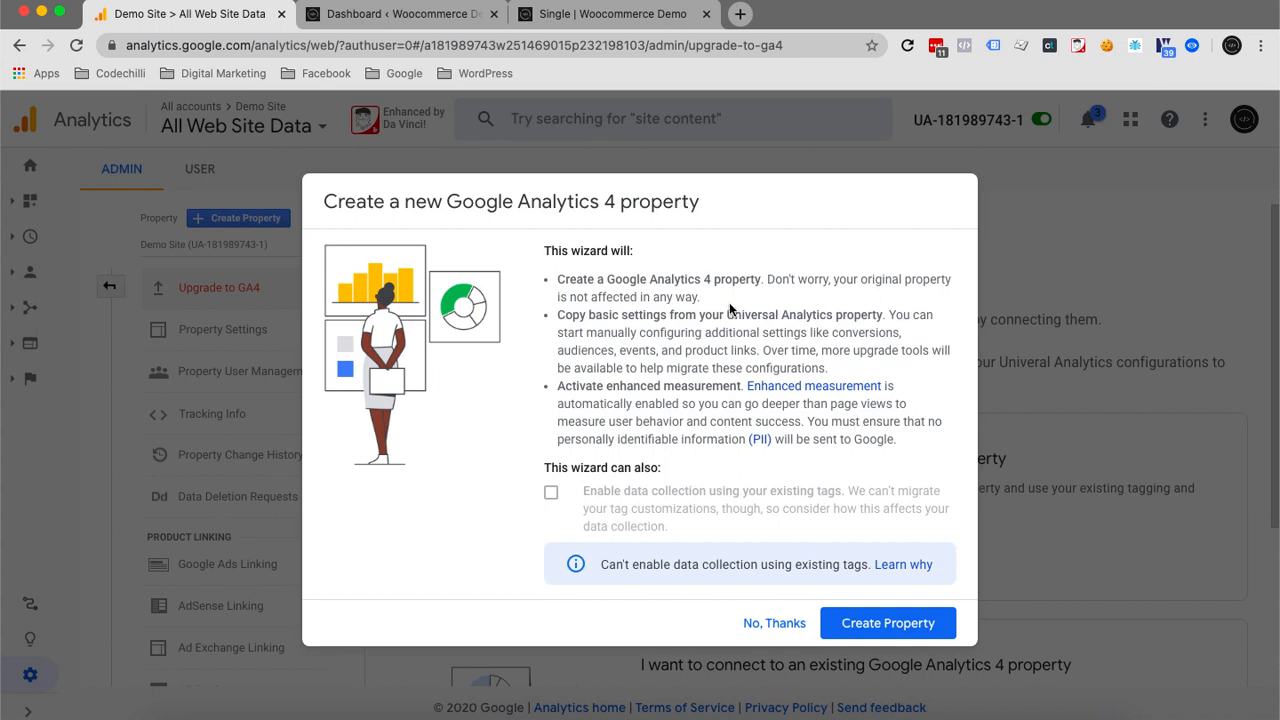
pyautogui.moveTo(678, 292)
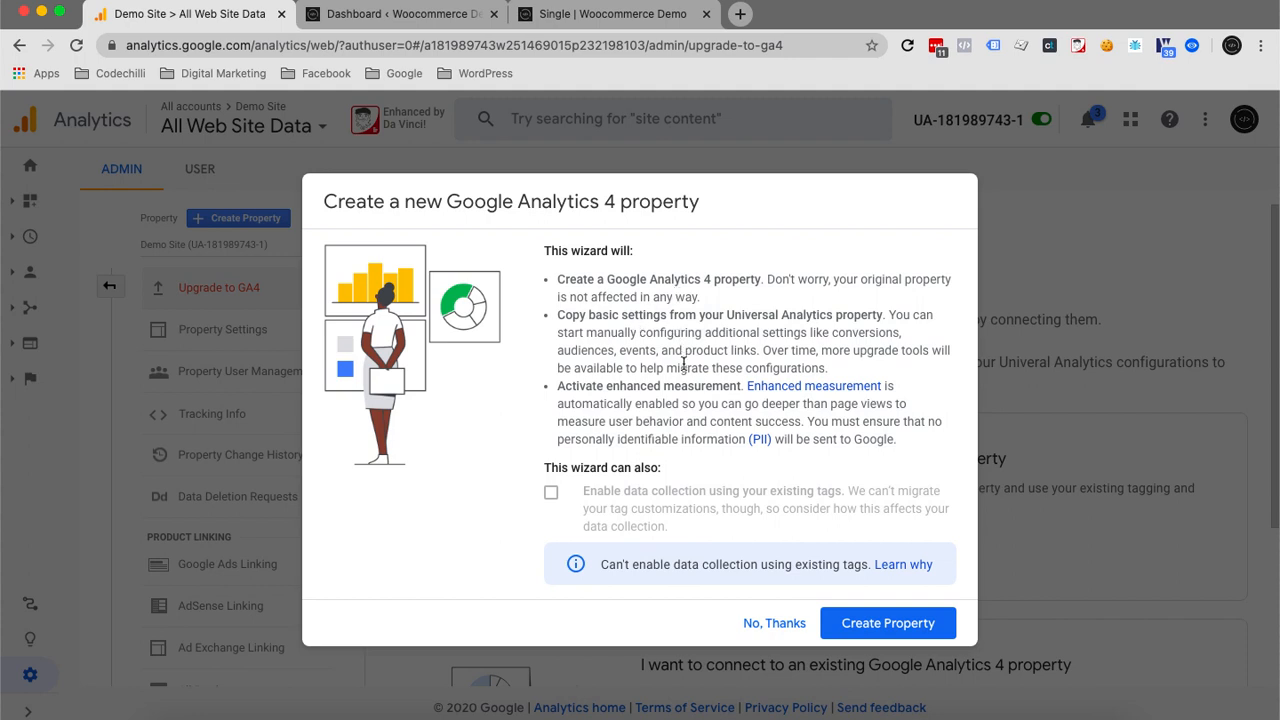
pyautogui.moveTo(560, 492)
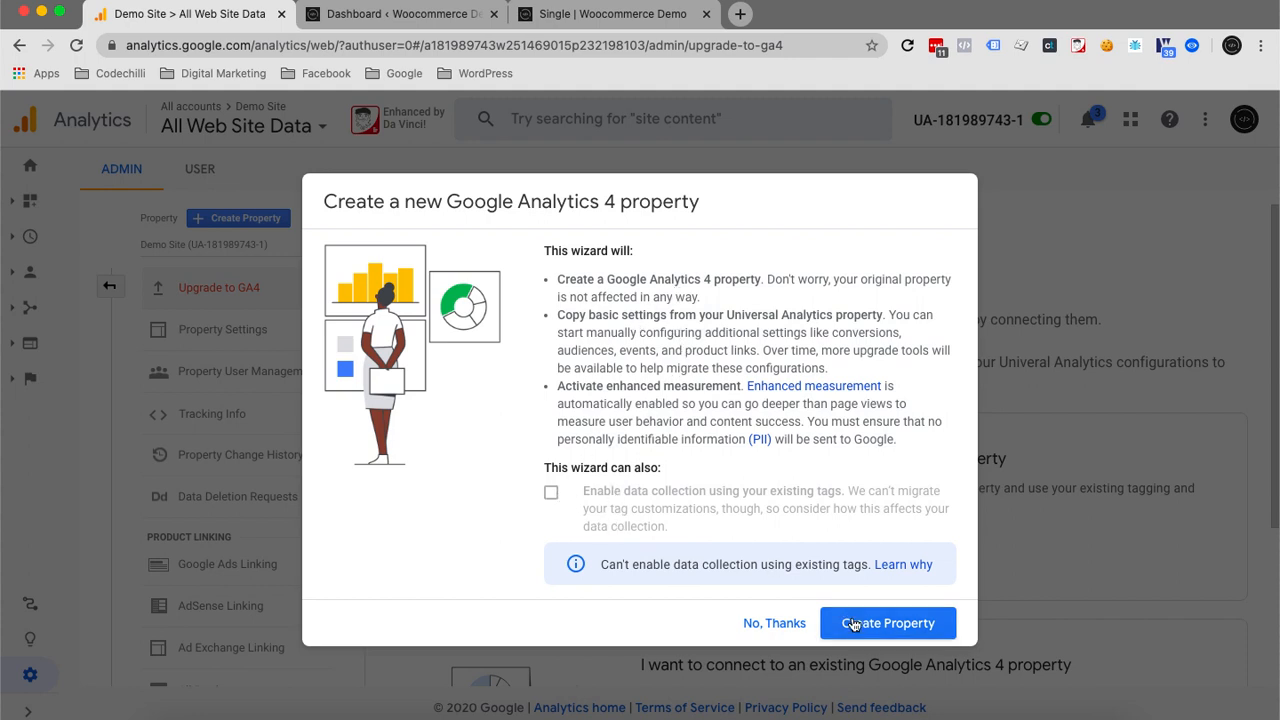
pyautogui.click(888, 622)
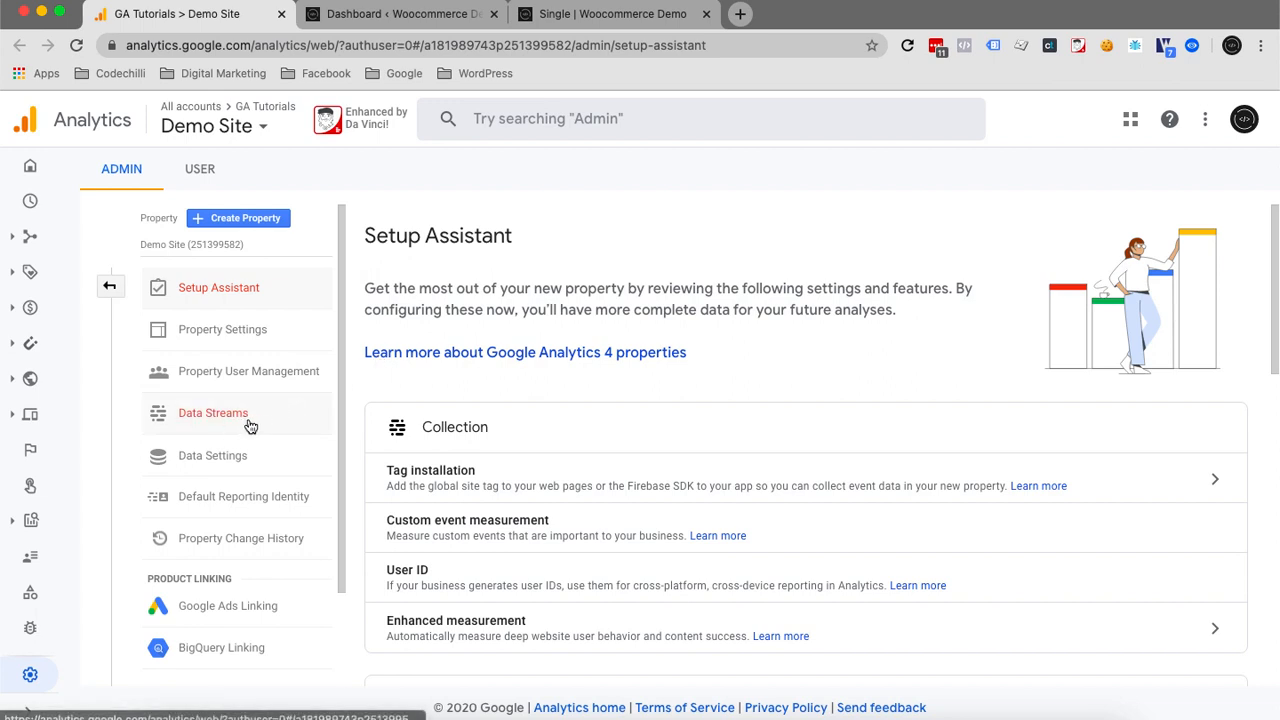
# Reveal the Global Site Tag (gtag.js) snippet for the Demo Site web stream G-QYYBGQ2SCB
pyautogui.click(212, 412)
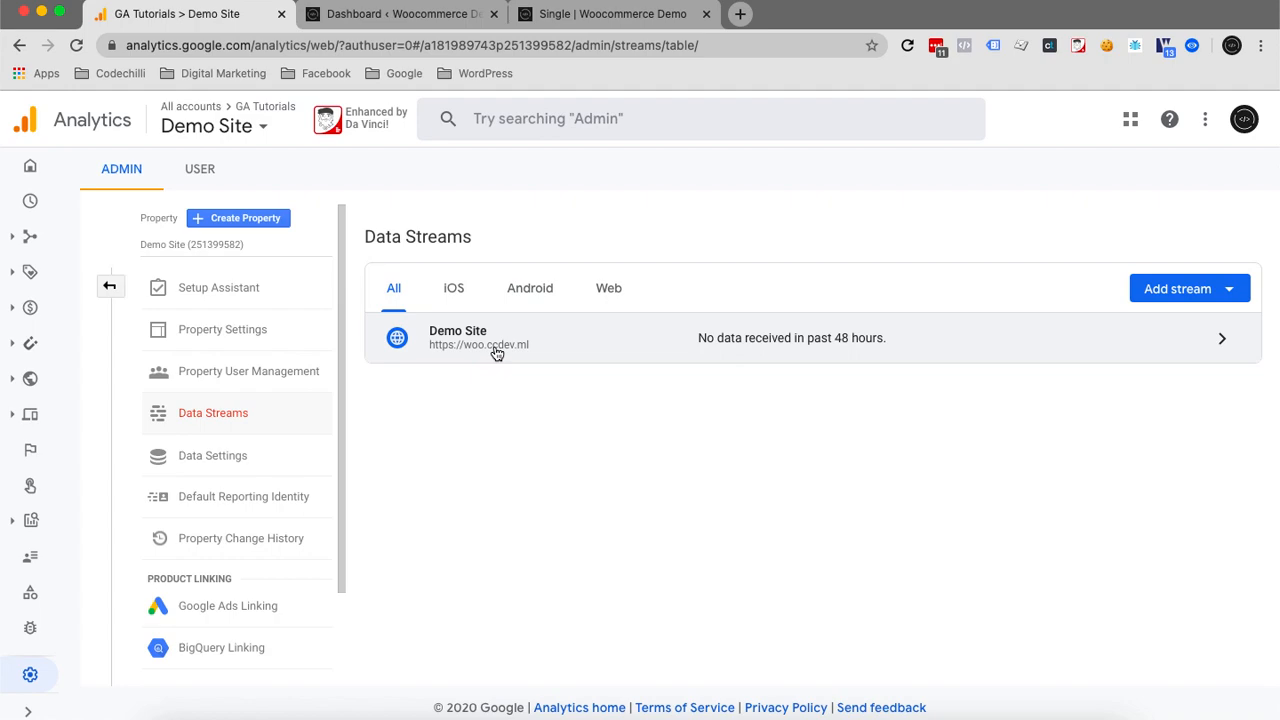
pyautogui.click(478, 336)
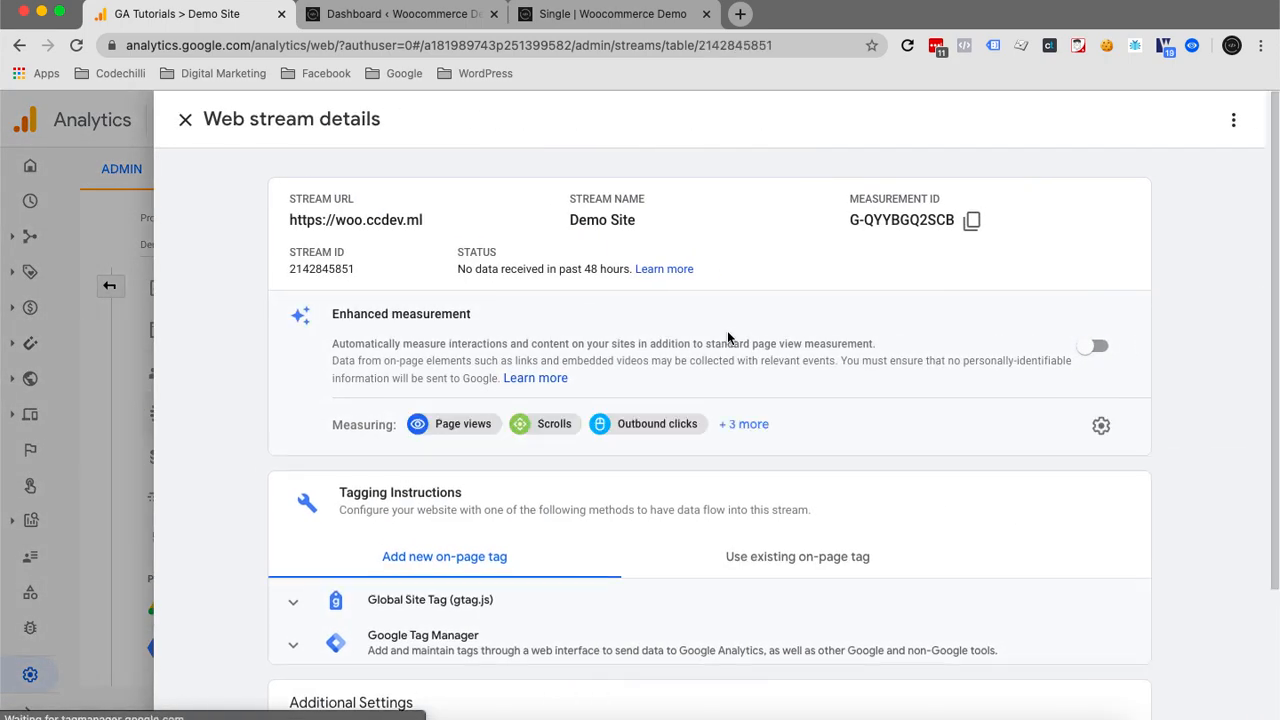
pyautogui.click(1092, 344)
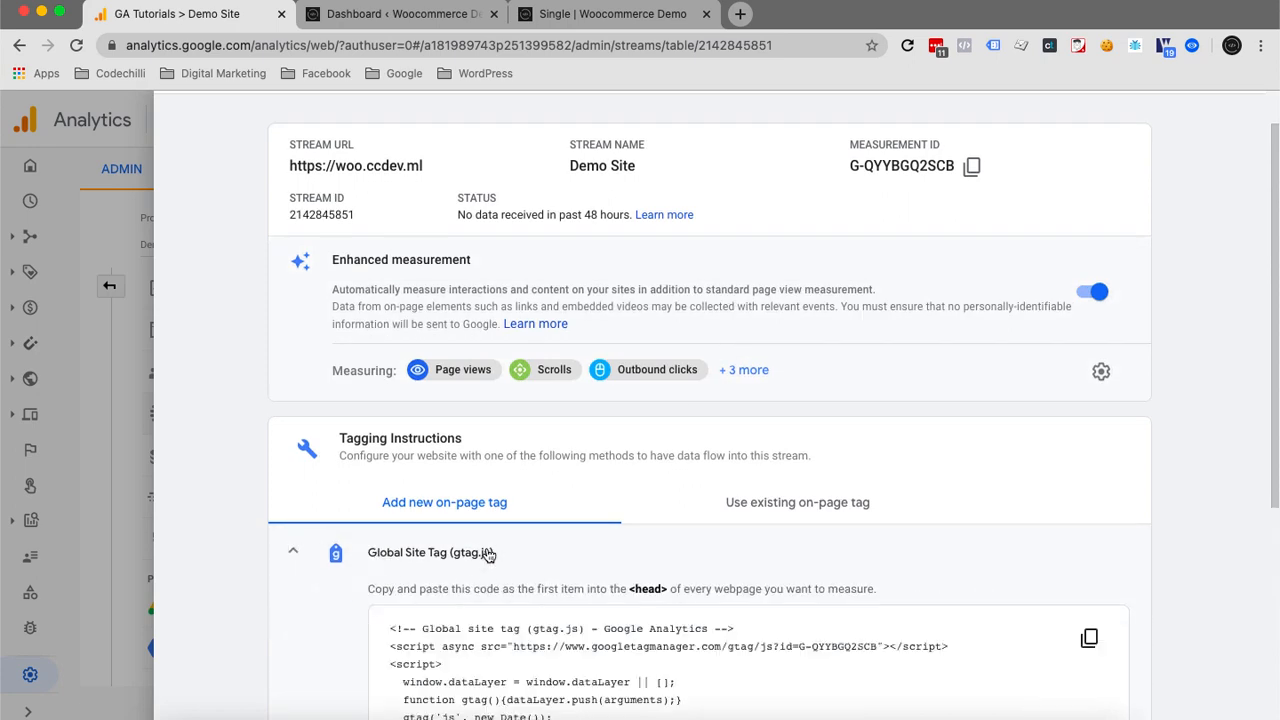
pyautogui.scroll(-3)
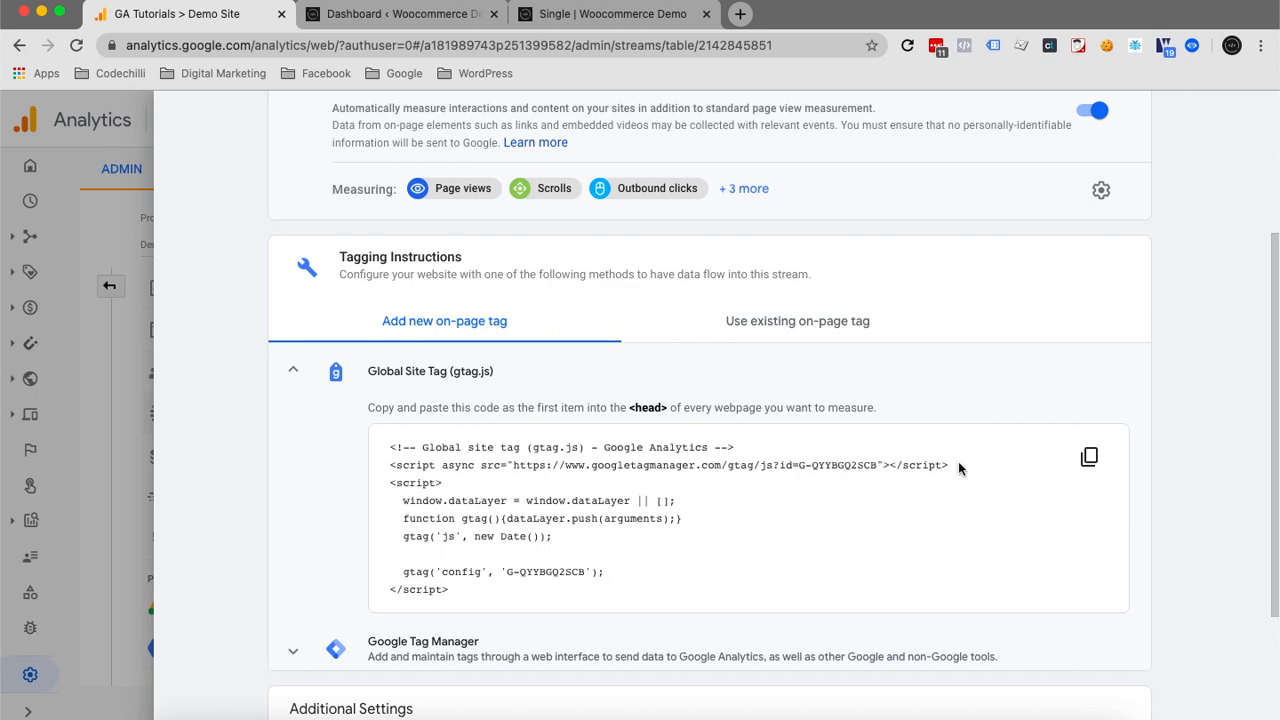
pyautogui.moveTo(840, 488)
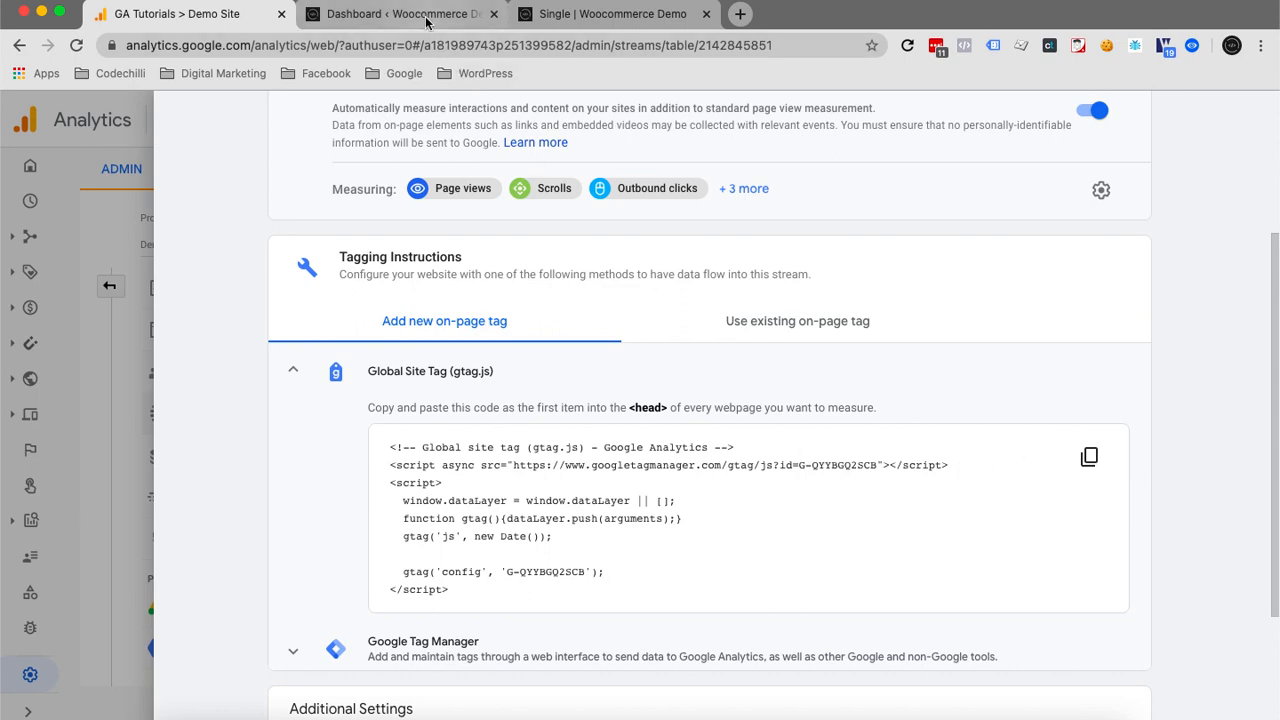
# Paste the gtag.js code into WordPress's Scripts in Header box
pyautogui.click(396, 14)
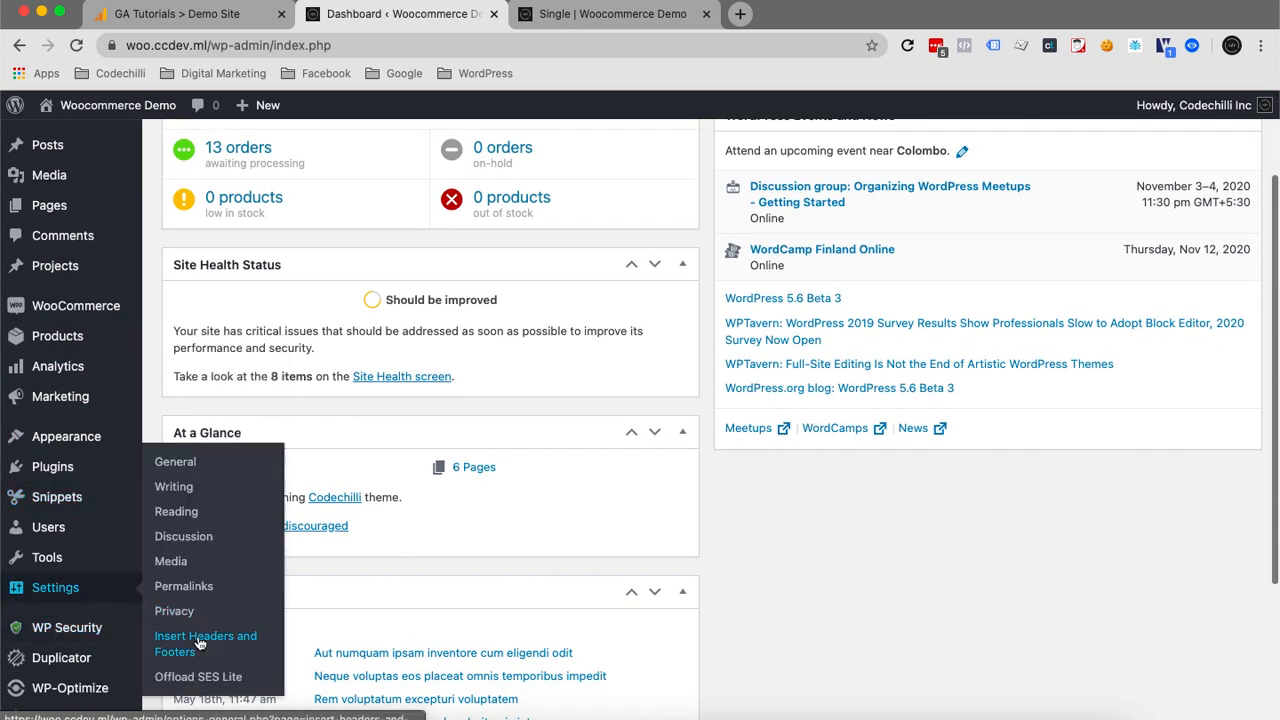
pyautogui.click(204, 644)
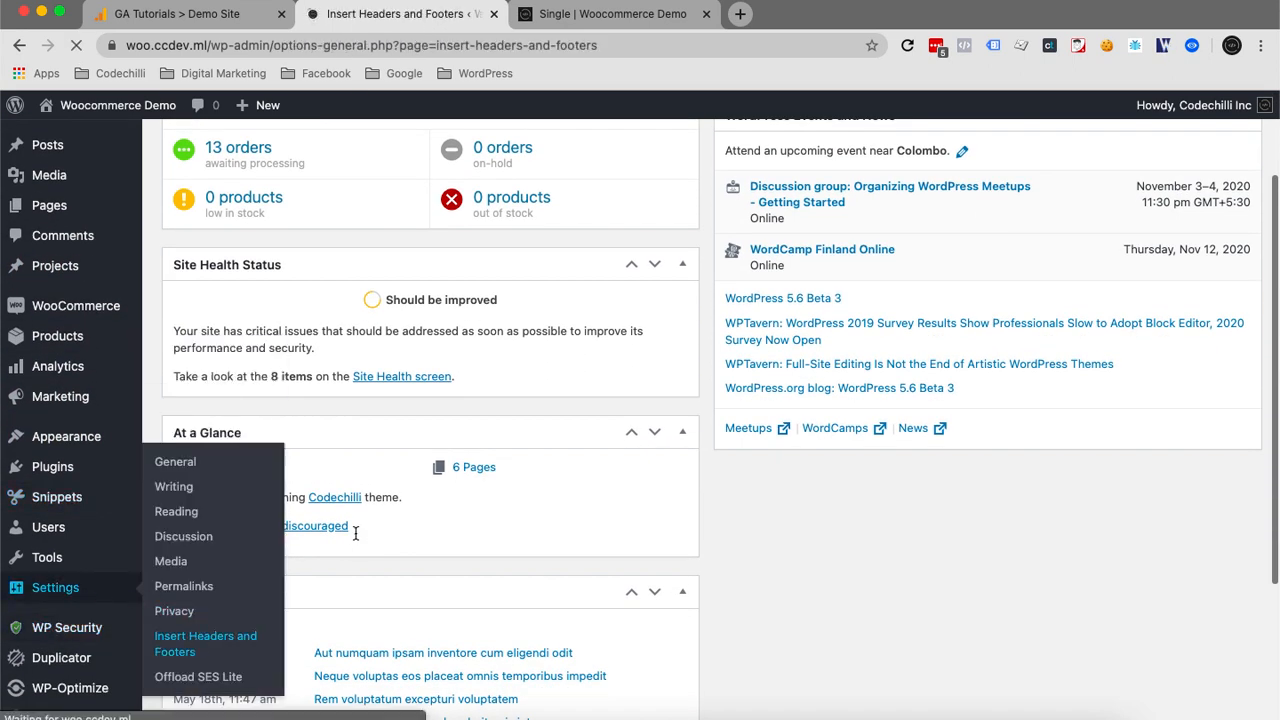
pyautogui.click(204, 644)
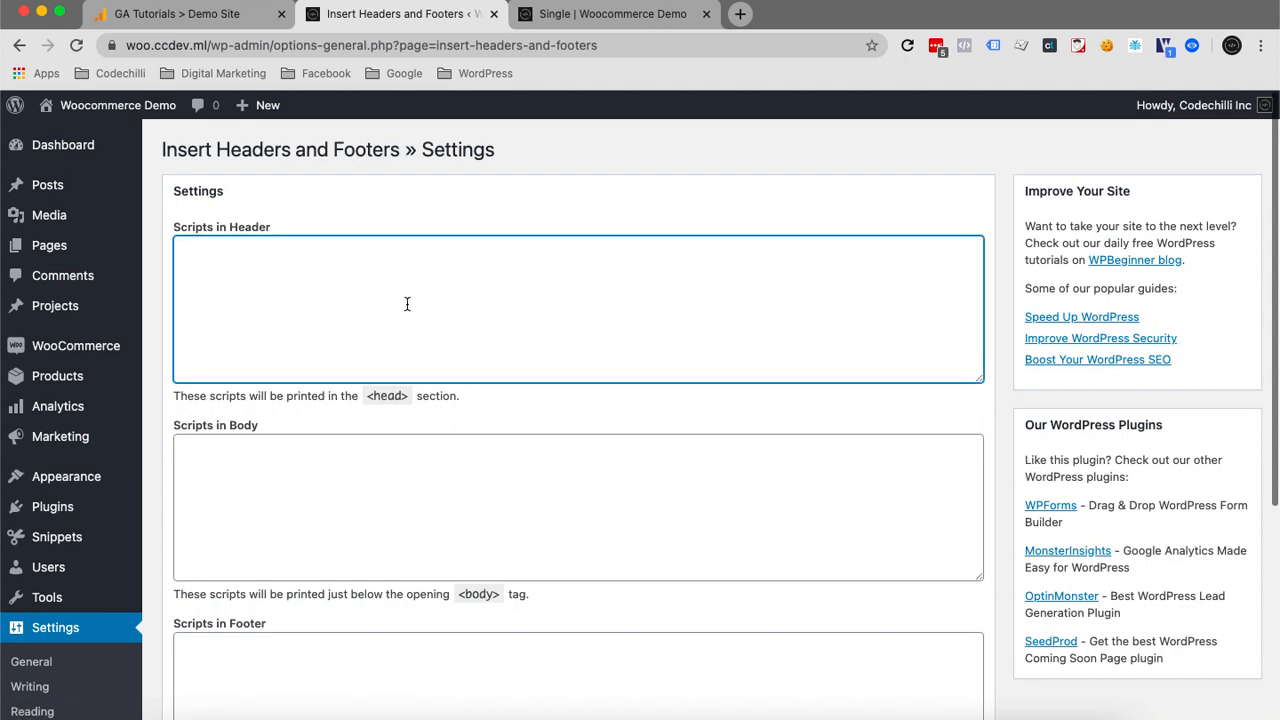
pyautogui.rightClick(376, 300)
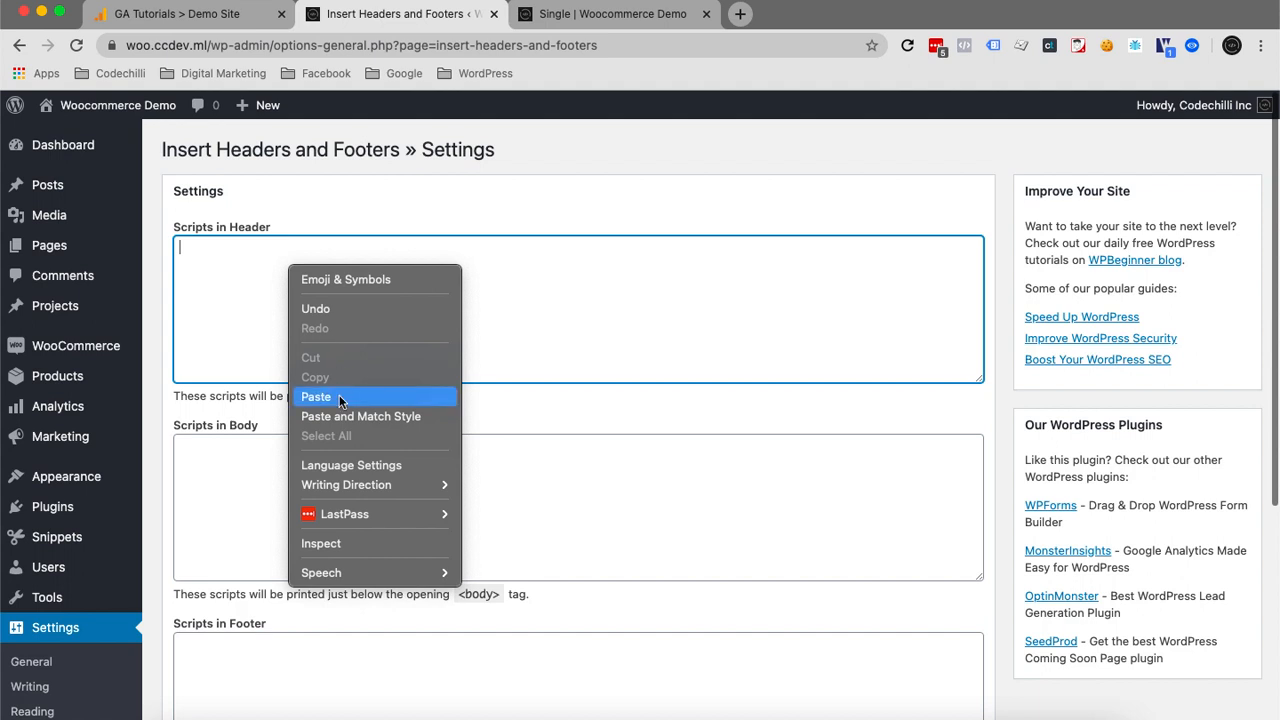
pyautogui.click(316, 396)
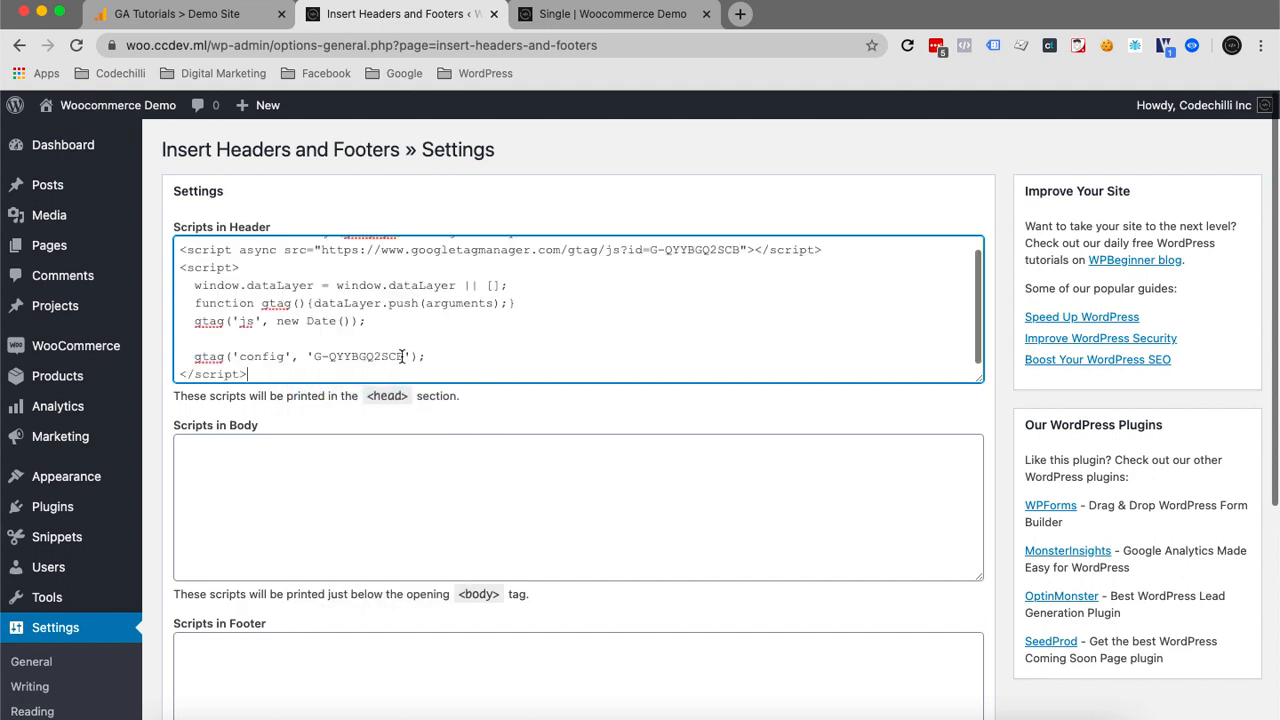
# Verify the pasted measurement ID G-QYYBGQ2SCB against the stream and save the header scripts
pyautogui.doubleClick(358, 356)
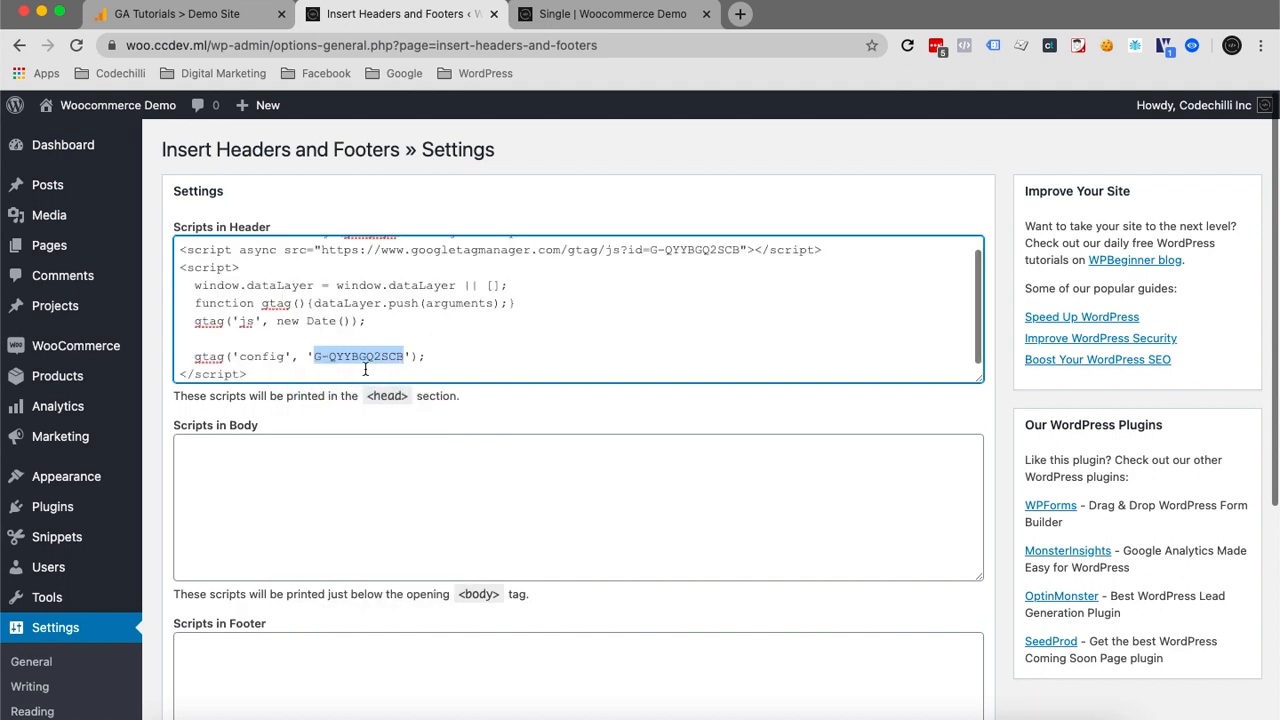
pyautogui.click(176, 14)
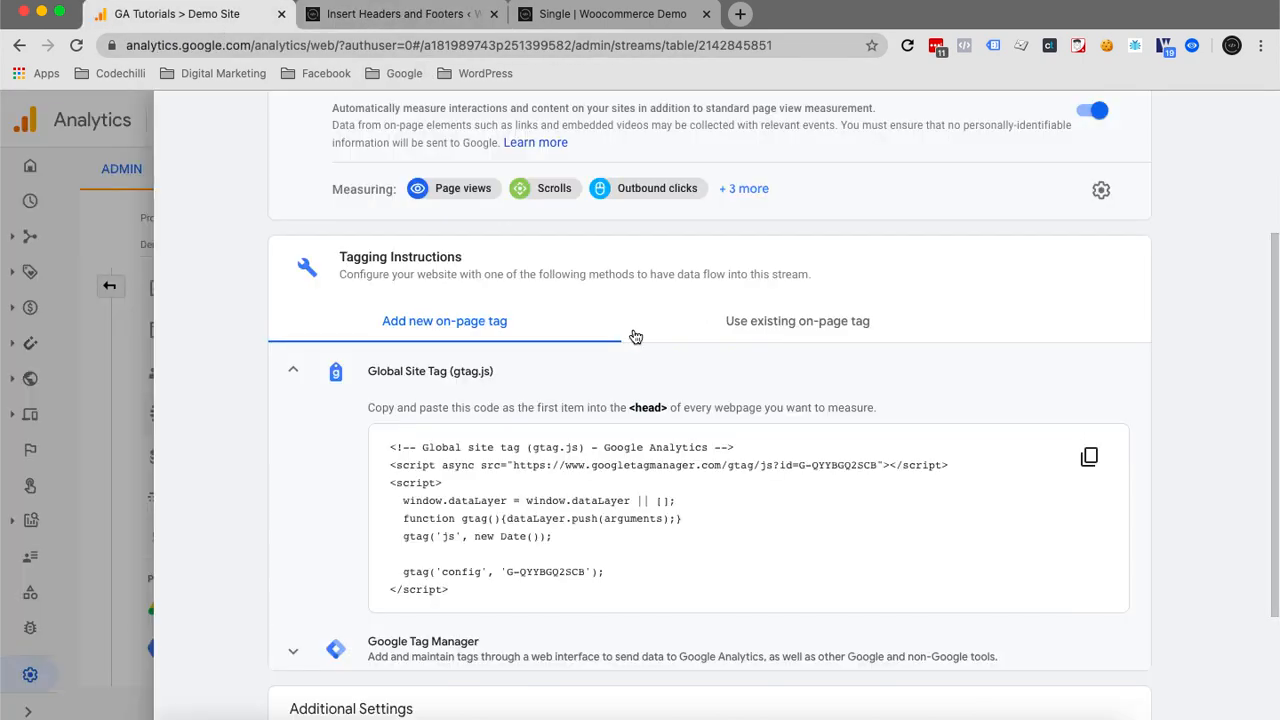
pyautogui.doubleClick(548, 572)
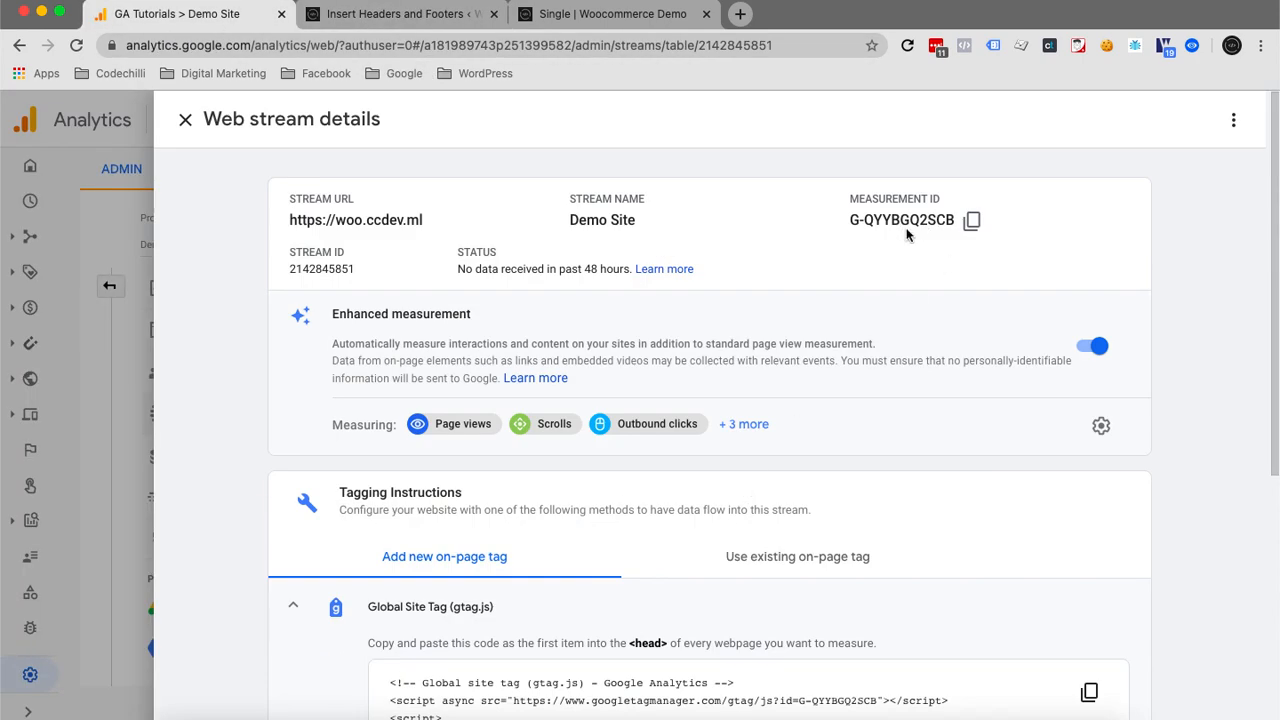
pyautogui.click(400, 12)
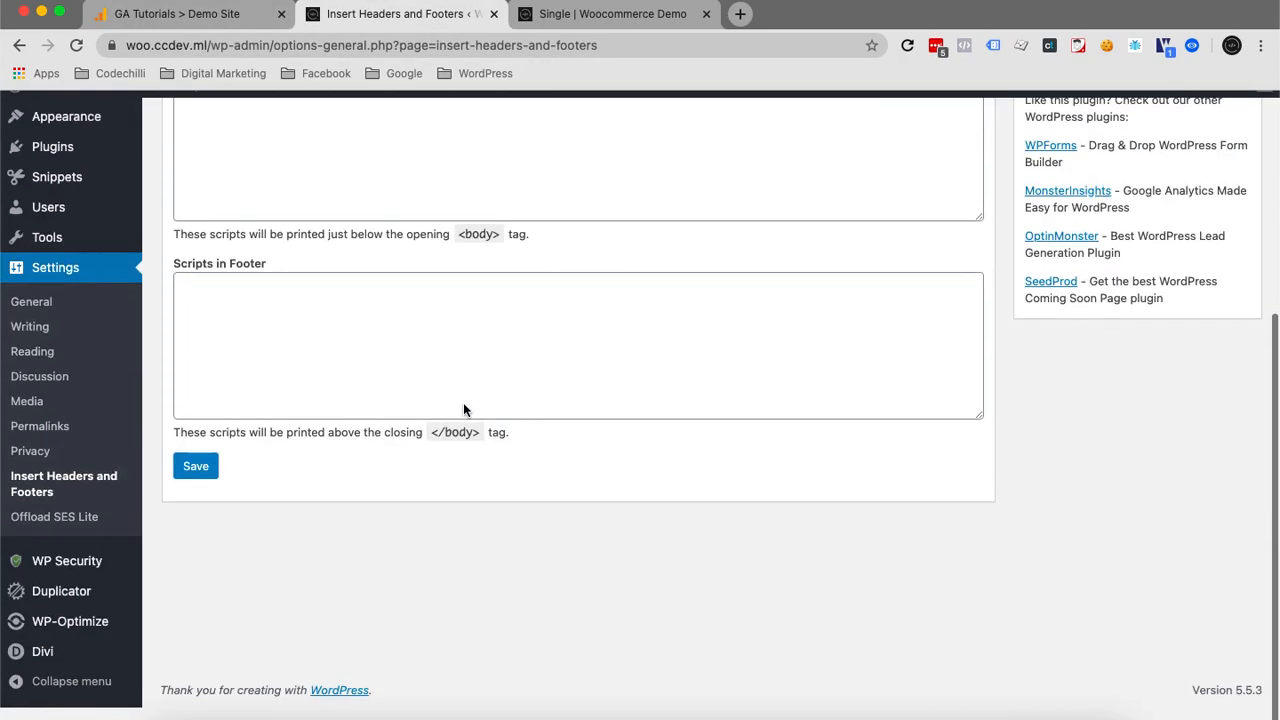
pyautogui.click(196, 464)
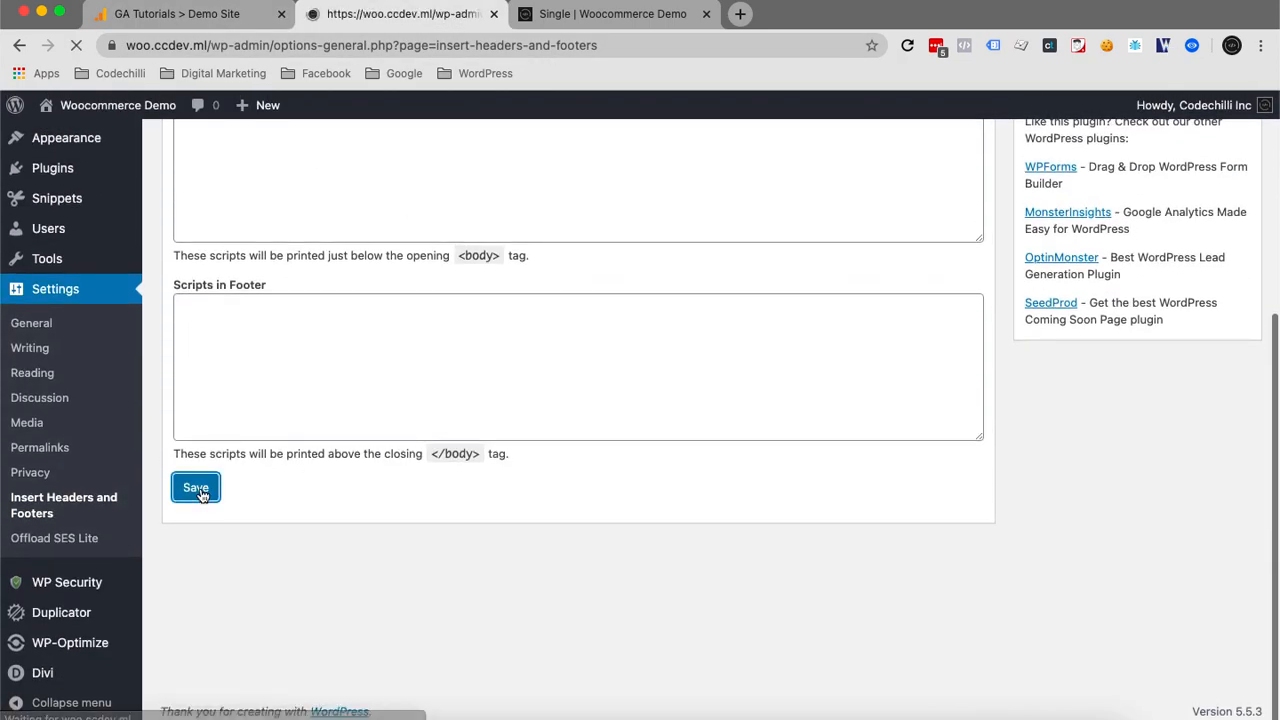
pyautogui.click(196, 488)
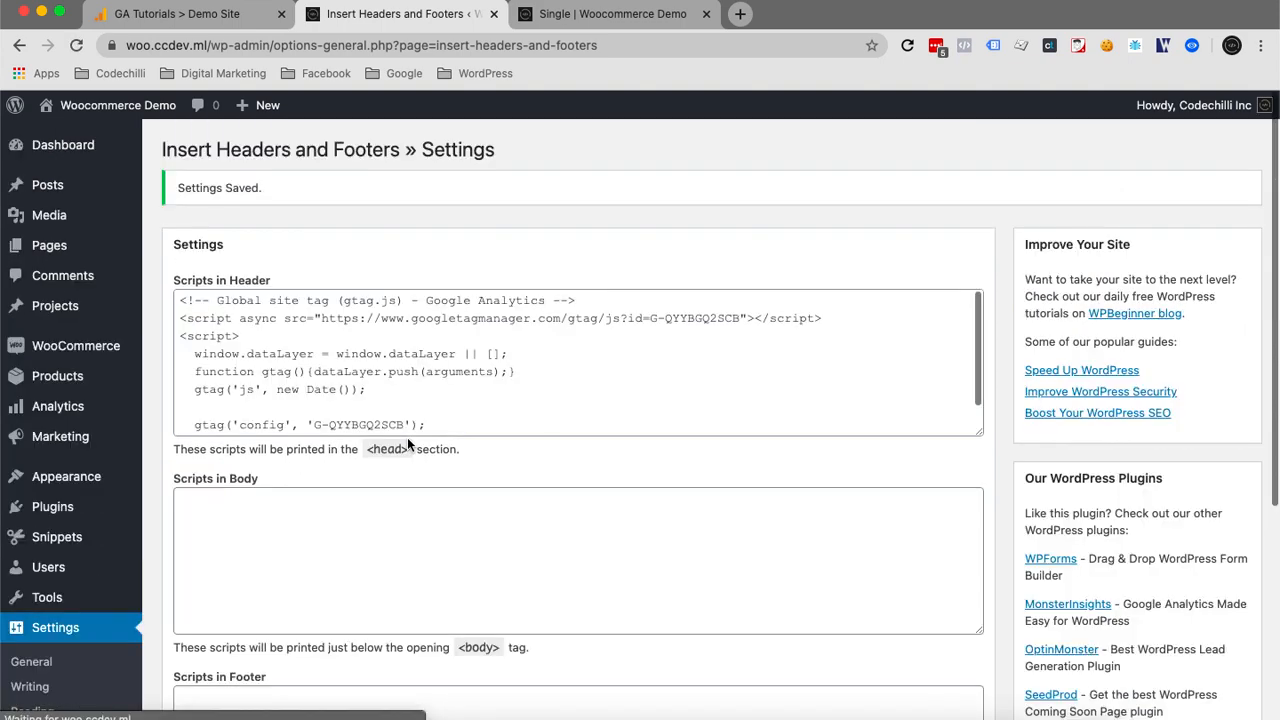
pyautogui.moveTo(440, 360)
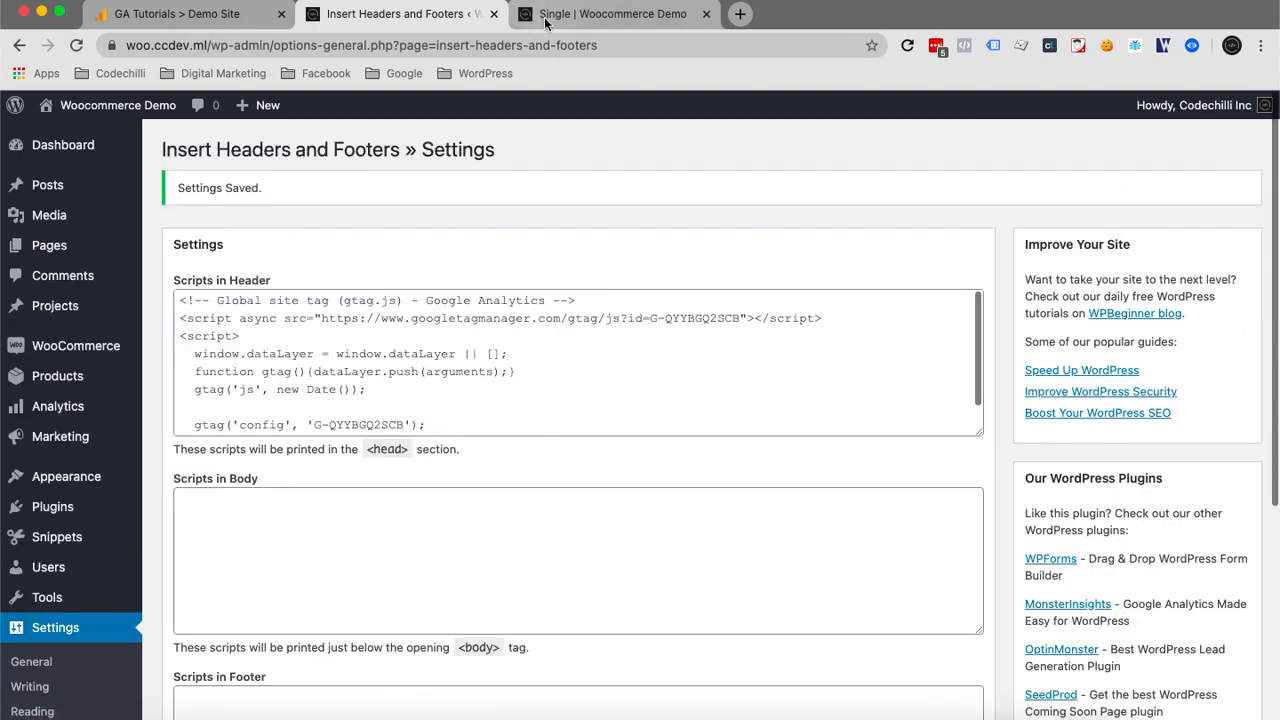
# Check with Tag Assistant which tags load on the site's product page
pyautogui.click(612, 14)
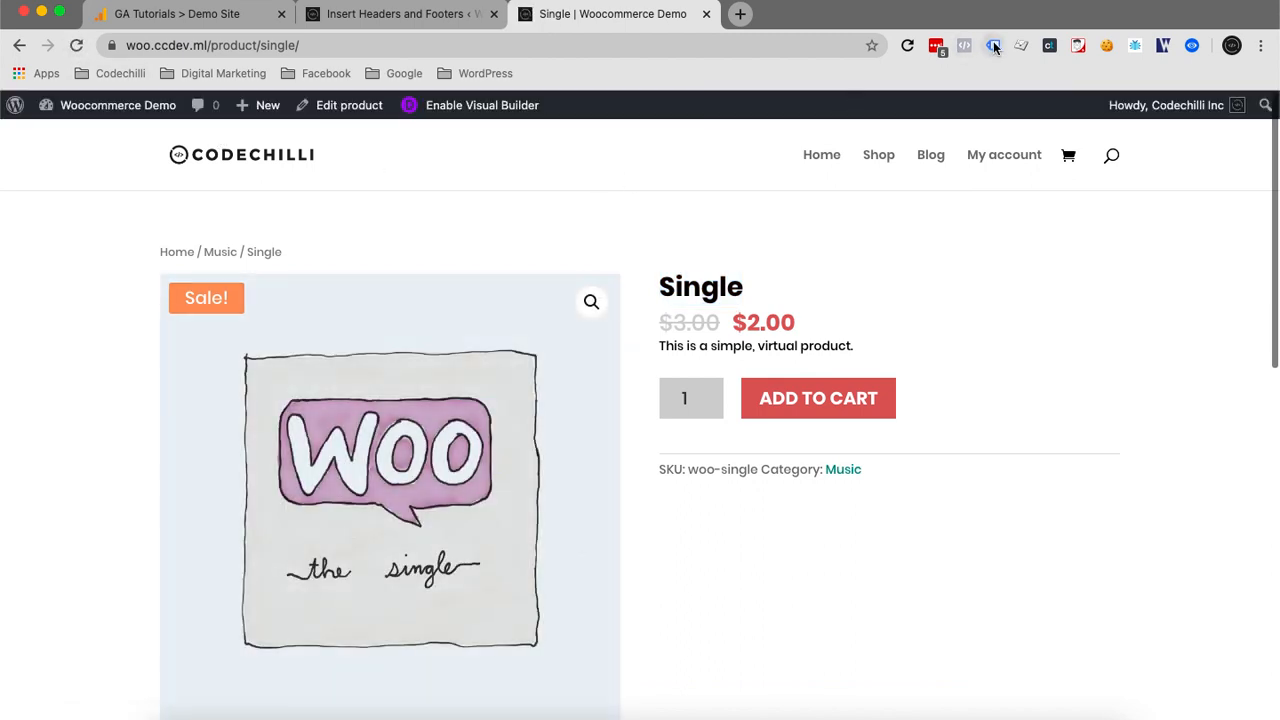
pyautogui.click(992, 46)
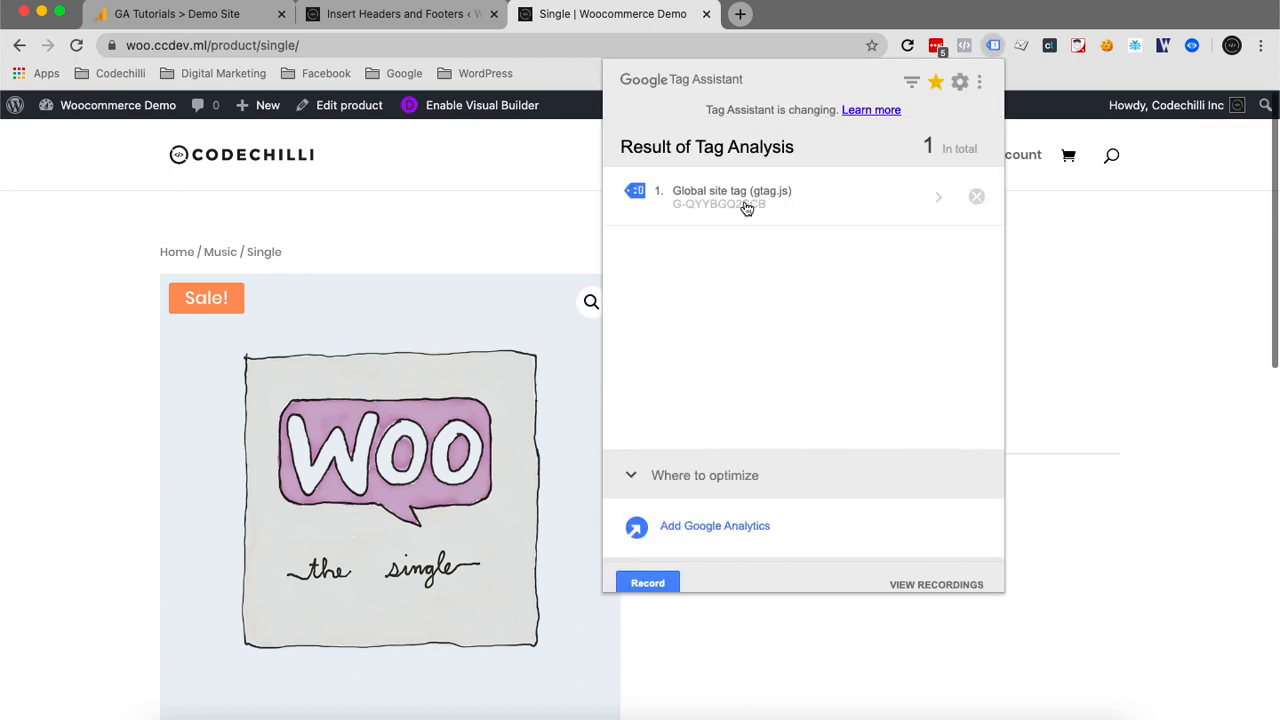
pyautogui.moveTo(756, 216)
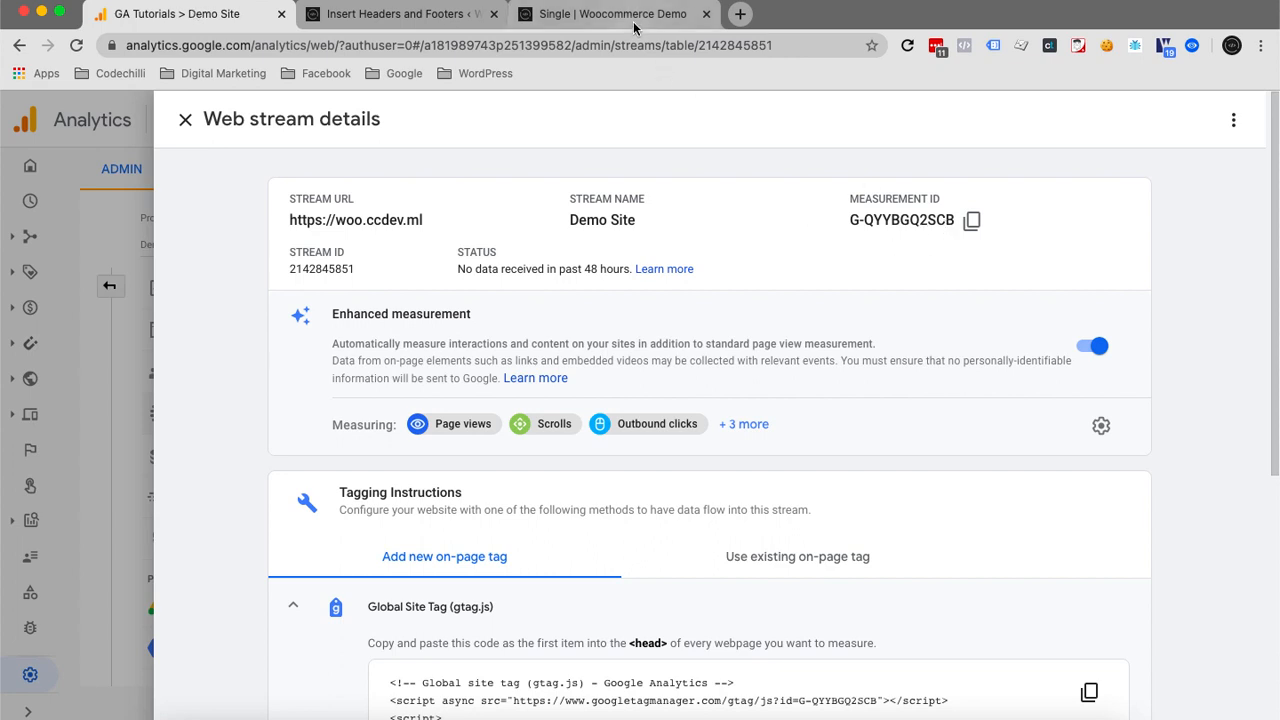
# Rename the property to 'Demo Site - GA4 Property' in Property Settings and save
pyautogui.click(184, 120)
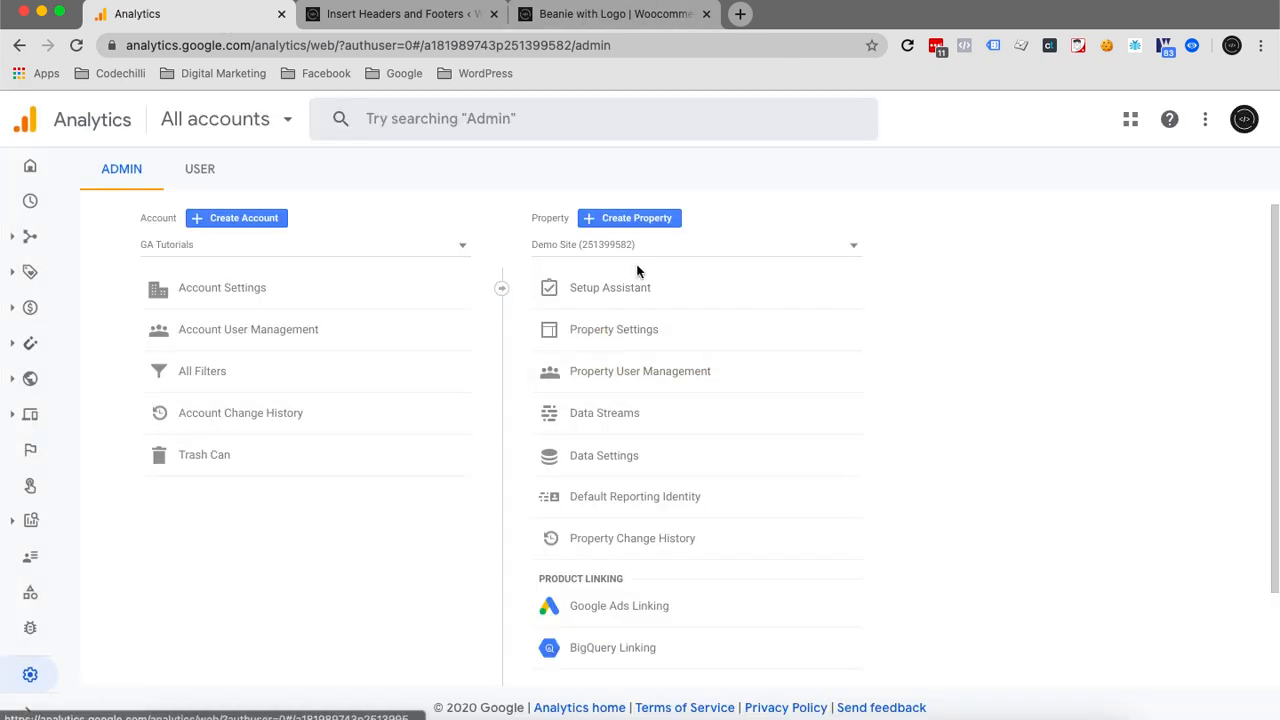
pyautogui.click(612, 328)
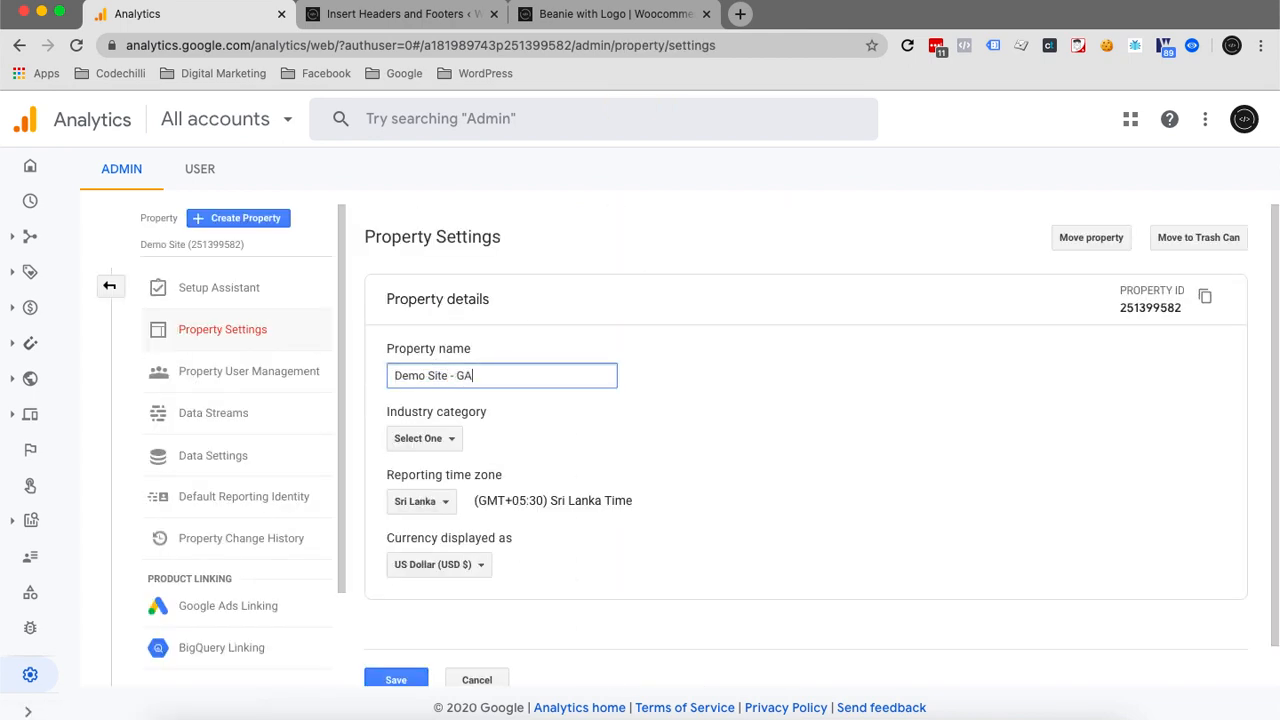
pyautogui.write('4 Property')
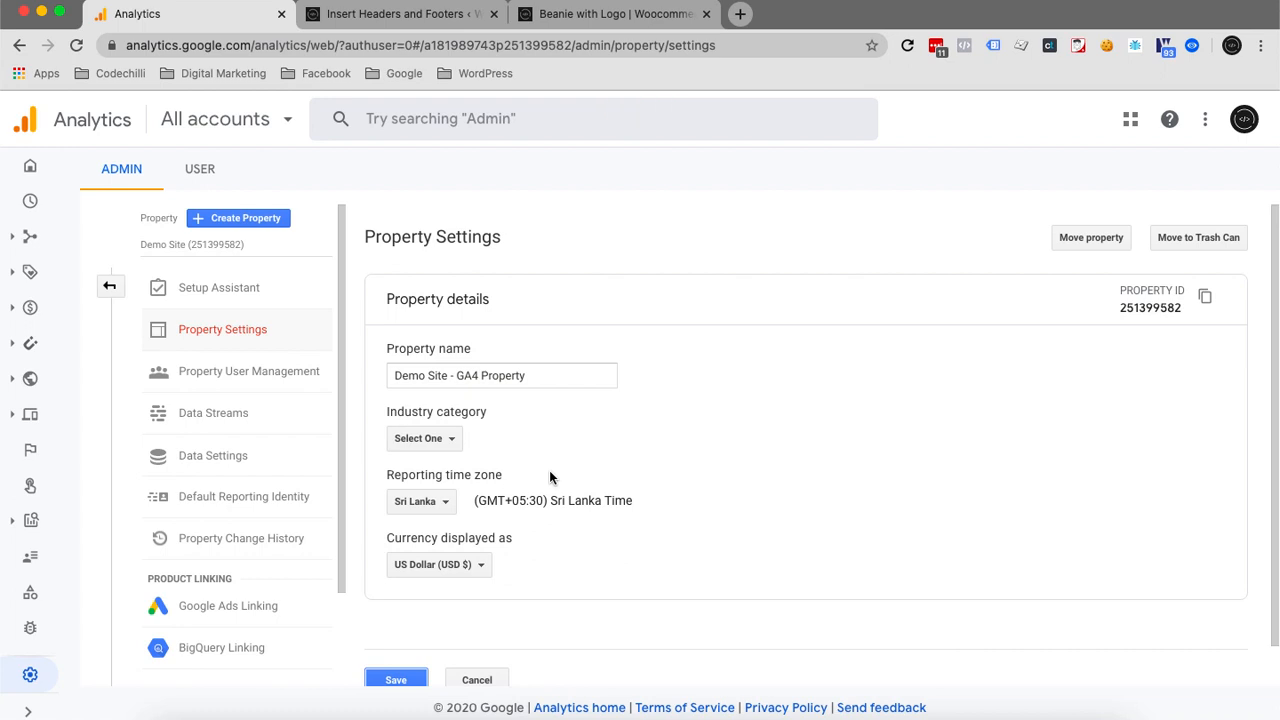
pyautogui.moveTo(254, 256)
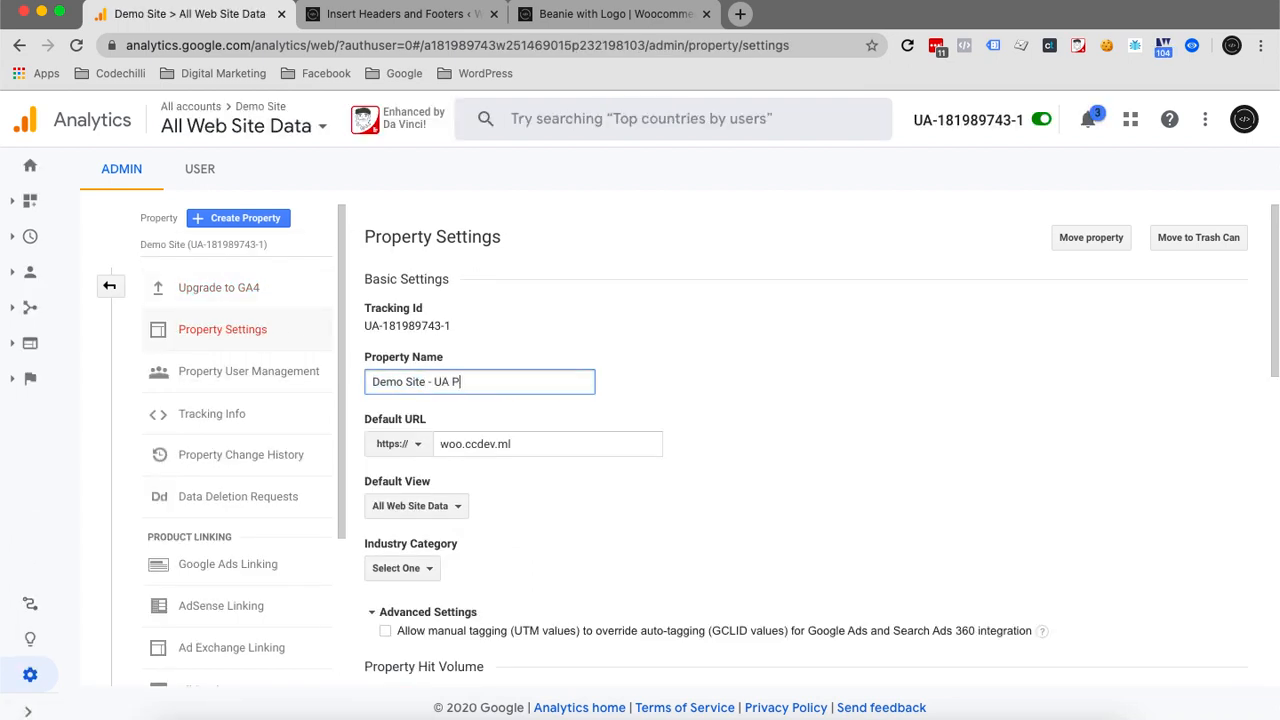
pyautogui.write('roperty')
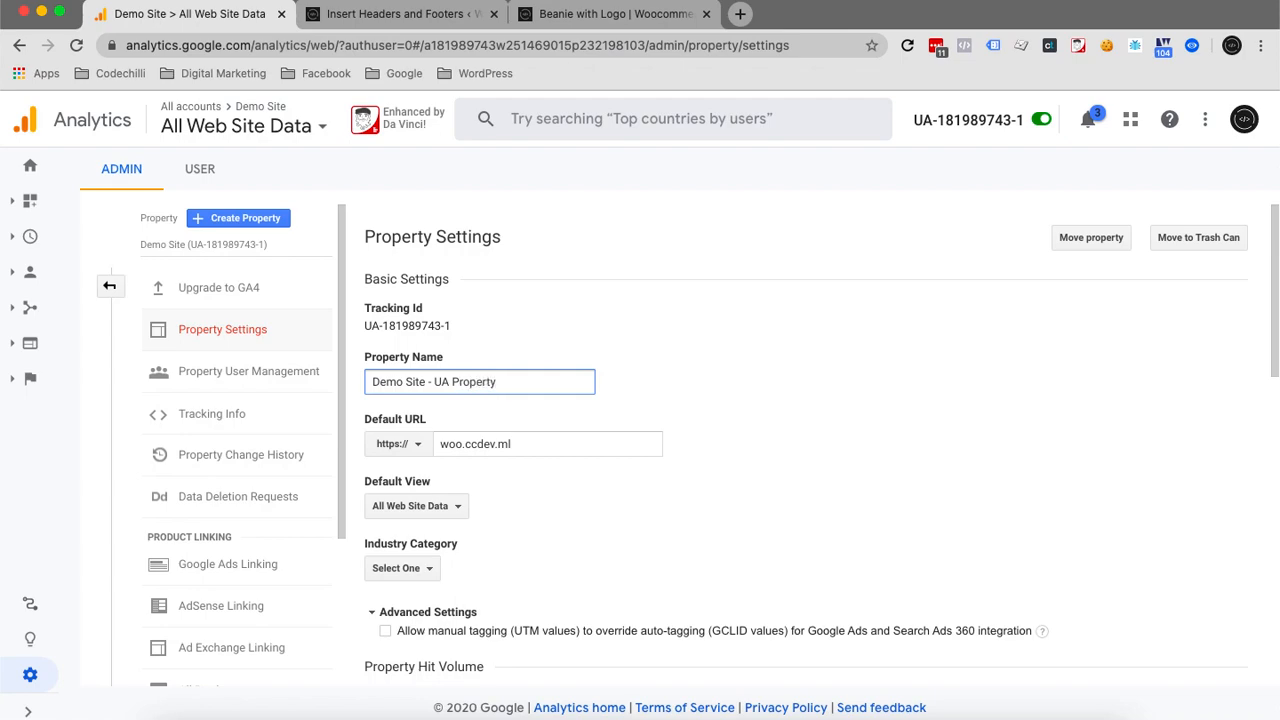
pyautogui.scroll(-3)
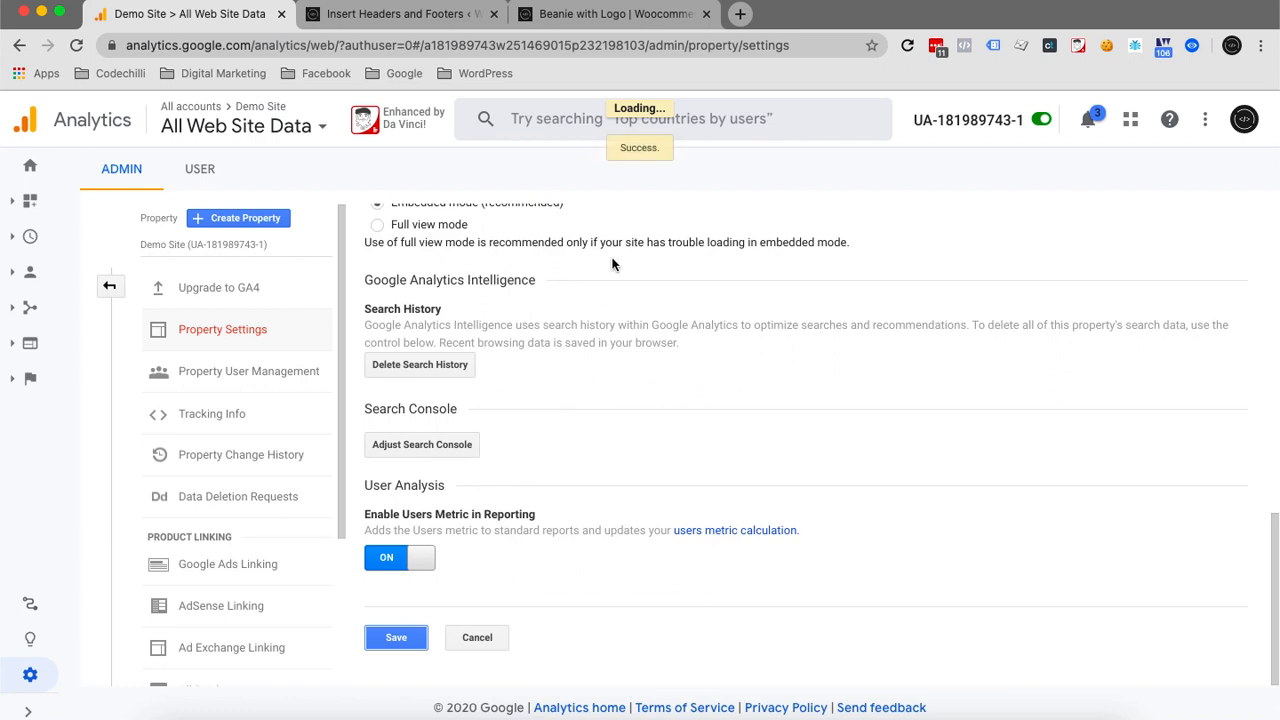
pyautogui.click(70, 164)
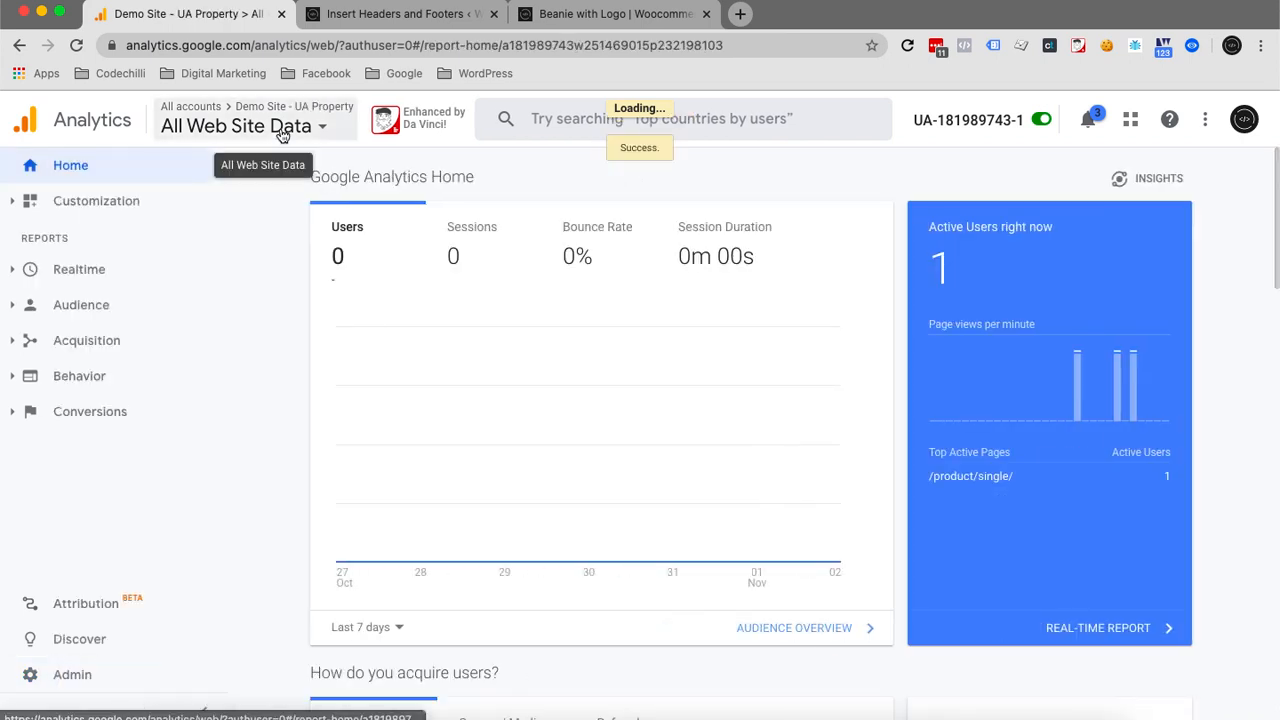
# View the GA4 property's Realtime report
pyautogui.click(236, 126)
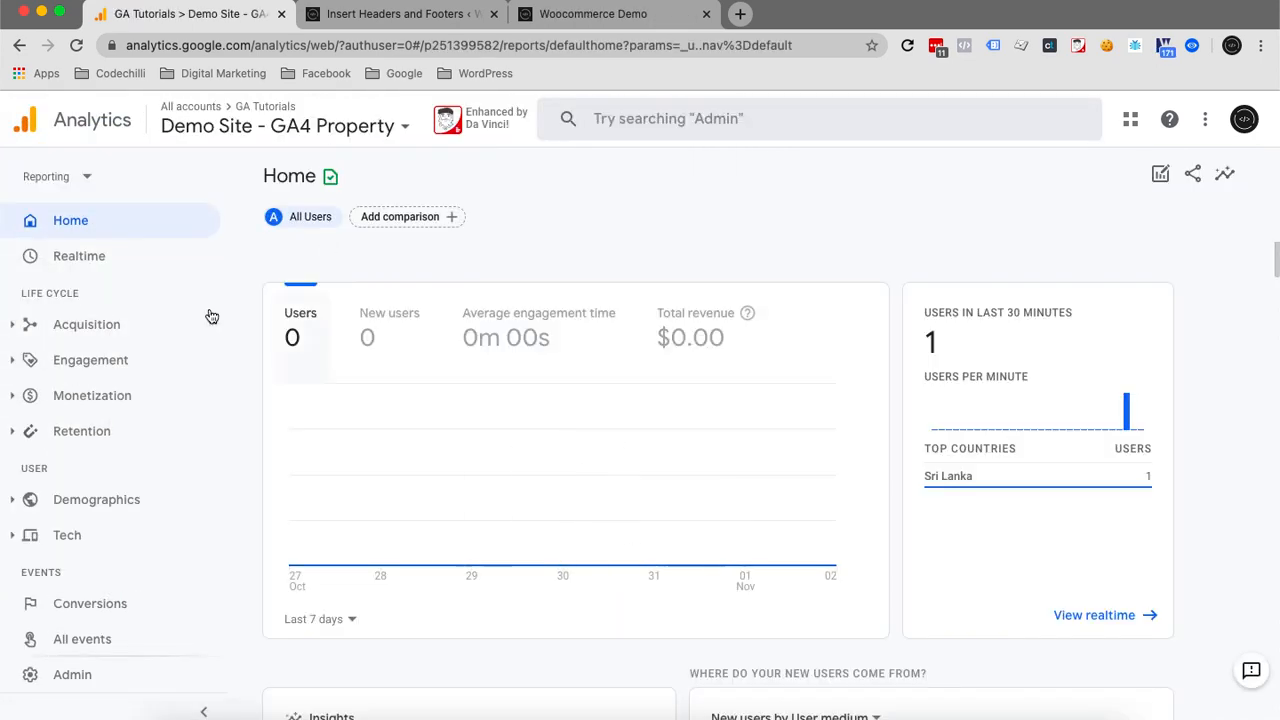
pyautogui.click(80, 256)
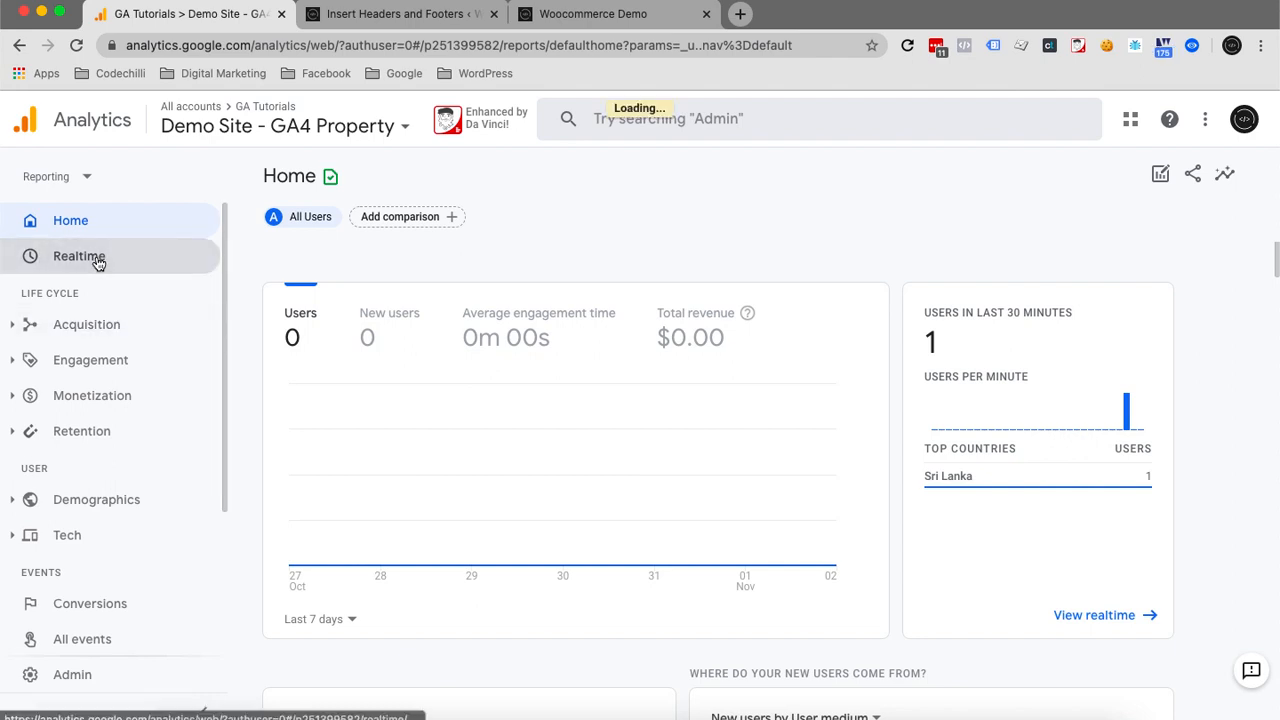
pyautogui.click(80, 256)
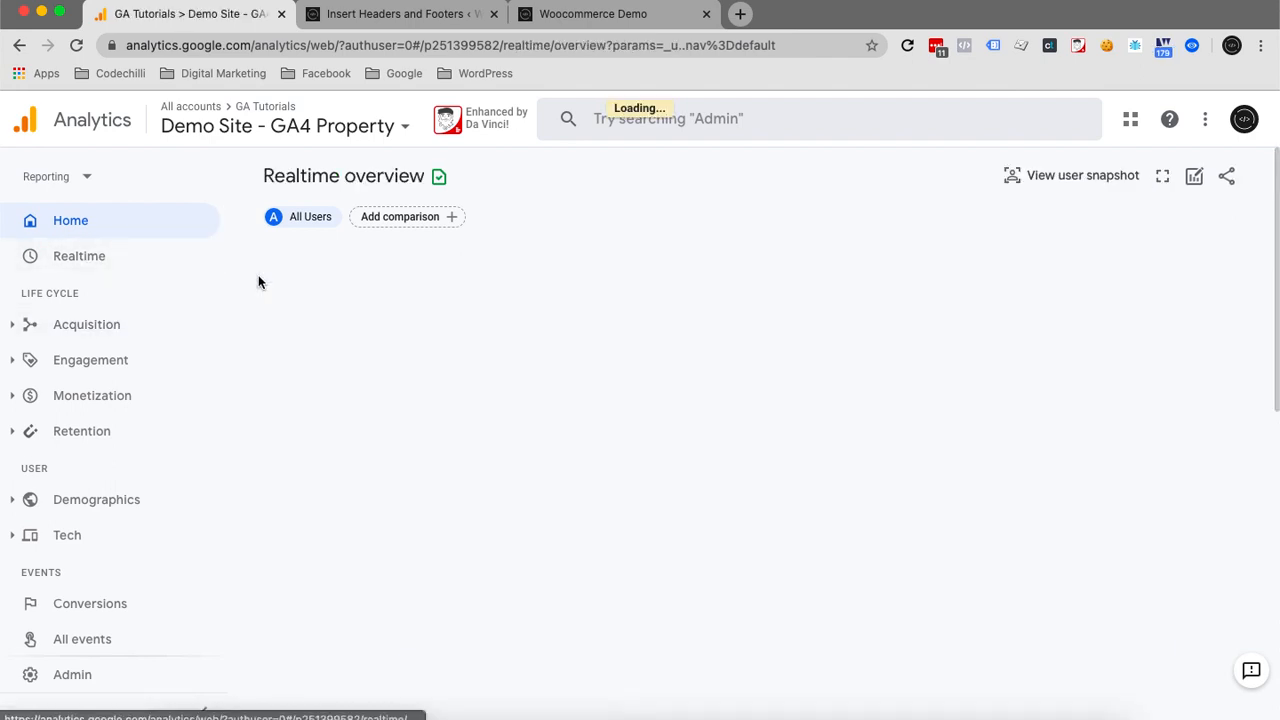
pyautogui.click(80, 256)
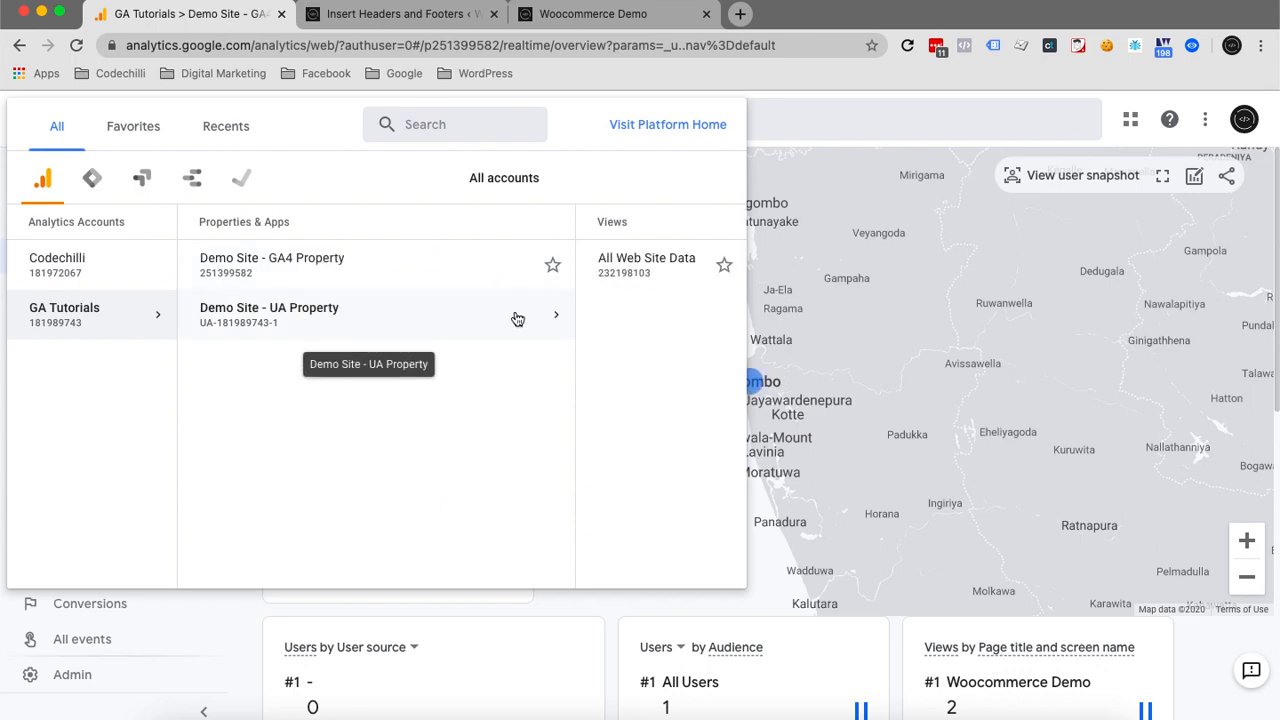
# Switch to Demo Site - UA Property's All Web Site Data view and show its Realtime Overview
pyautogui.click(268, 316)
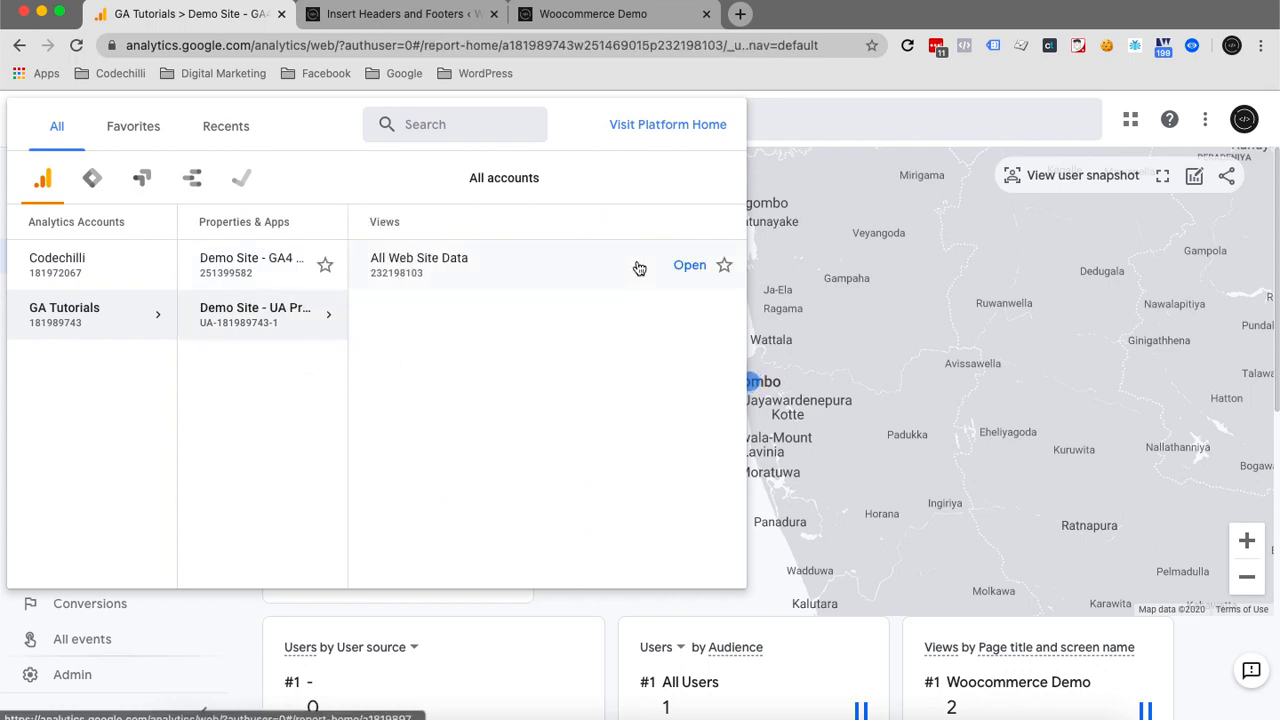
pyautogui.click(688, 264)
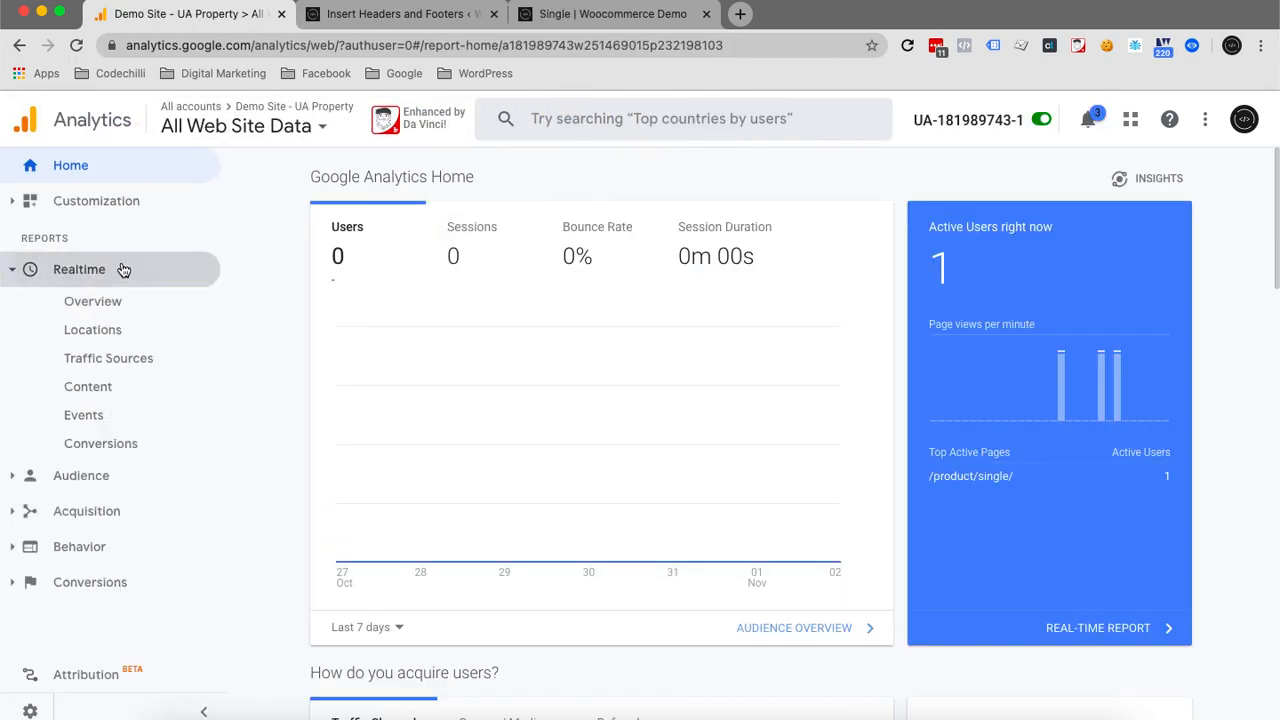
pyautogui.click(92, 300)
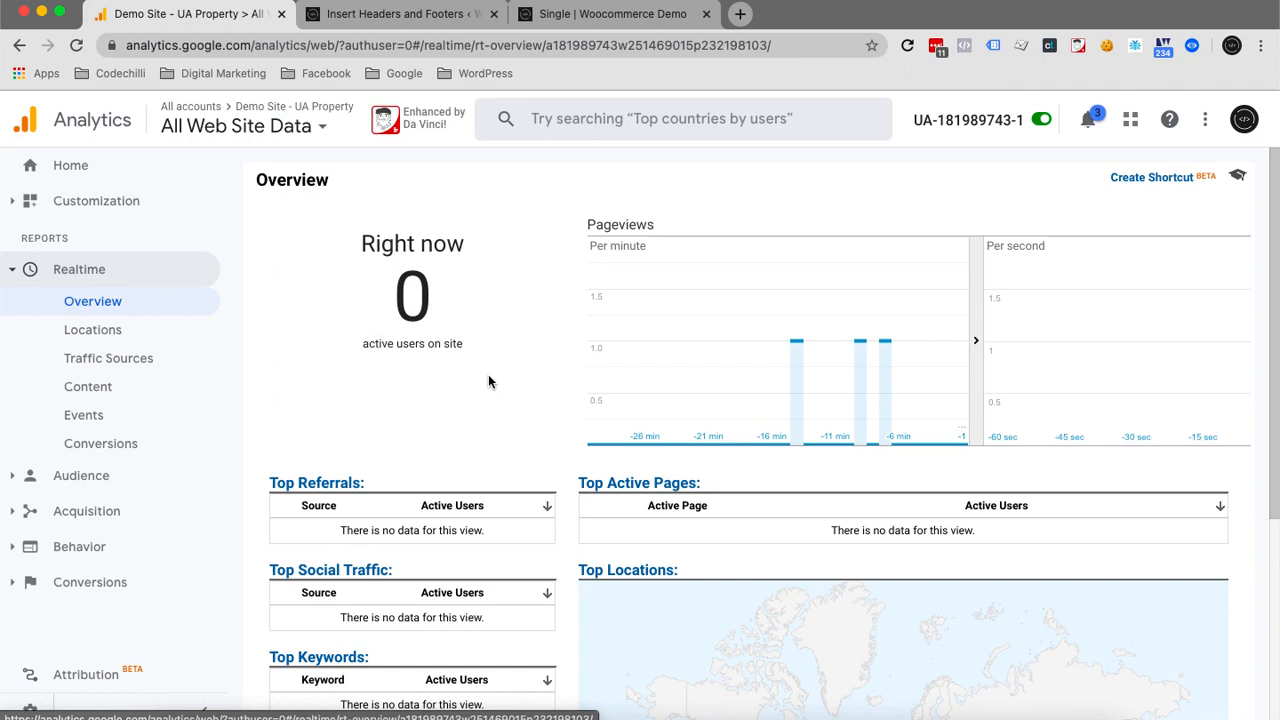
pyautogui.moveTo(536, 442)
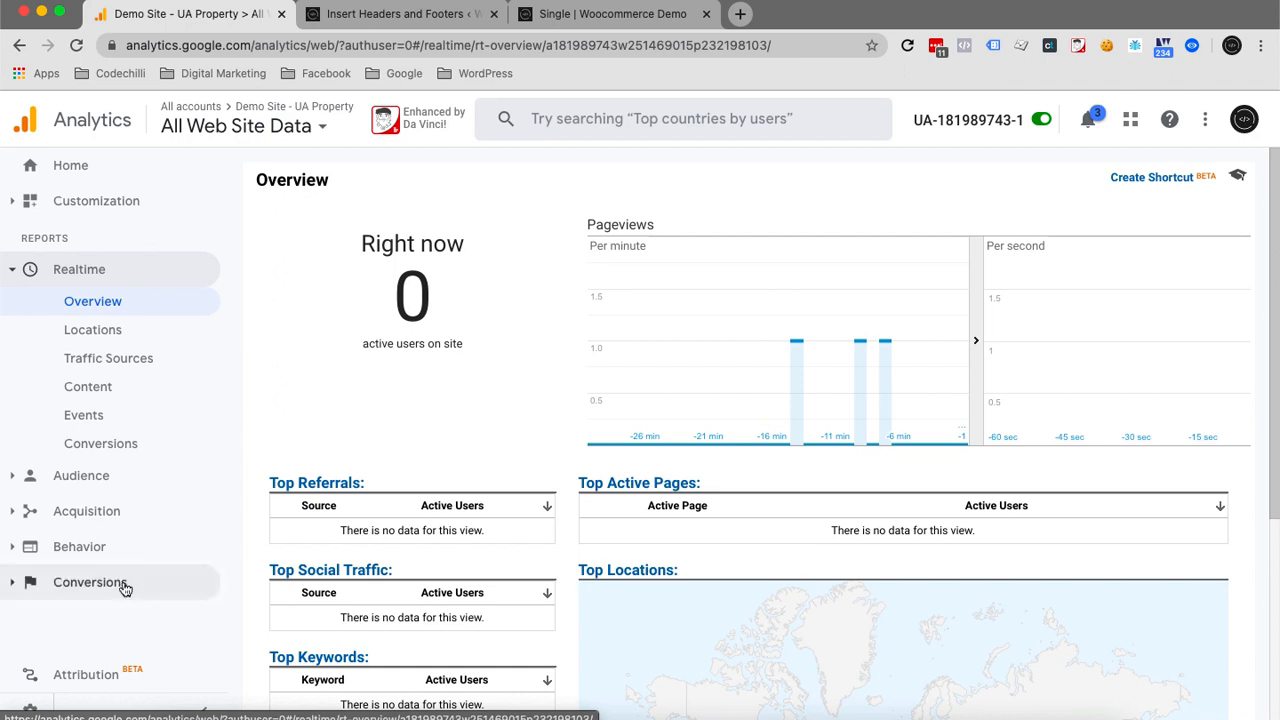
# View the UA property's Tracking Code page, then switch Admin to Demo Site - GA4 Property
pyautogui.click(90, 582)
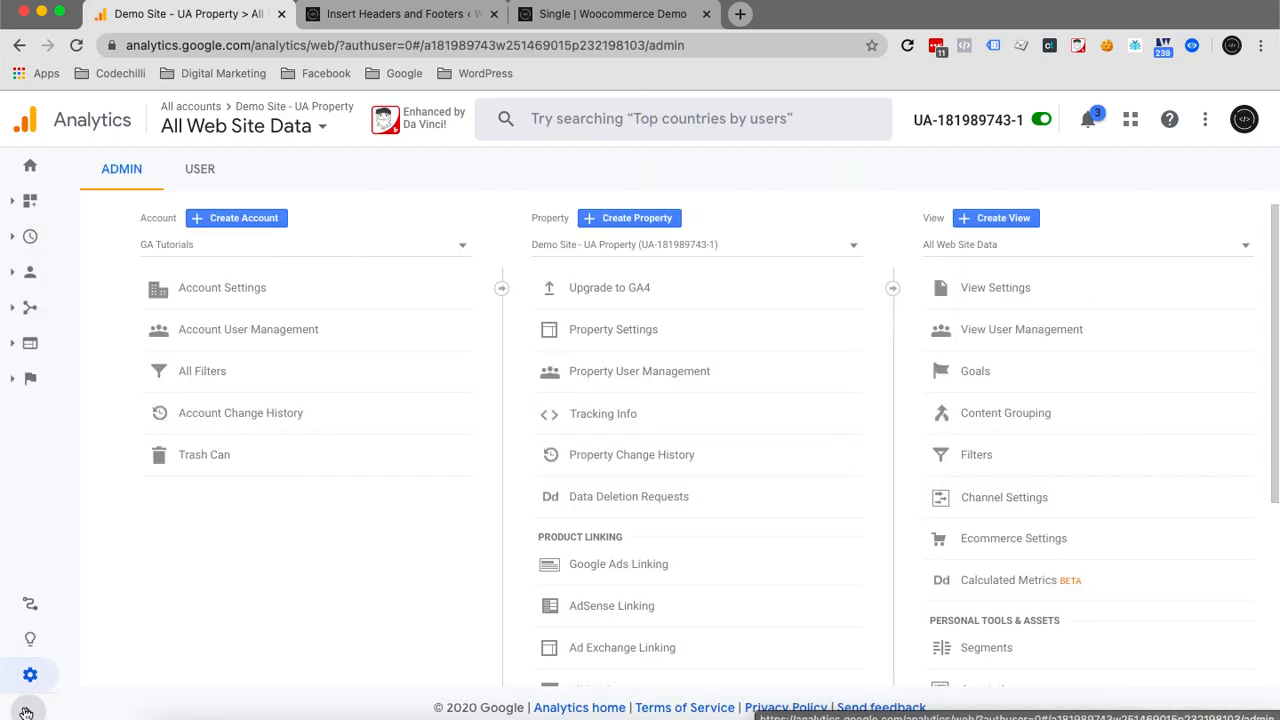
pyautogui.click(604, 412)
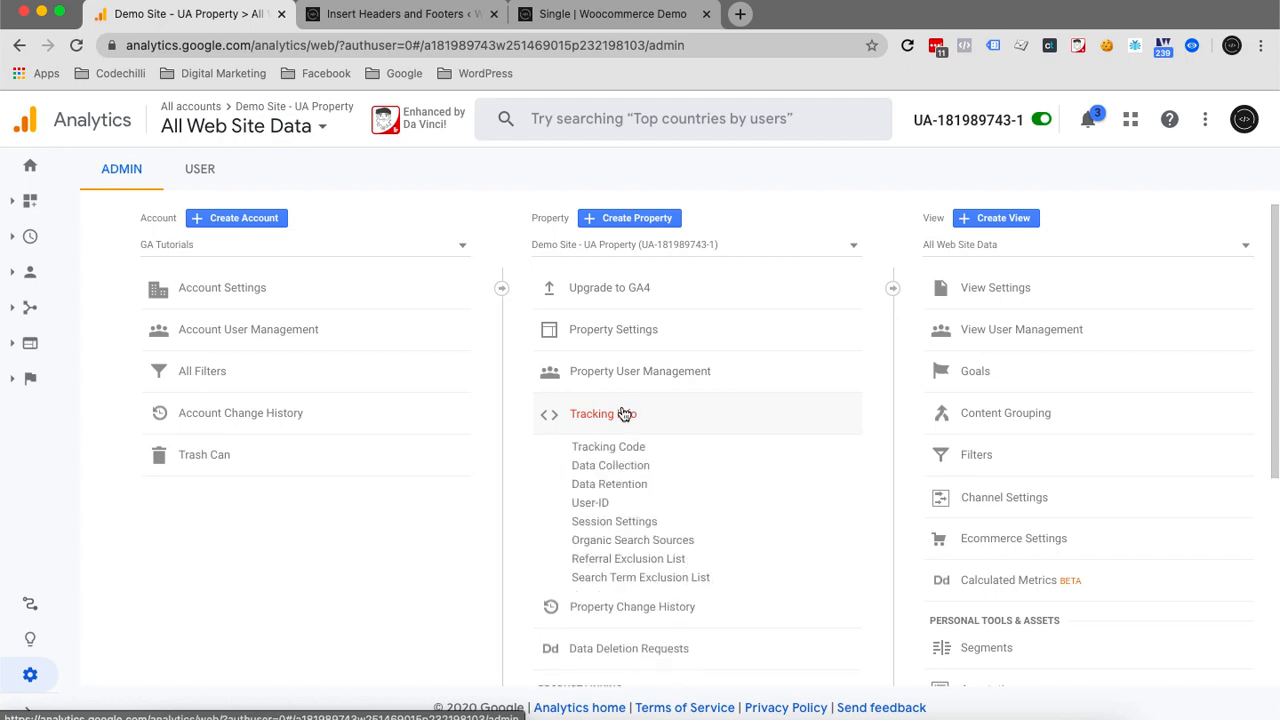
pyautogui.click(608, 446)
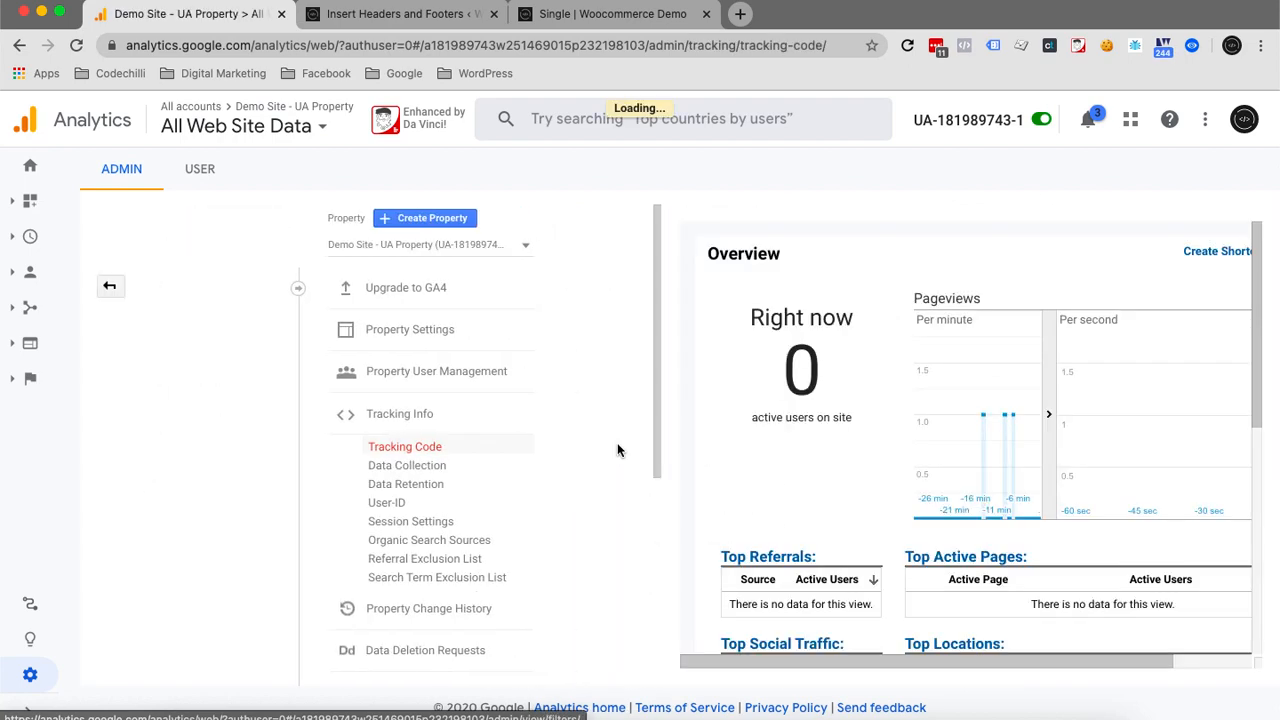
pyautogui.click(404, 446)
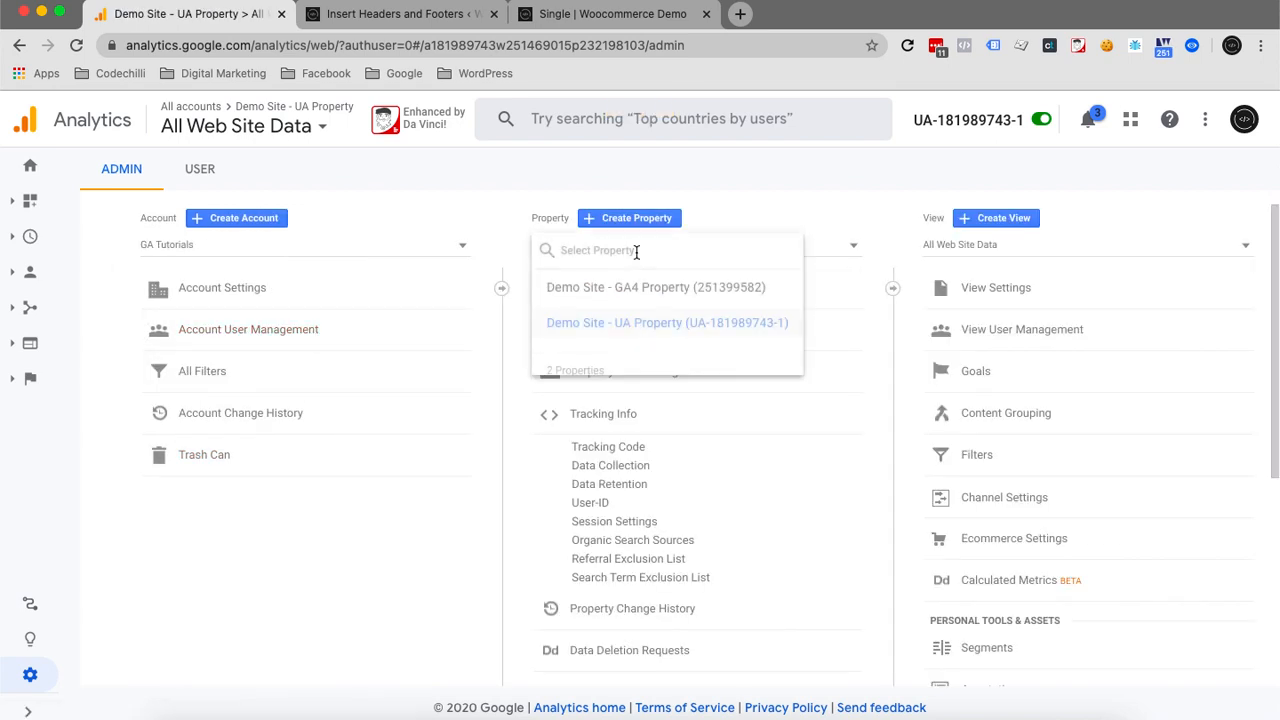
pyautogui.click(656, 288)
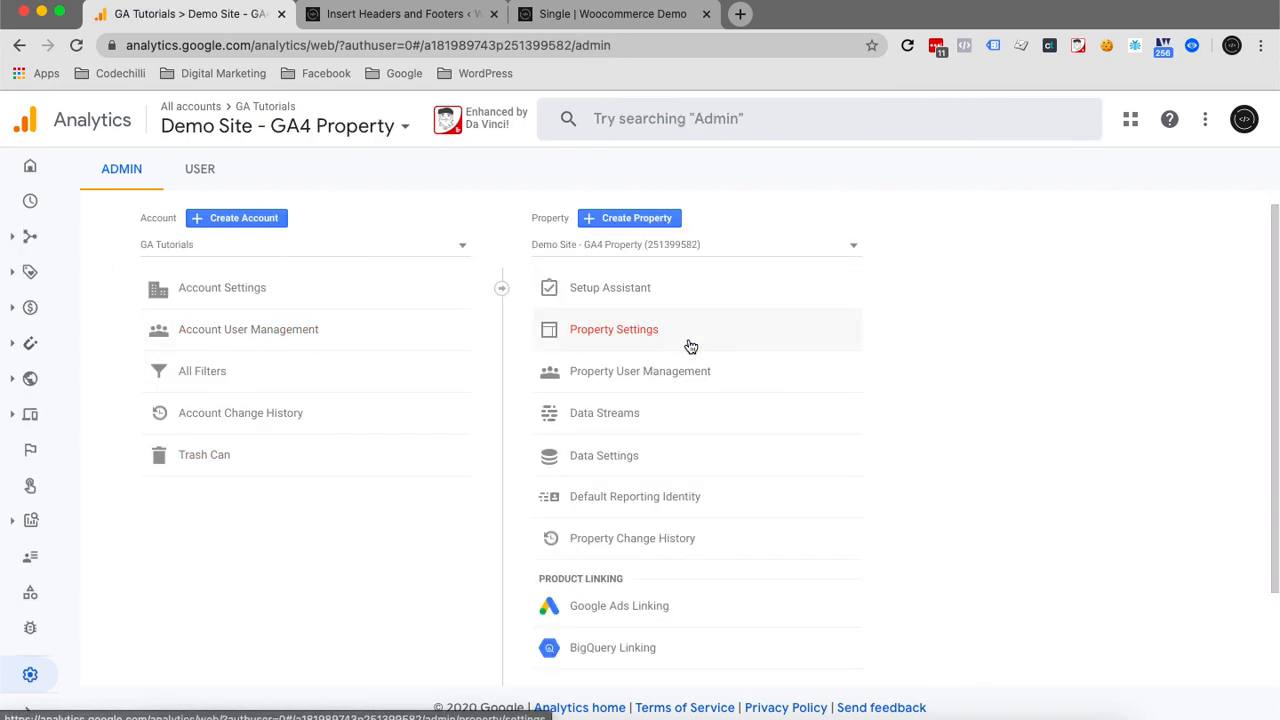
pyautogui.click(604, 412)
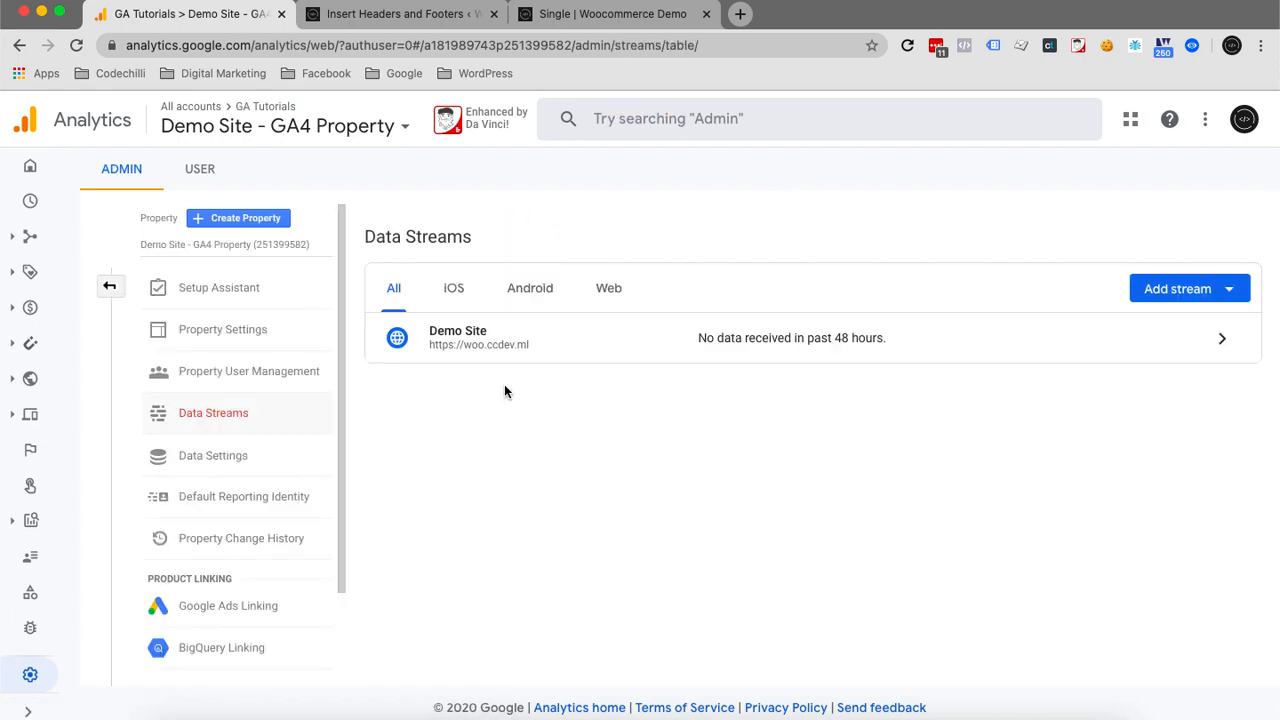
pyautogui.moveTo(716, 350)
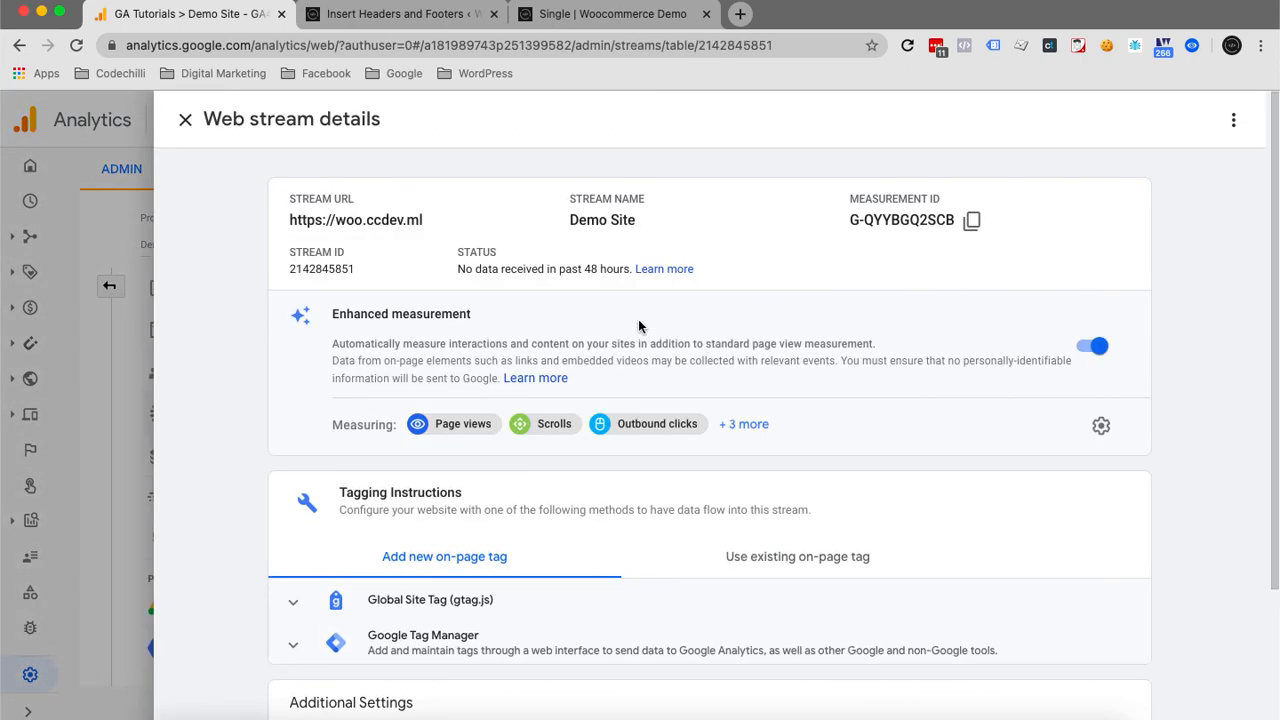
pyautogui.scroll(-3)
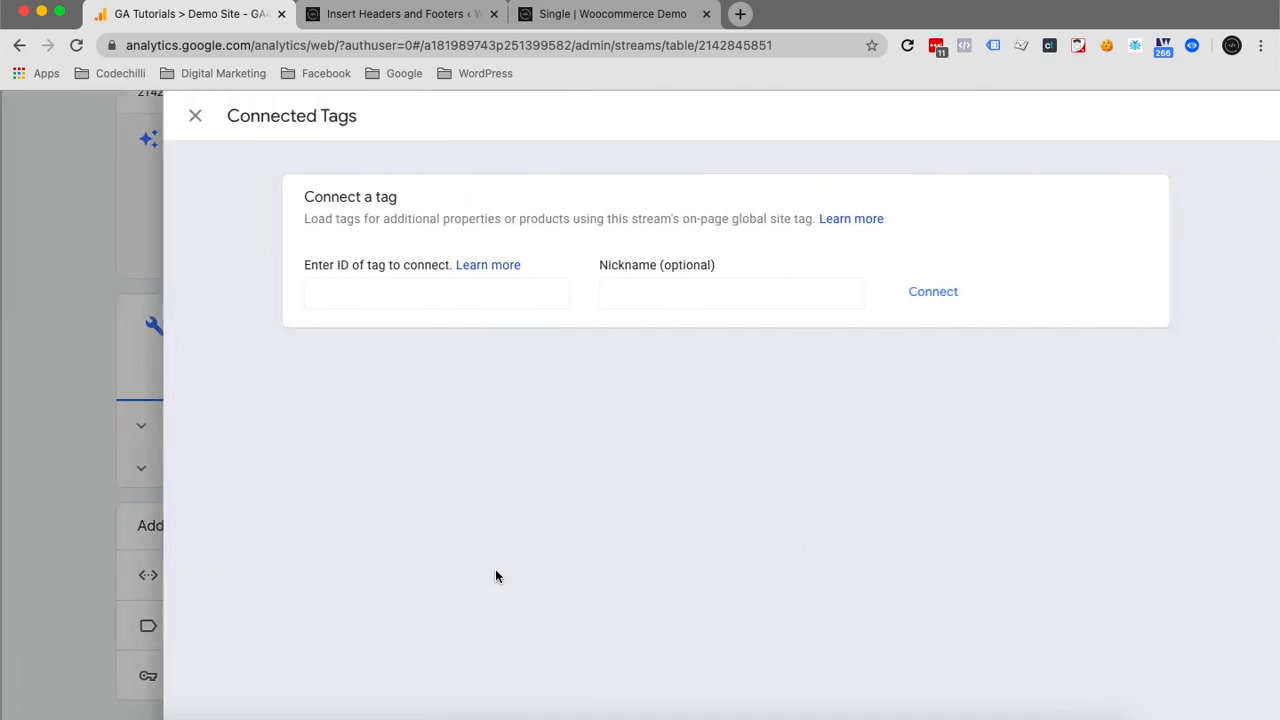
pyautogui.click(428, 292)
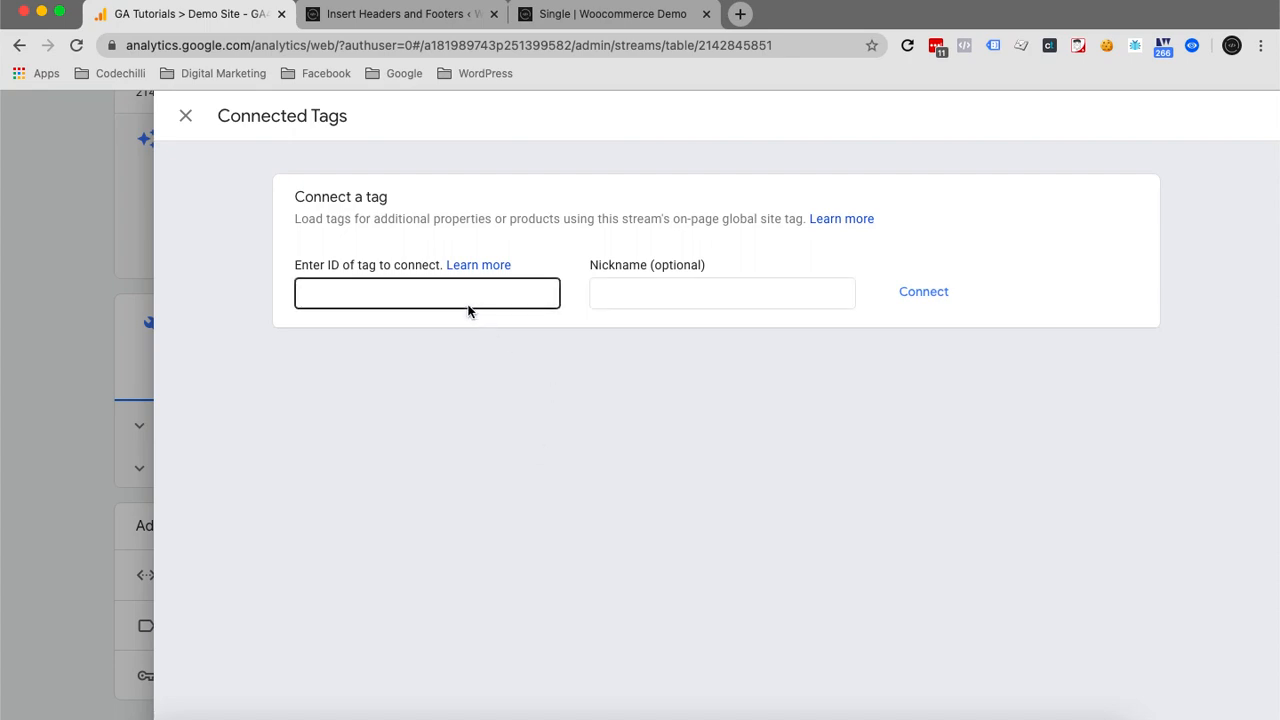
pyautogui.write('UA-181989743-1')
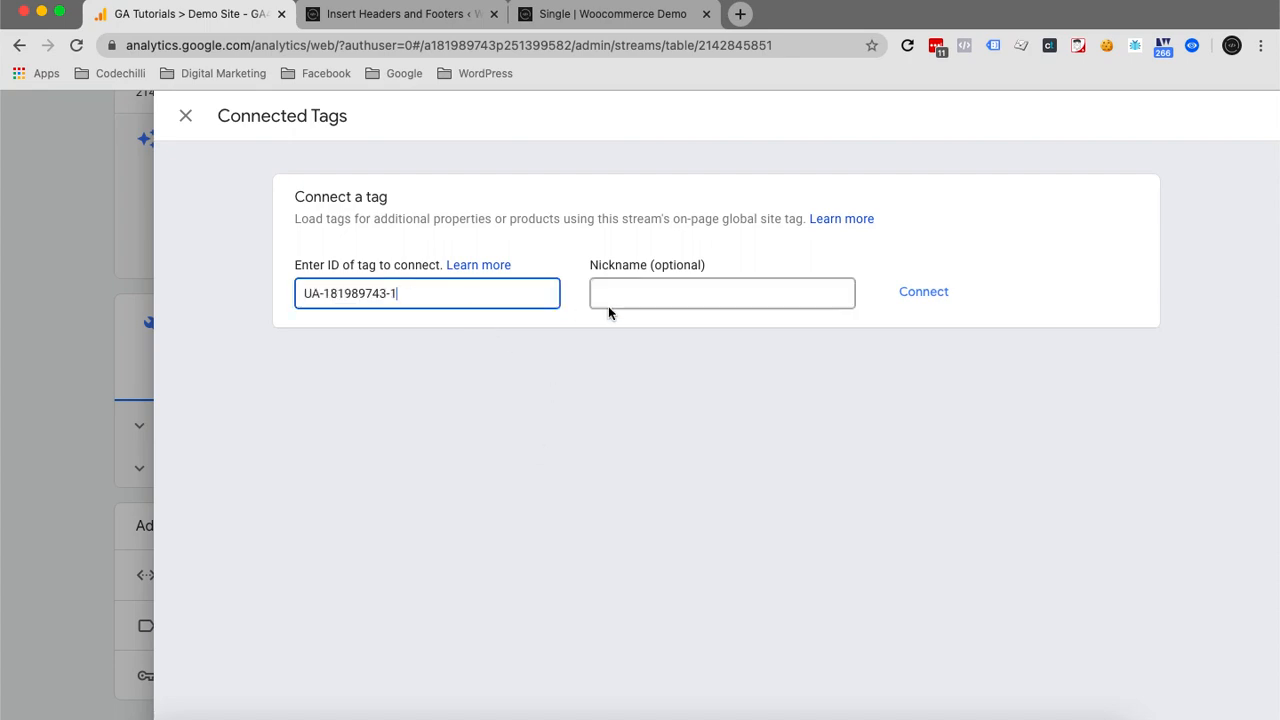
pyautogui.write('UA Property')
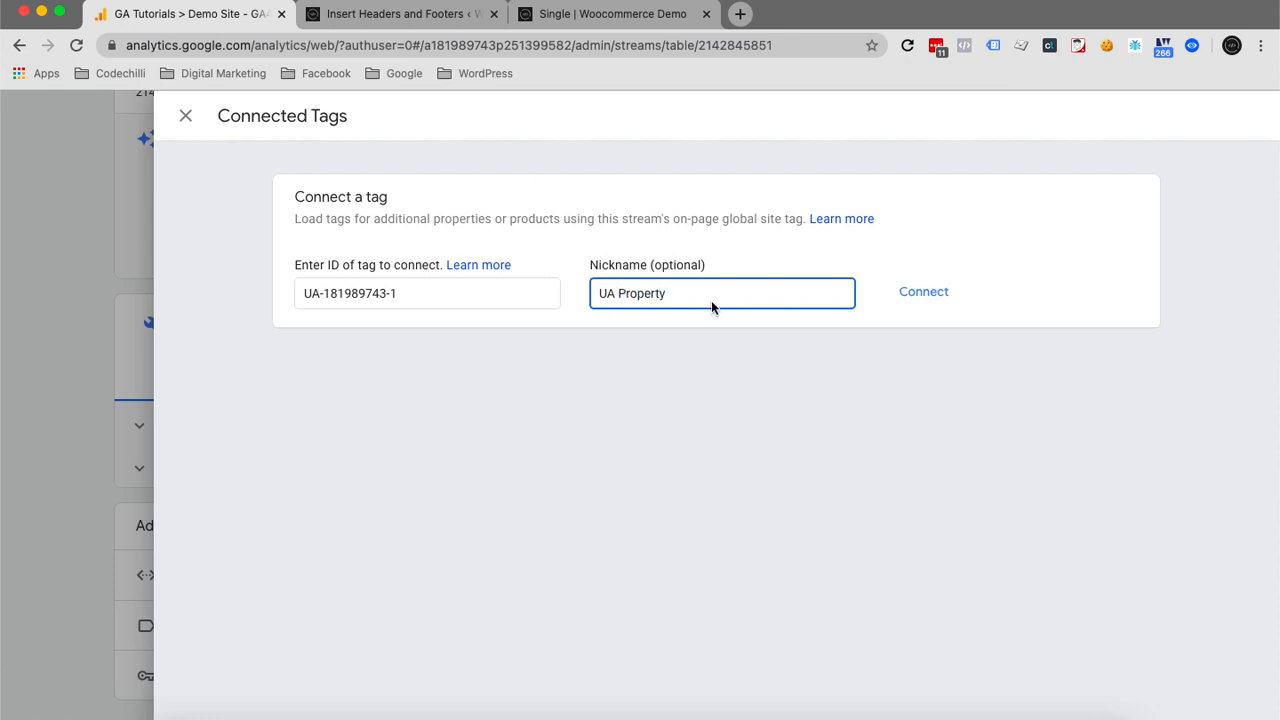
pyautogui.click(924, 292)
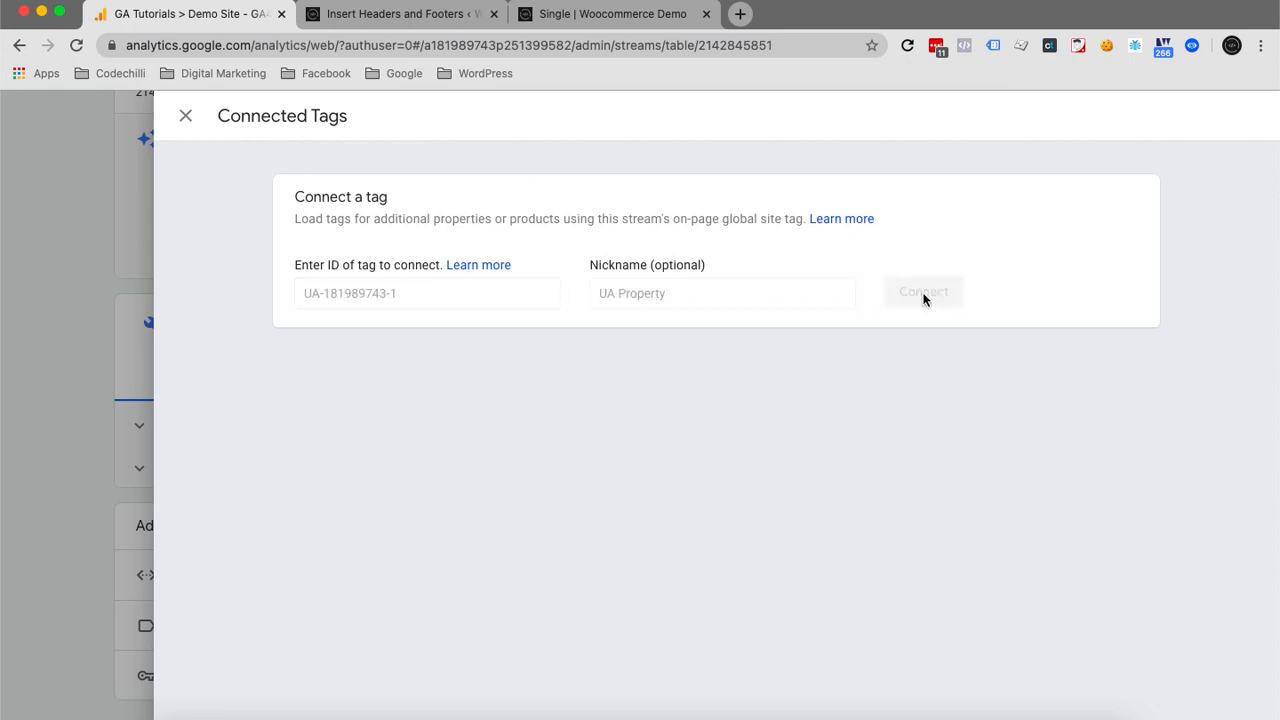
pyautogui.click(922, 292)
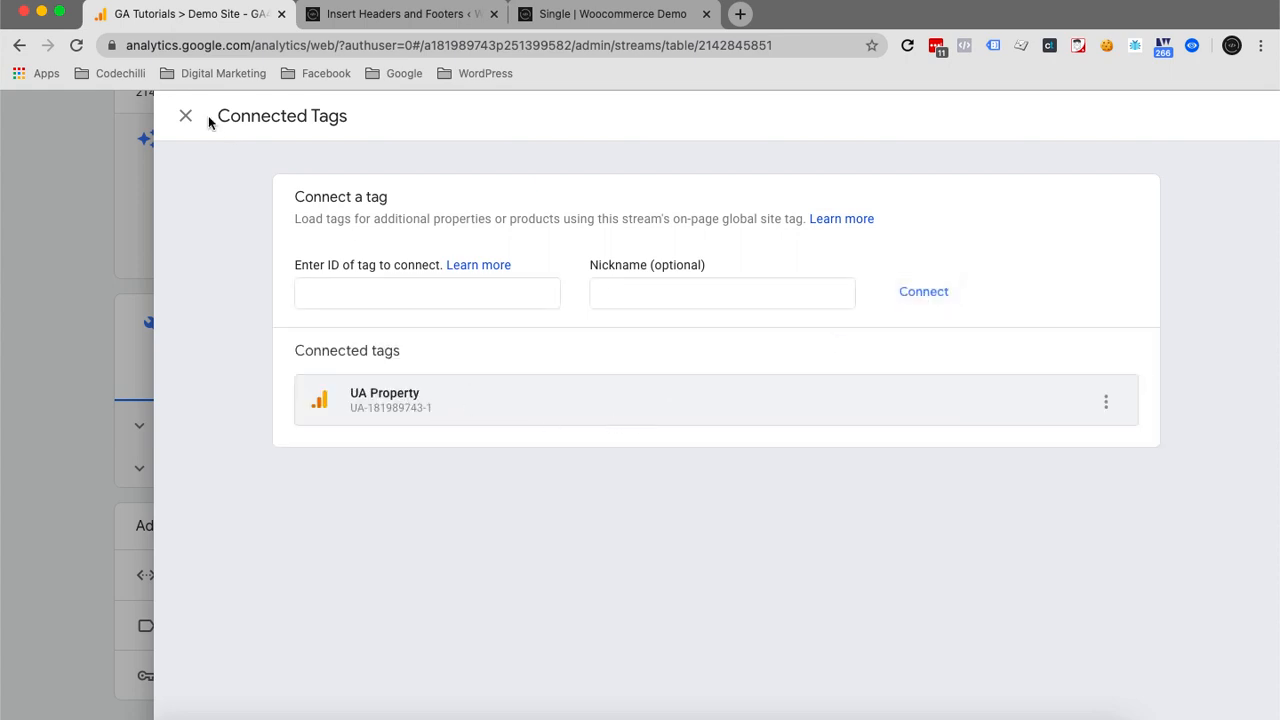
# Close the connected tags and web stream panels back to Data Streams
pyautogui.click(184, 114)
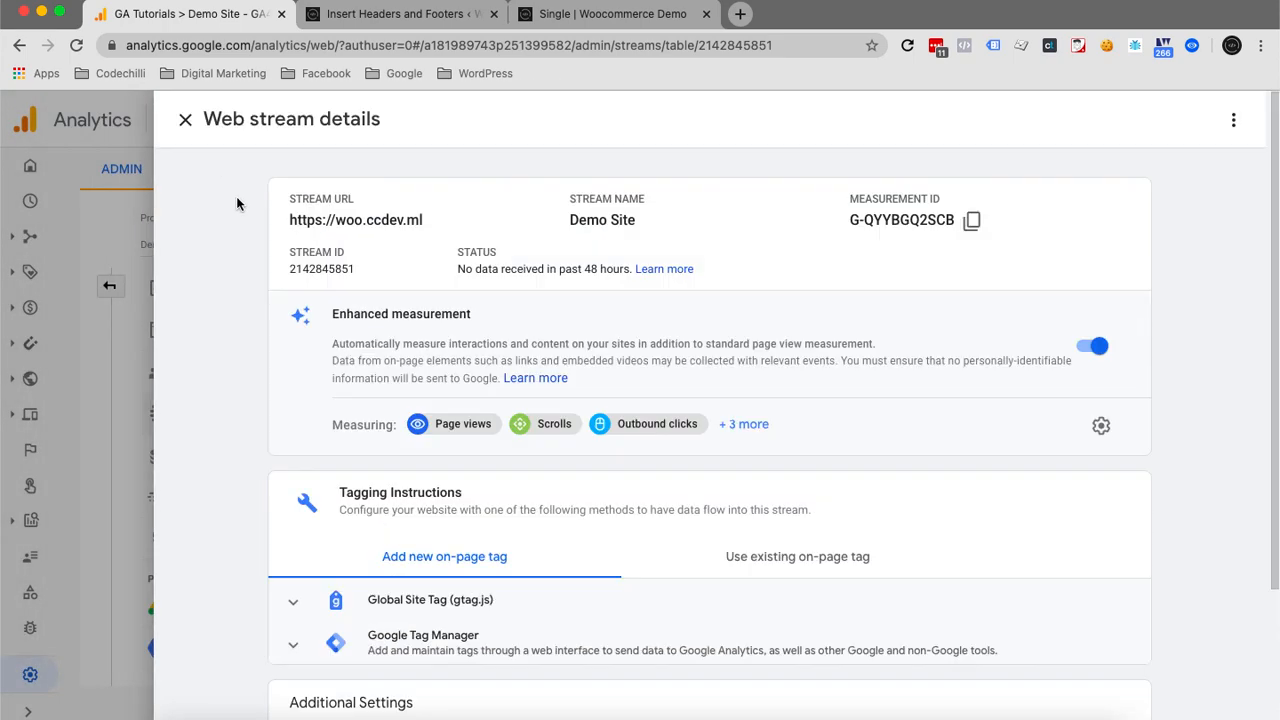
pyautogui.click(184, 120)
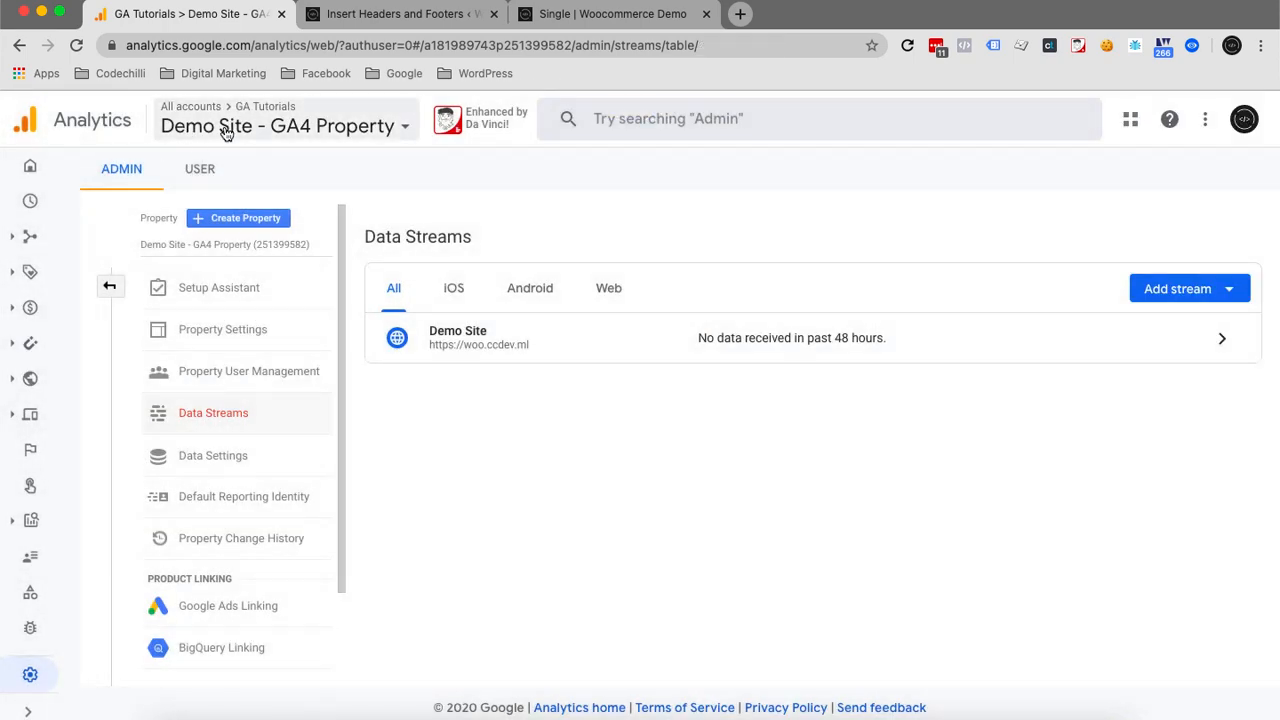
# Show the UA property's Realtime Overview report
pyautogui.click(280, 124)
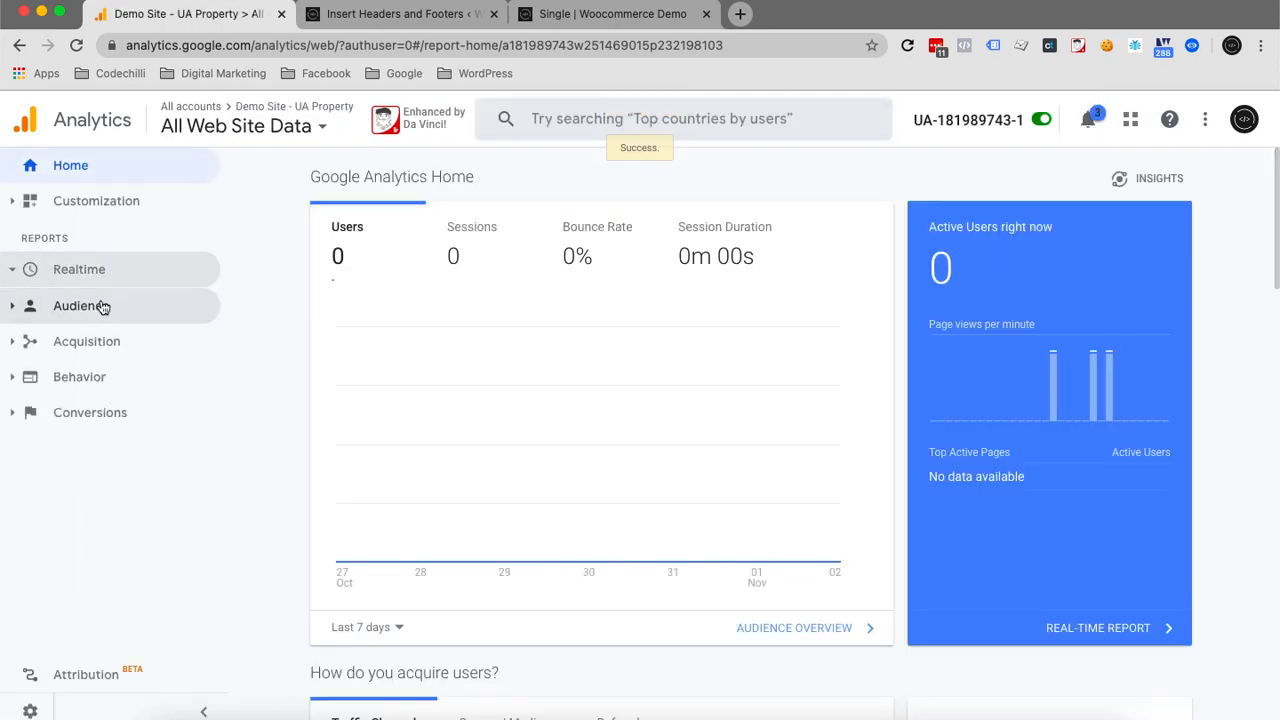
pyautogui.click(80, 268)
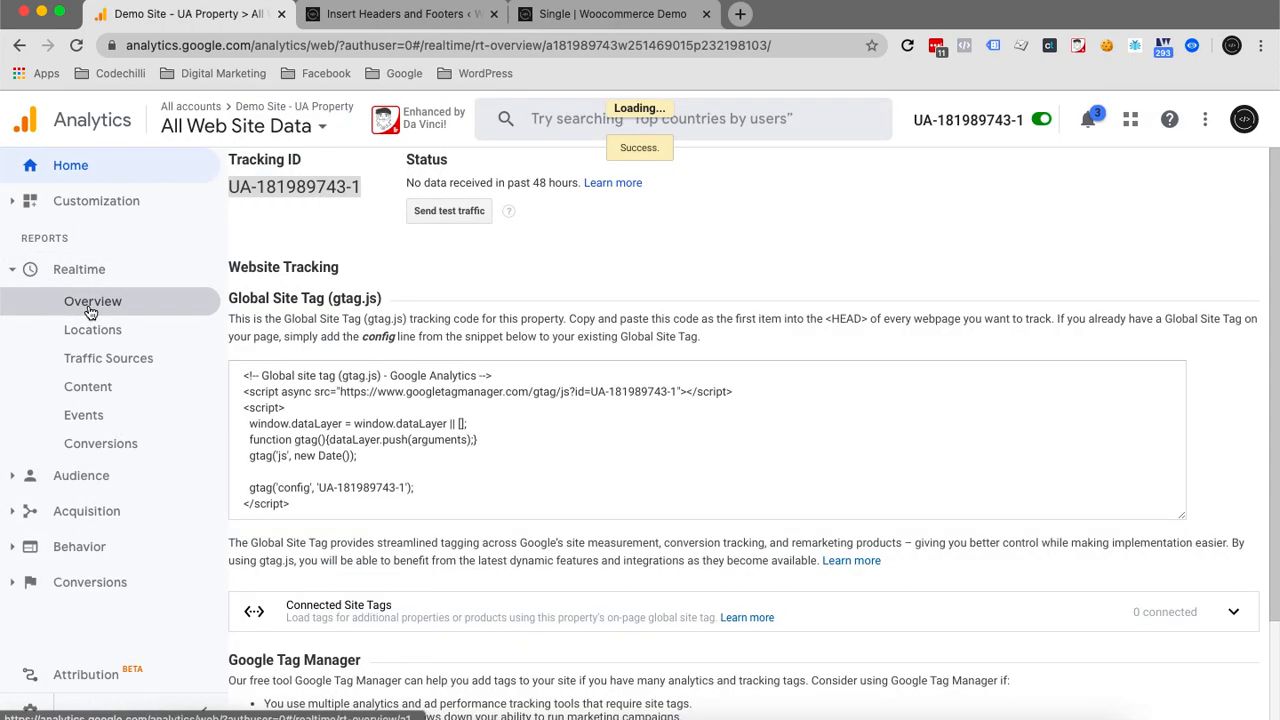
pyautogui.click(92, 300)
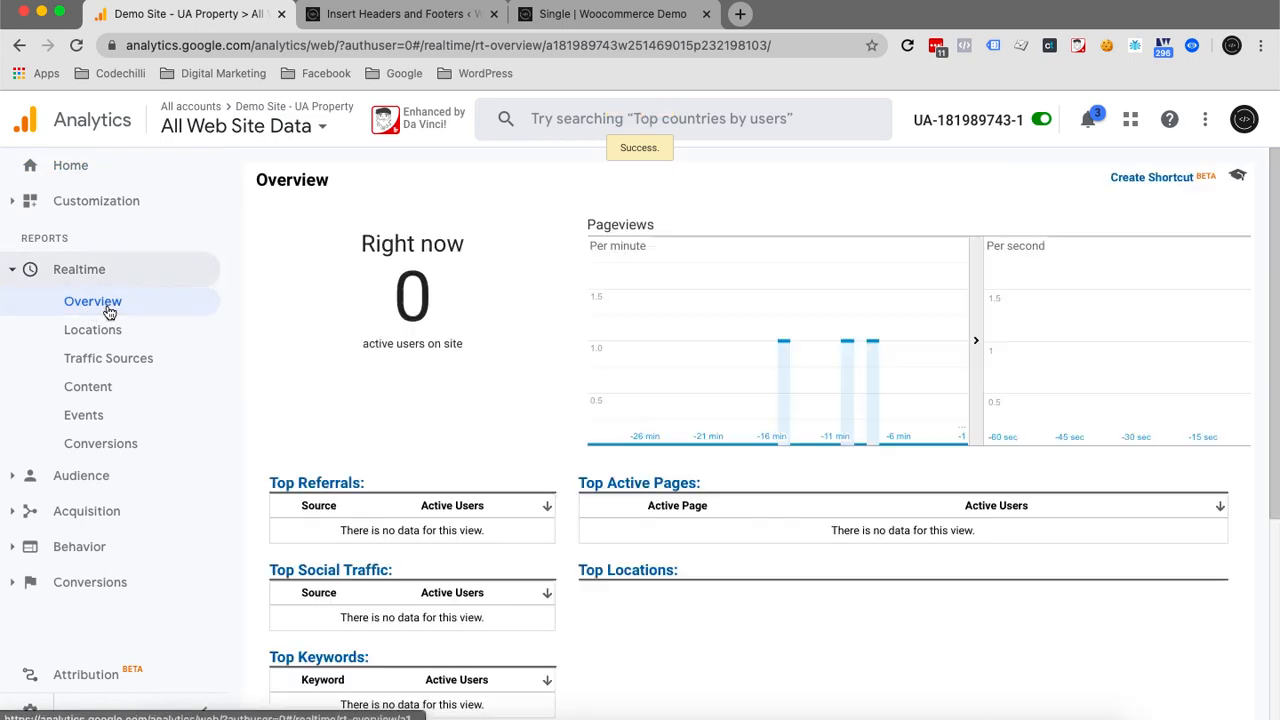
# Check the tags firing on the product page with Tag Assistant and return to Realtime
pyautogui.click(610, 12)
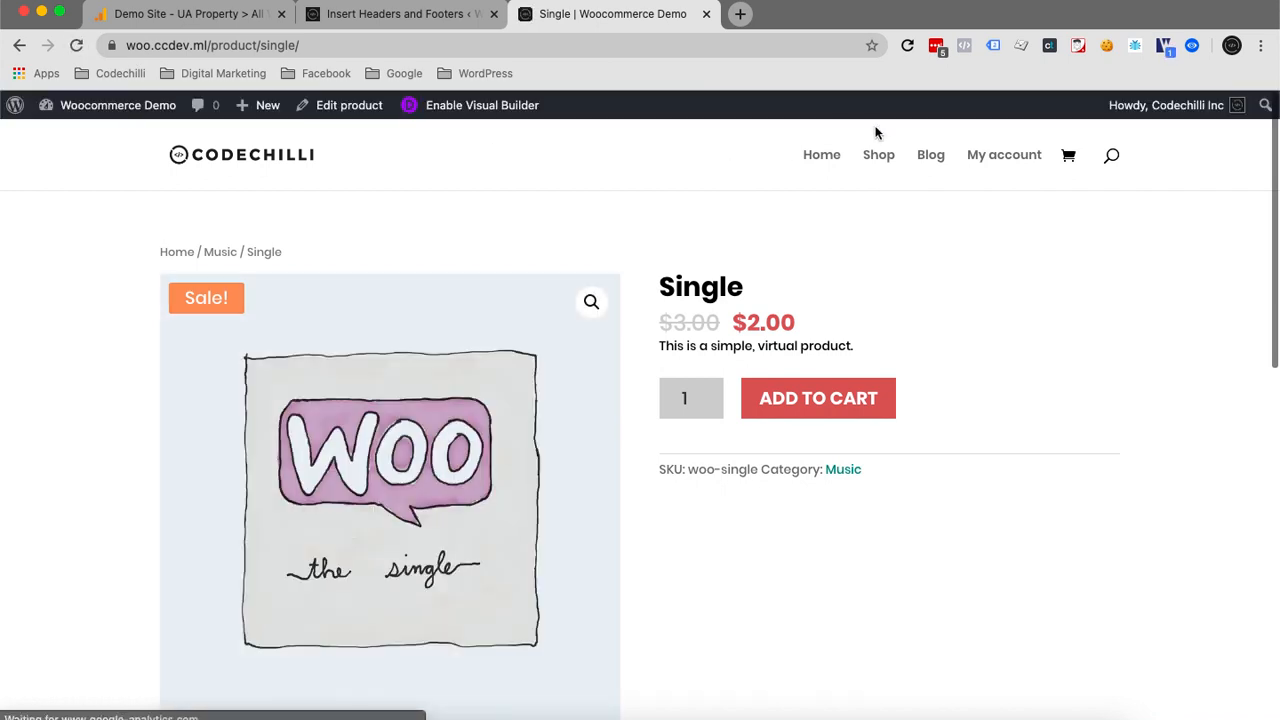
pyautogui.click(992, 44)
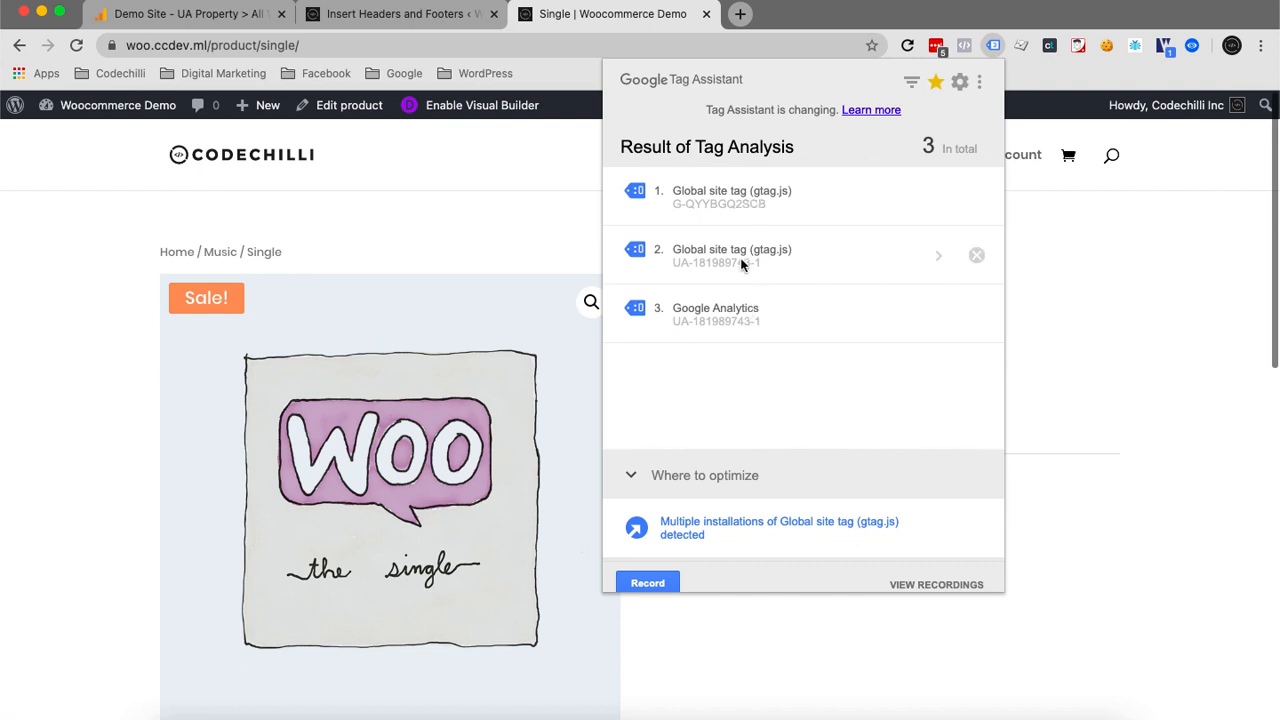
pyautogui.click(180, 12)
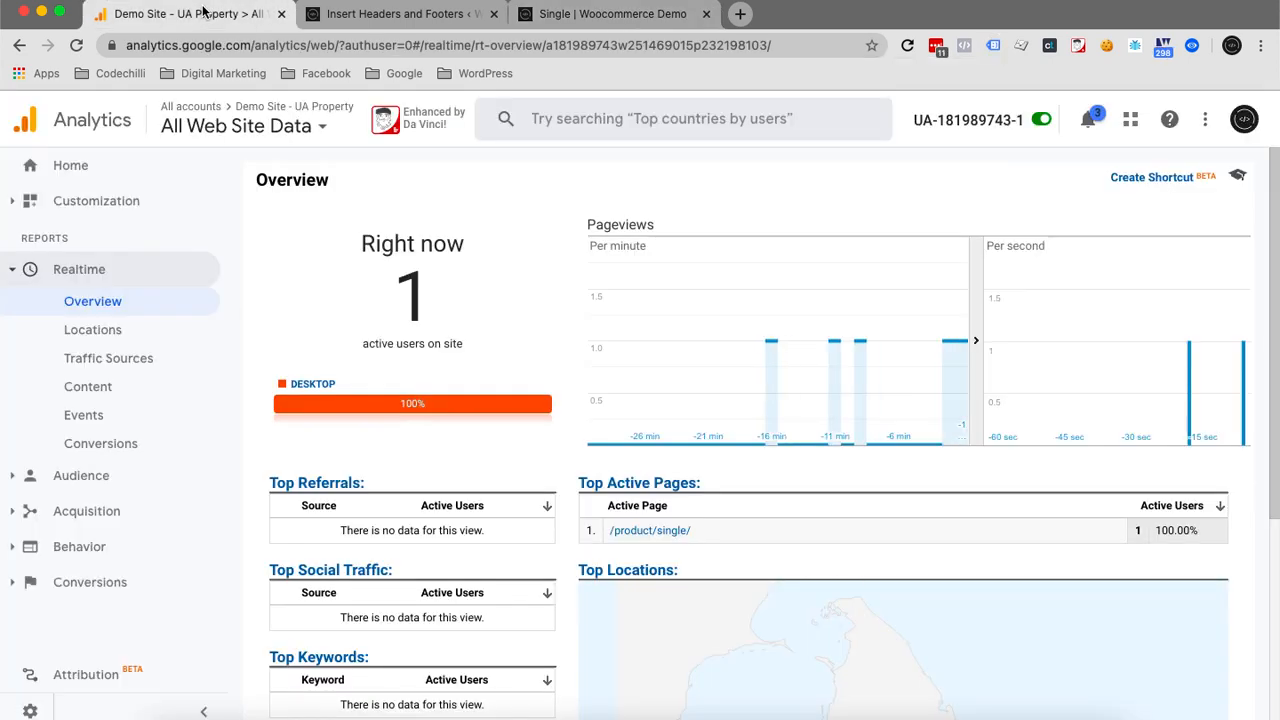
pyautogui.moveTo(360, 368)
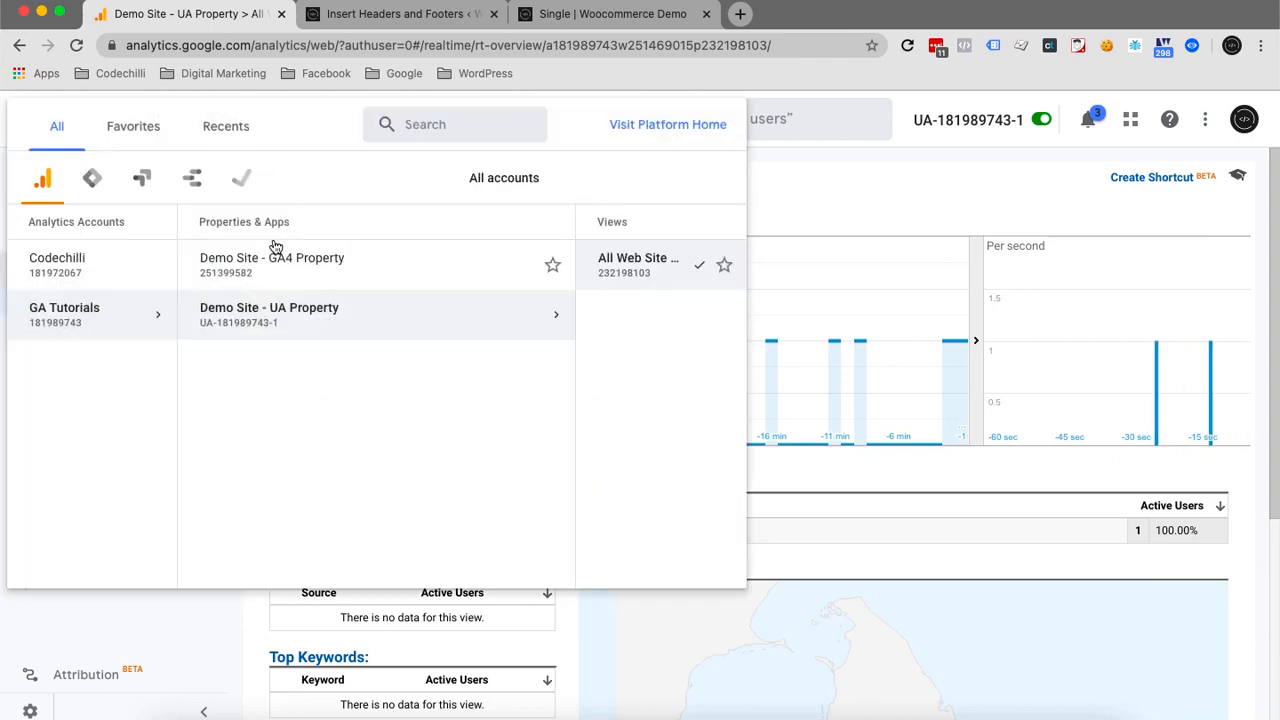
# Switch to Demo Site - GA4 Property, view Realtime, then its Home report showing 1 user
pyautogui.click(272, 256)
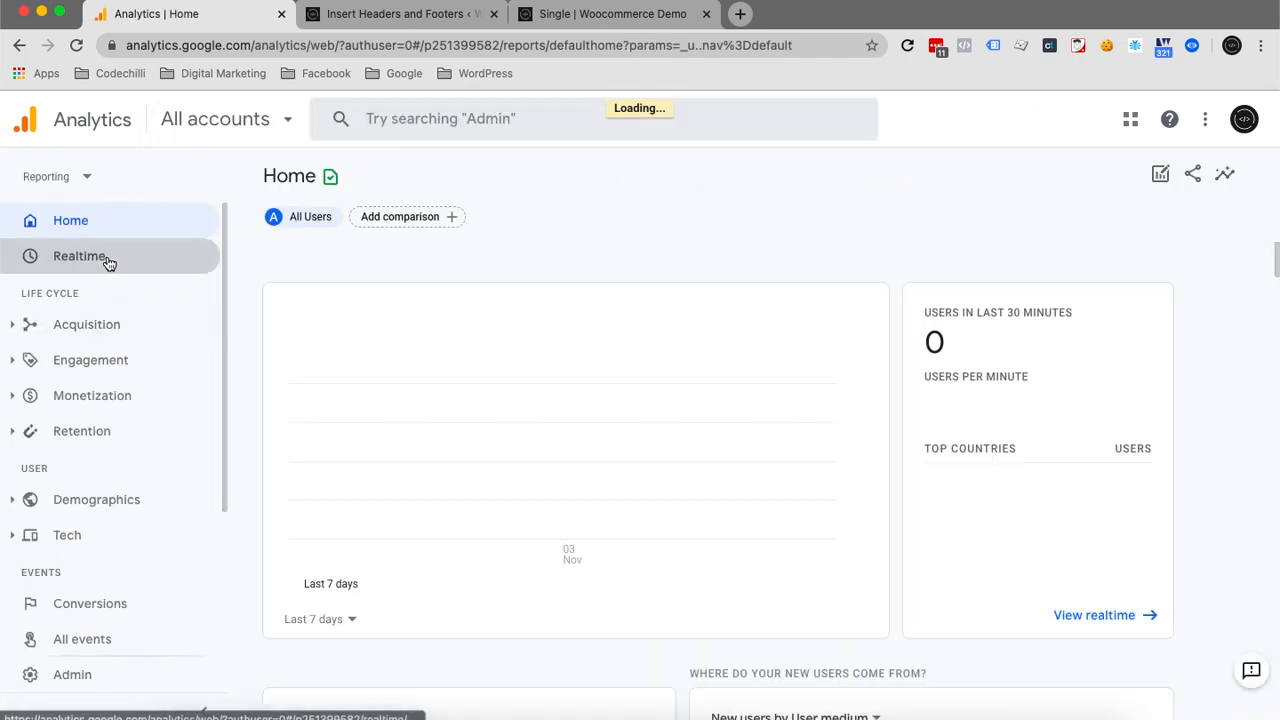
pyautogui.click(80, 256)
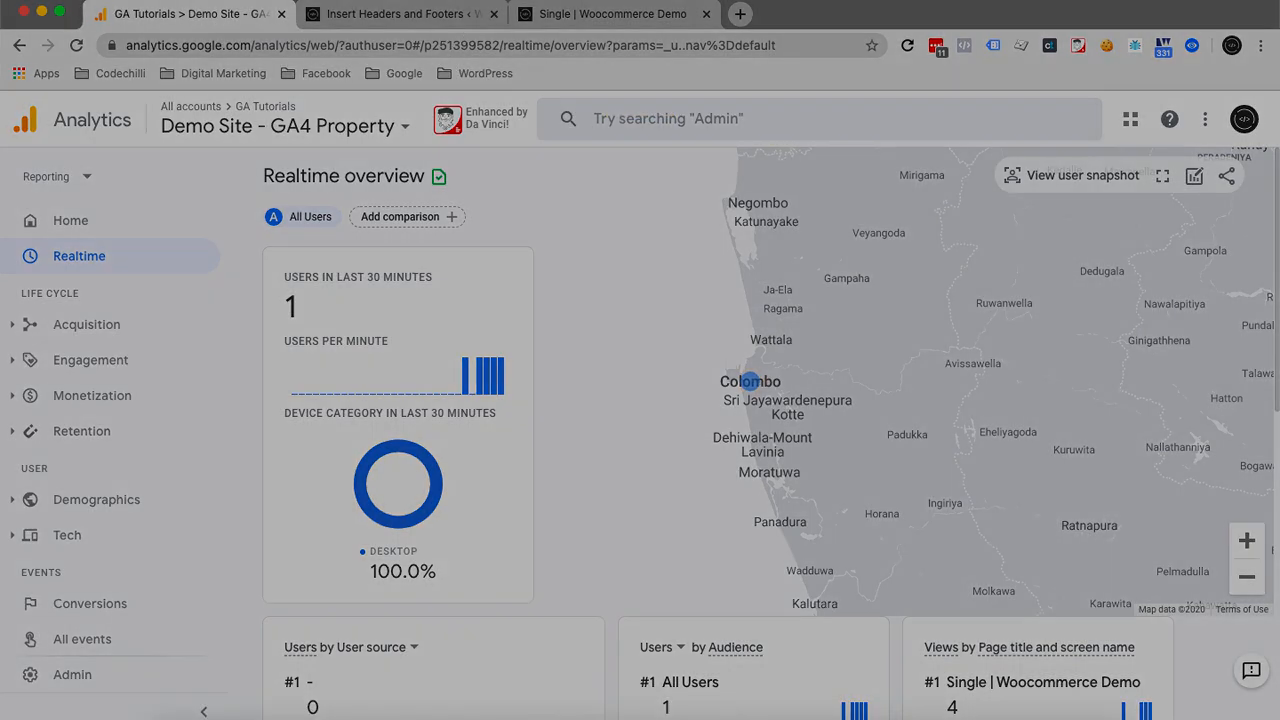
pyautogui.click(70, 220)
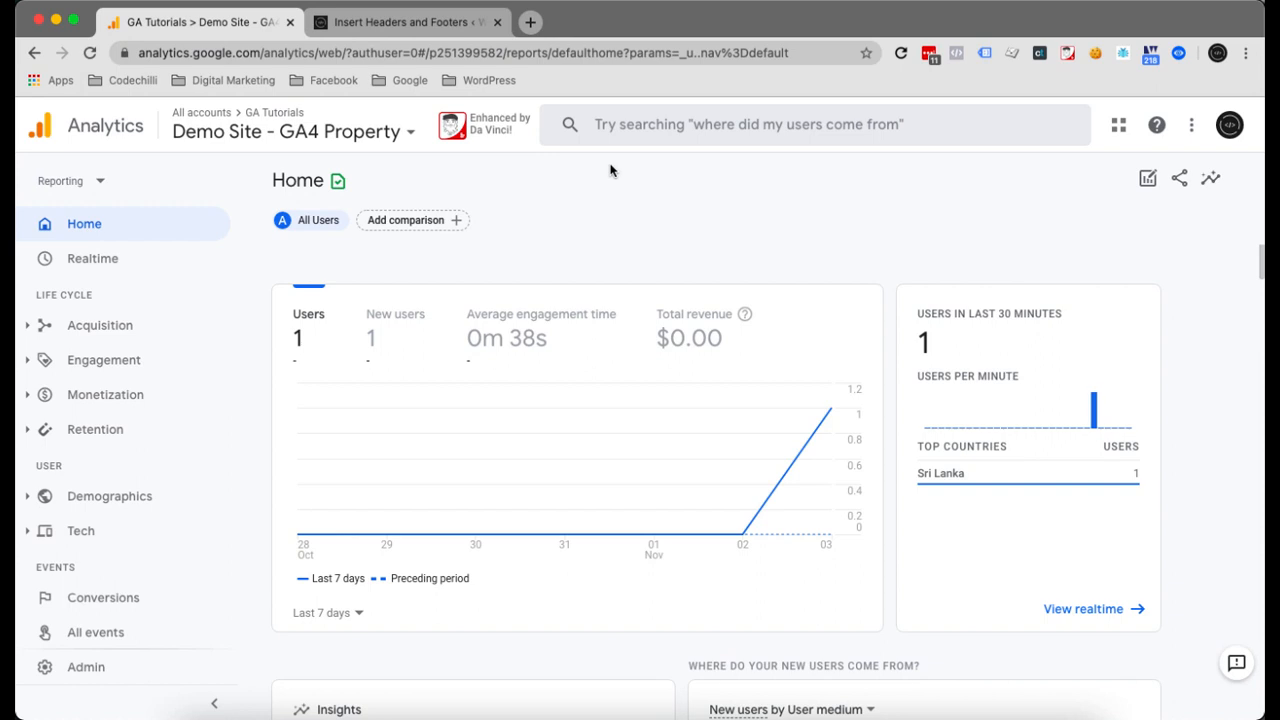
pyautogui.moveTo(550, 184)
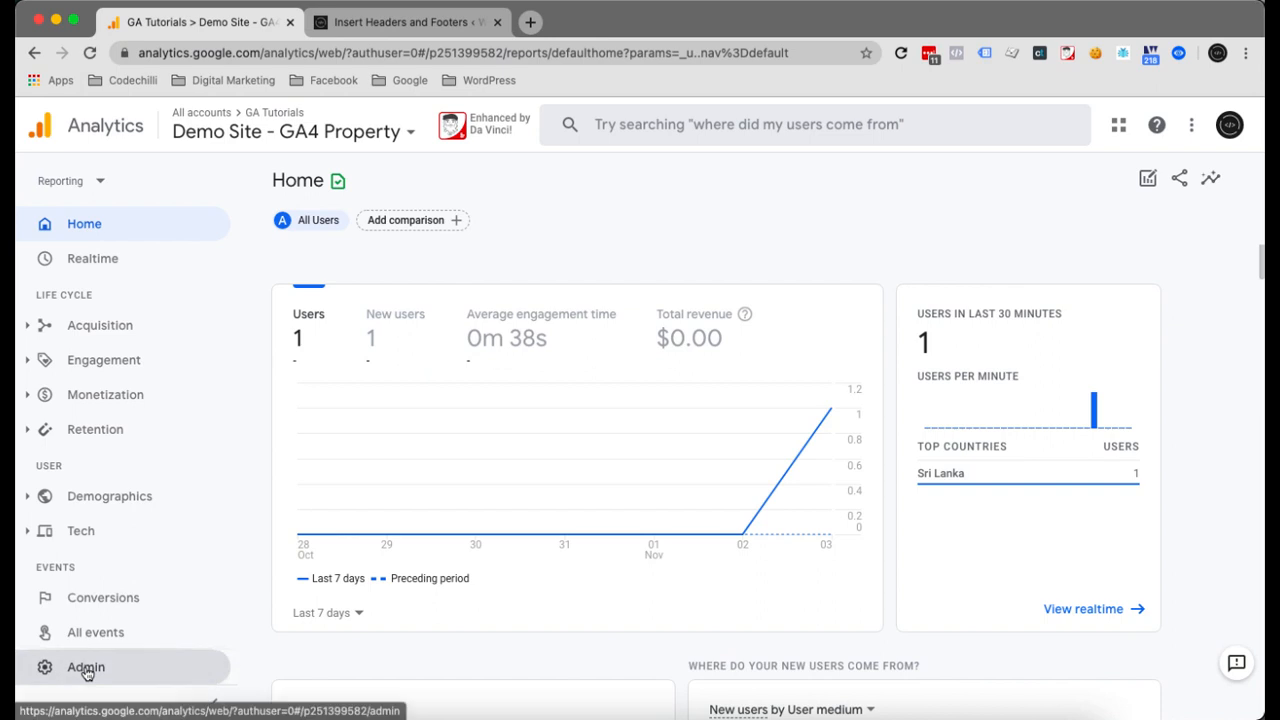
# Start a new property named 'My New UA Property' with Sri Lanka reporting time zone
pyautogui.click(84, 668)
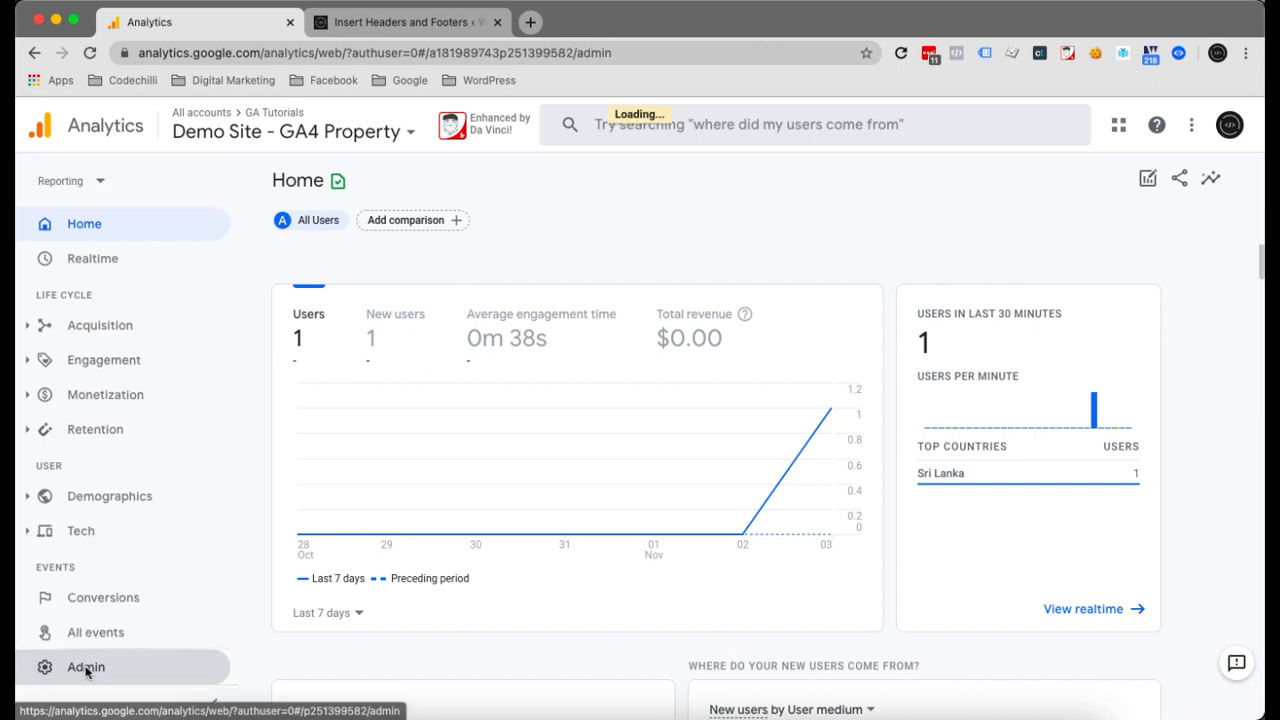
pyautogui.click(84, 668)
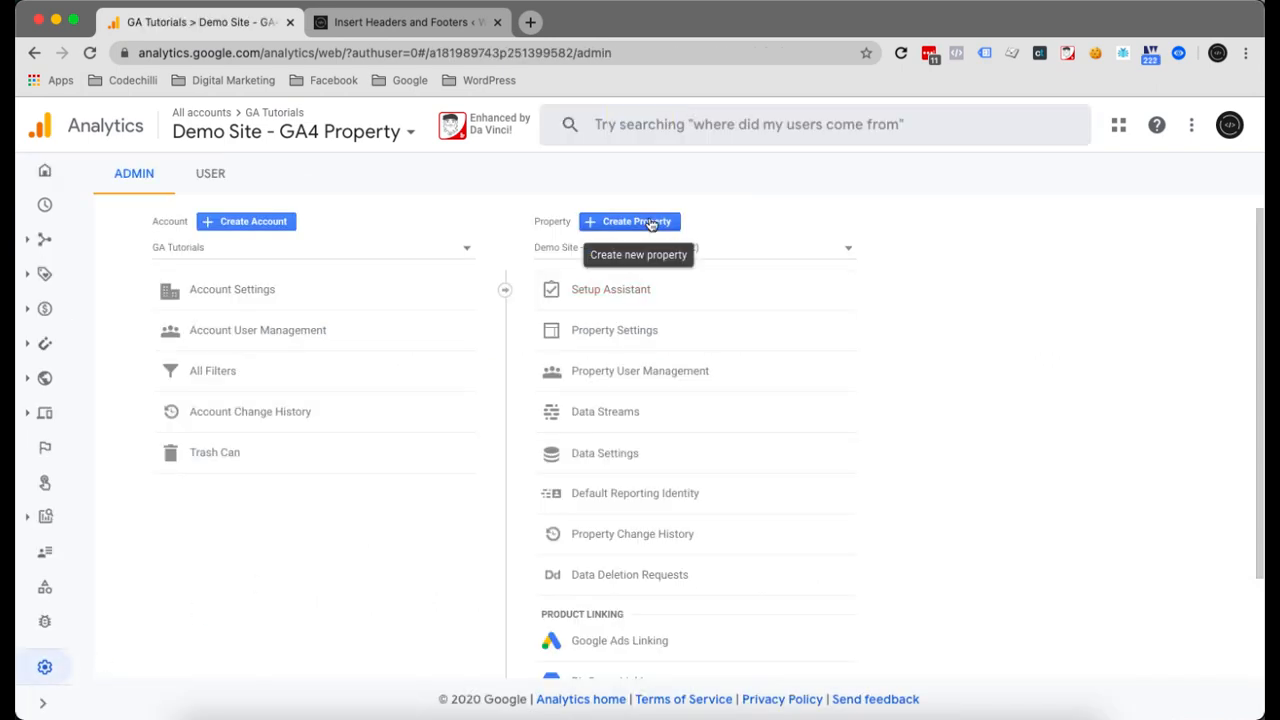
pyautogui.click(630, 220)
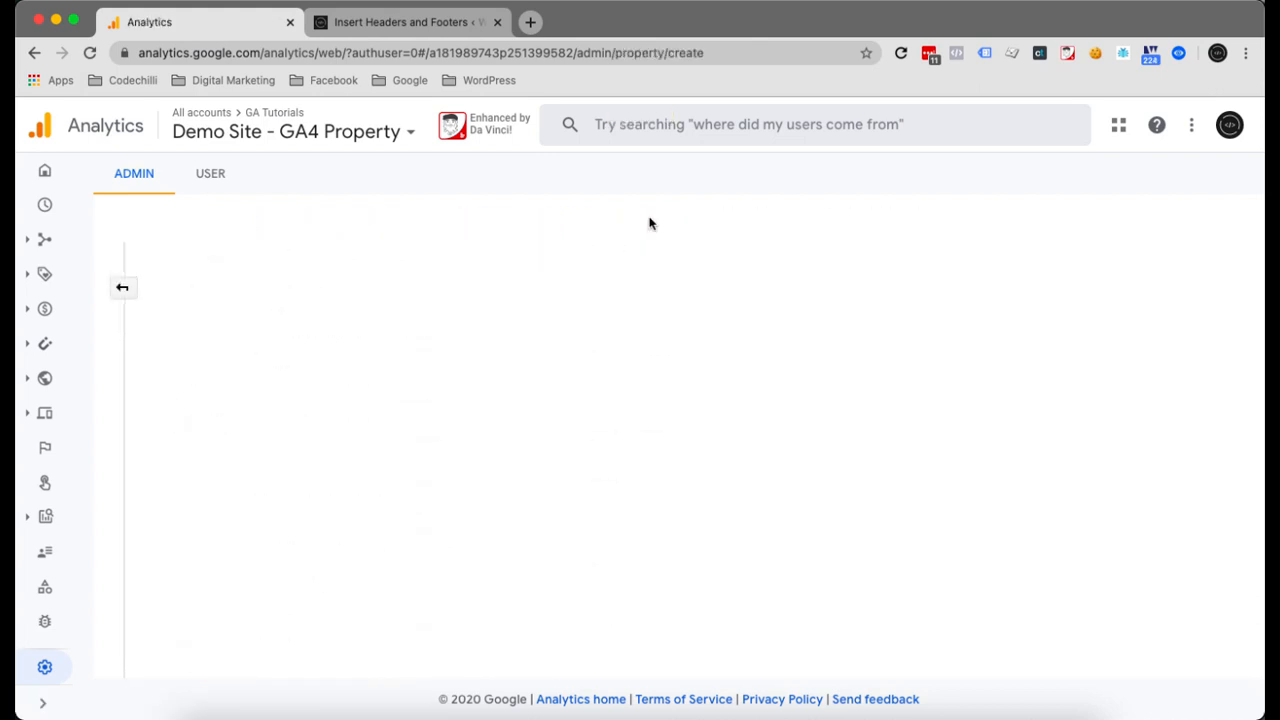
pyautogui.write('My Ne')
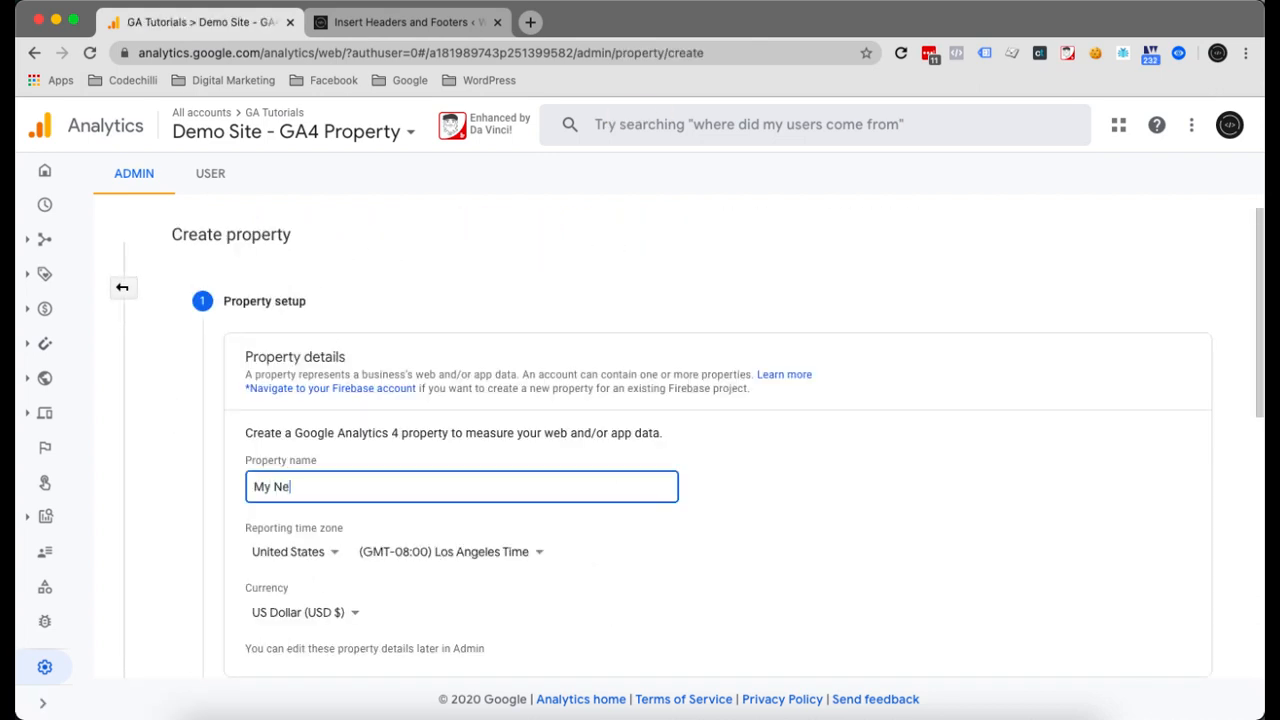
pyautogui.write('w UA Pro')
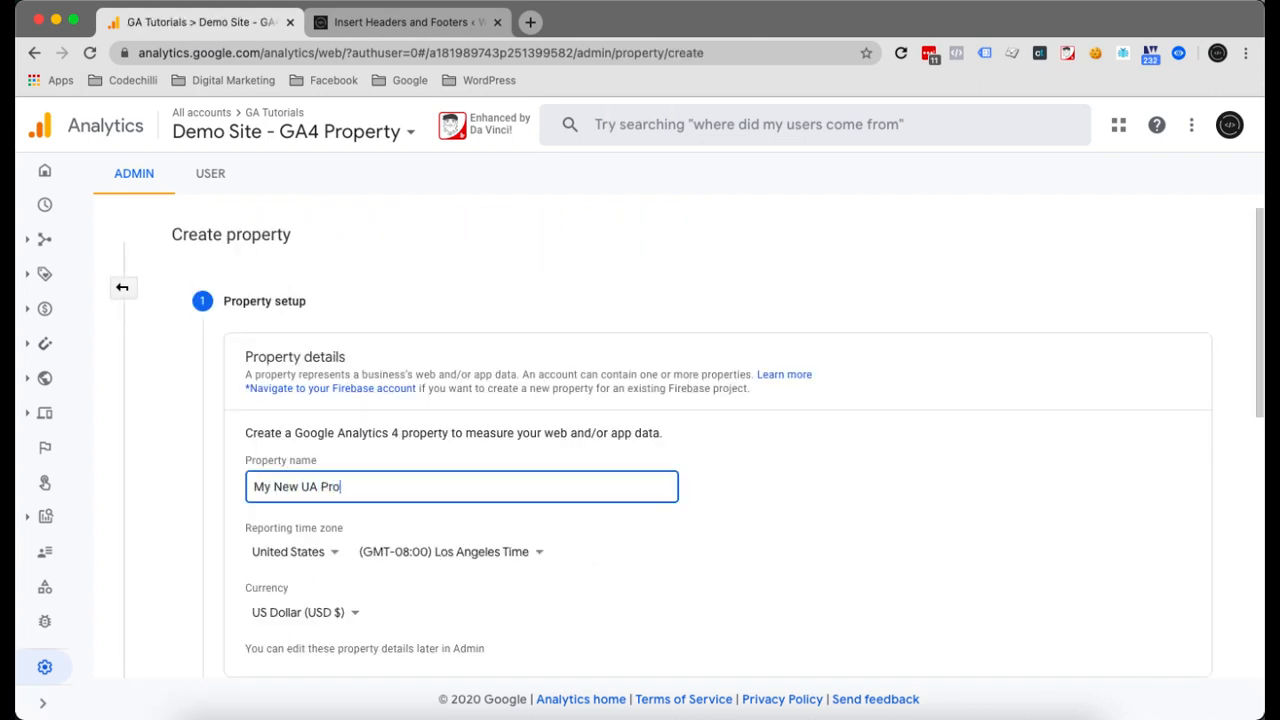
pyautogui.write('perty')
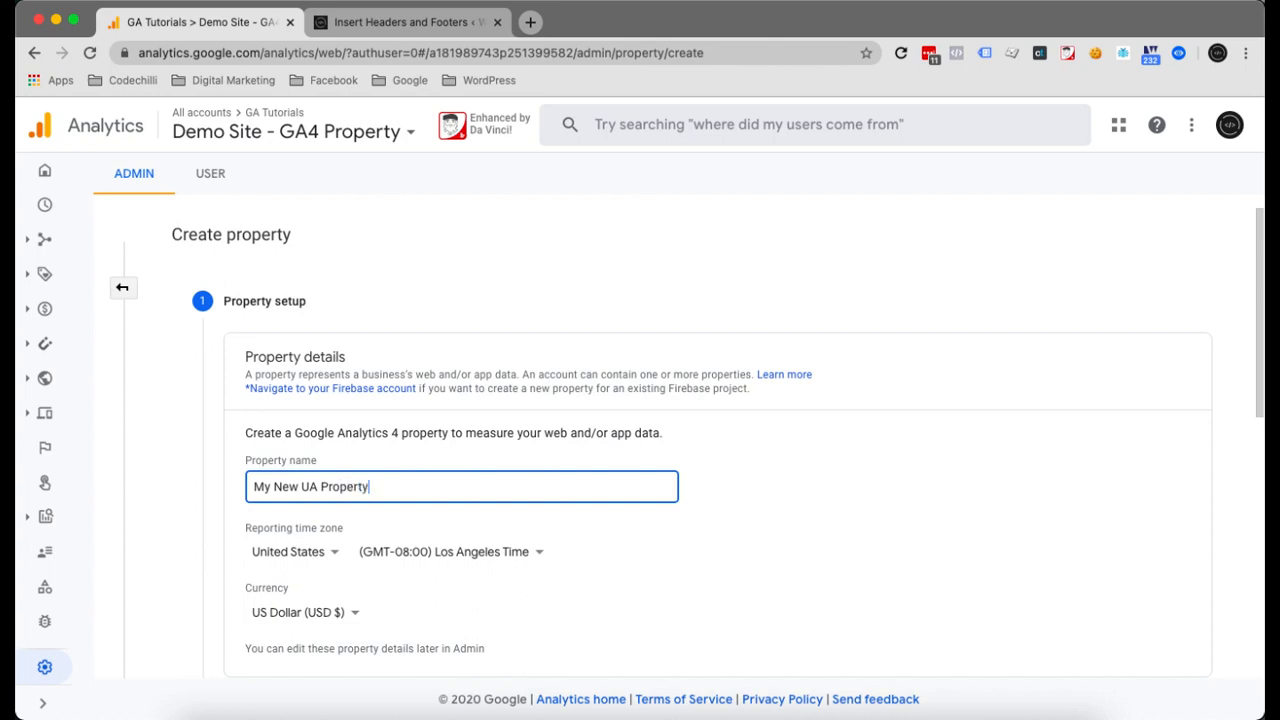
pyautogui.click(294, 552)
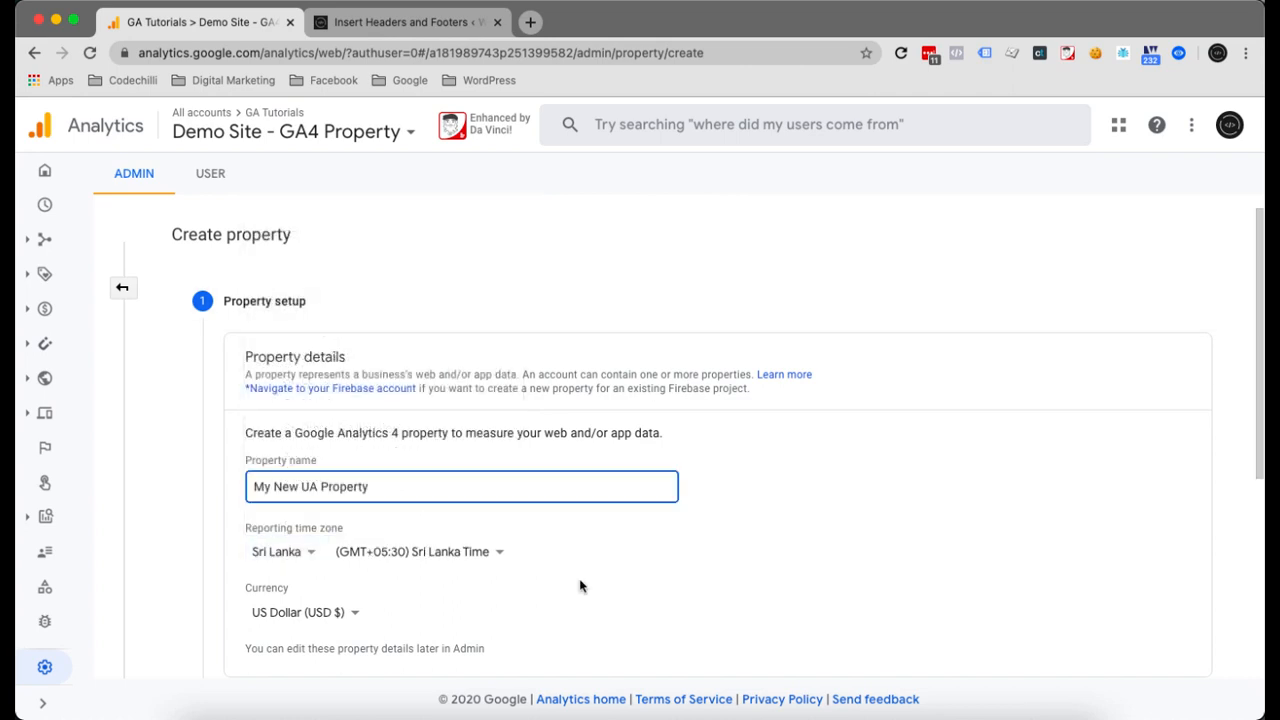
# Enable Universal Analytics for woo.ccdev.ml and choose 'UA property only'
pyautogui.scroll(-3)
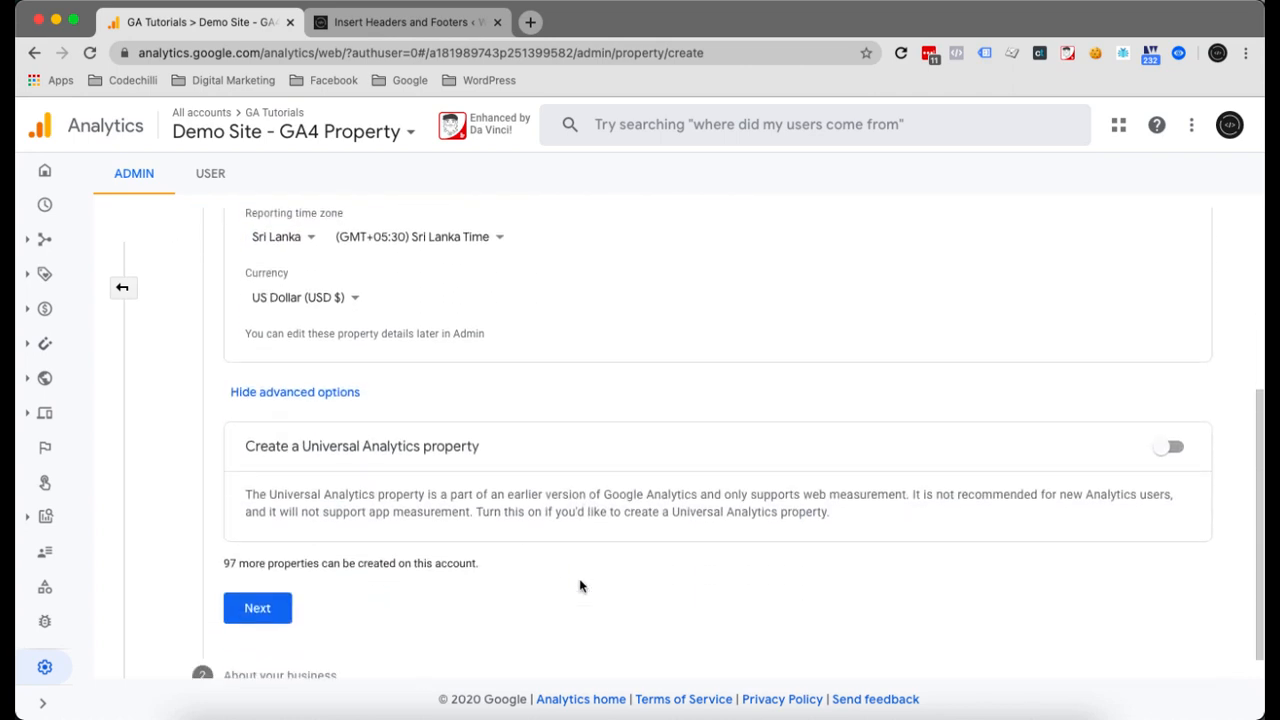
pyautogui.scroll(-3)
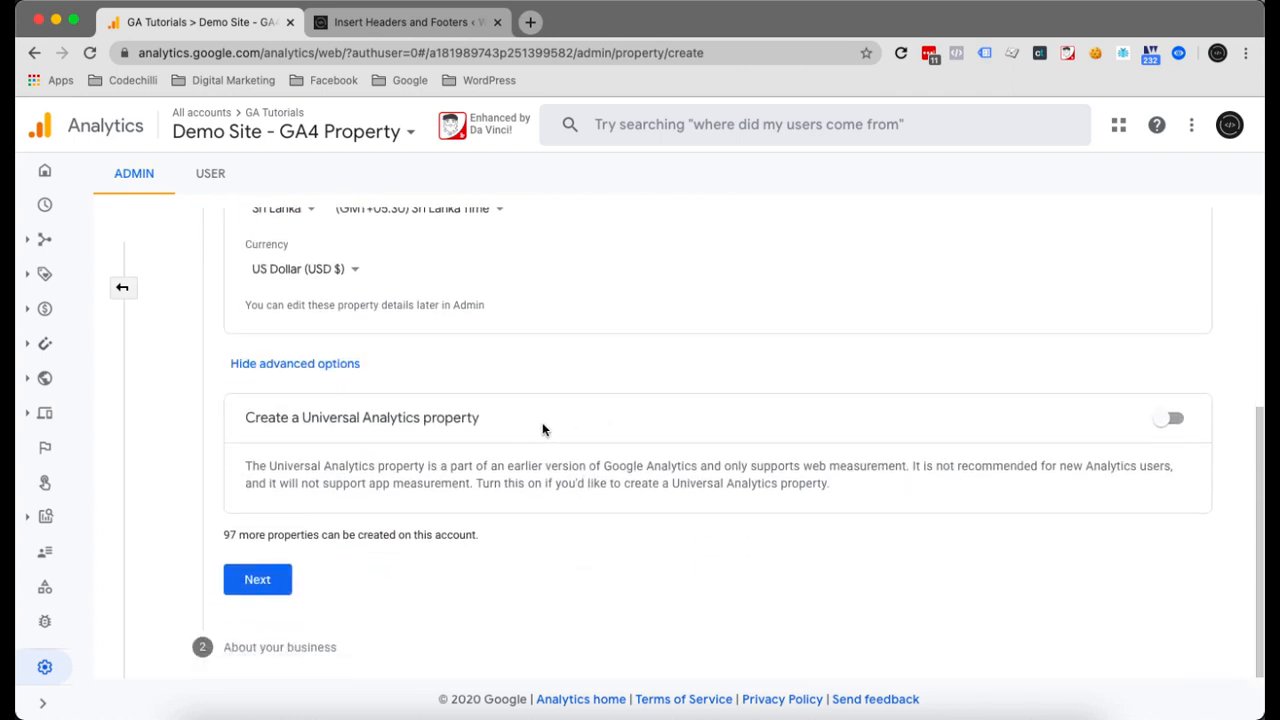
pyautogui.click(1168, 418)
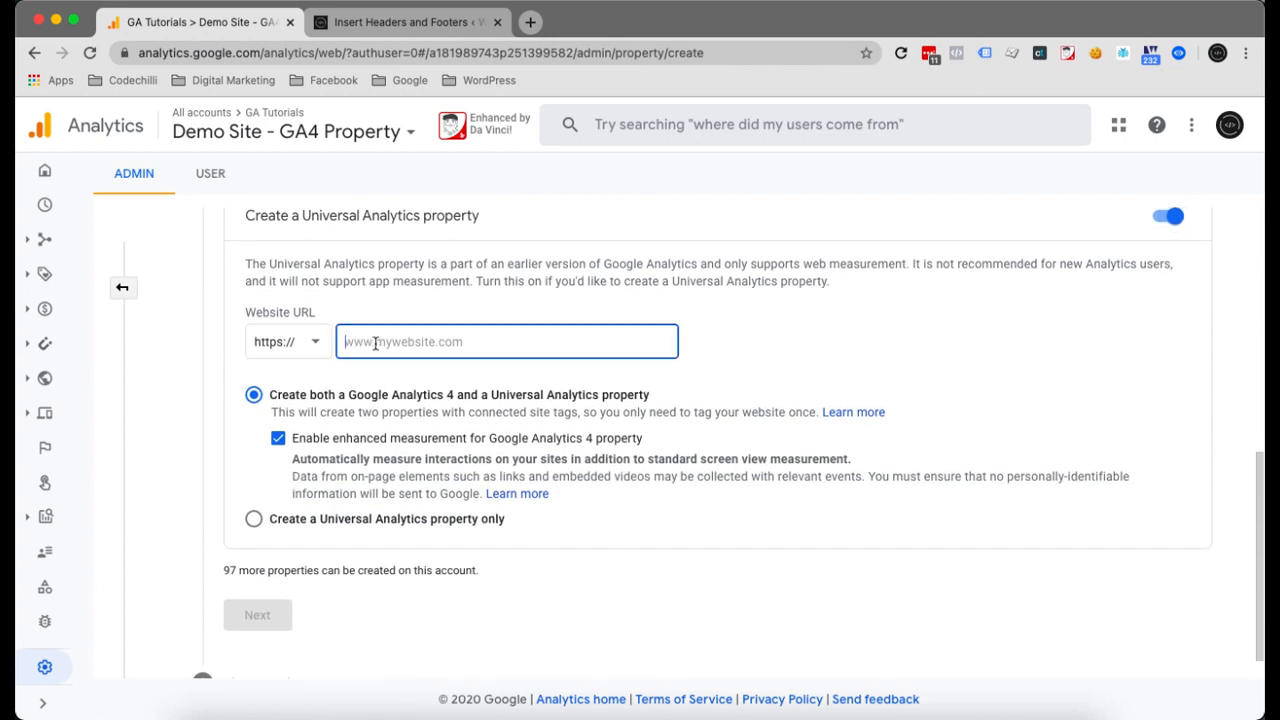
pyautogui.write('woo.ccdev.ml')
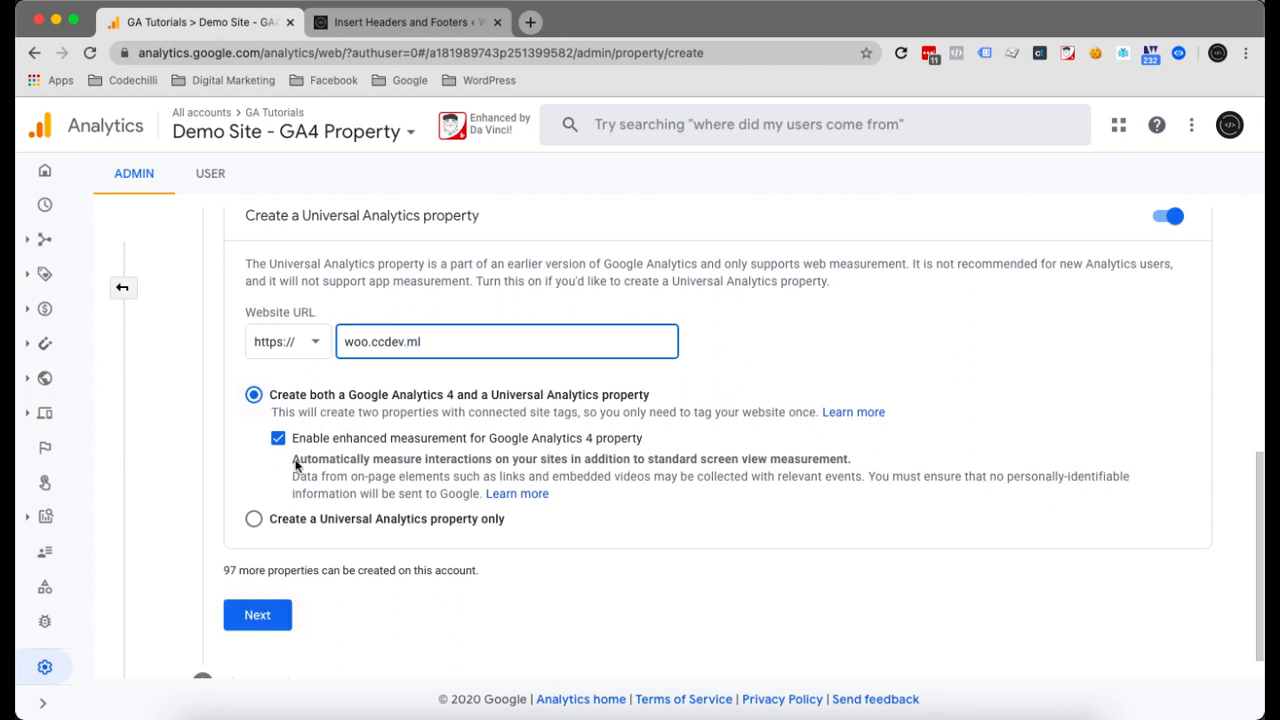
pyautogui.click(252, 520)
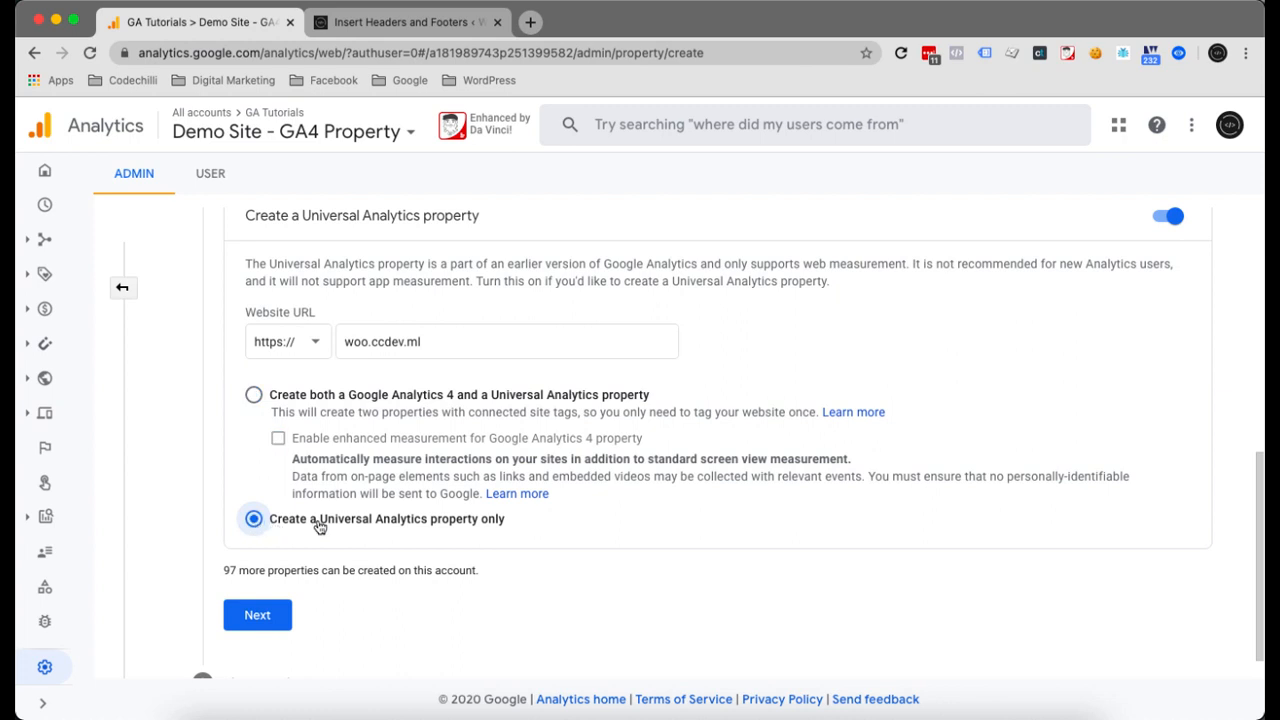
pyautogui.scroll(-3)
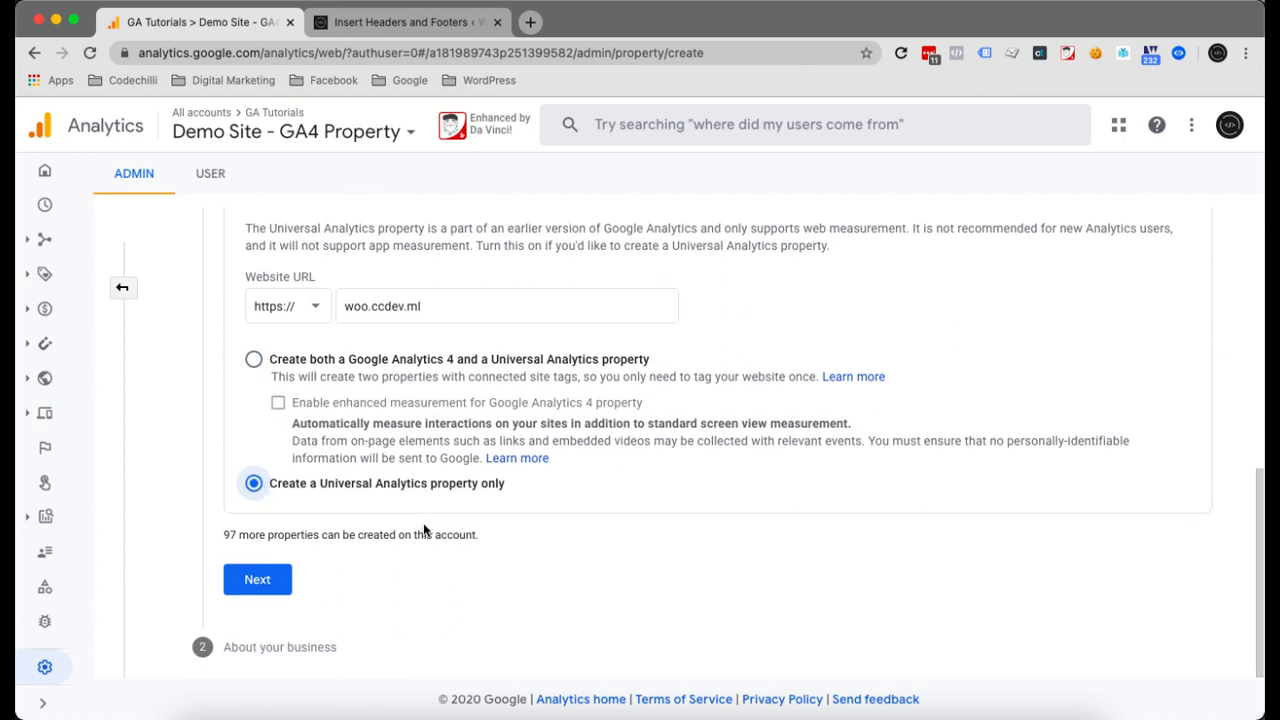
pyautogui.click(256, 580)
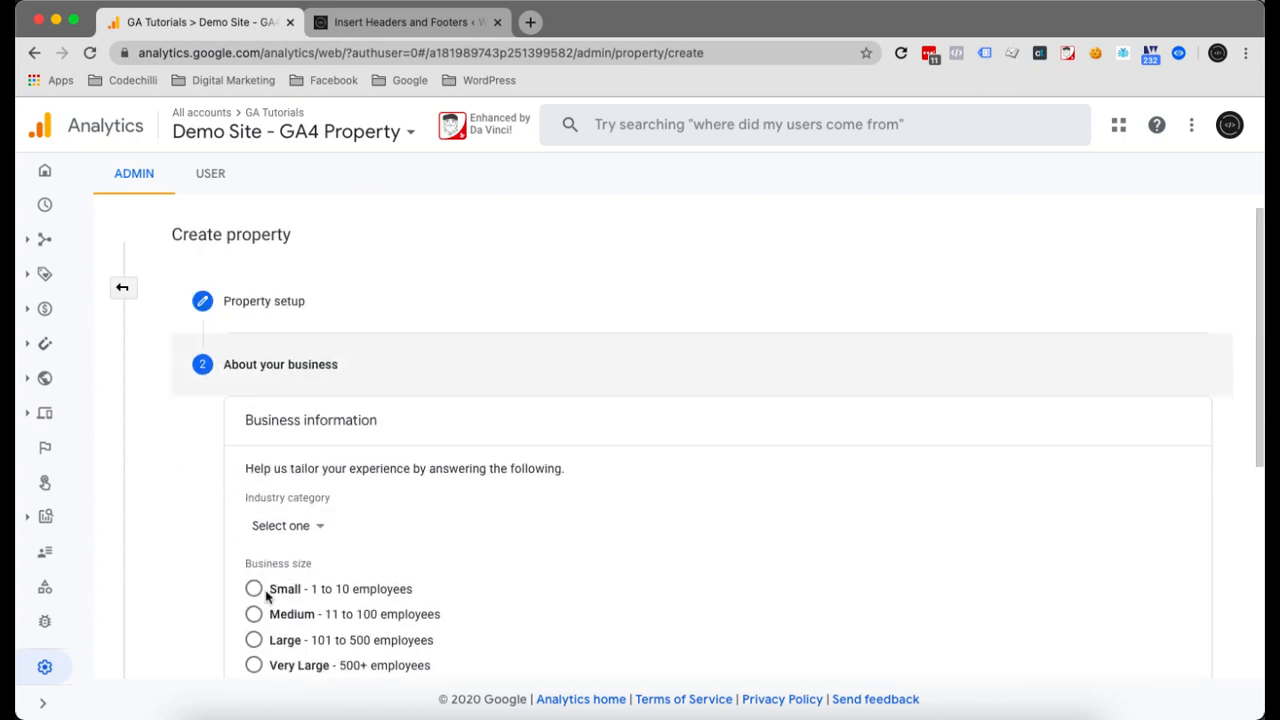
pyautogui.scroll(-3)
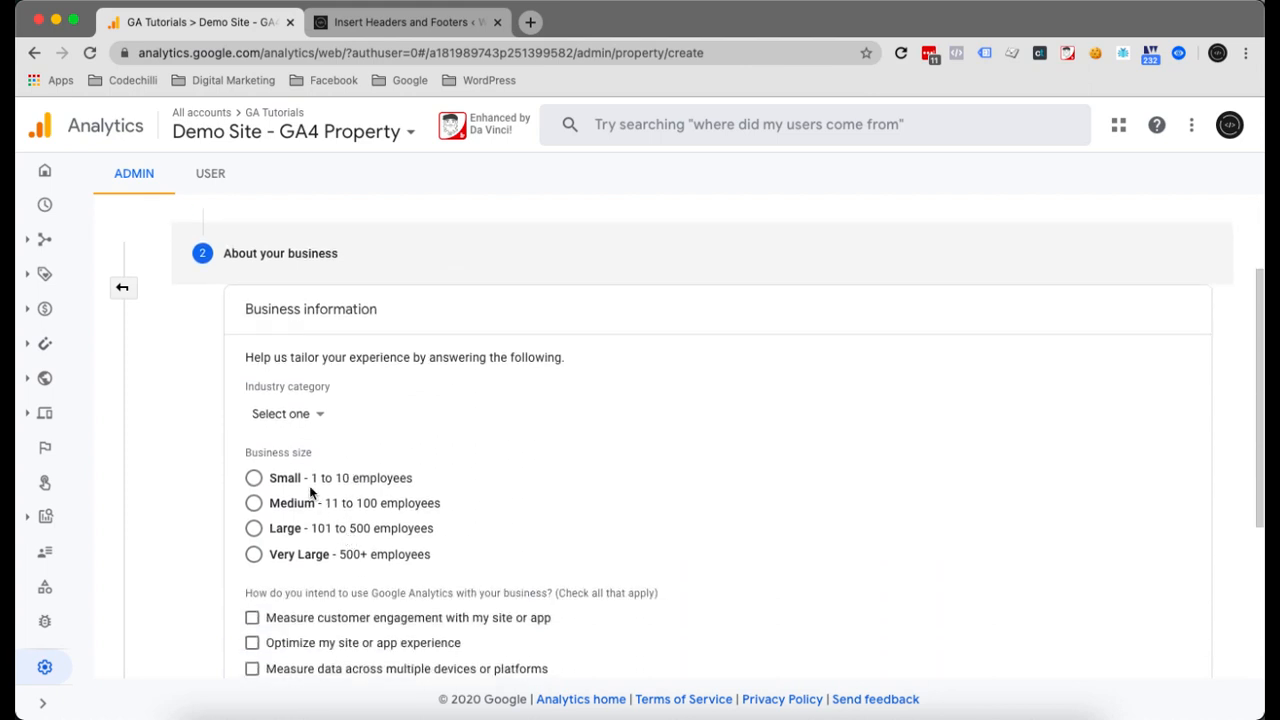
pyautogui.click(254, 296)
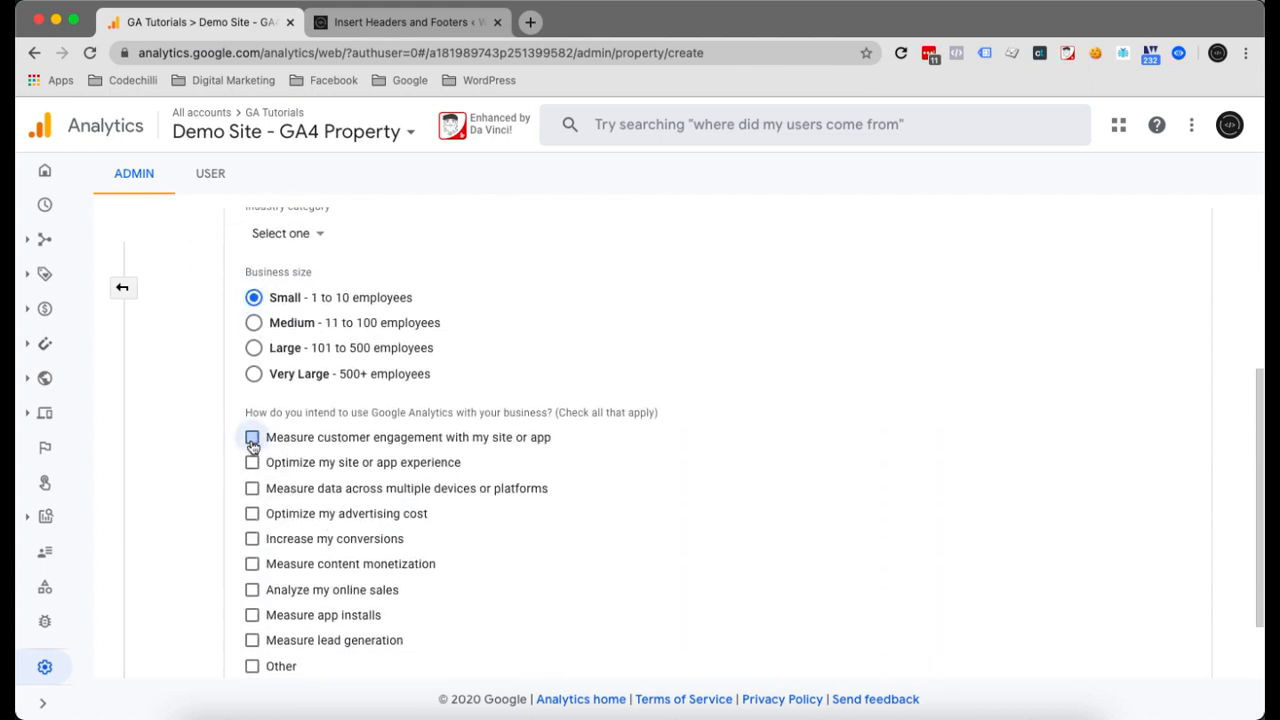
pyautogui.click(252, 436)
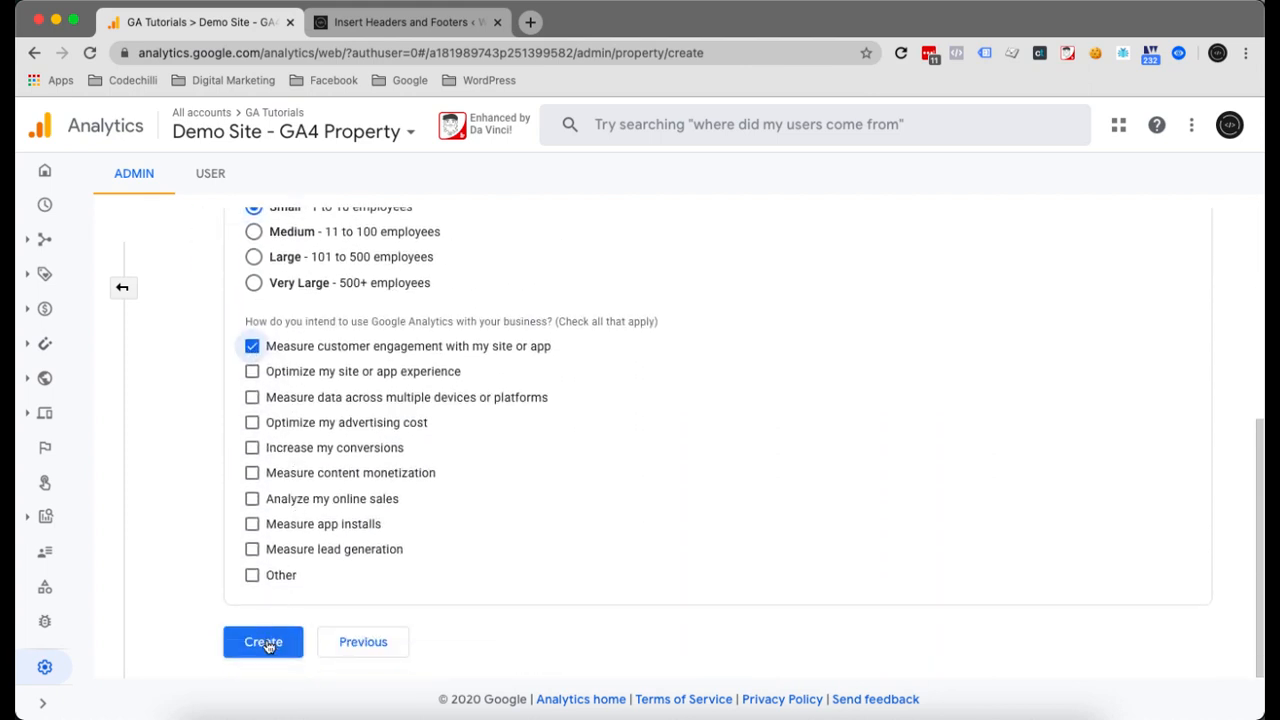
pyautogui.click(264, 640)
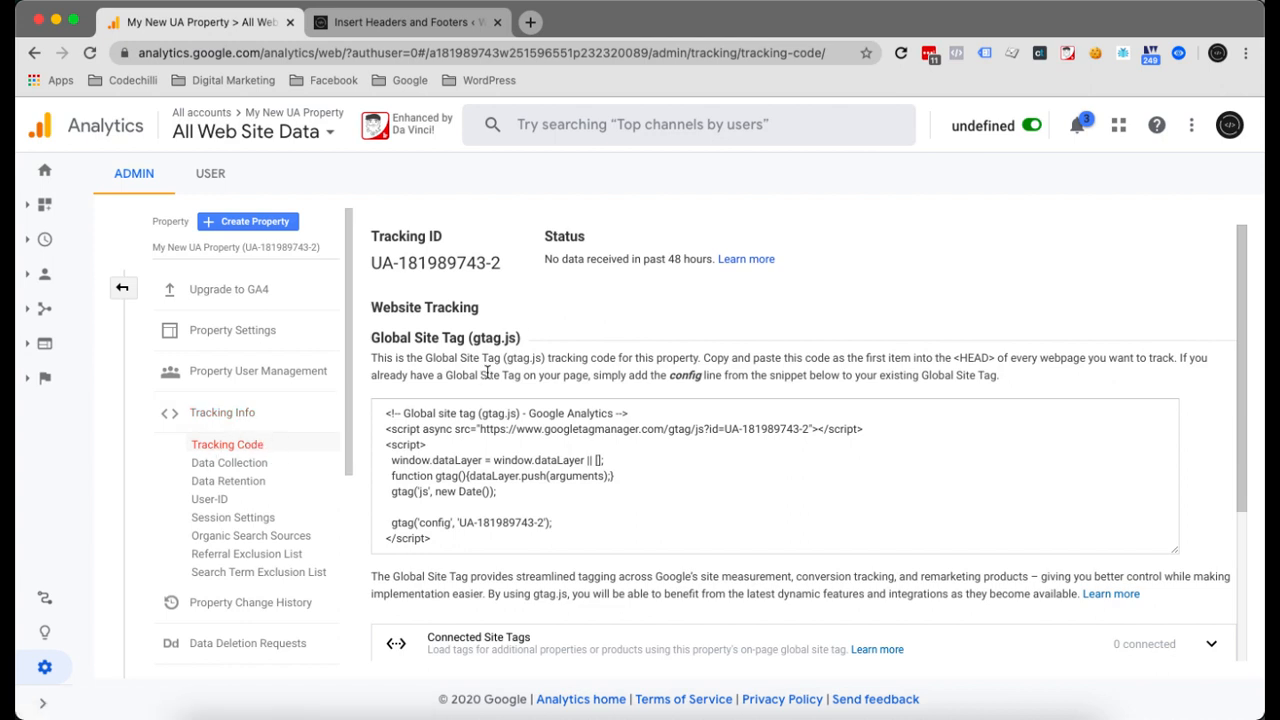
pyautogui.moveTo(680, 488)
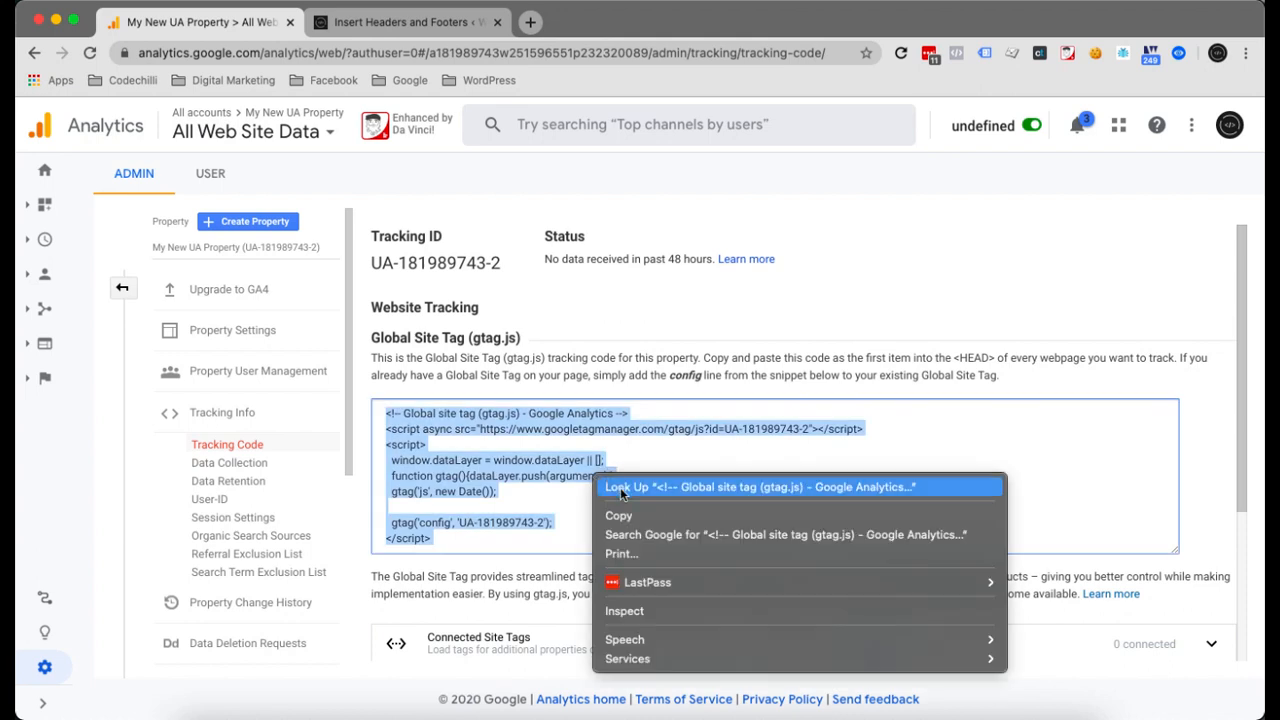
pyautogui.click(568, 486)
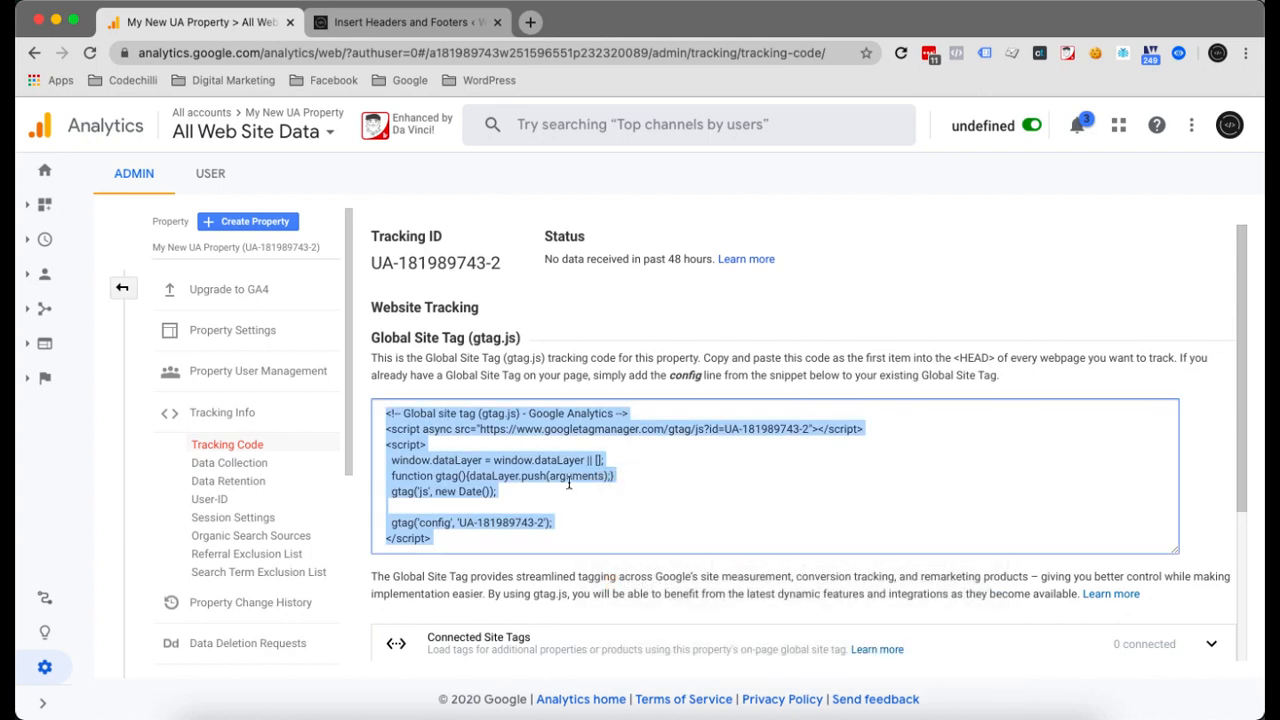
pyautogui.click(400, 22)
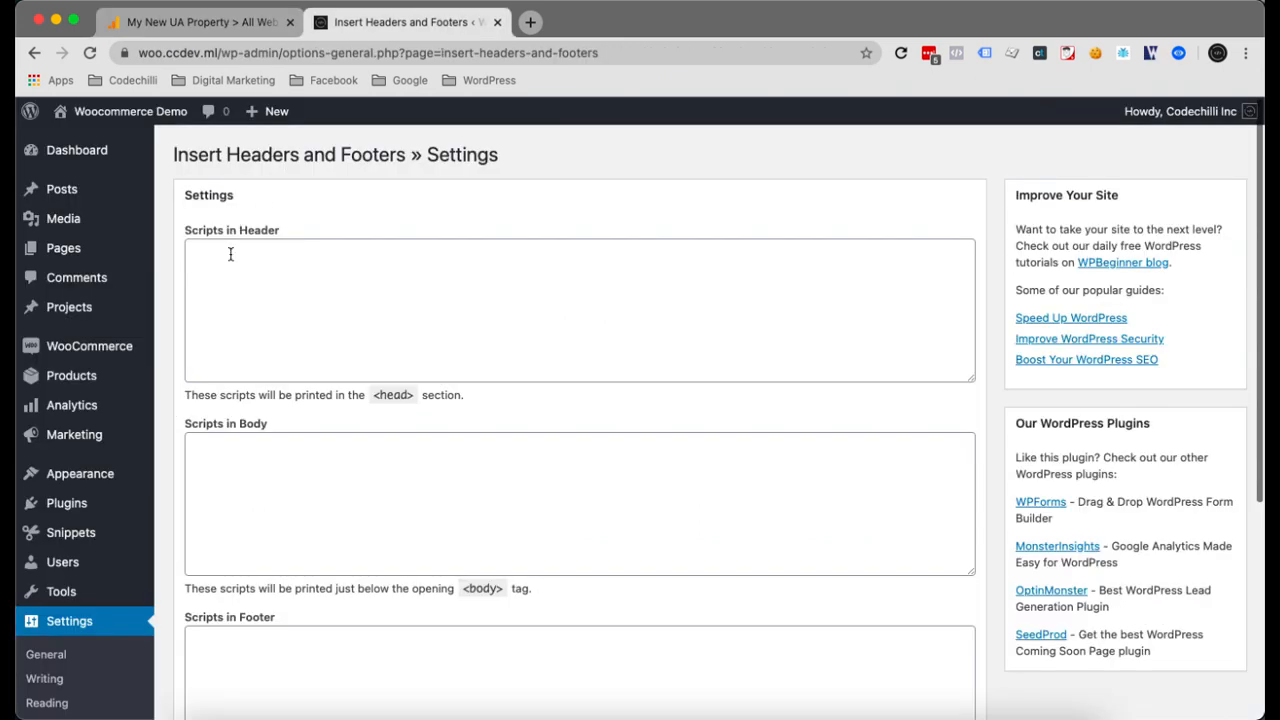
pyautogui.write('<script>')
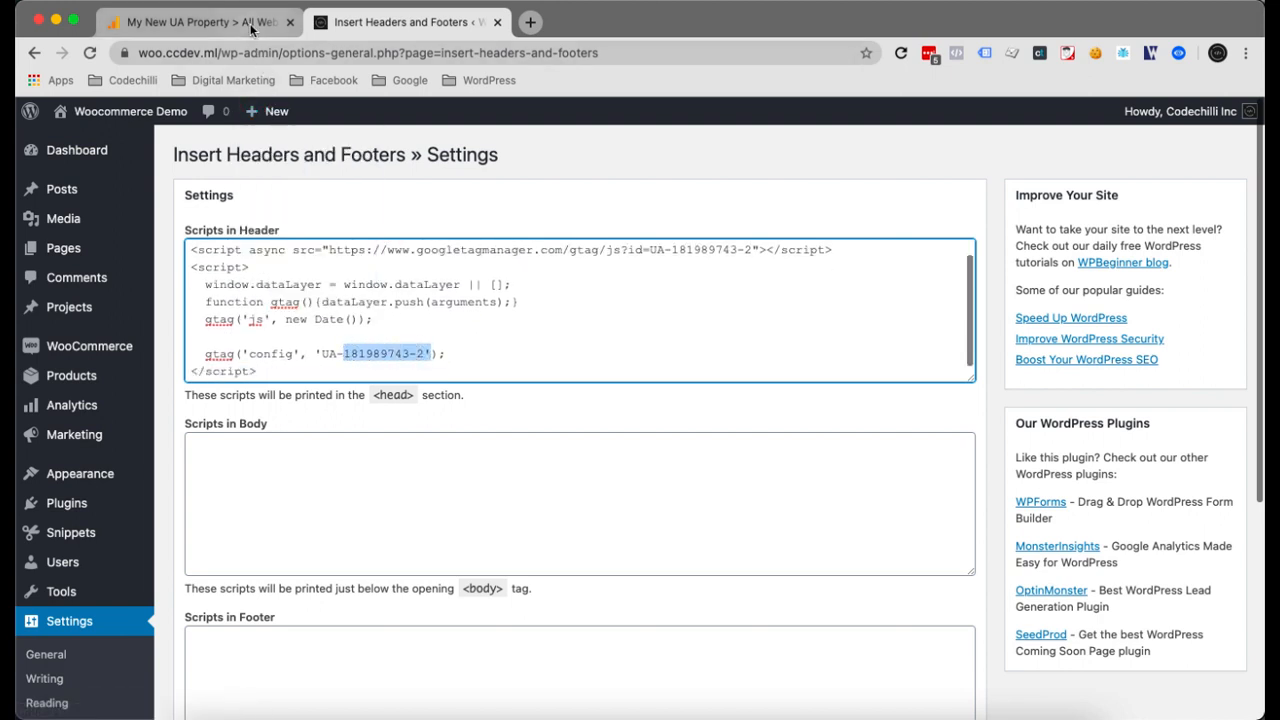
# Save the Insert Headers and Footers header scripts with the pasted global site tag
pyautogui.click(178, 22)
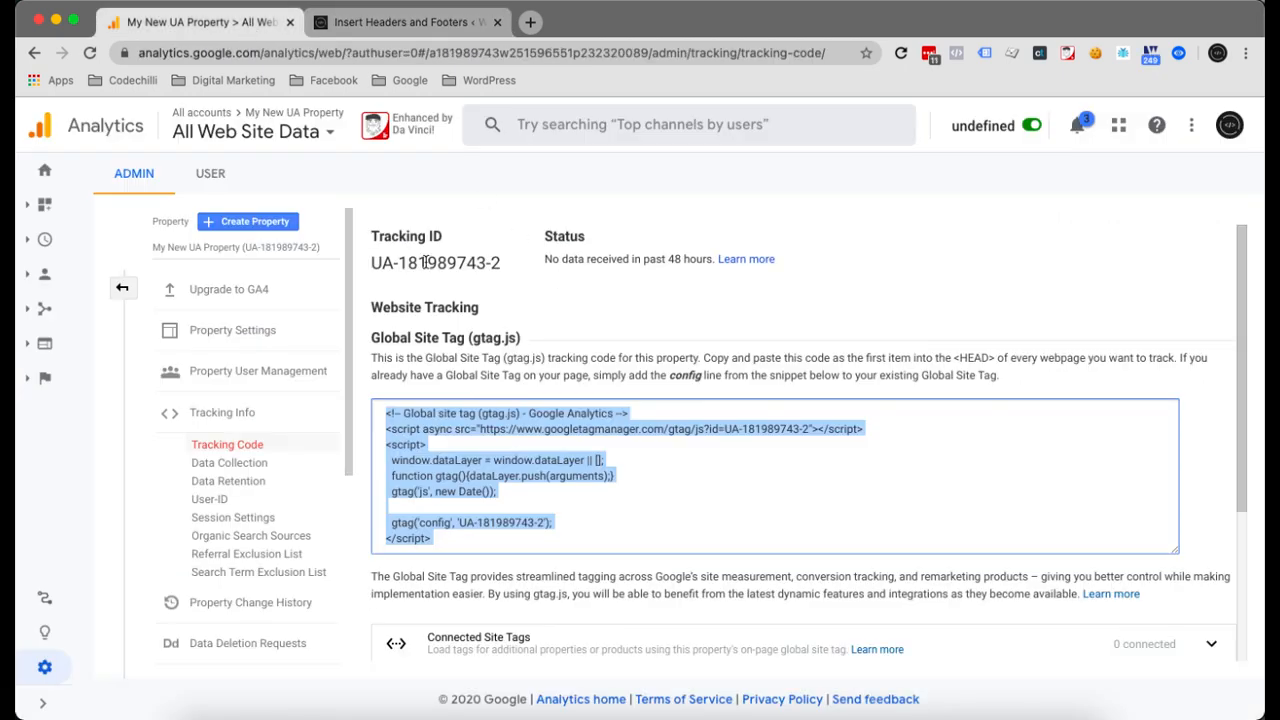
pyautogui.click(400, 22)
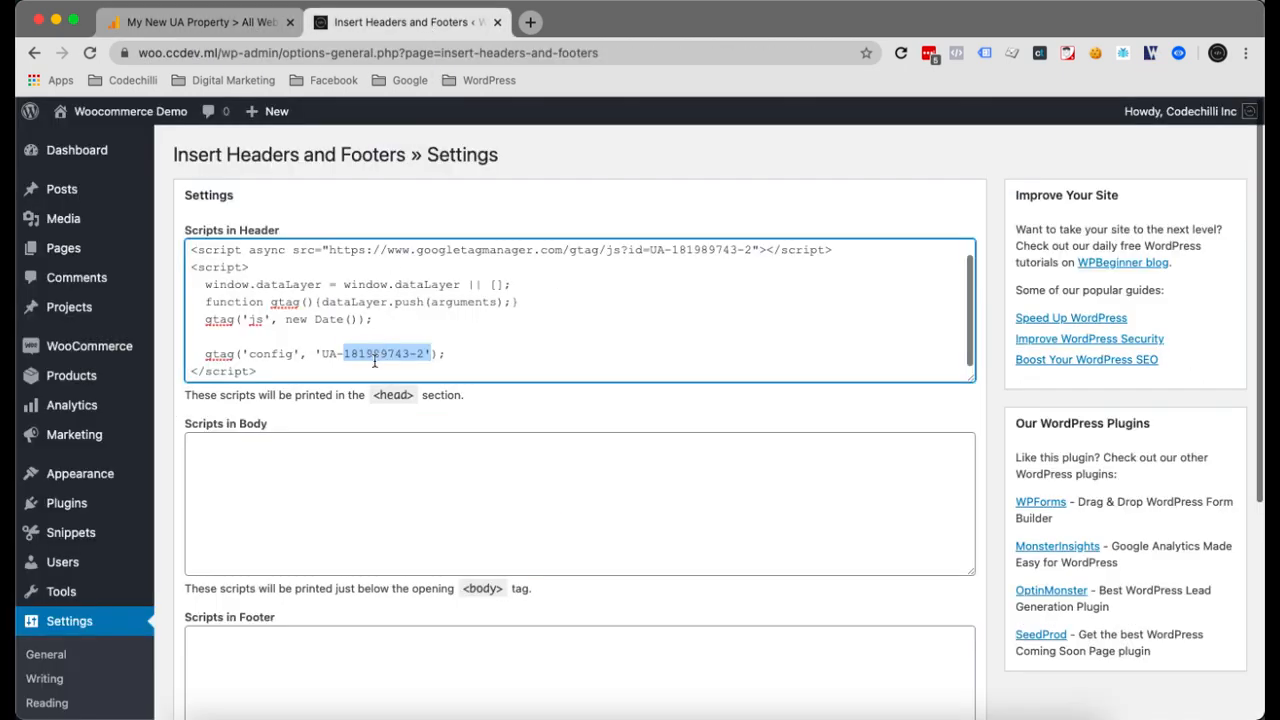
pyautogui.click(206, 484)
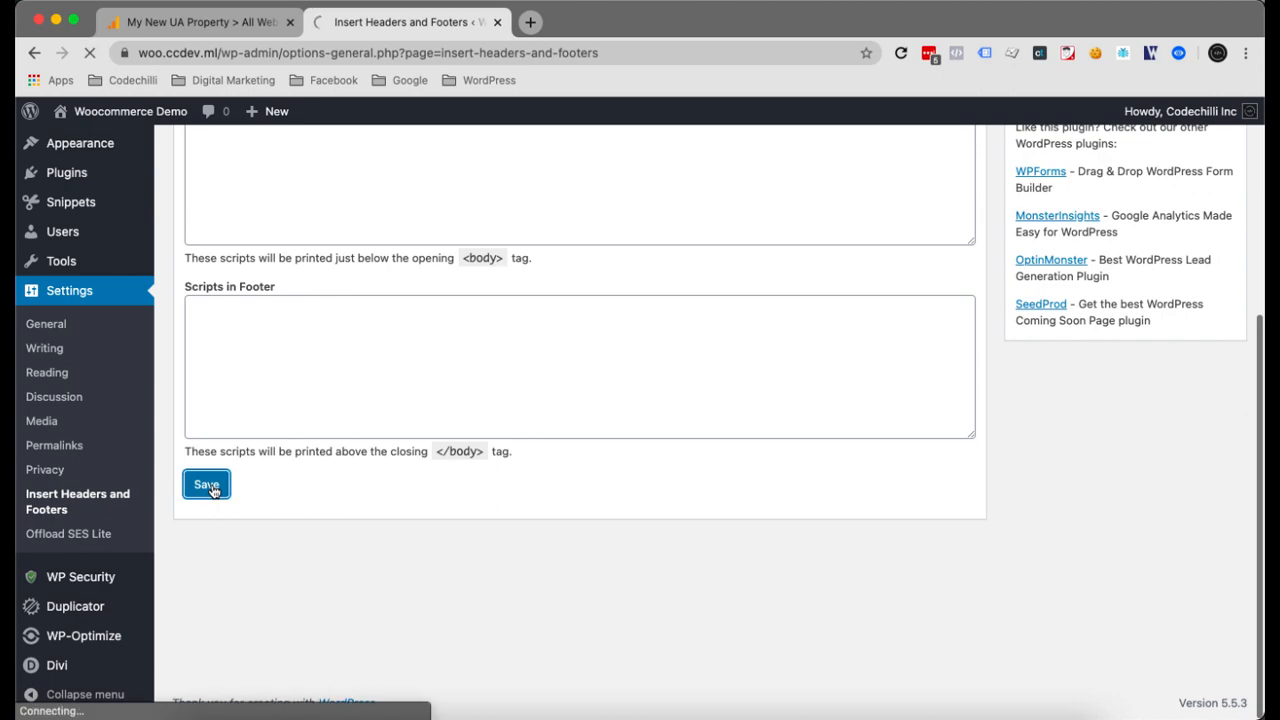
pyautogui.click(206, 484)
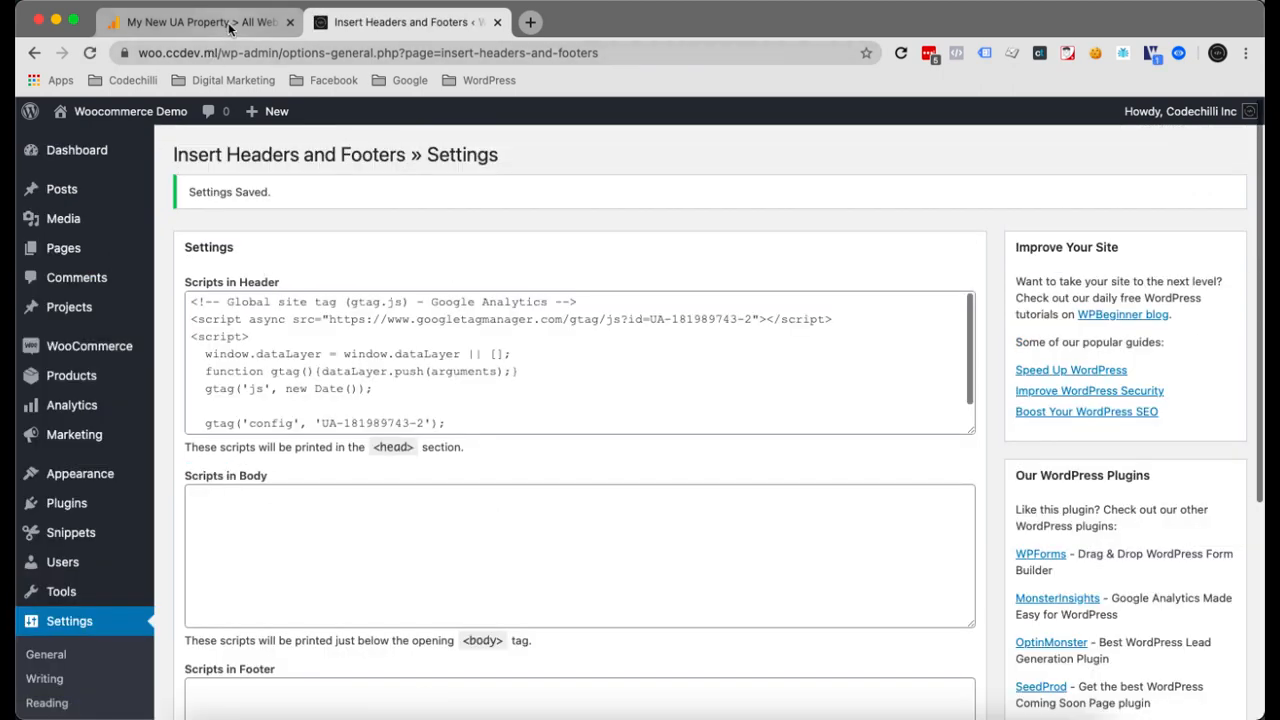
# Show the Realtime Overview report for My New UA Property from Analytics Home, then return to WordPress
pyautogui.click(196, 20)
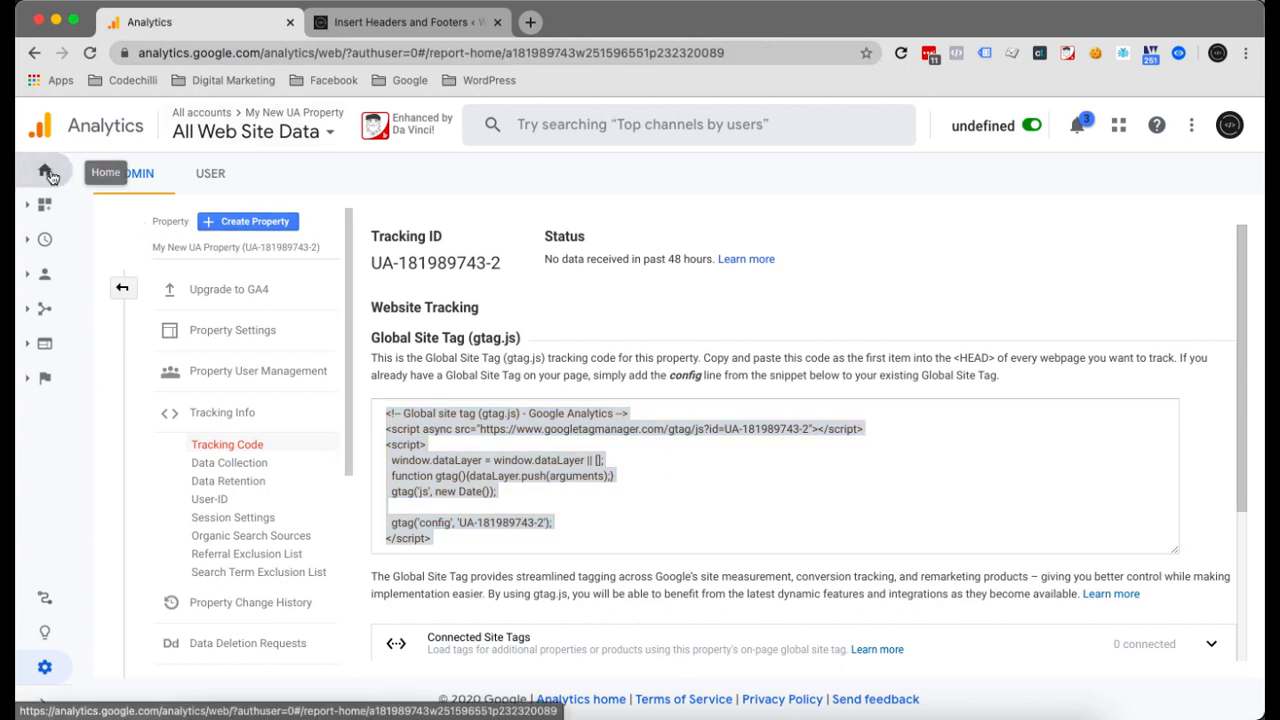
pyautogui.click(44, 170)
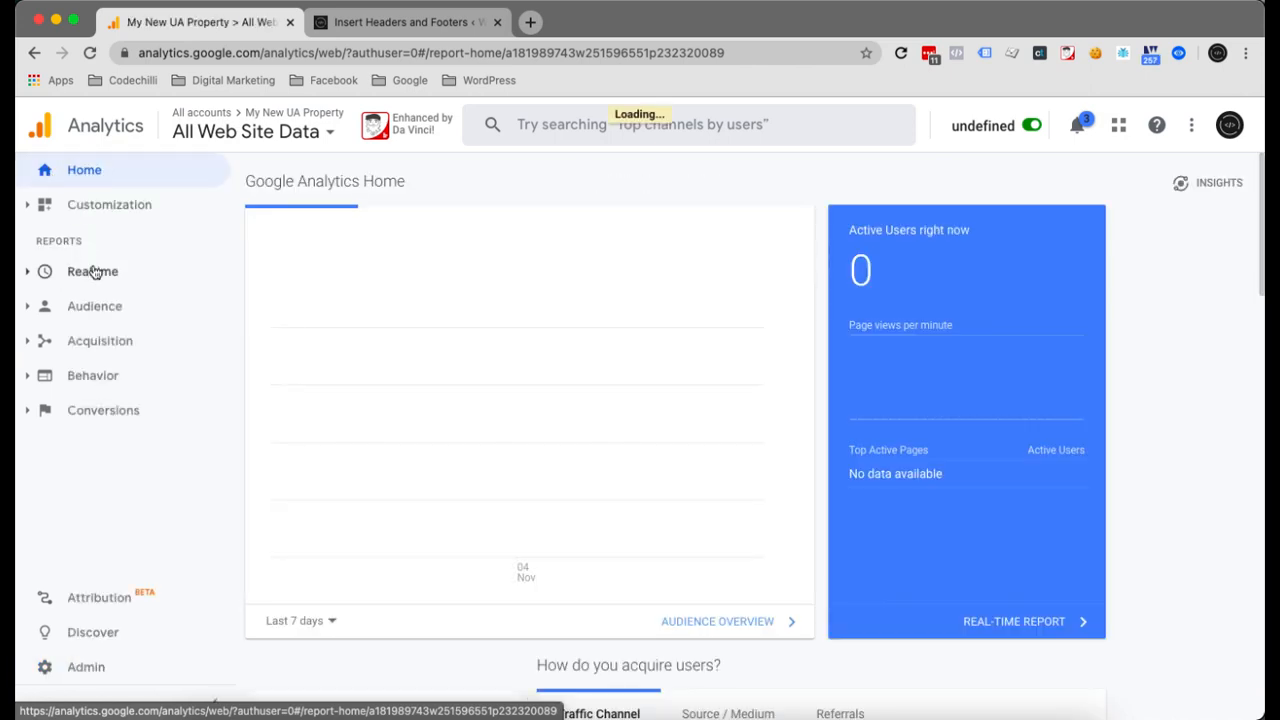
pyautogui.click(92, 272)
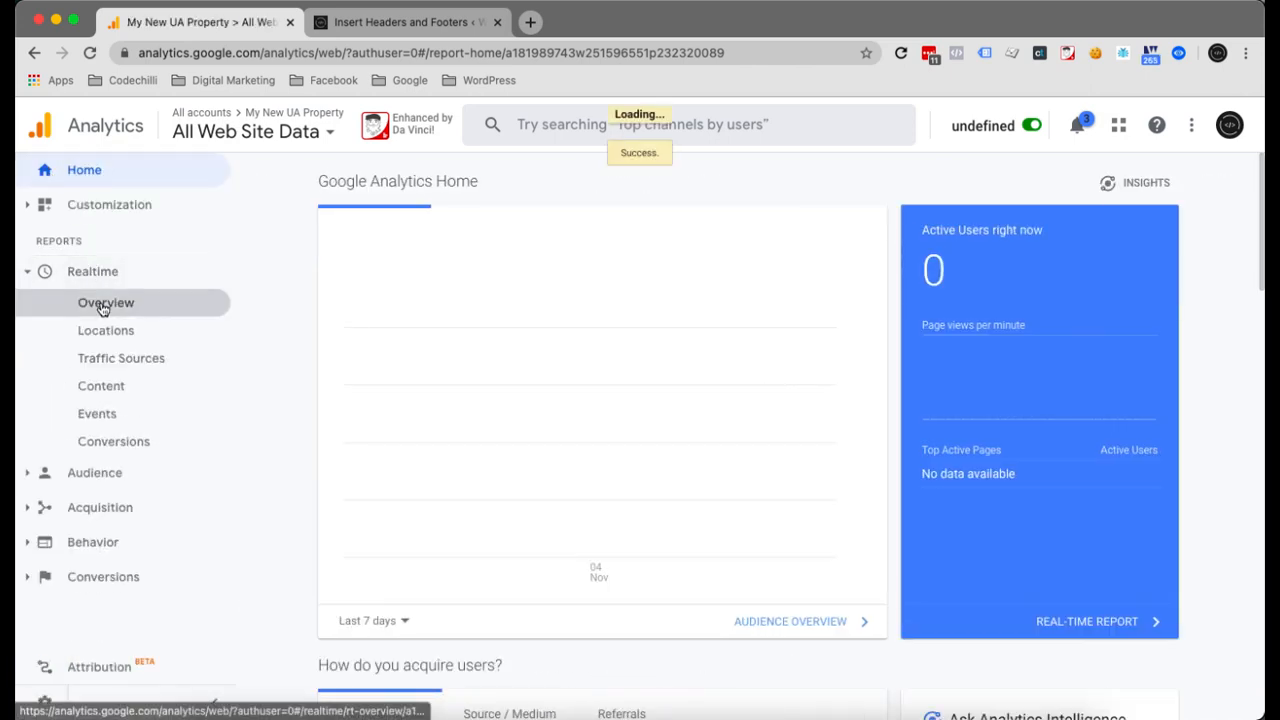
pyautogui.click(104, 302)
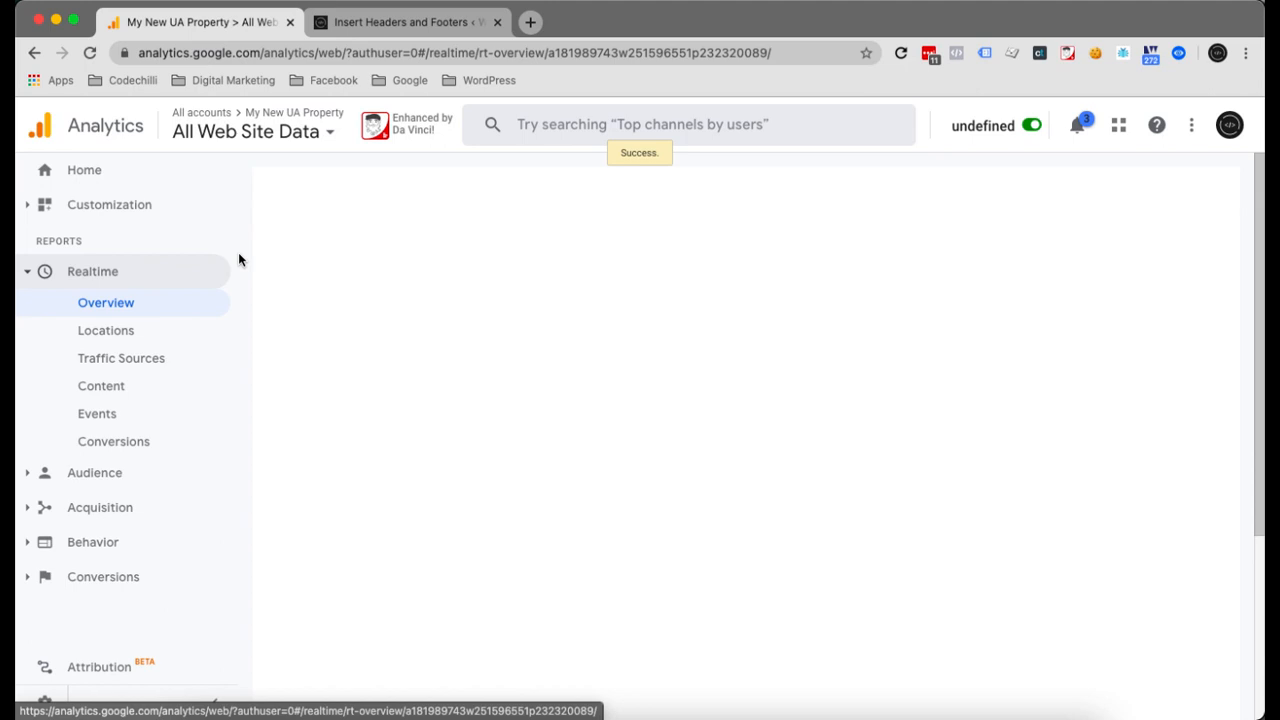
pyautogui.click(404, 22)
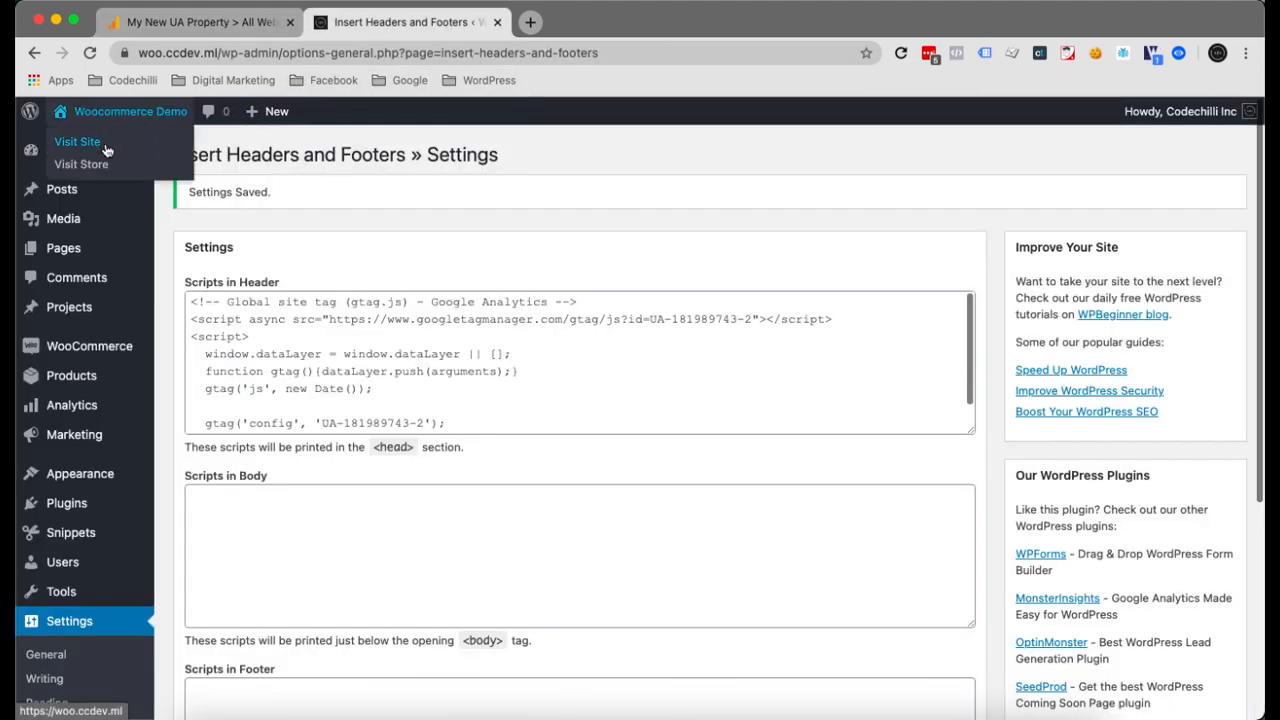
# Visit the live WooCommerce store and verify its global site tag and Analytics tags with Tag Assistant
pyautogui.click(76, 140)
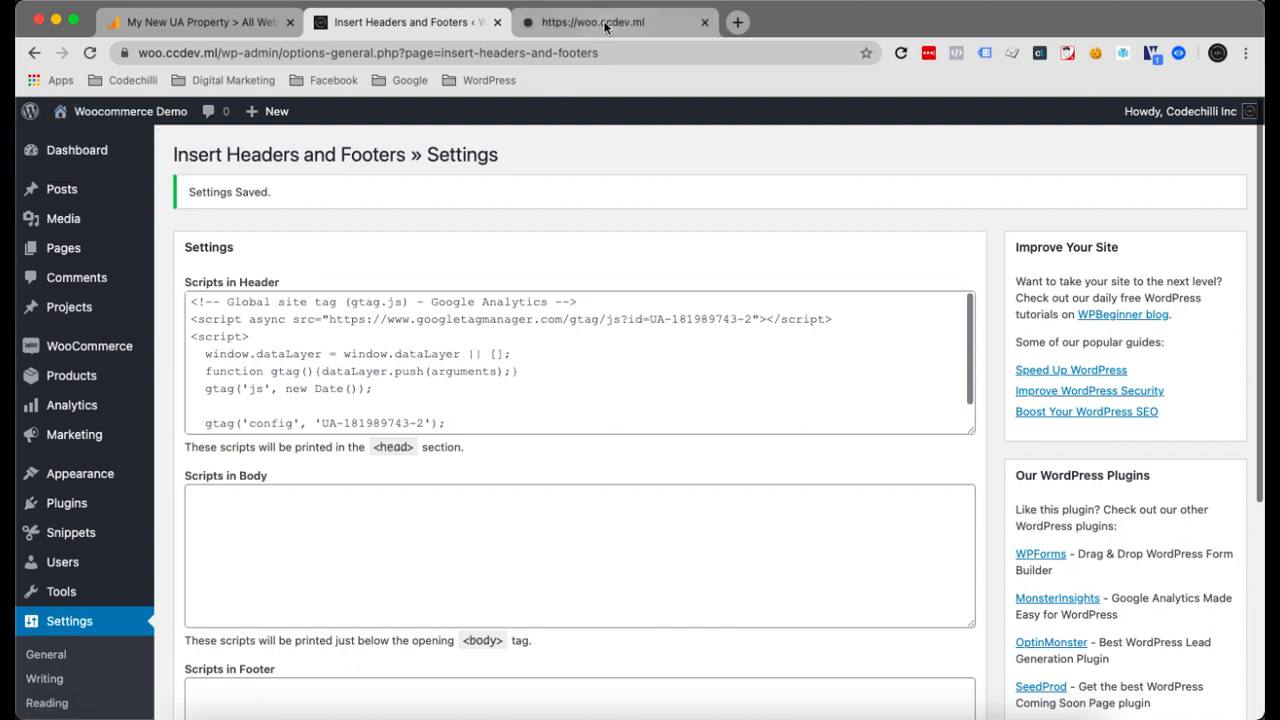
pyautogui.click(594, 22)
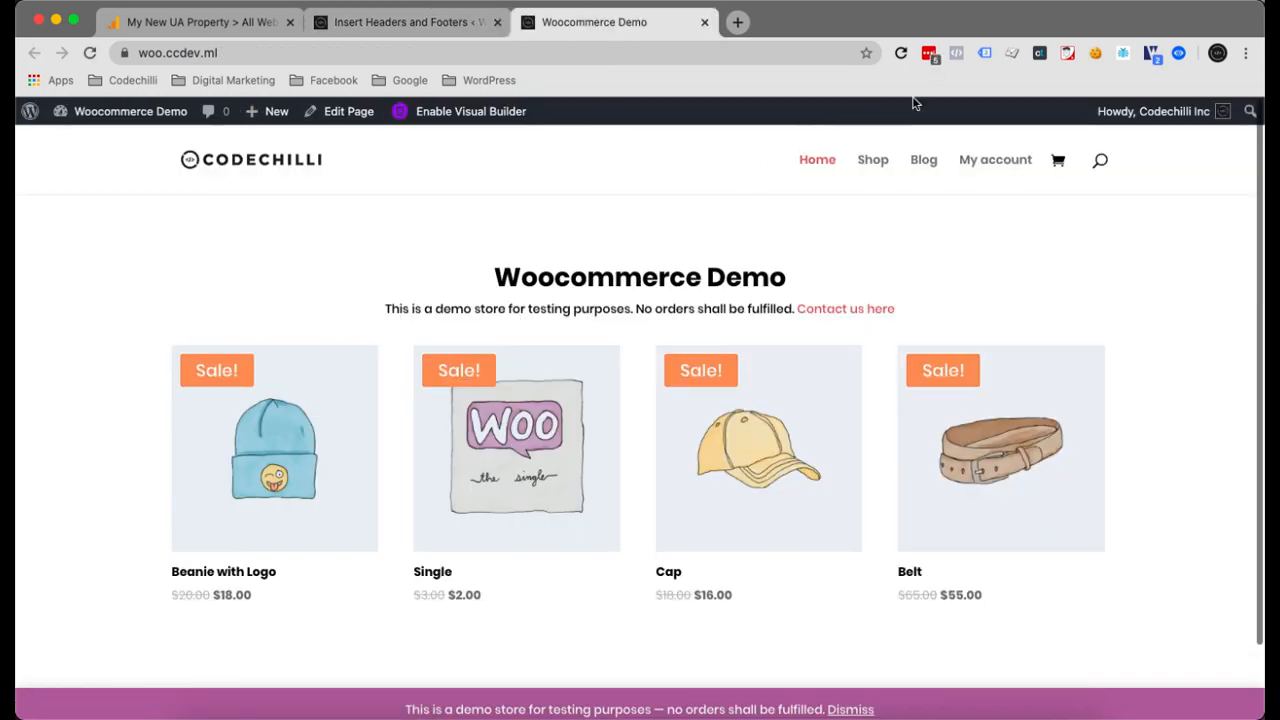
pyautogui.click(984, 52)
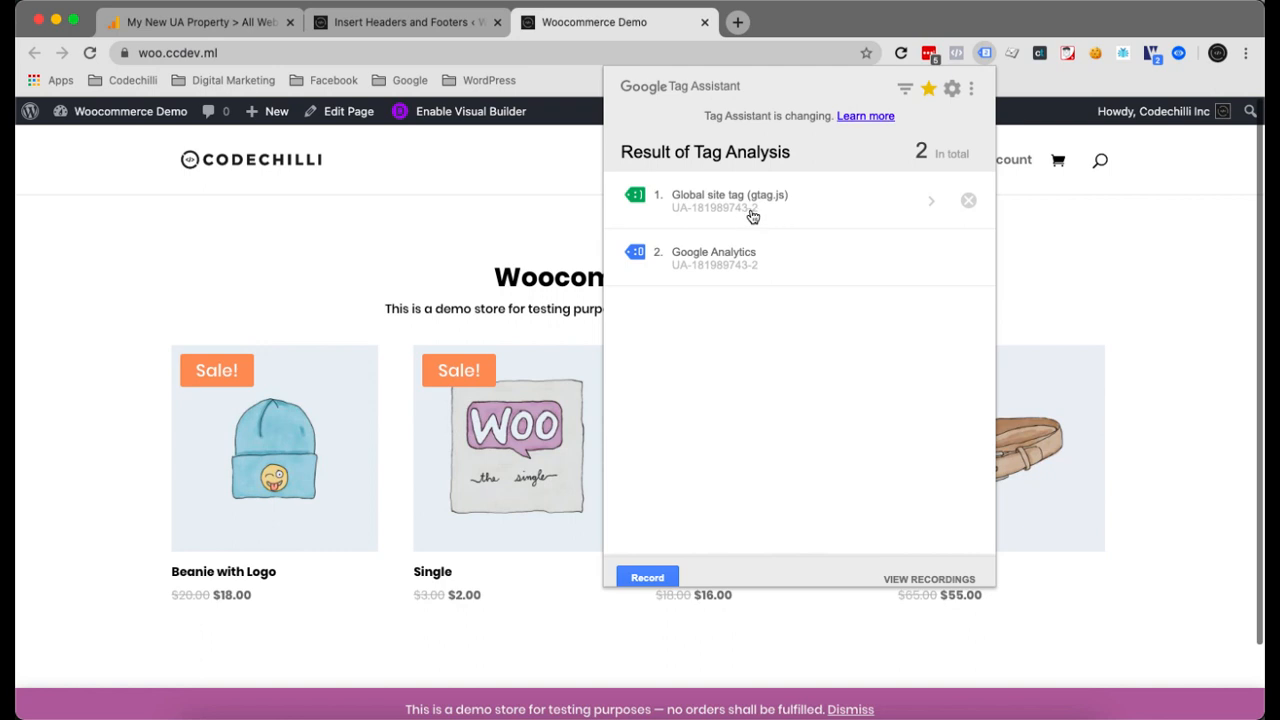
pyautogui.click(198, 22)
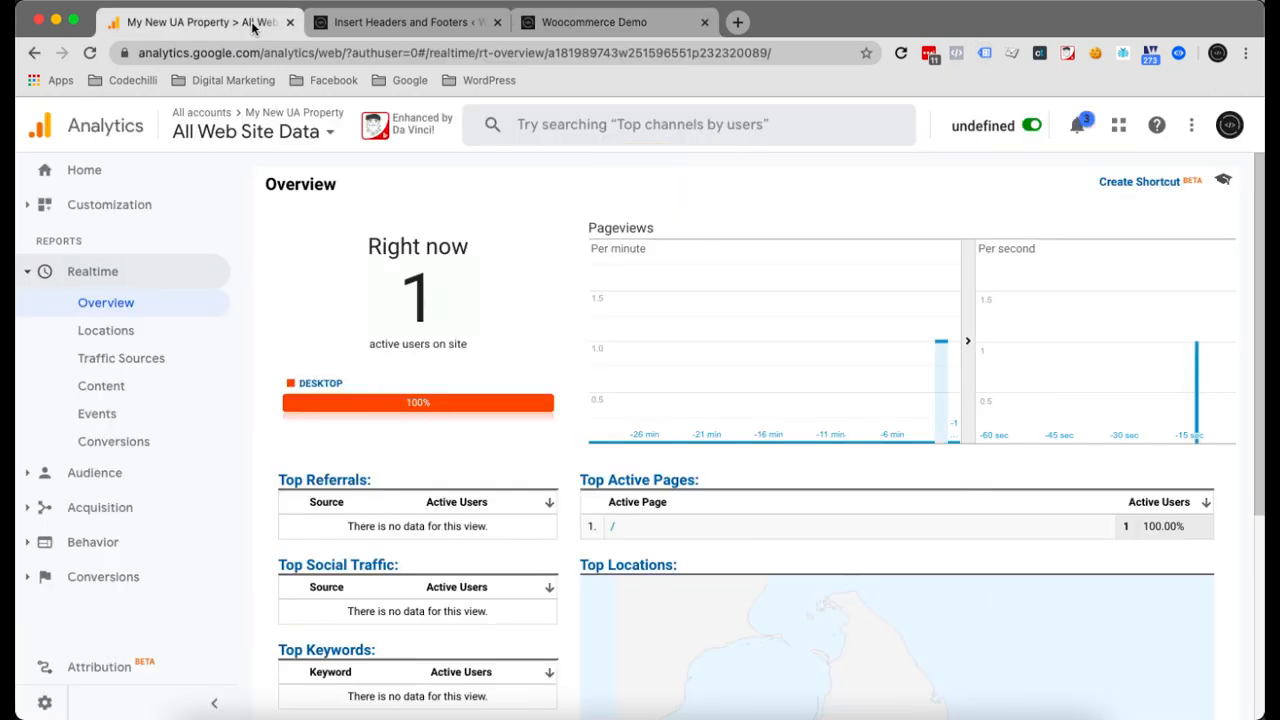
# Visit the Belt product page so the realtime overview shows the active user on /product/belt/
pyautogui.click(594, 22)
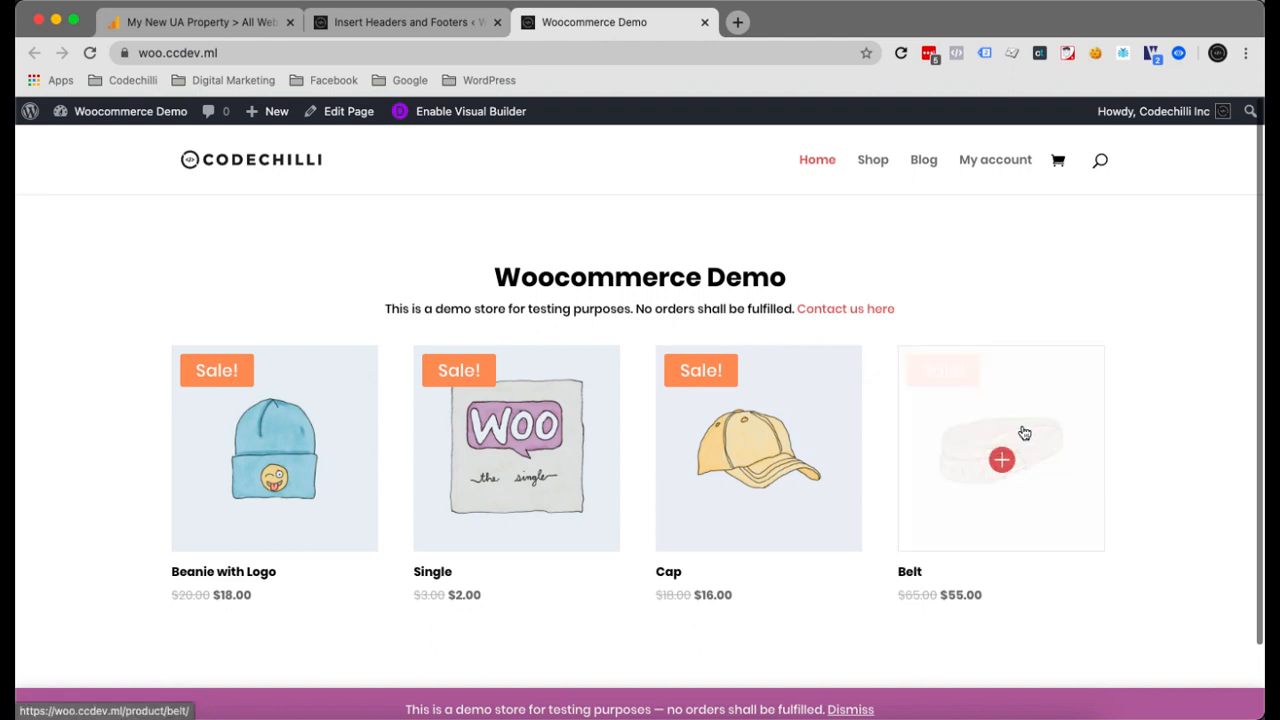
pyautogui.click(1000, 448)
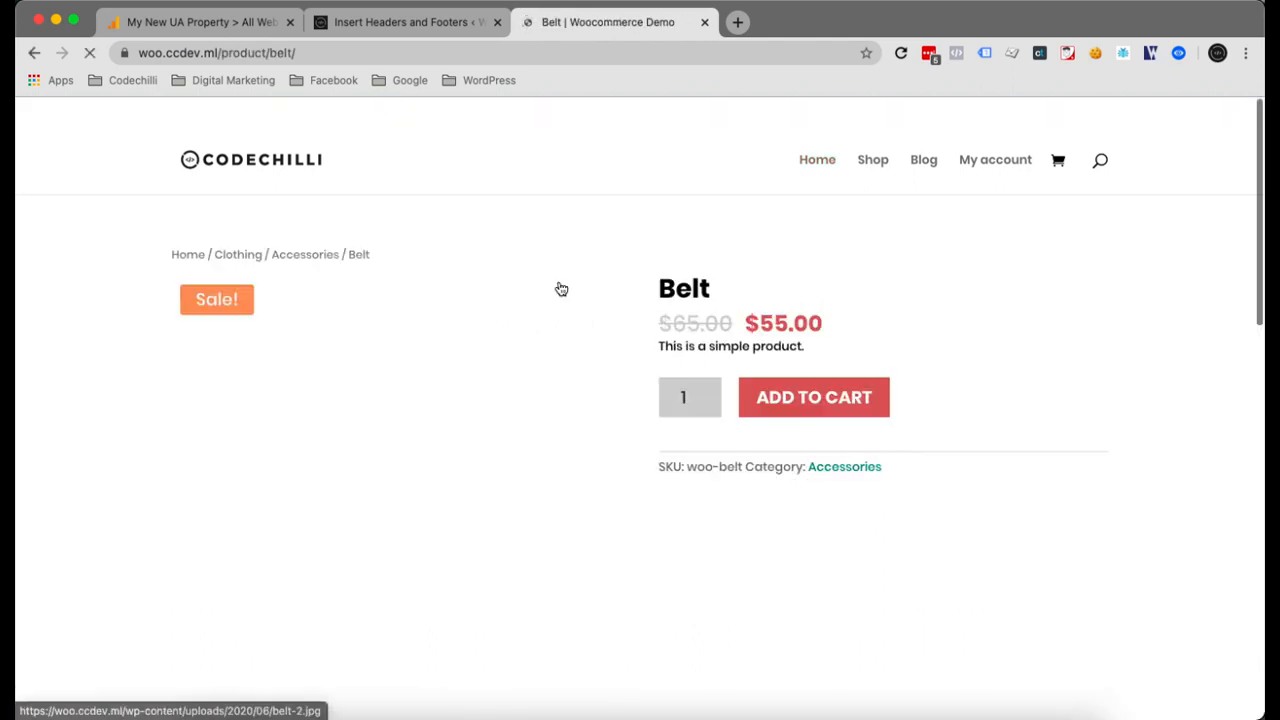
pyautogui.click(196, 22)
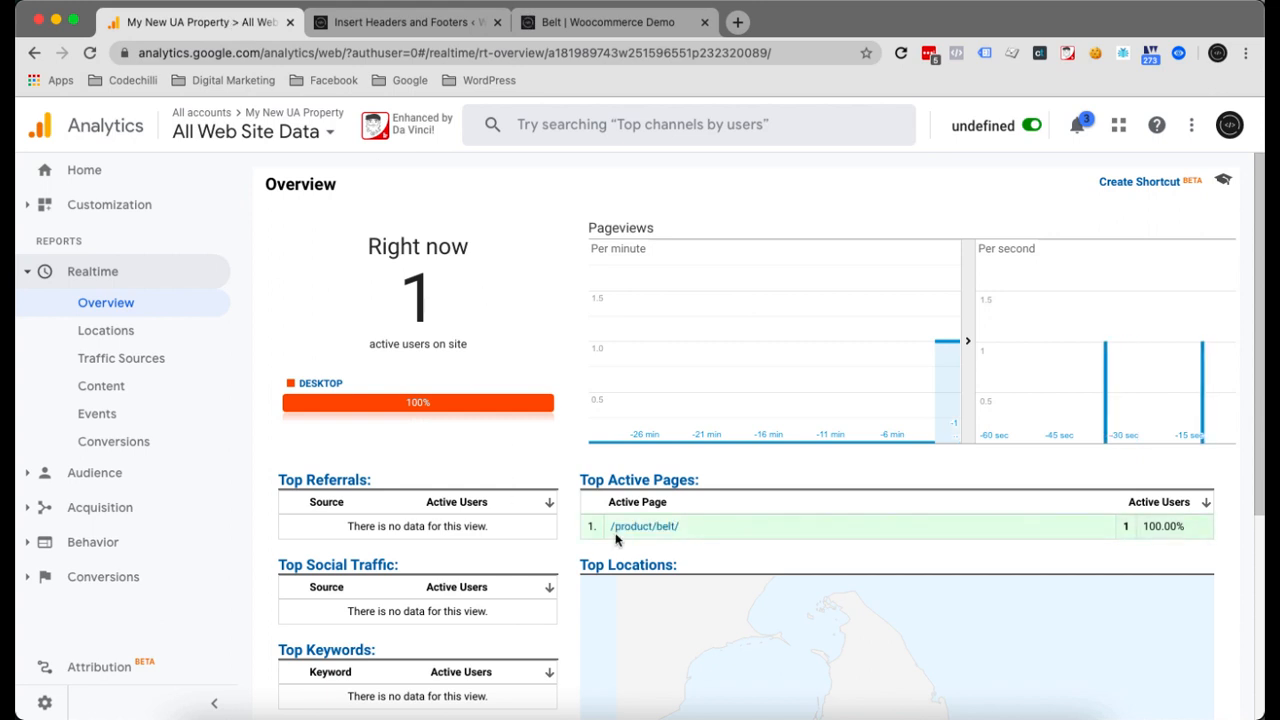
pyautogui.moveTo(672, 548)
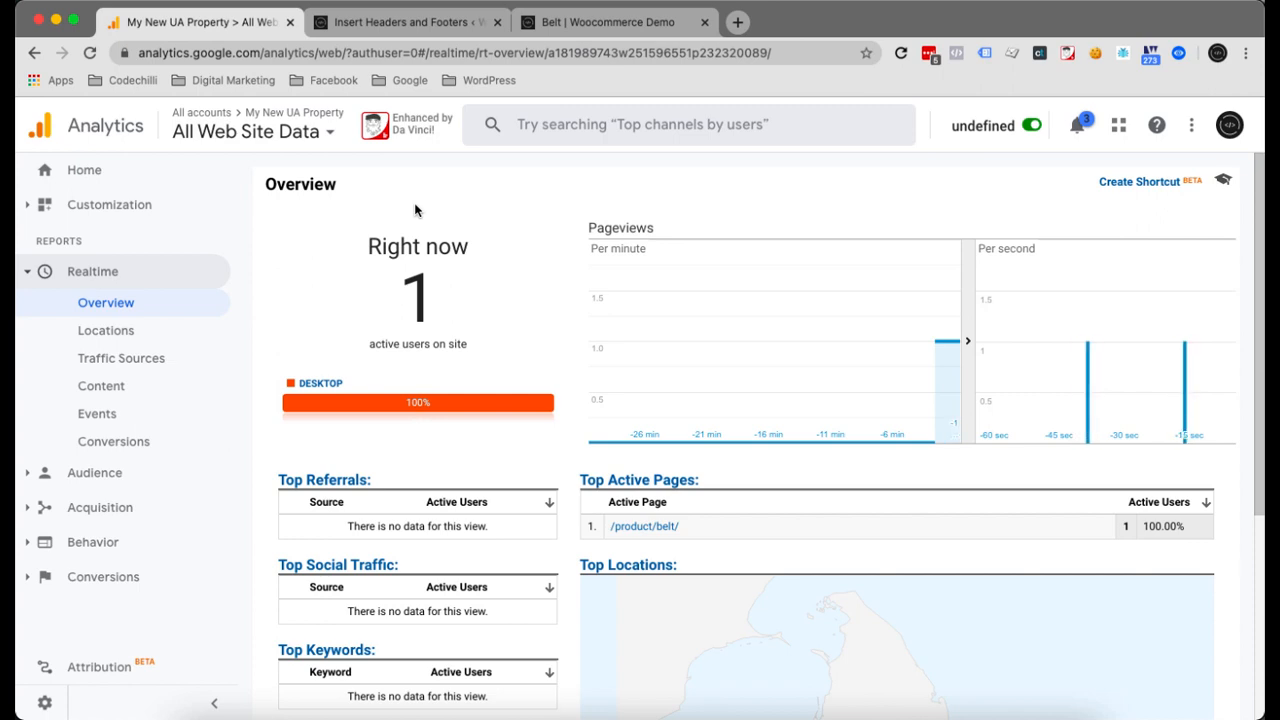
# Read through the Codechilli GA4 setup article down to Step 05 on creating a data stream
pyautogui.click(404, 20)
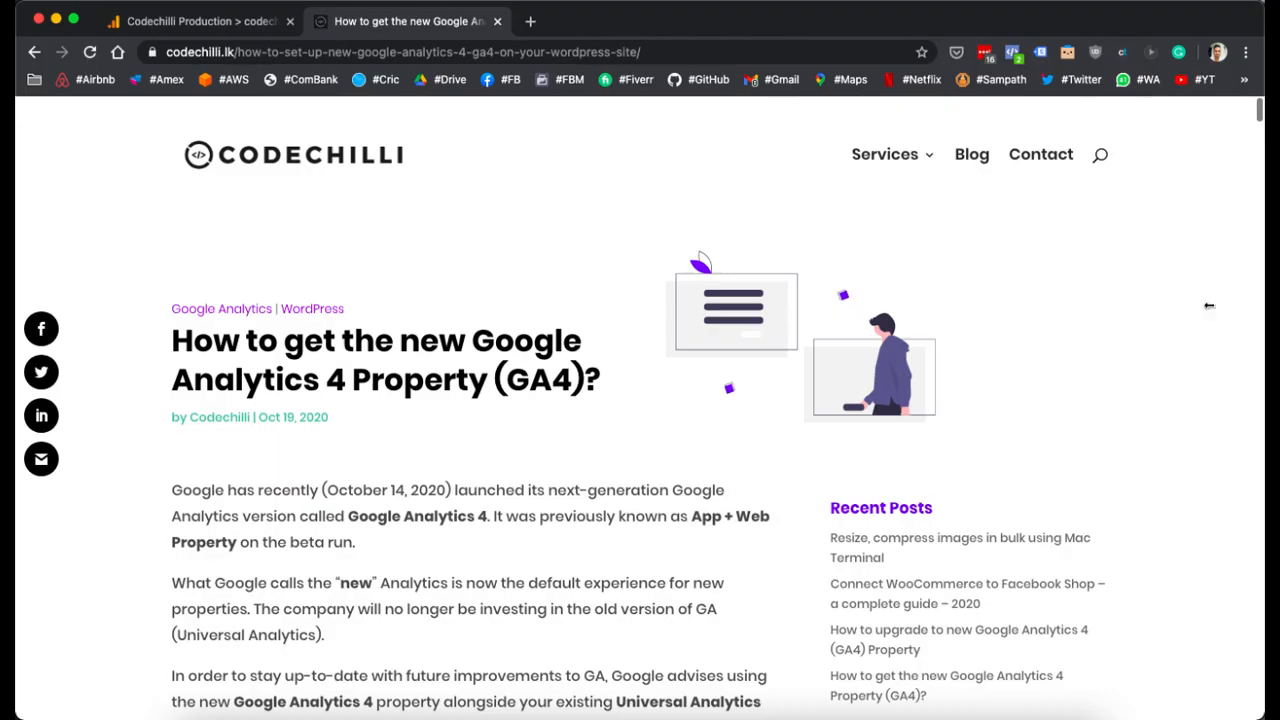
pyautogui.moveTo(1260, 318)
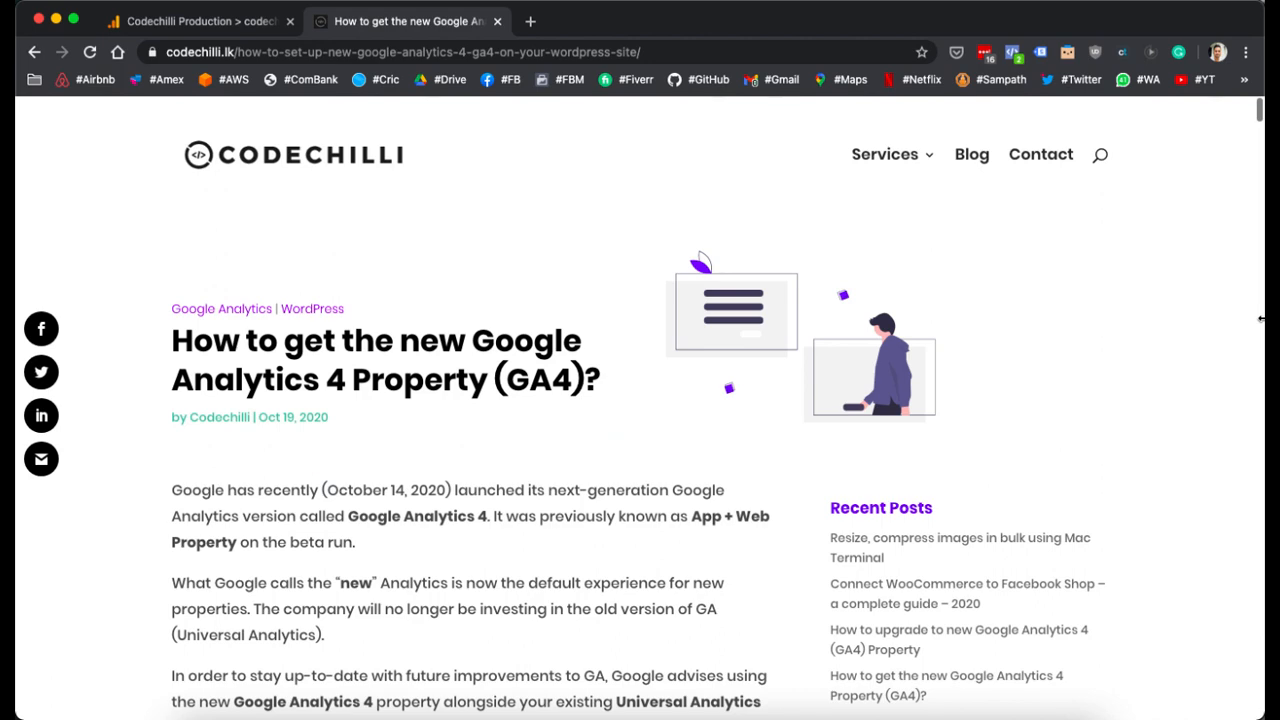
pyautogui.scroll(-3)
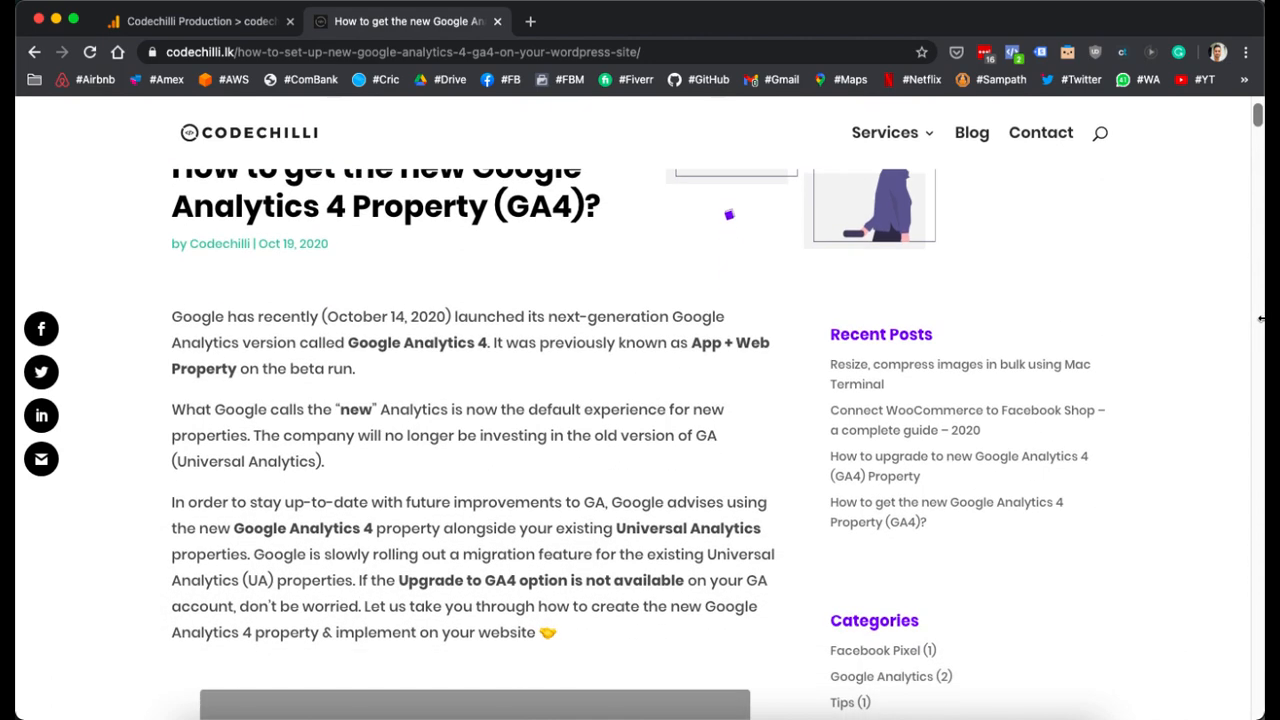
pyautogui.scroll(-3)
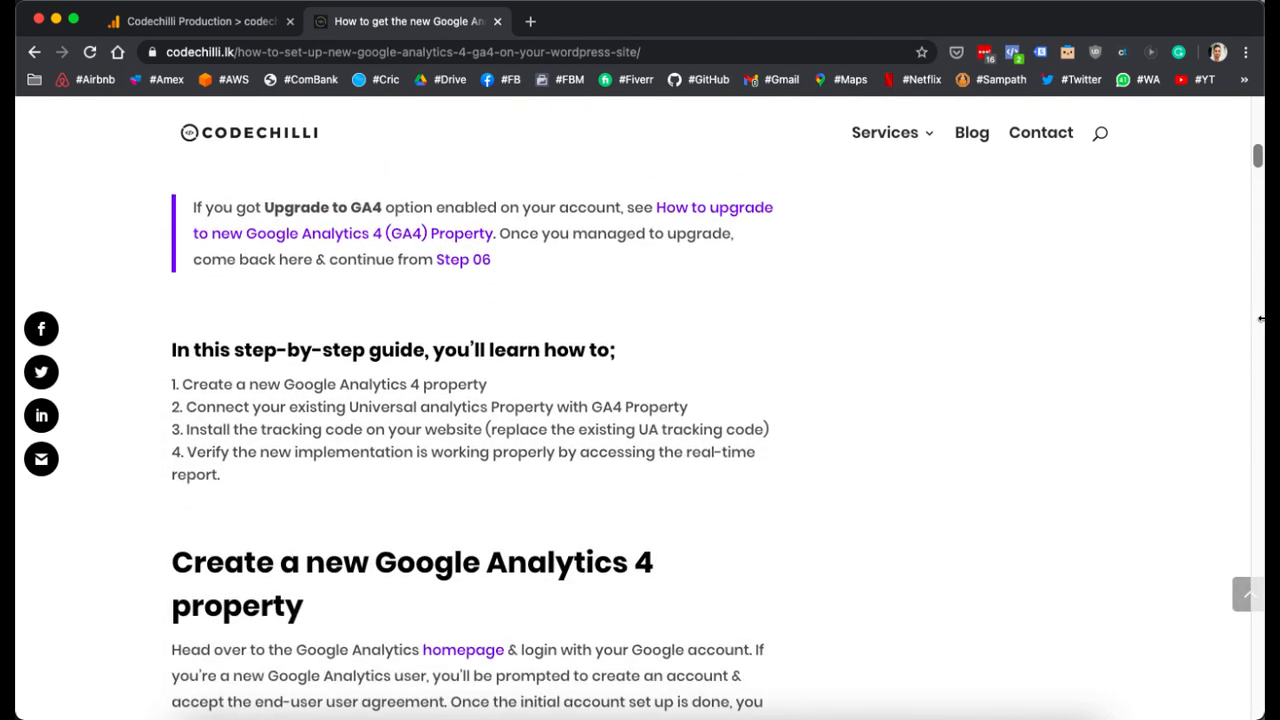
pyautogui.scroll(-3)
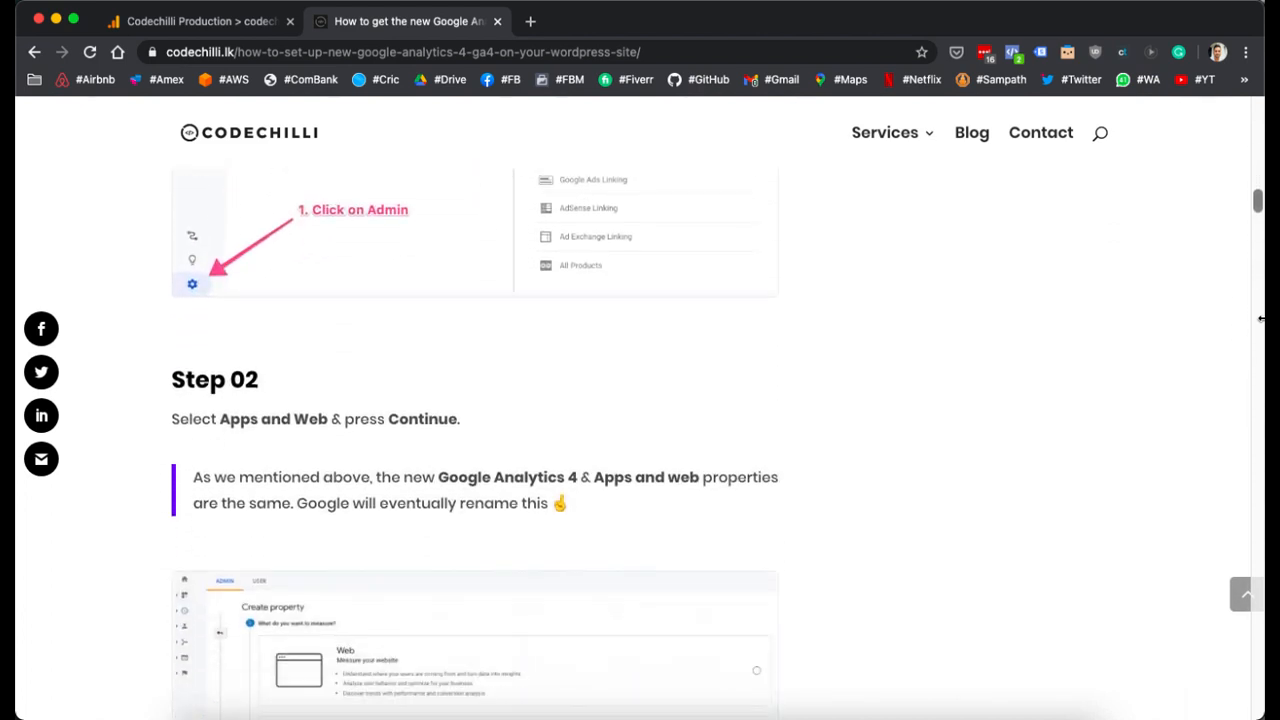
pyautogui.scroll(-3)
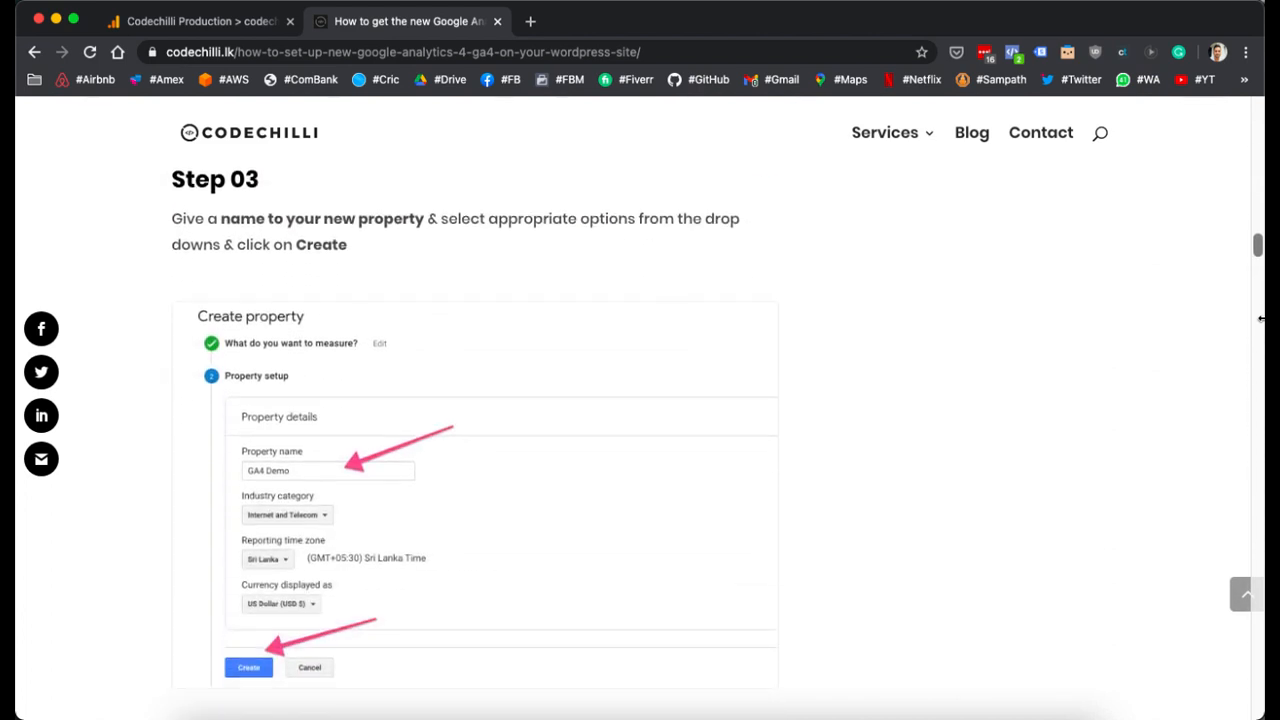
pyautogui.scroll(-3)
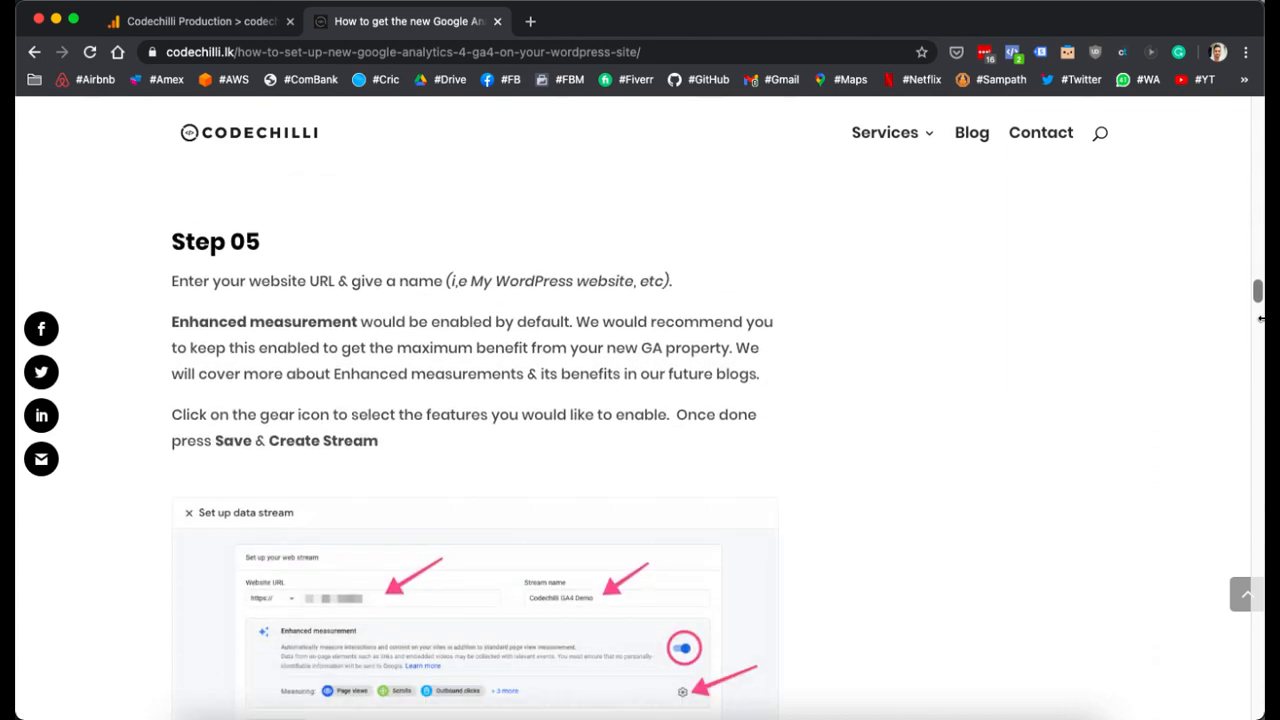